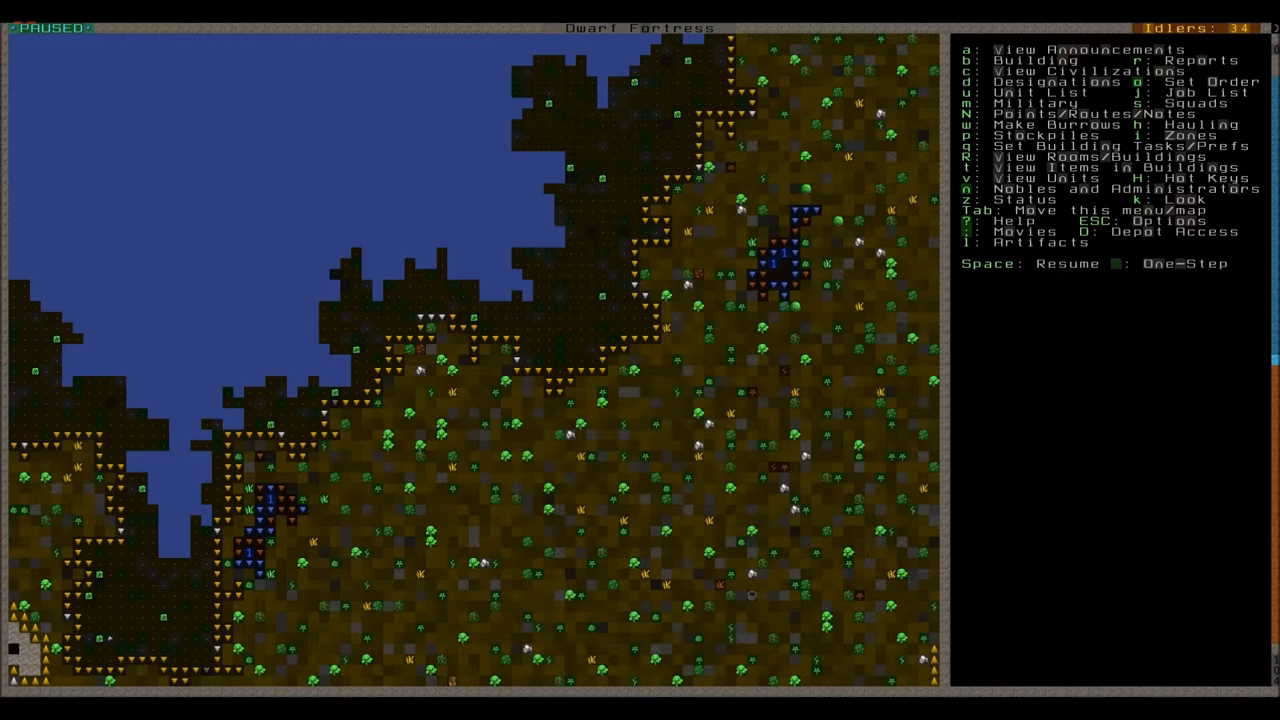
Open the Nobles and Administrators list to reach the captain of the guard vacancy
key("n")
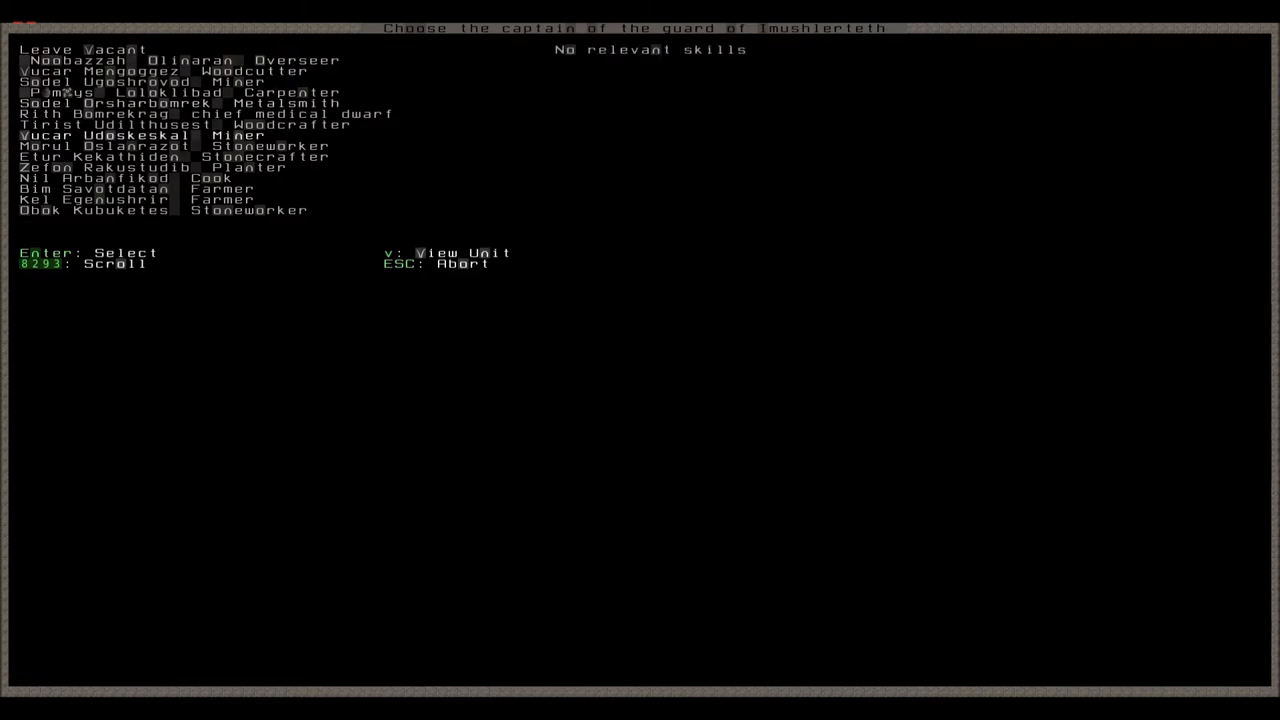
Scroll the captain-of-the-guard candidate list down to the chosen dwarf
scroll("down", 3)
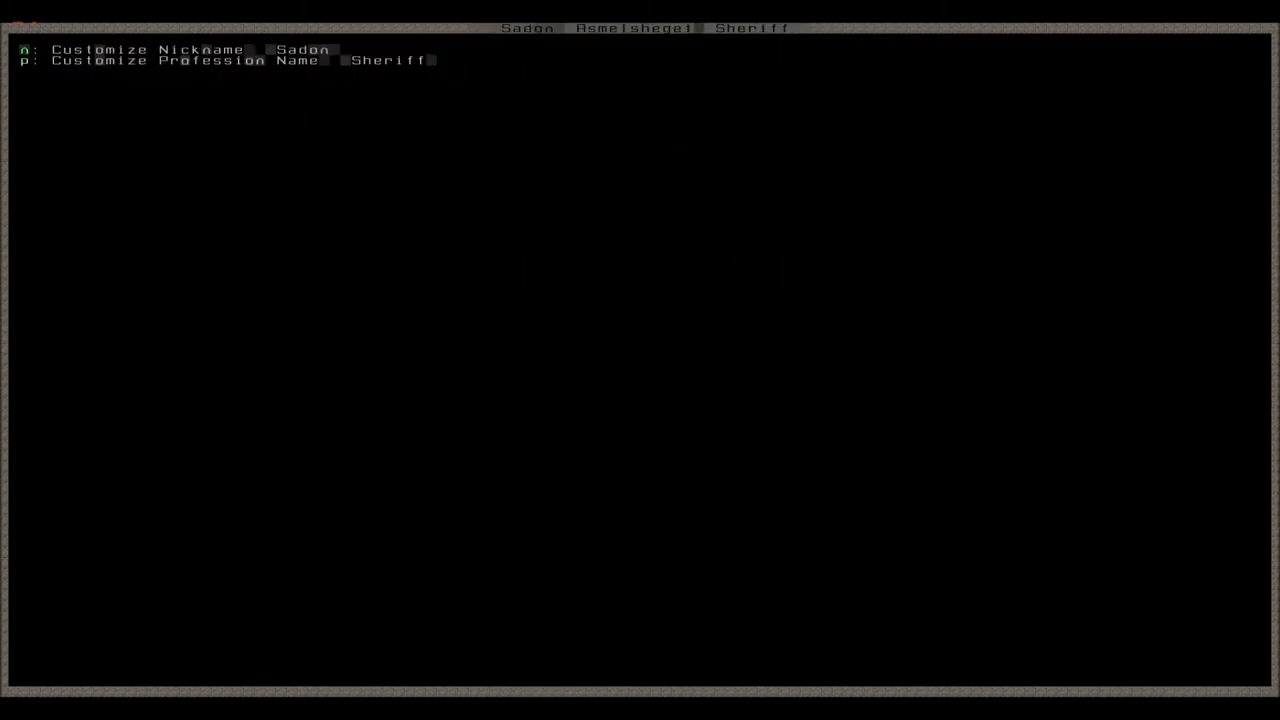
Set Sadon Asmelshegel's custom profession name to 'Guard Captain'
key("p")
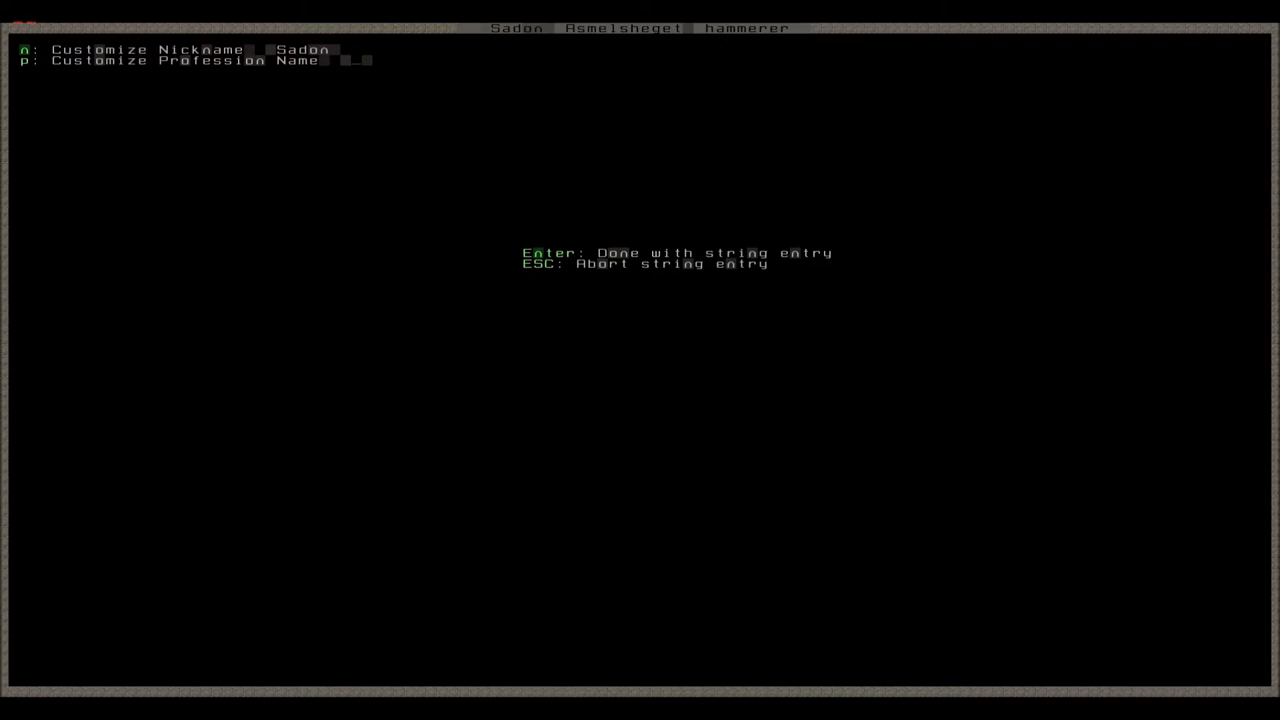
type("Cap")
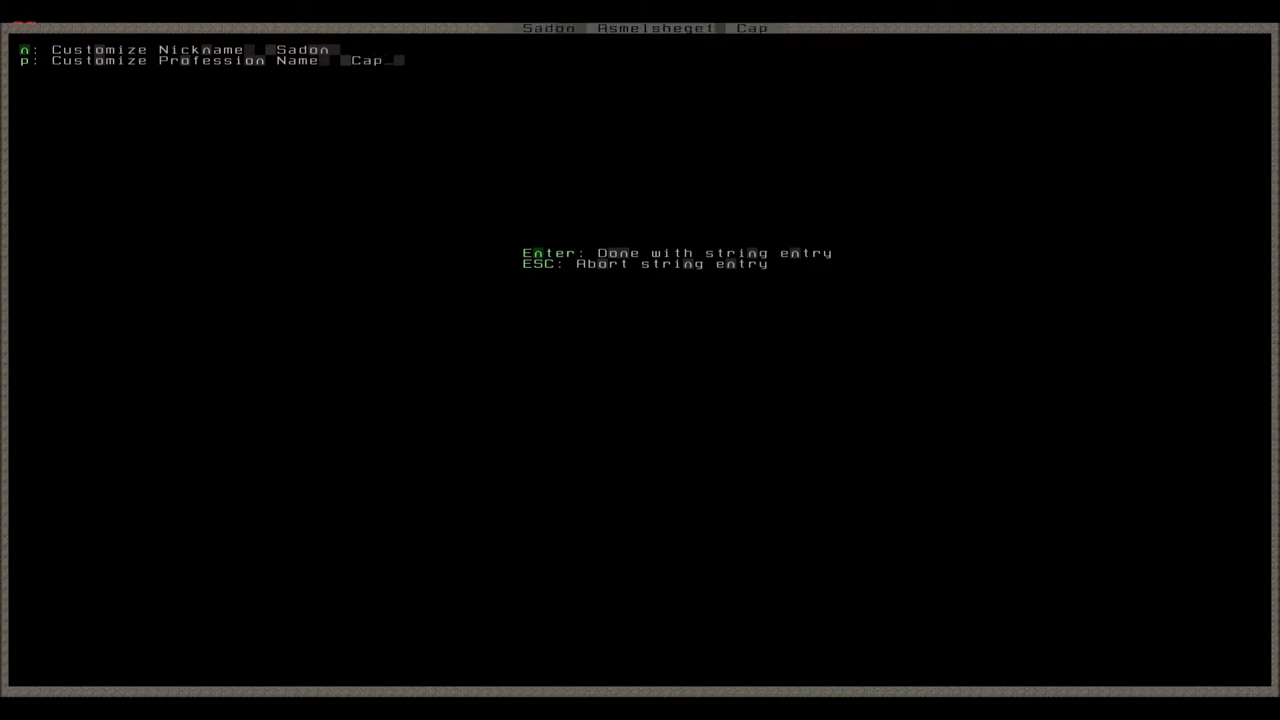
type("tain")
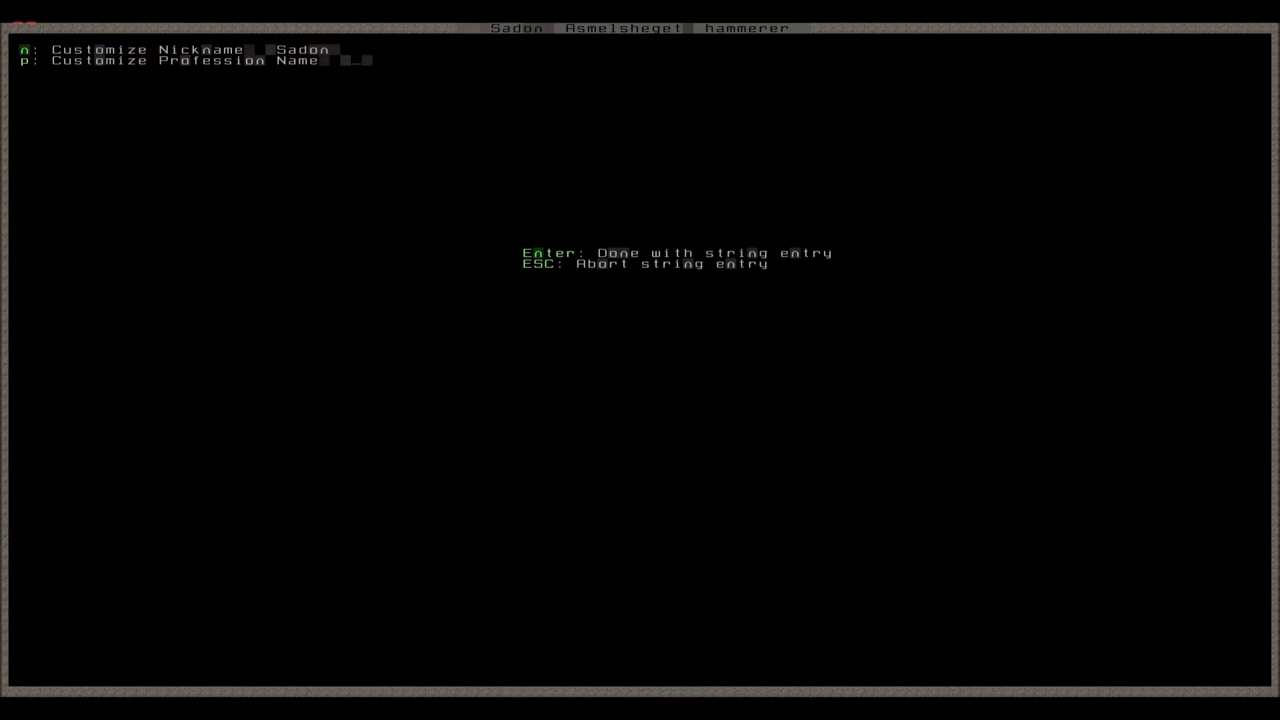
type("For")
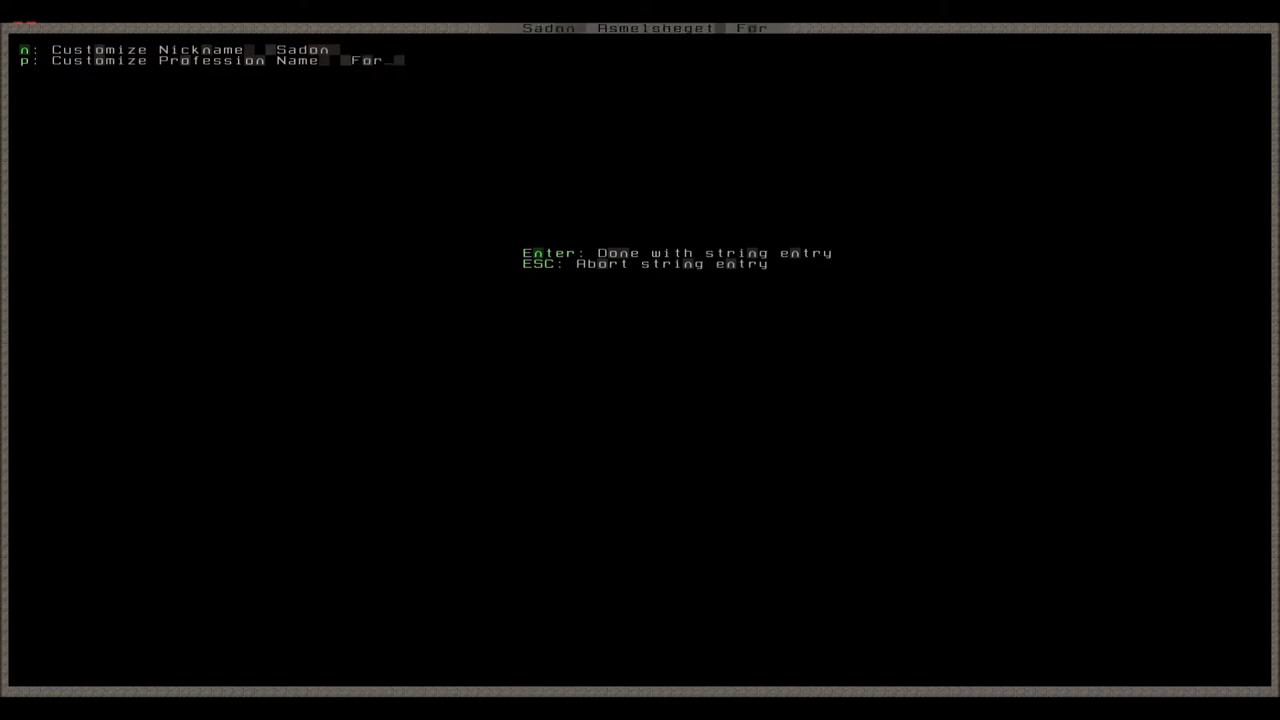
type("tress")
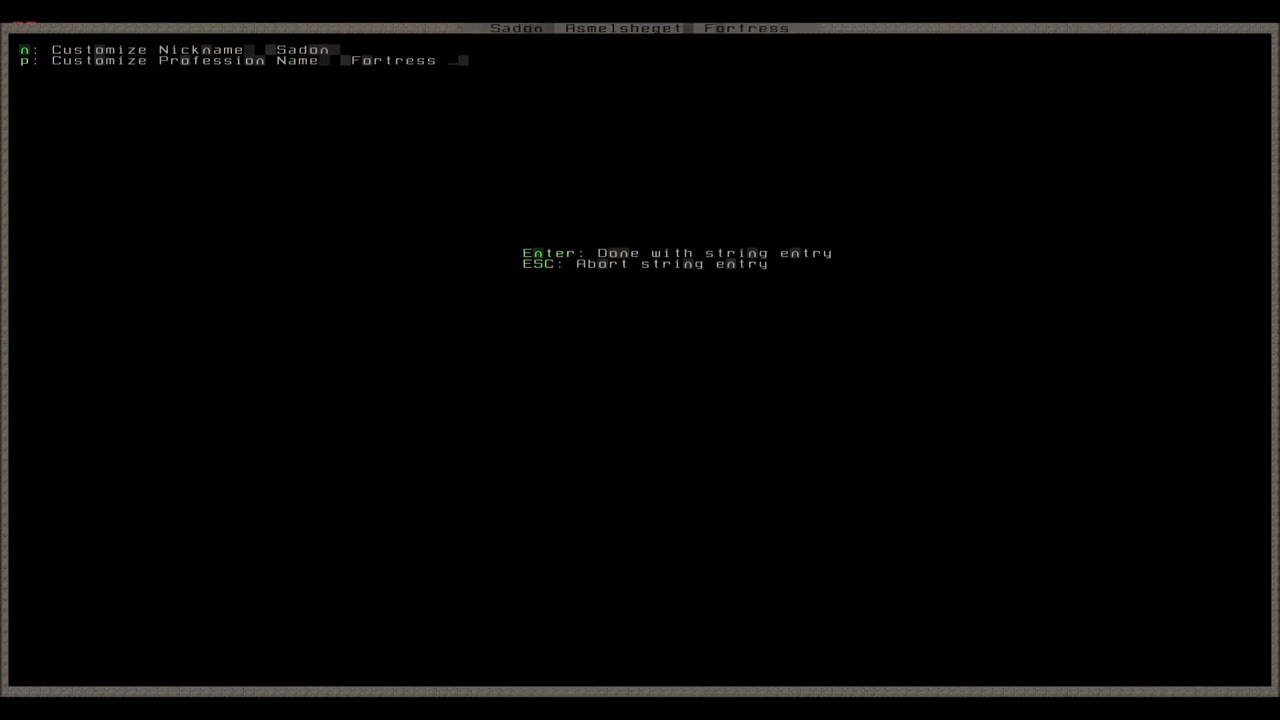
type("Gu")
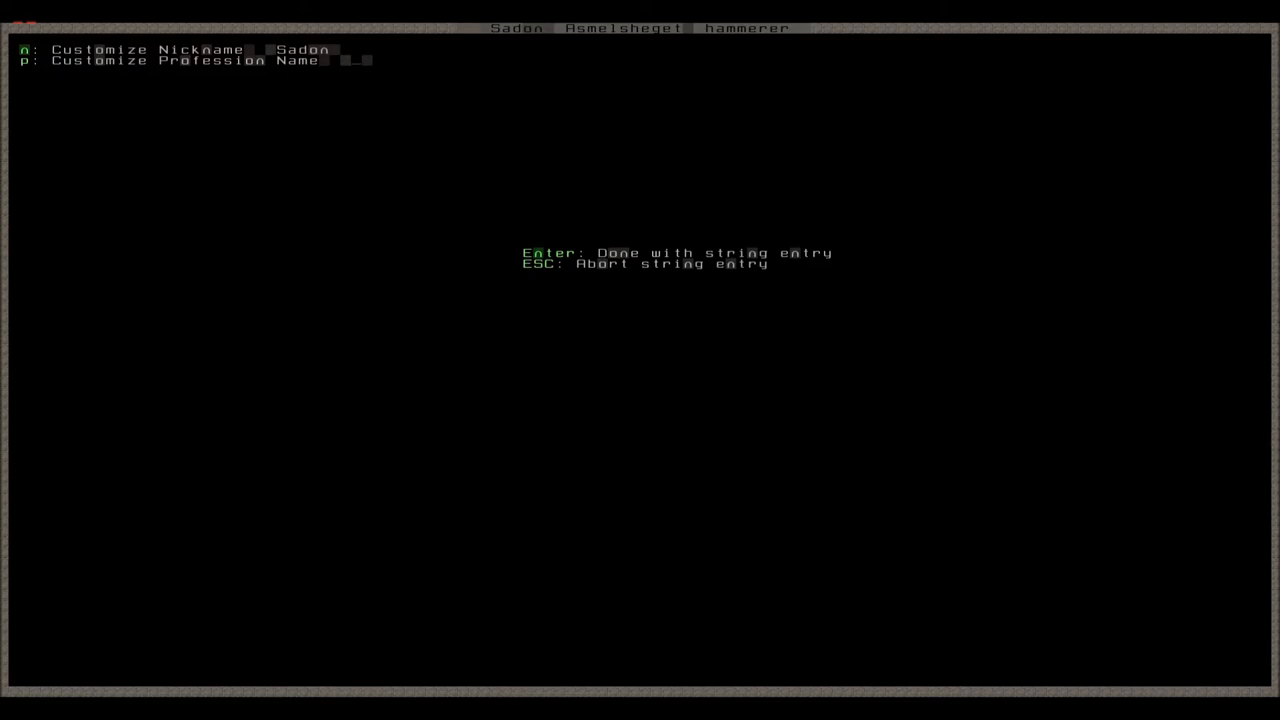
type("Gu")
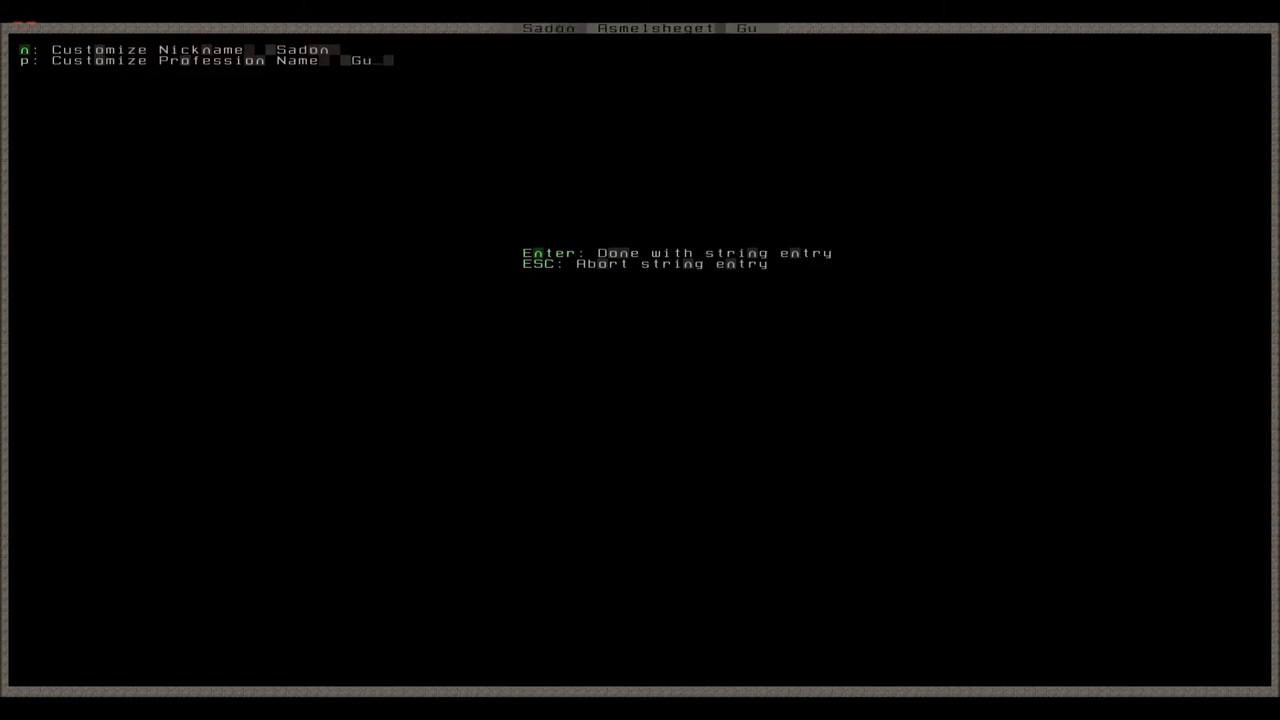
type("ard")
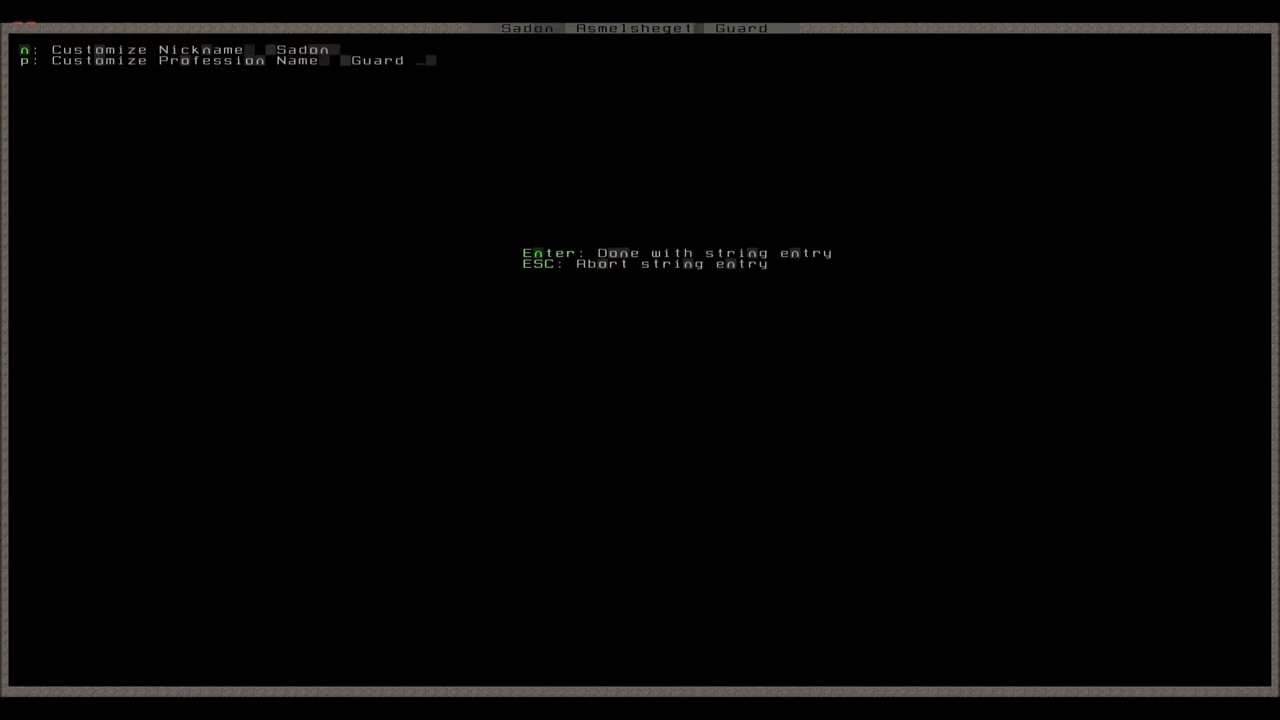
type("Captain")
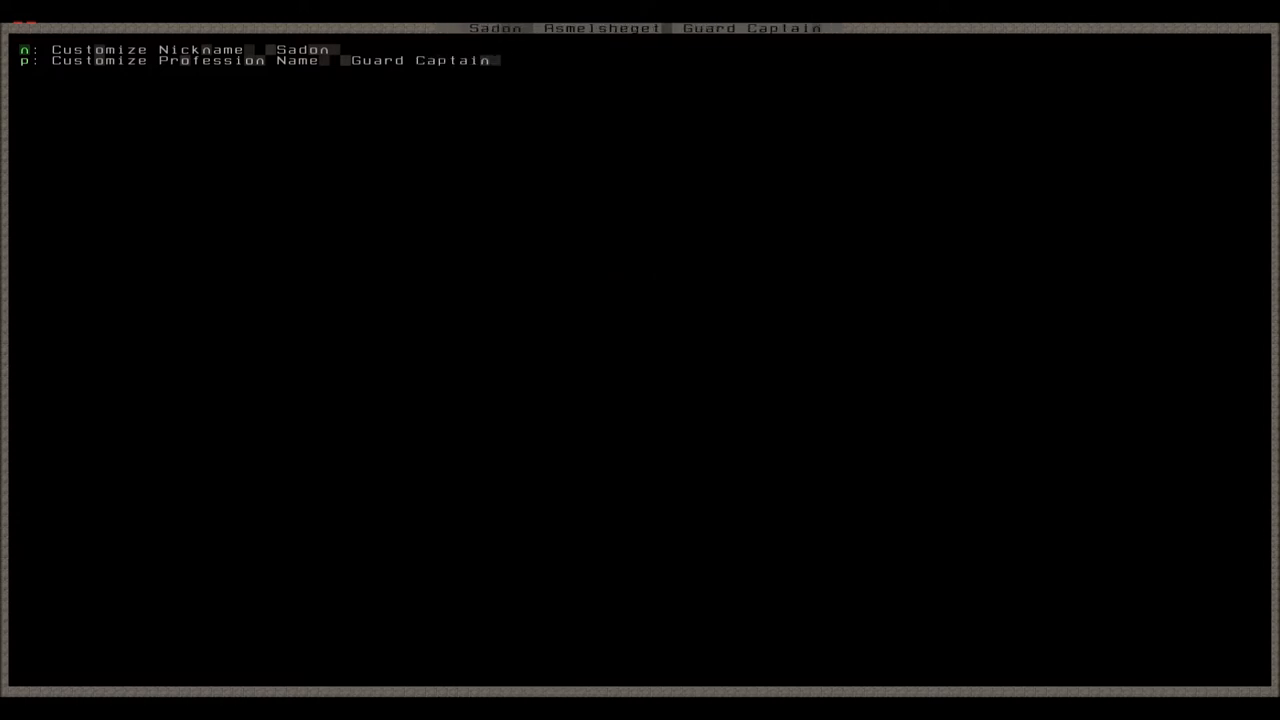
Back out of the nobles list and workshop view to the main map
key("Escape")
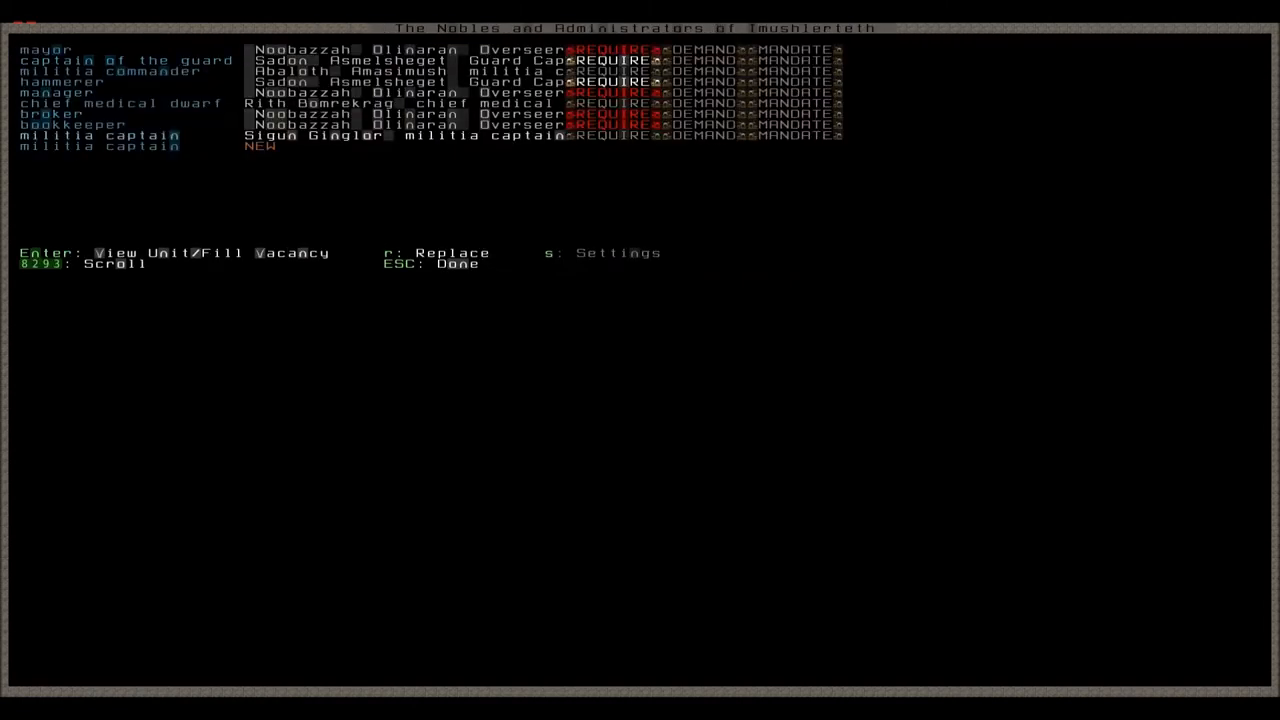
key("Escape")
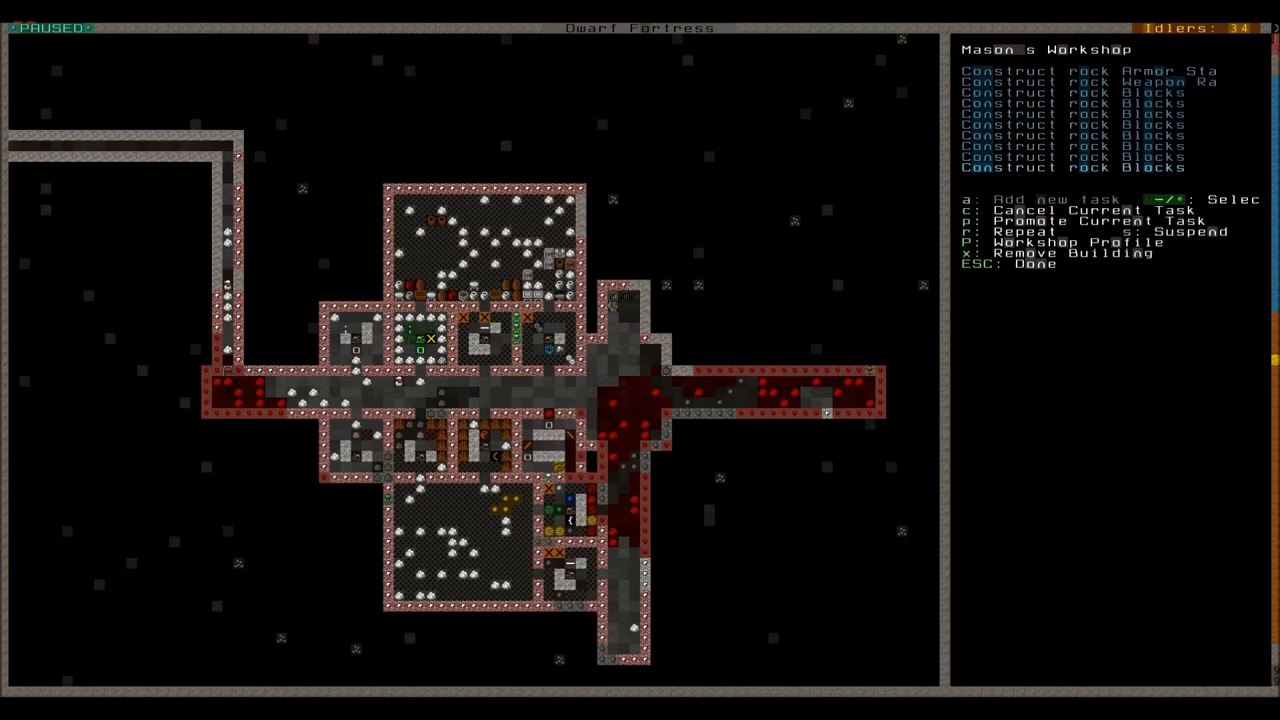
key("Escape")
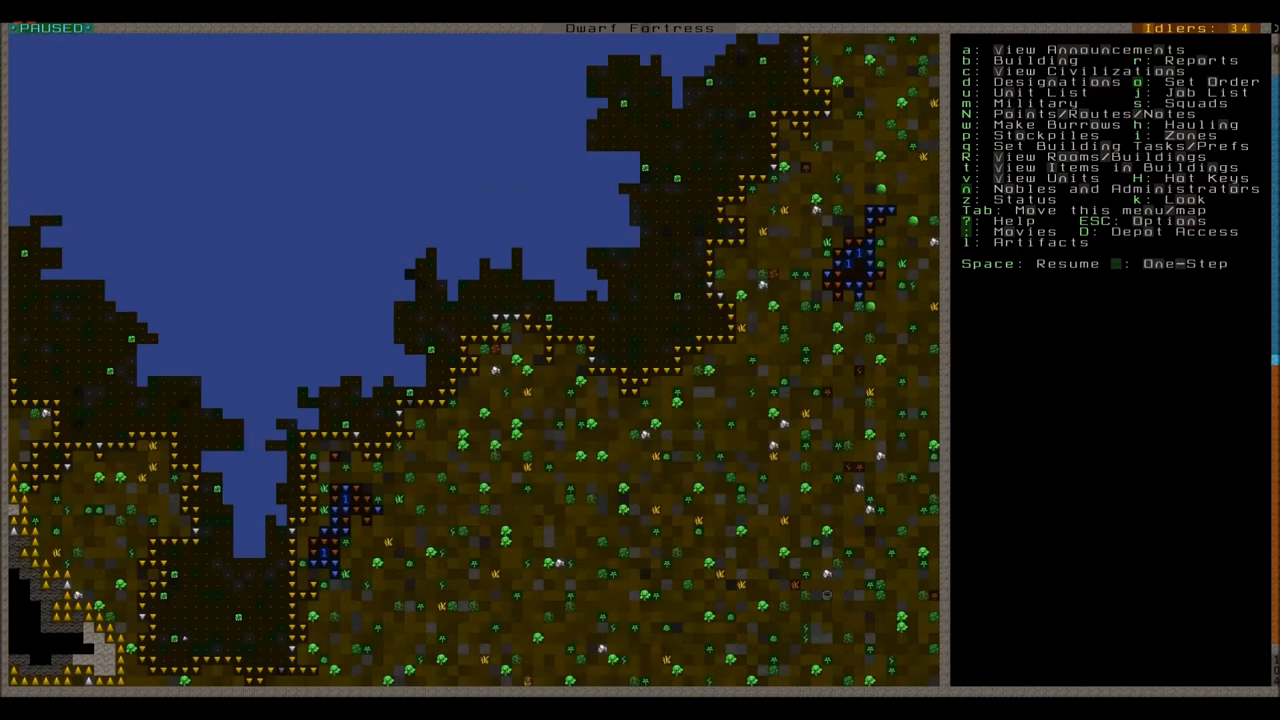
View surface units until the jobless fisherdwarf Kadol Memgaecik is shown
key("space")
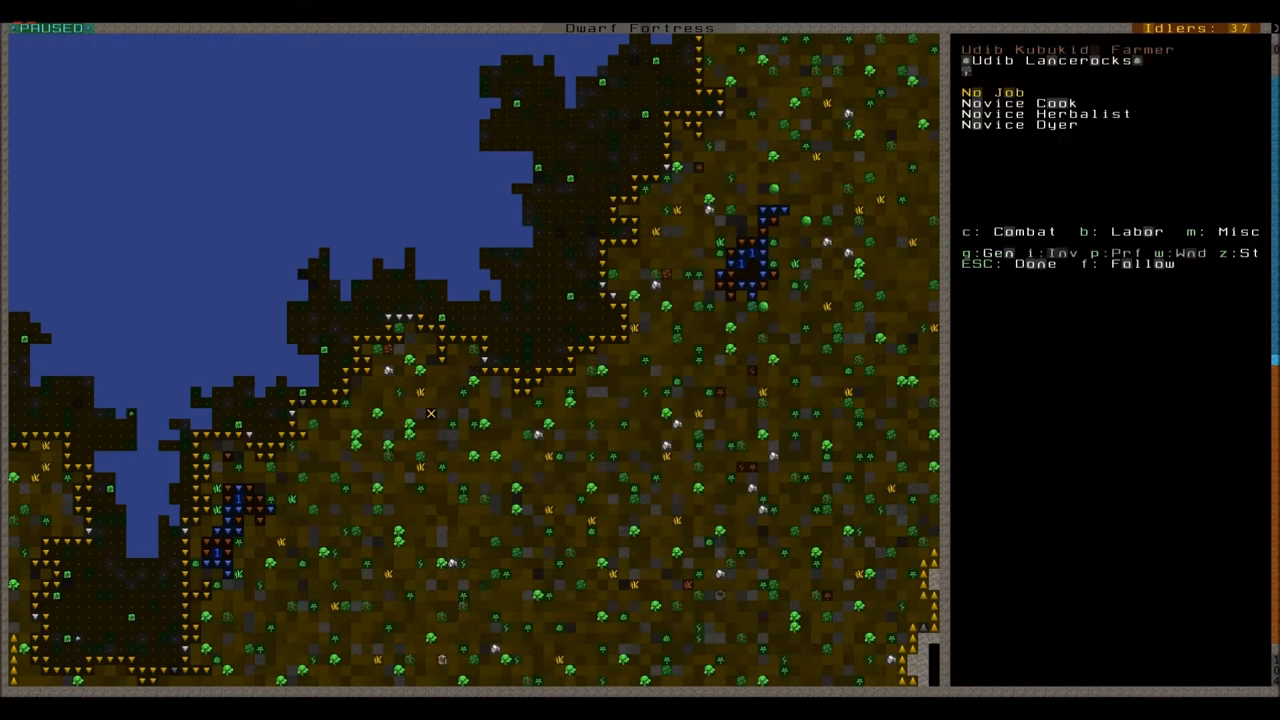
mouse_move(452, 541)
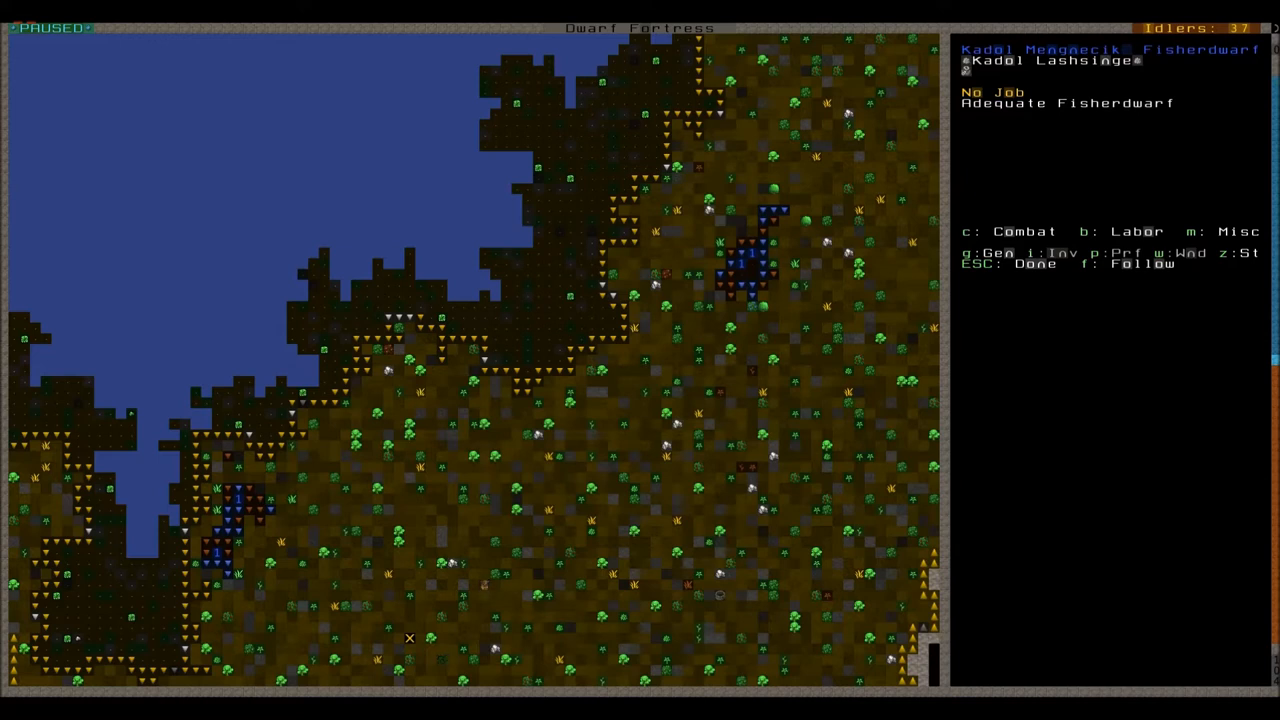
key("Escape")
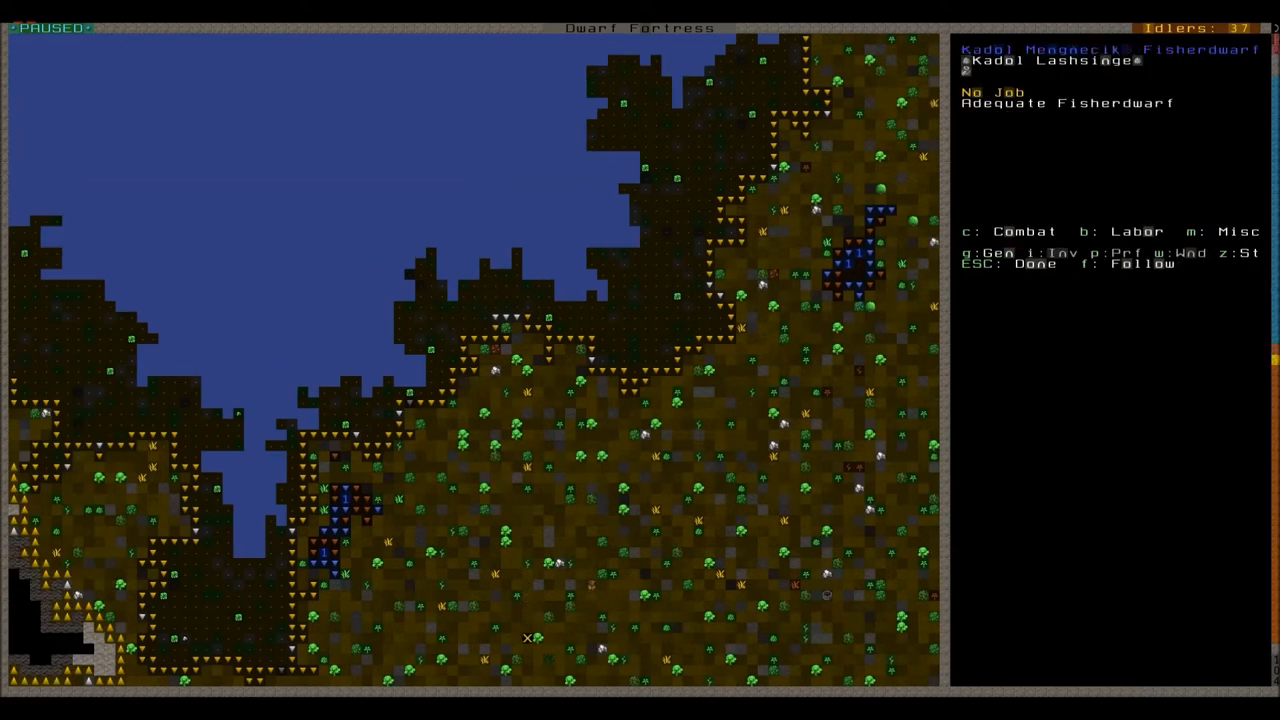
Leave unit details and bring up the military overview of three squads
key("Escape")
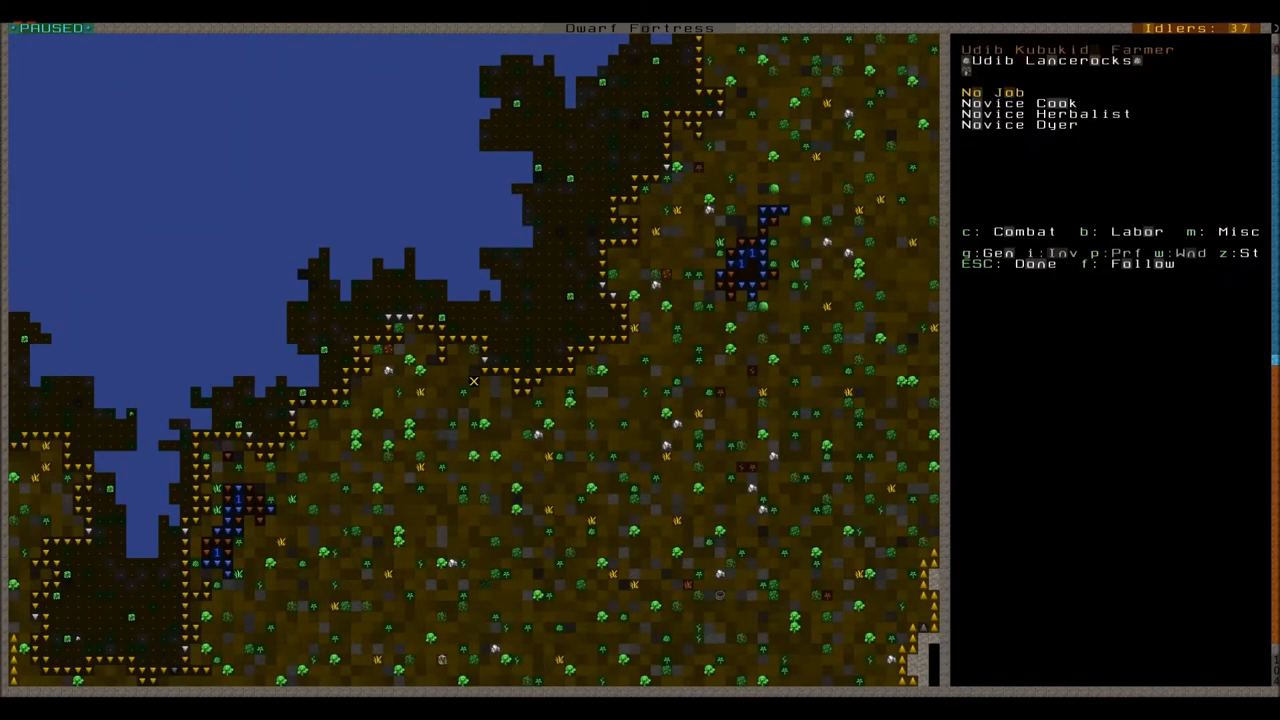
mouse_move(377, 541)
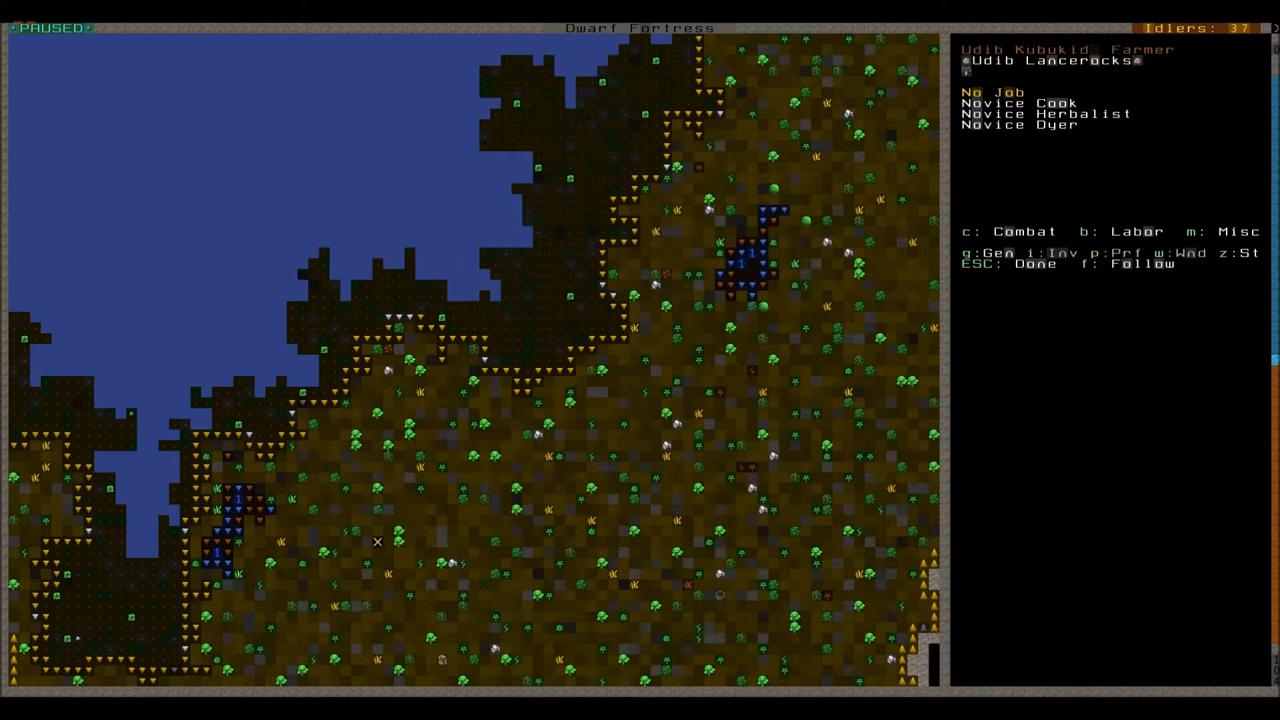
key("Escape")
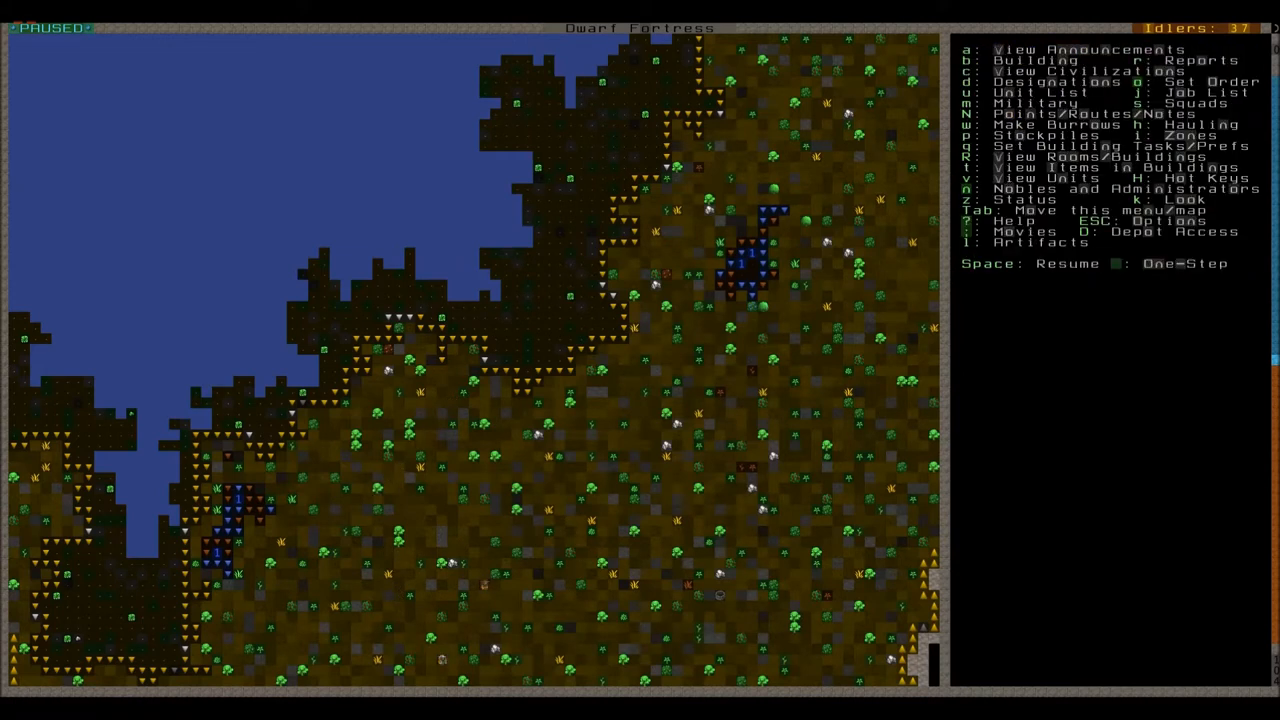
key("space")
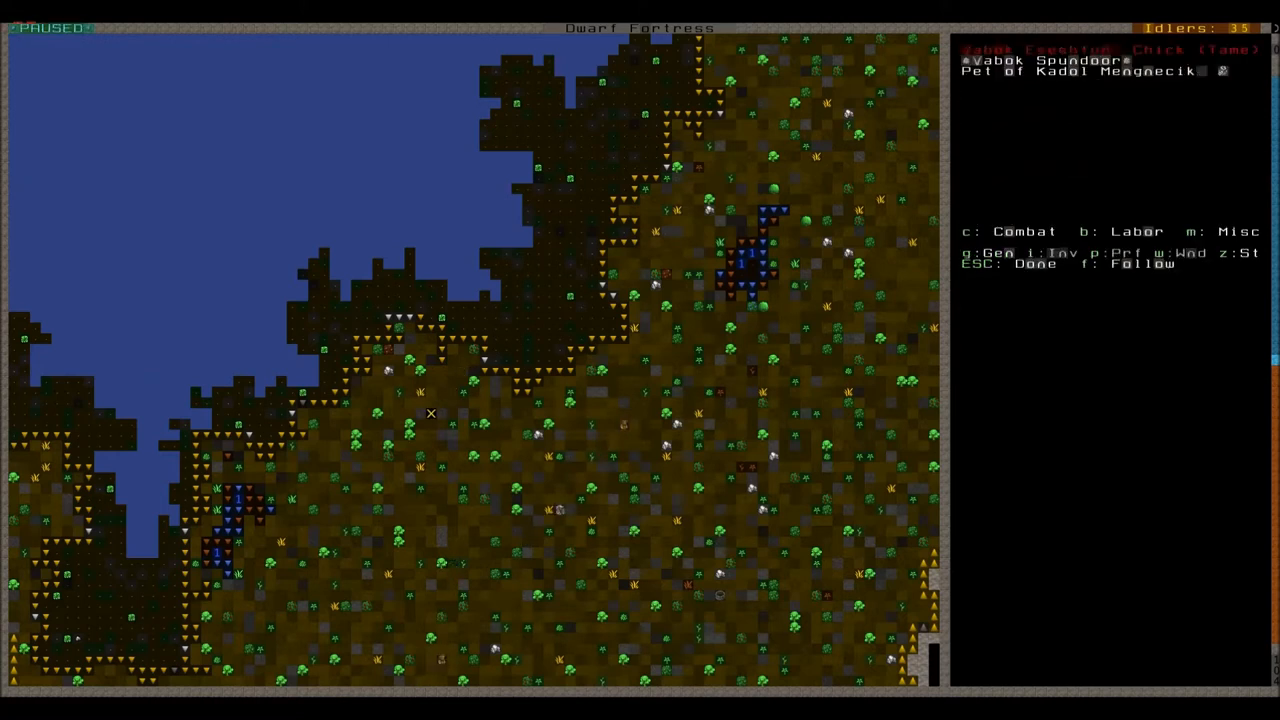
mouse_move(420, 457)
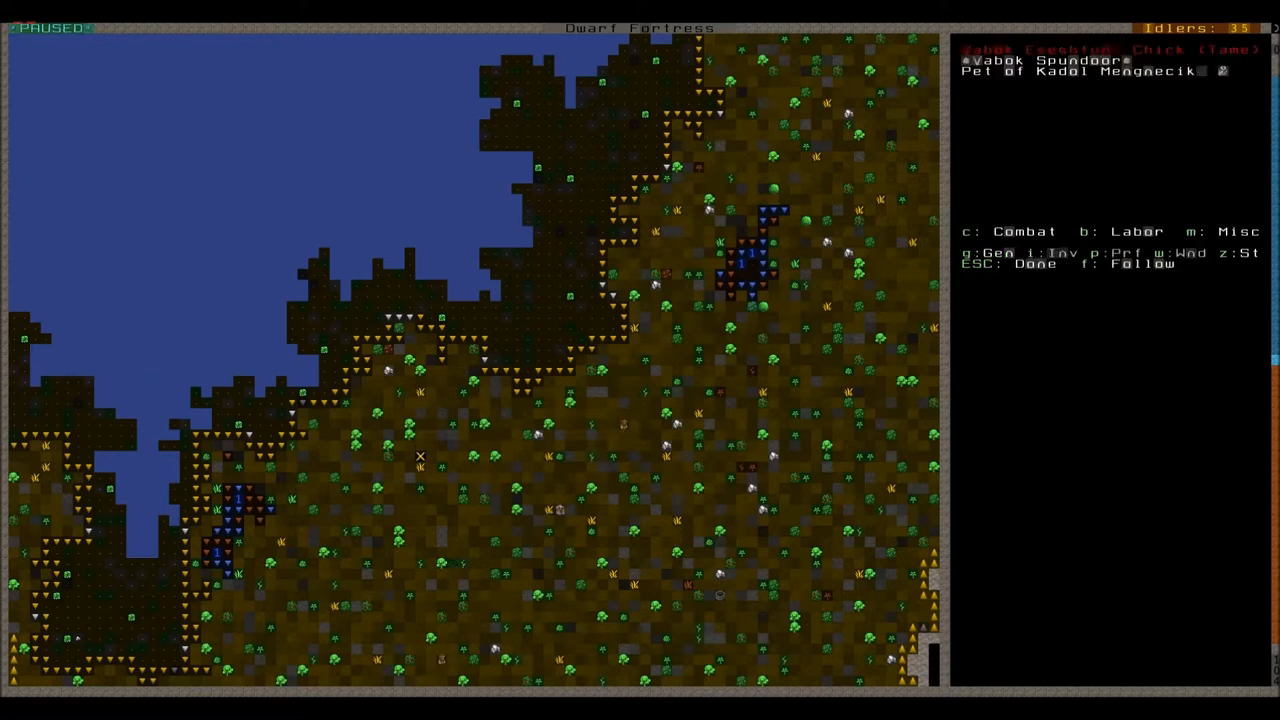
key("Escape")
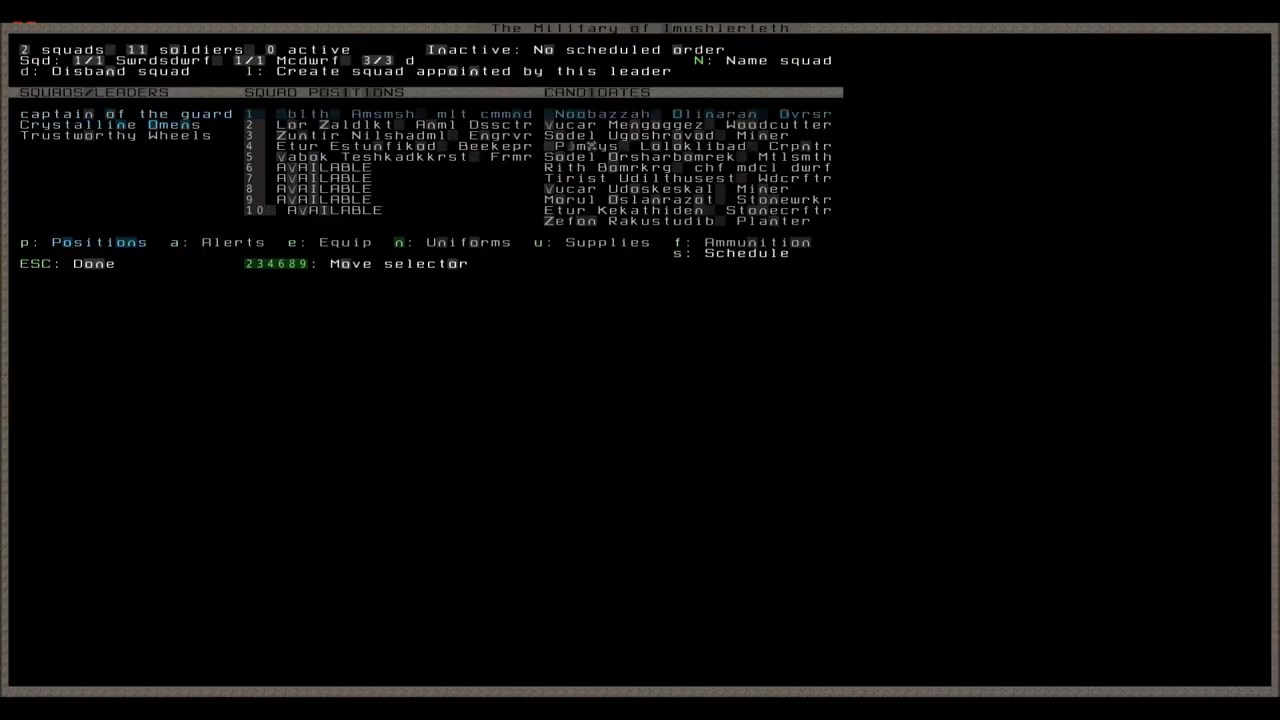
Create squad The Tomes of Driving under the guard captain, choose its uniform, and exit
key("n")
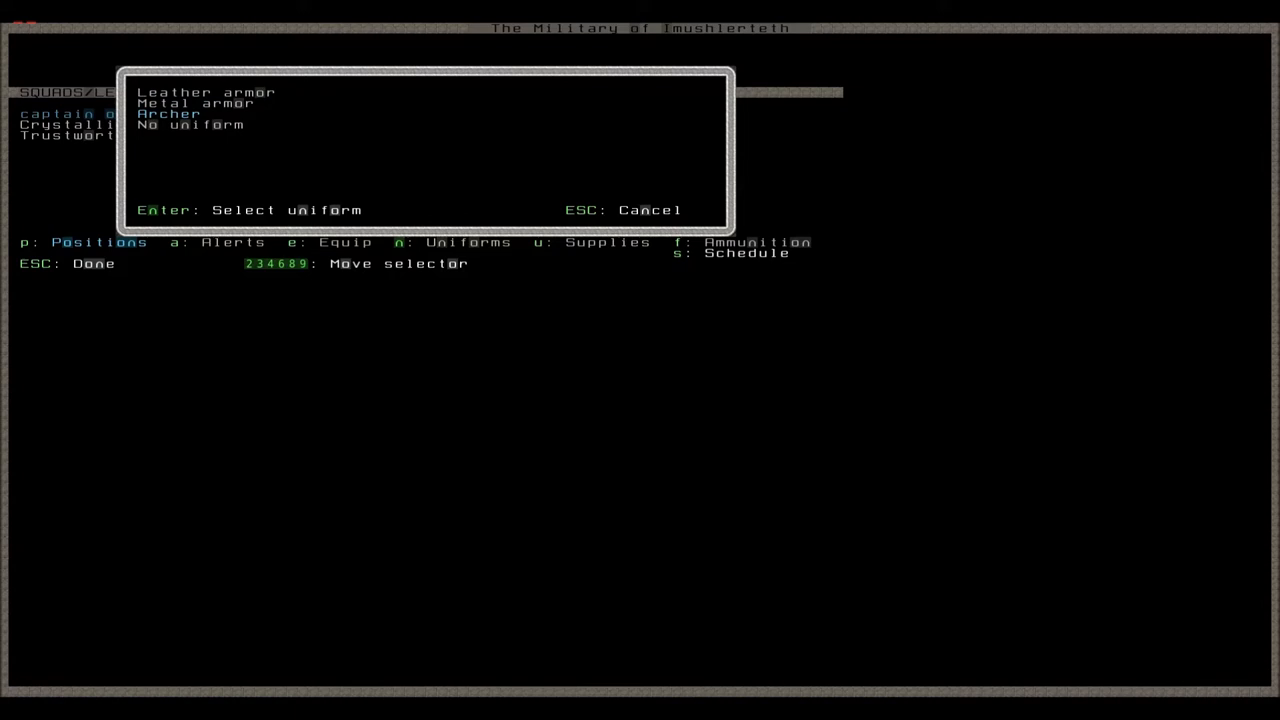
key("Escape")
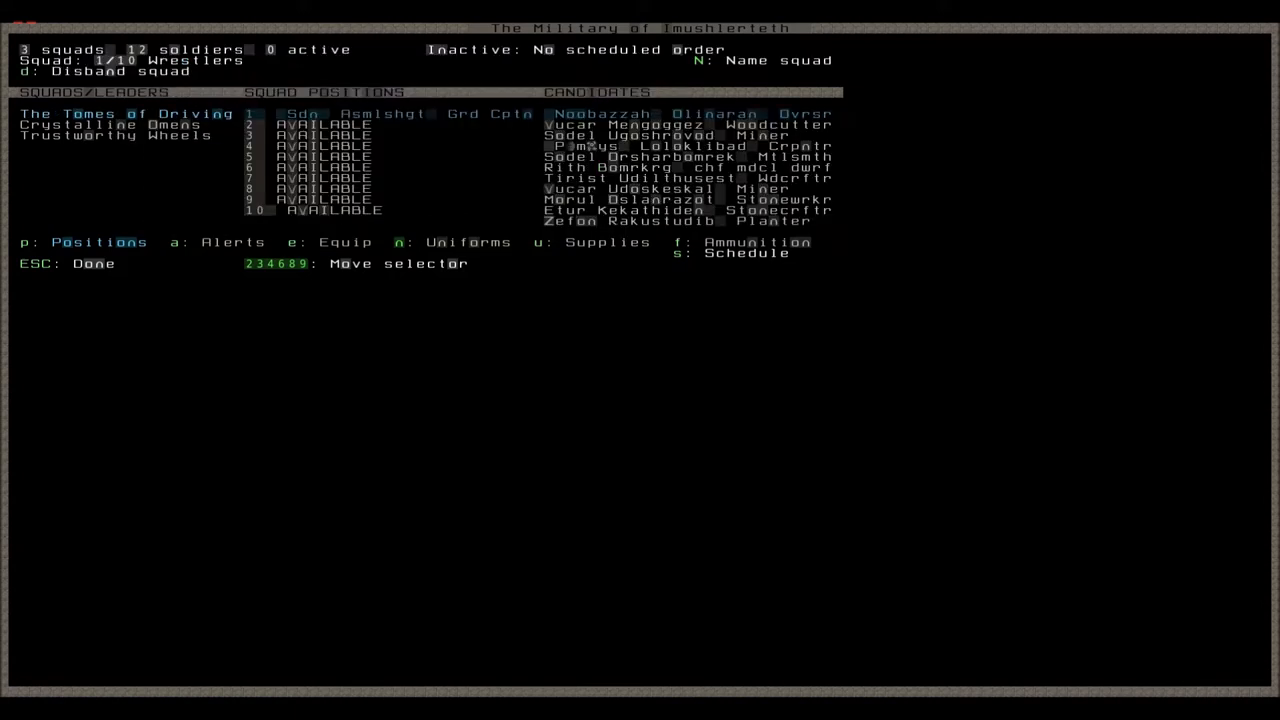
key("Escape")
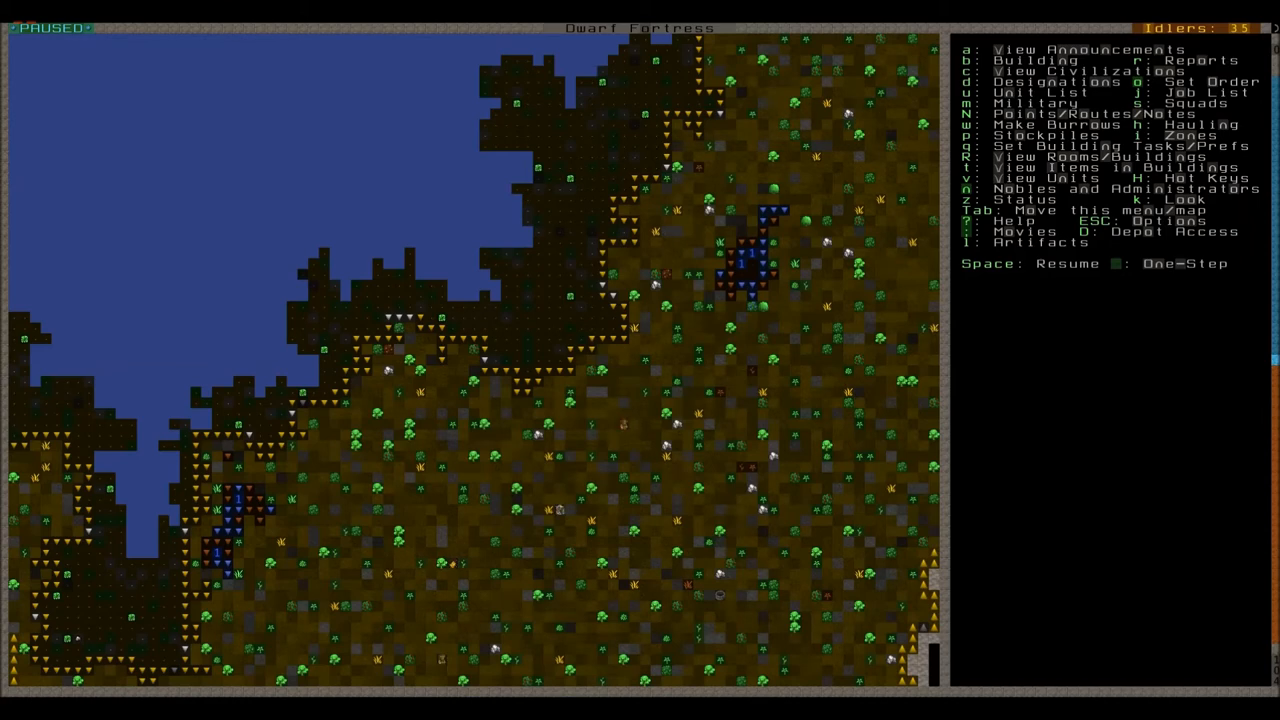
Inspect terrain near the cliff edge and descend into the underground levels
scroll("up", 3)
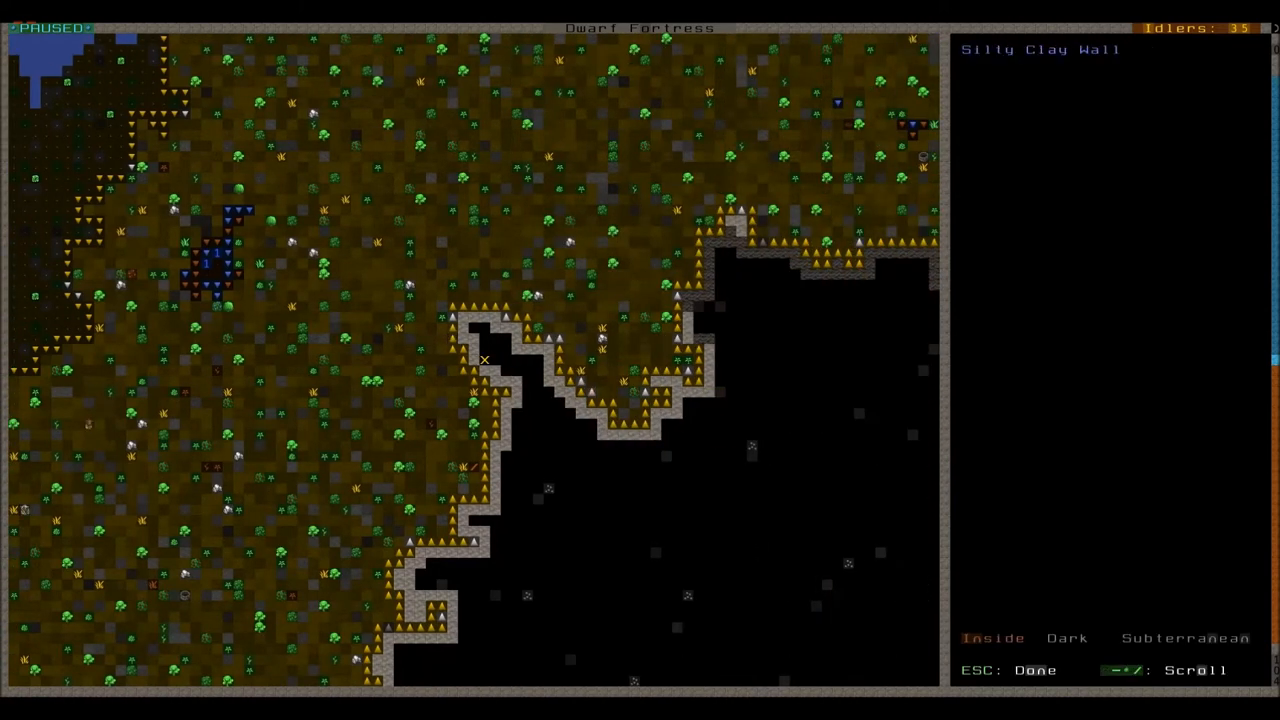
left_click(473, 466)
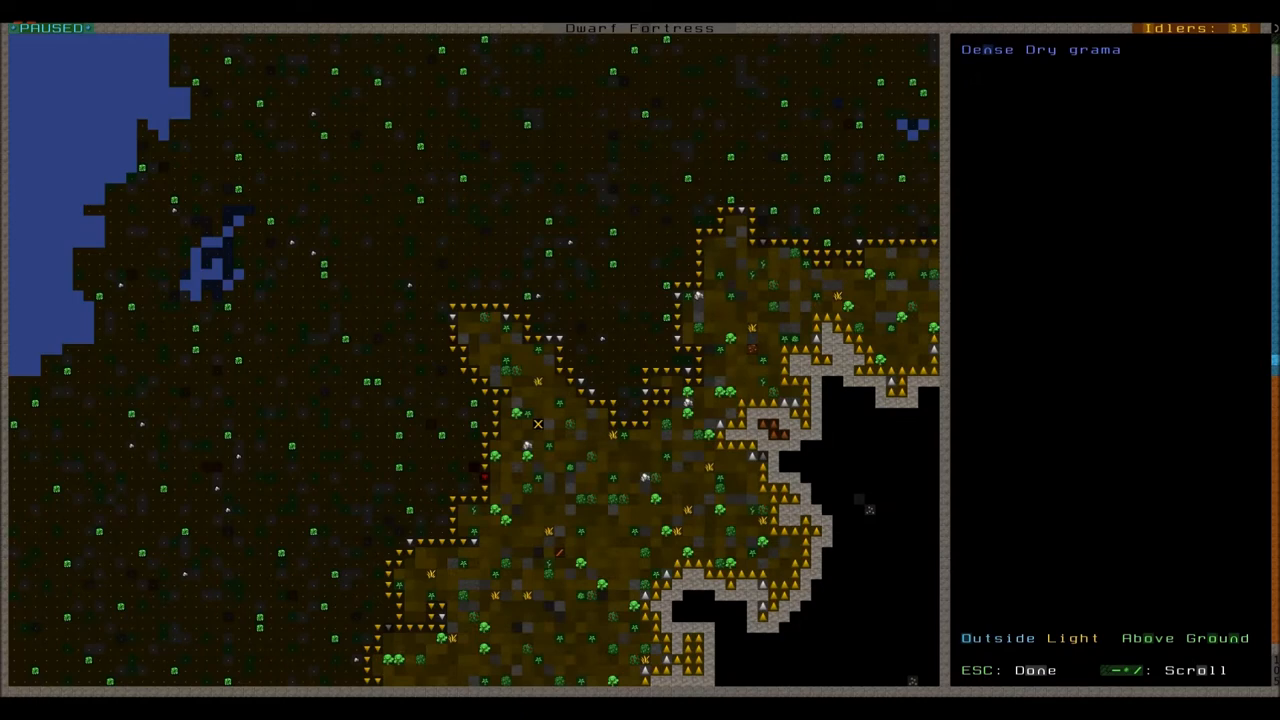
mouse_move(558, 531)
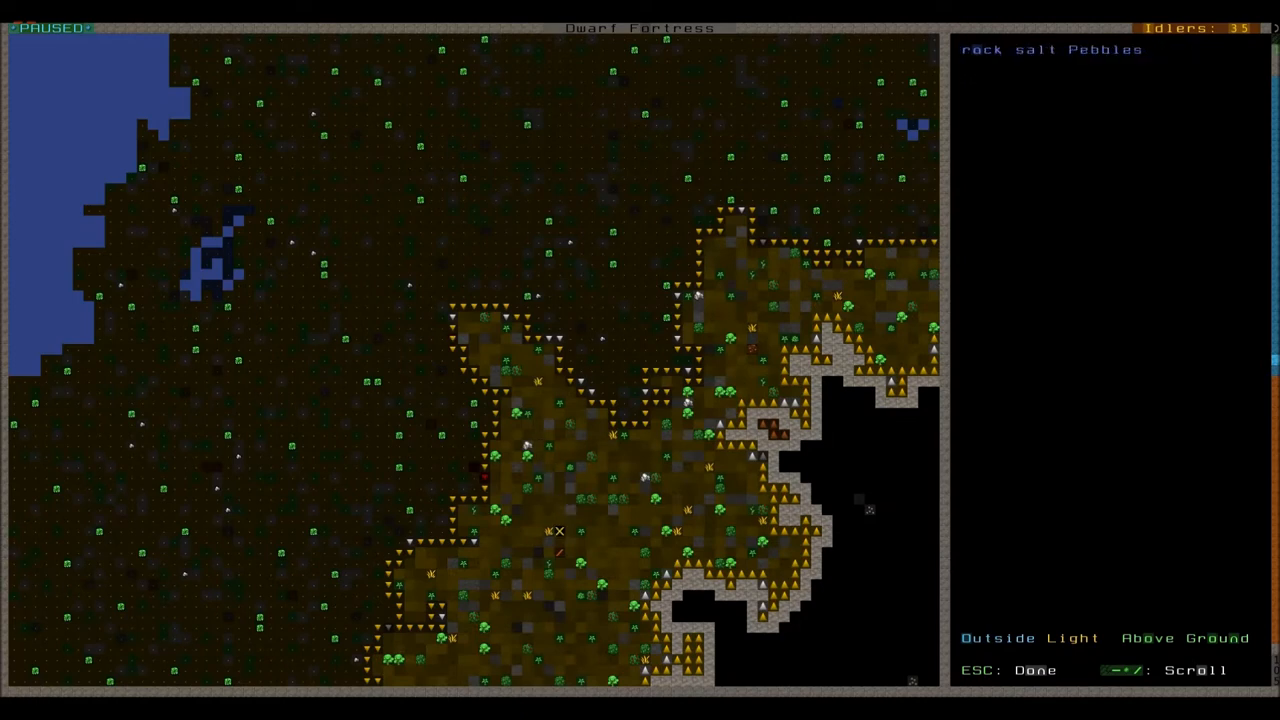
scroll("down", 3)
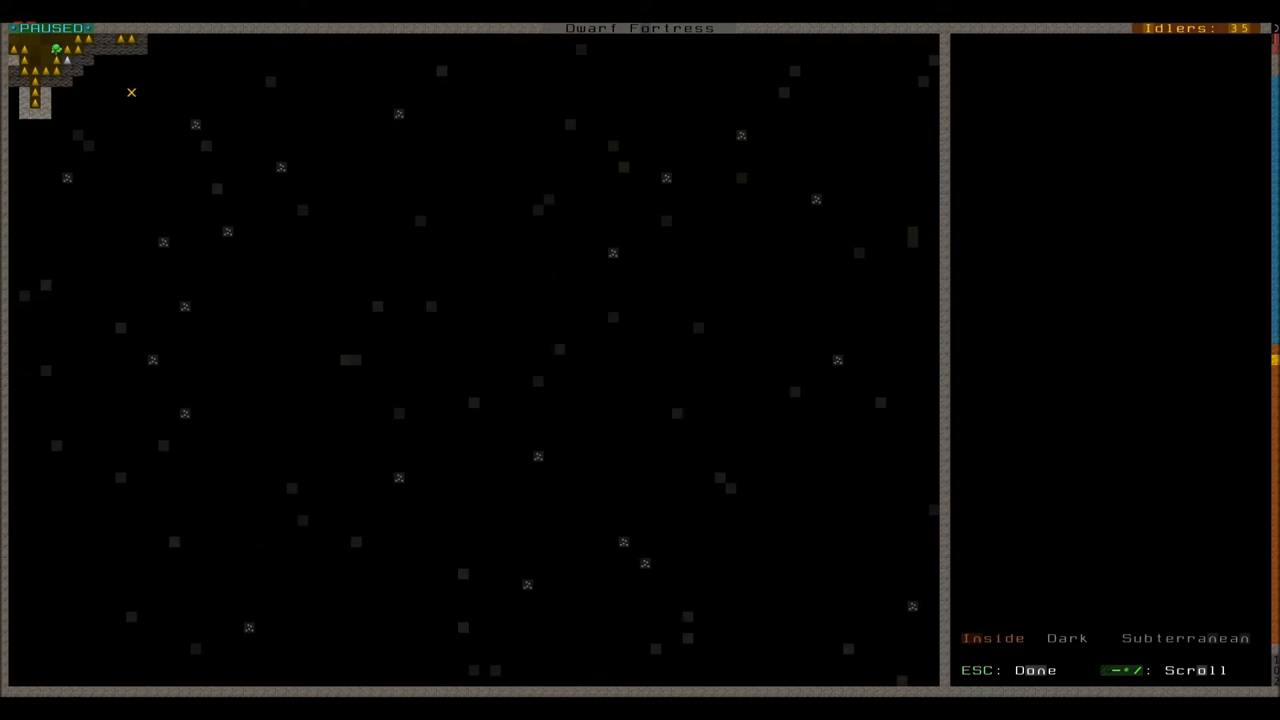
key("Escape")
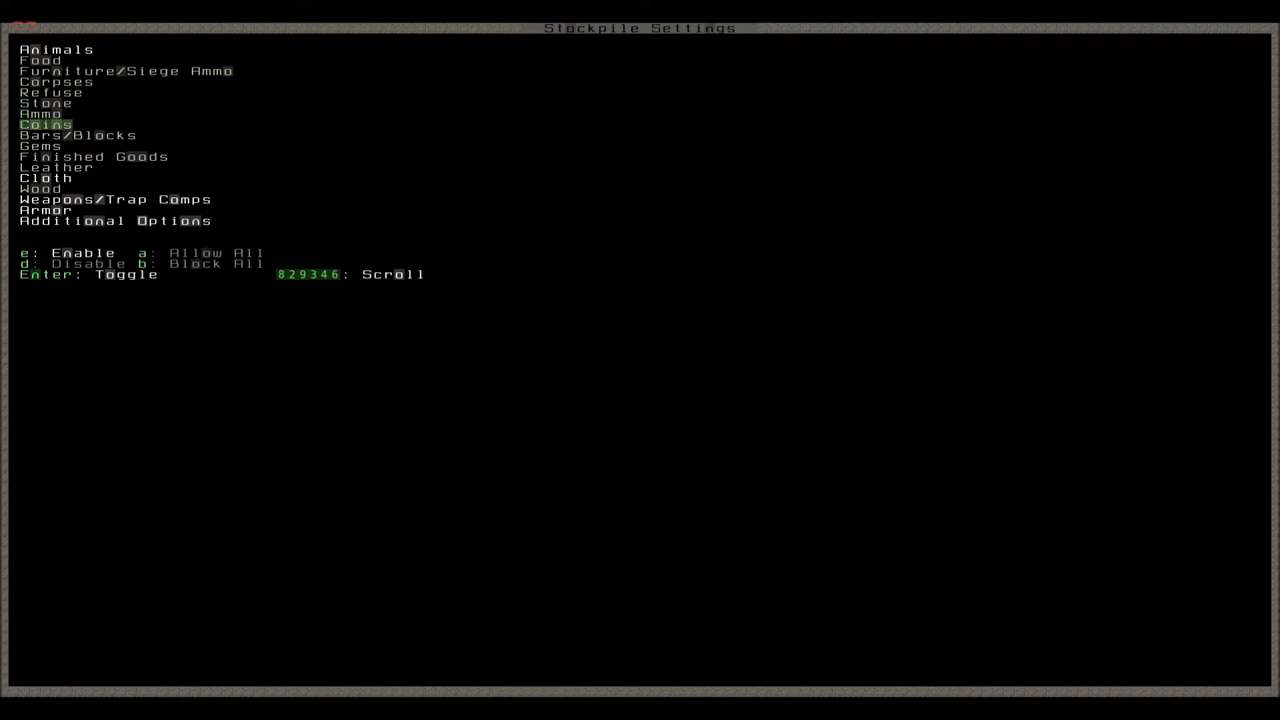
Enable the Stone category in the stockpile settings and back out to the map
key("up")
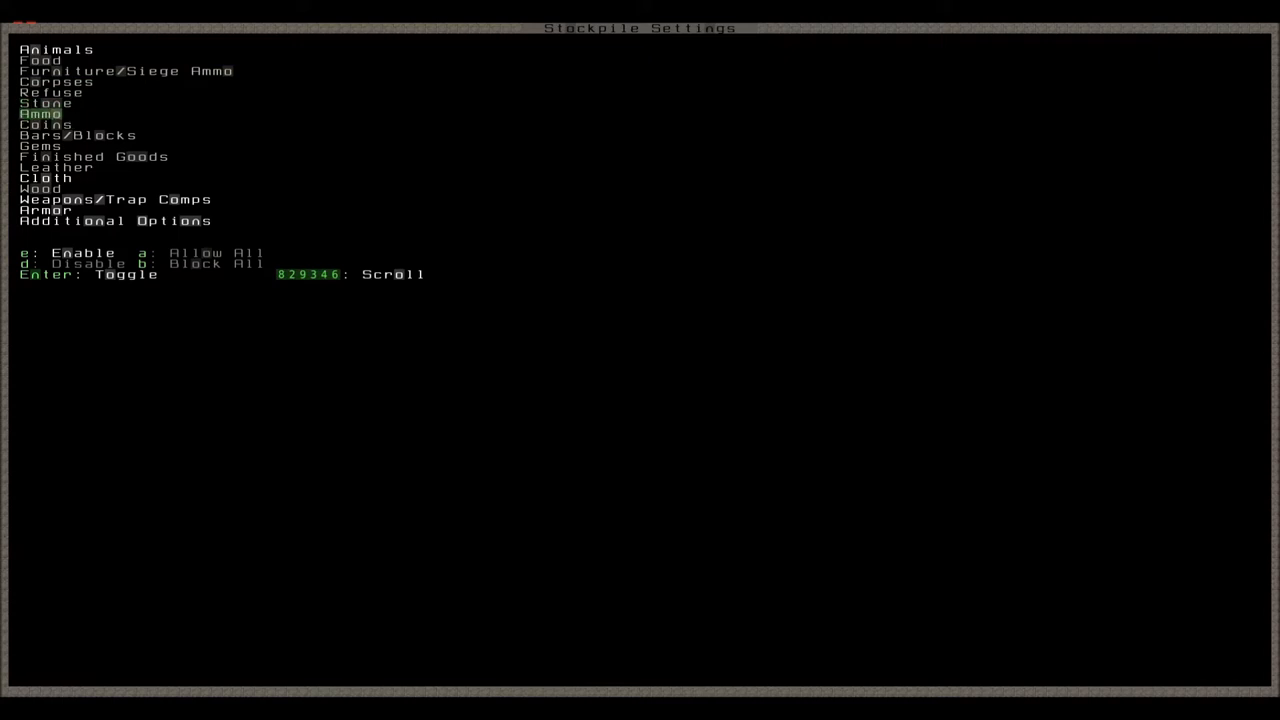
key("Up")
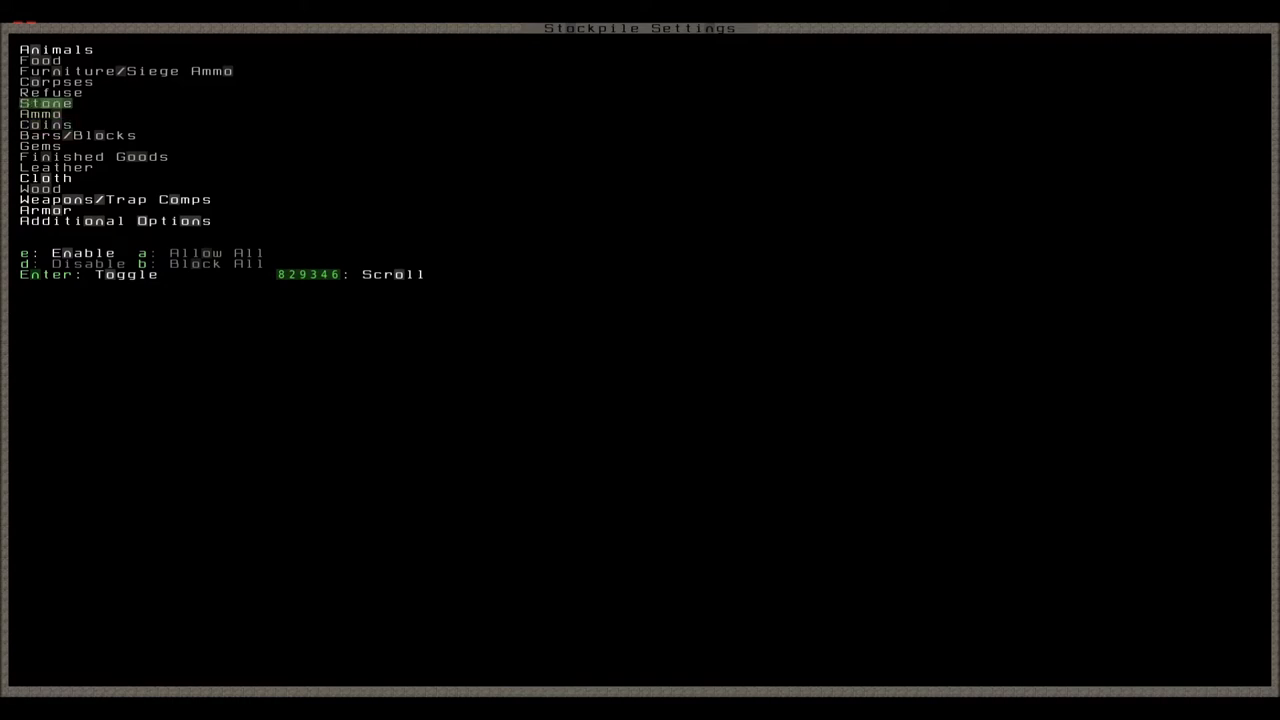
key("Down")
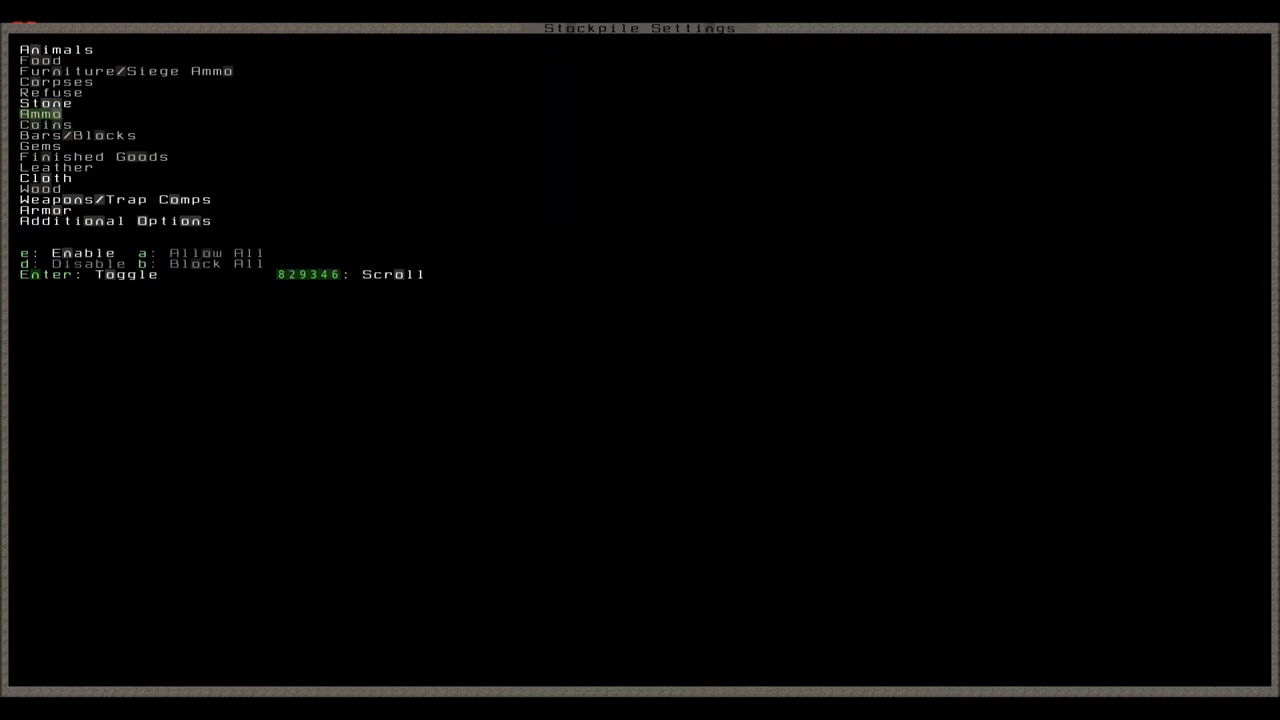
key("Escape")
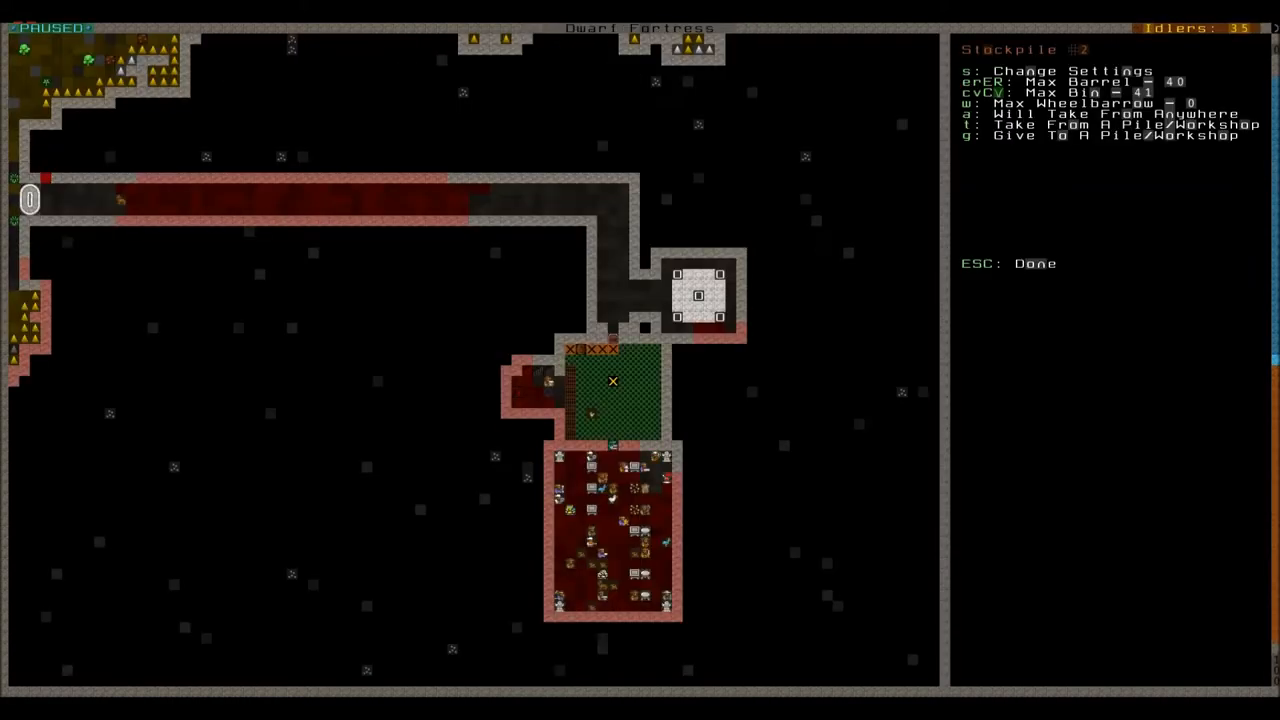
key("Escape")
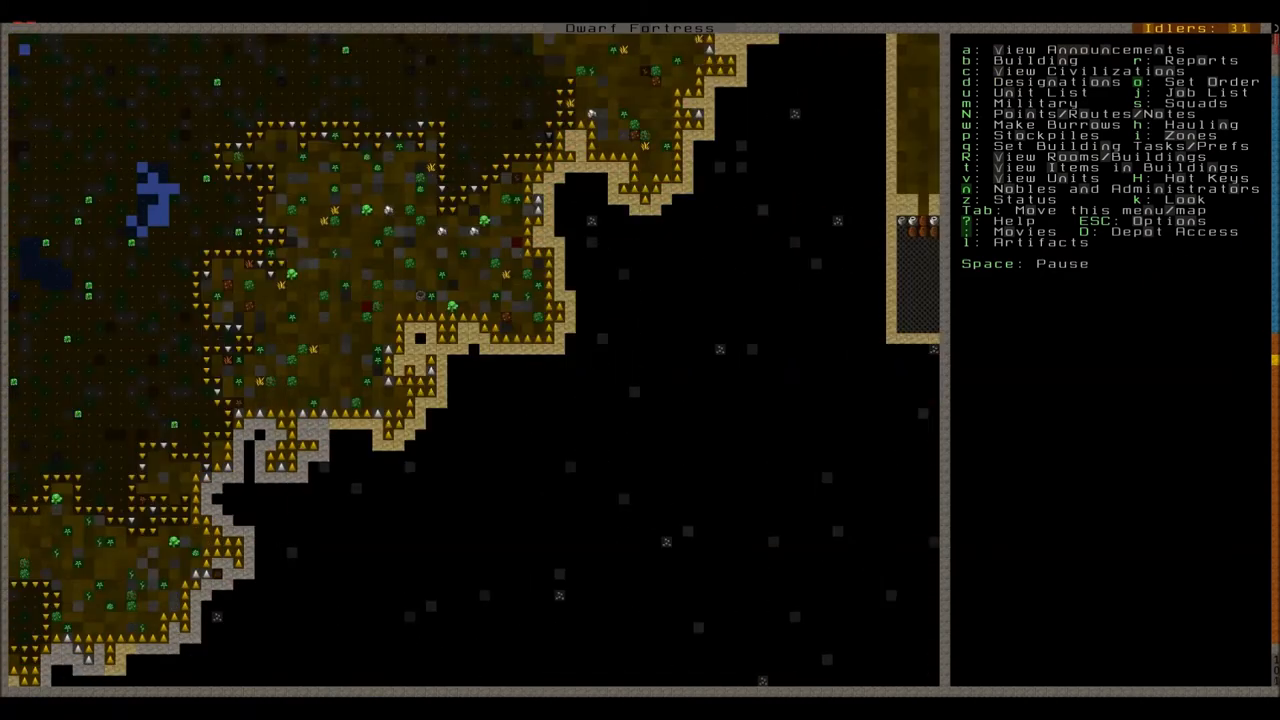
Pause the game and inspect the idle ranger and other surface units
key("Space")
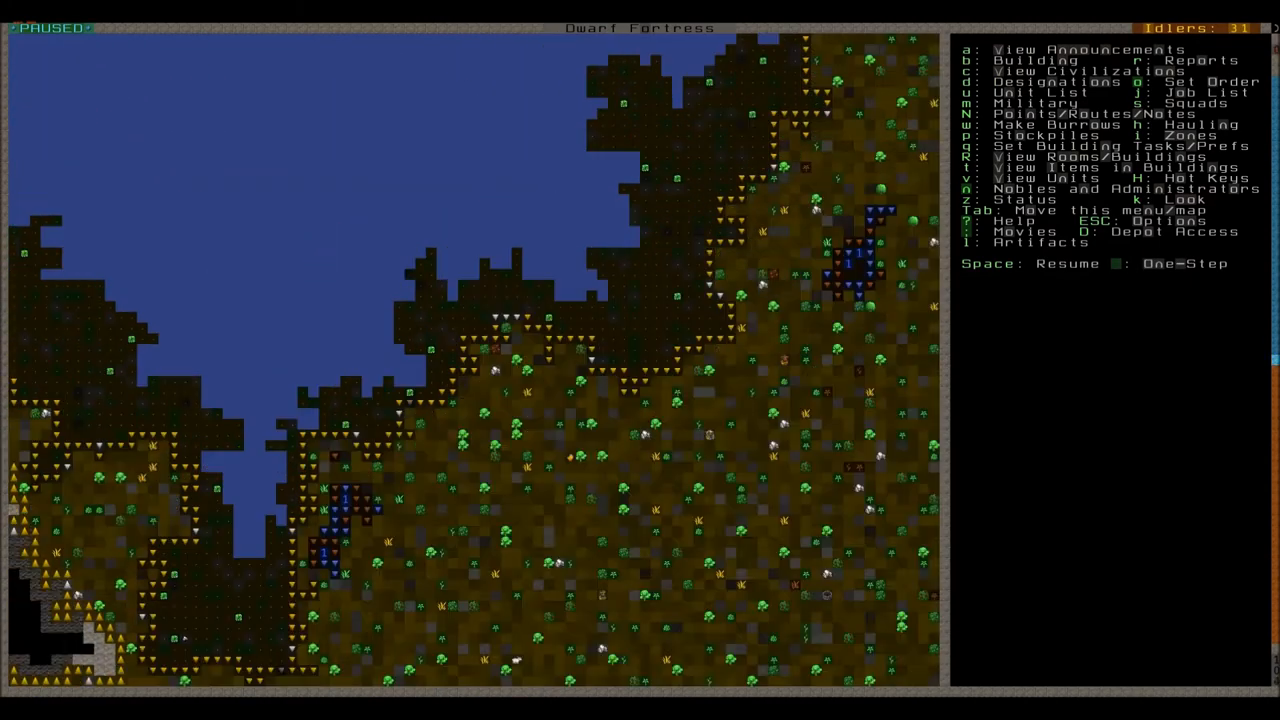
scroll("up", 3)
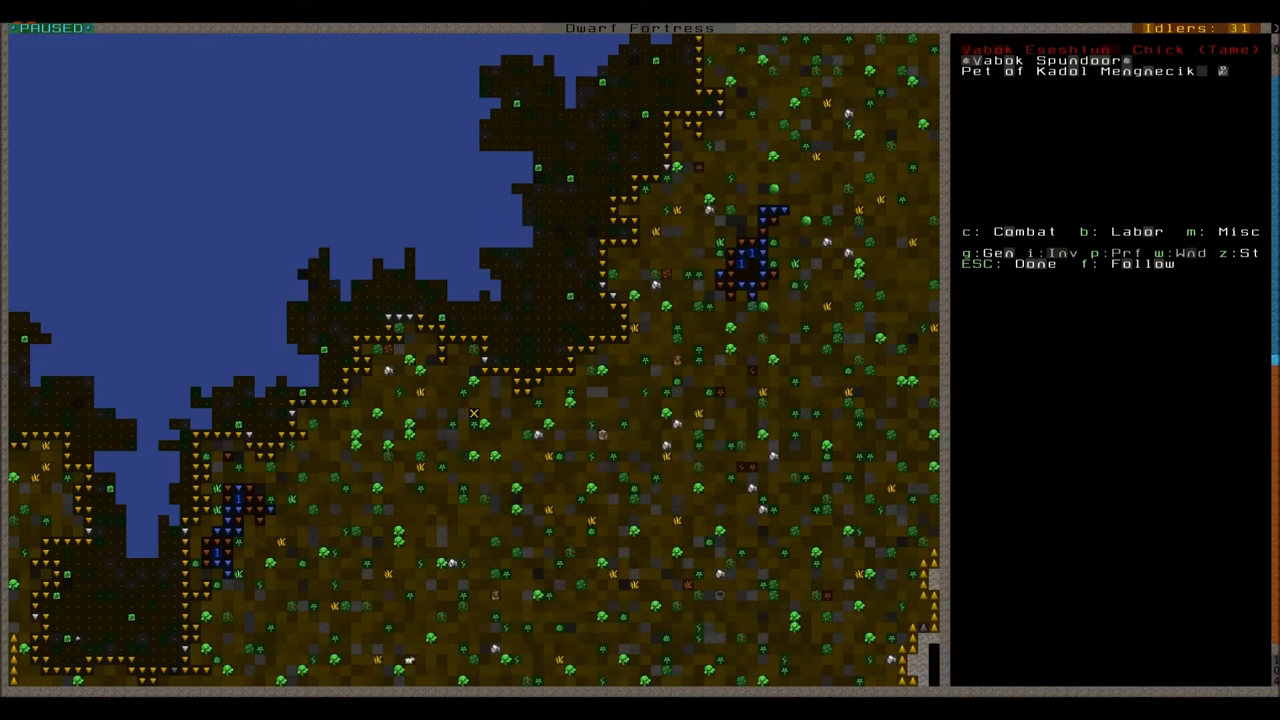
left_click(495, 617)
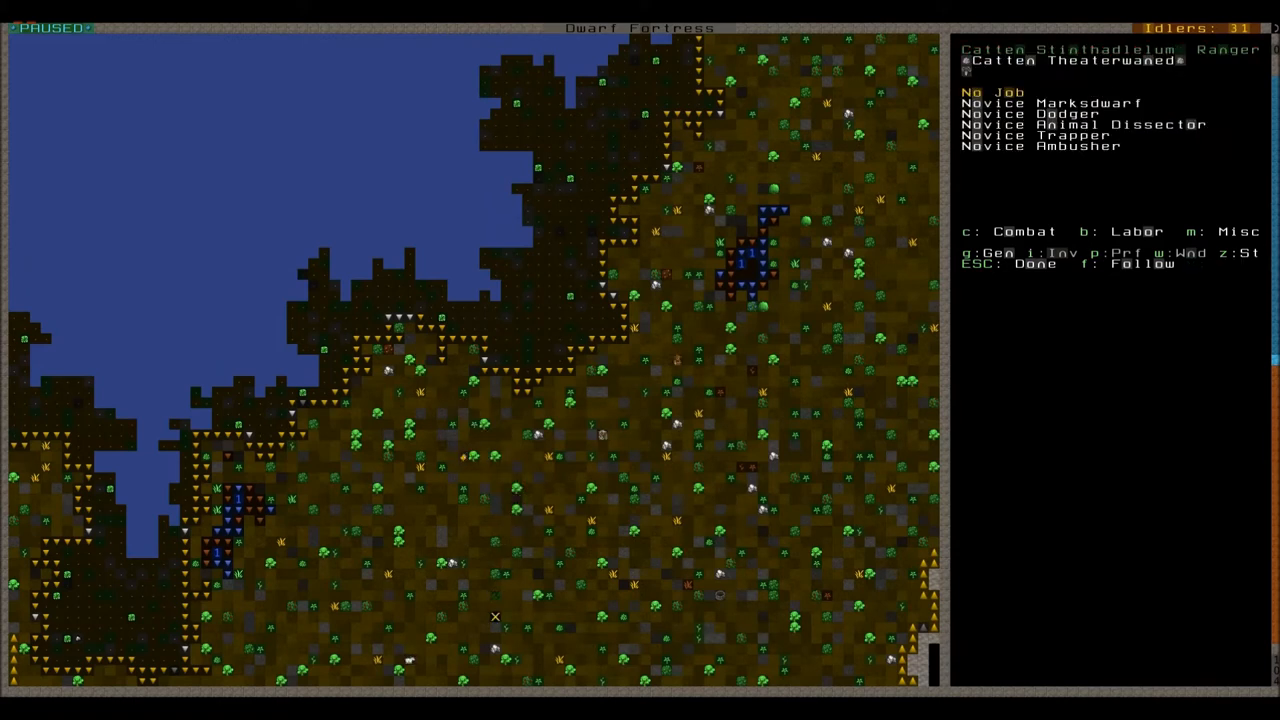
key("Esc")
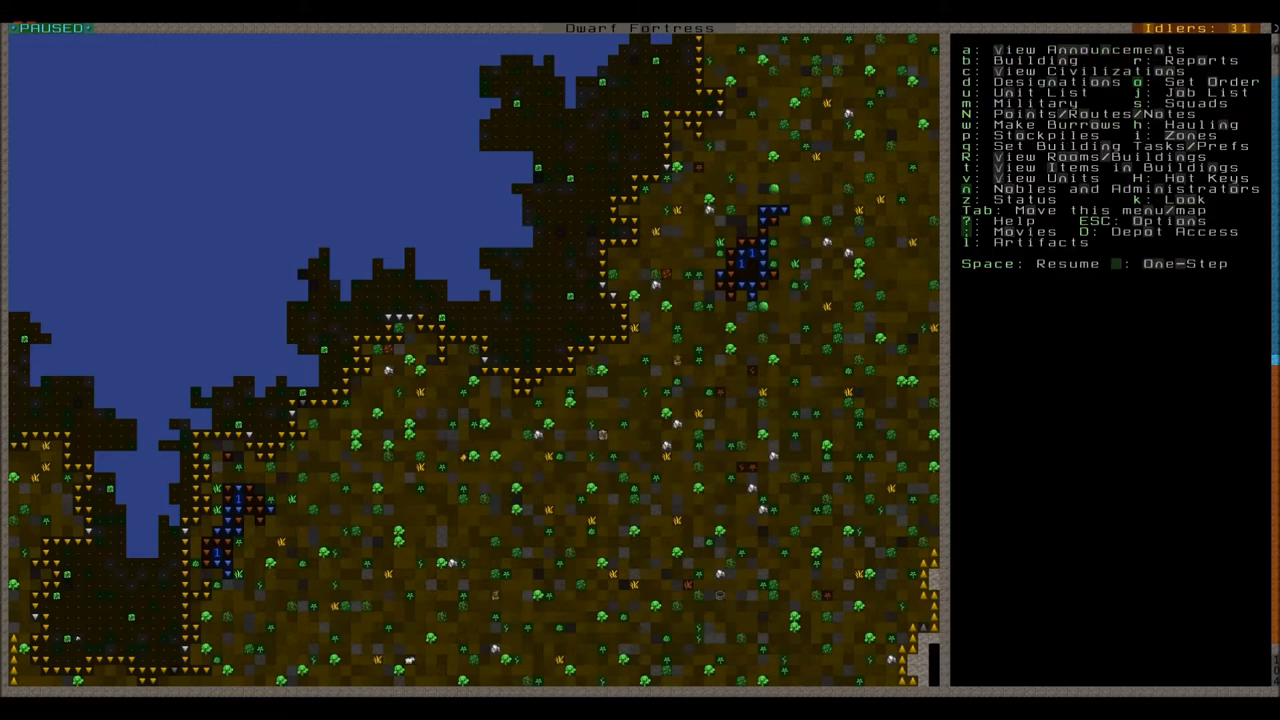
key("m")
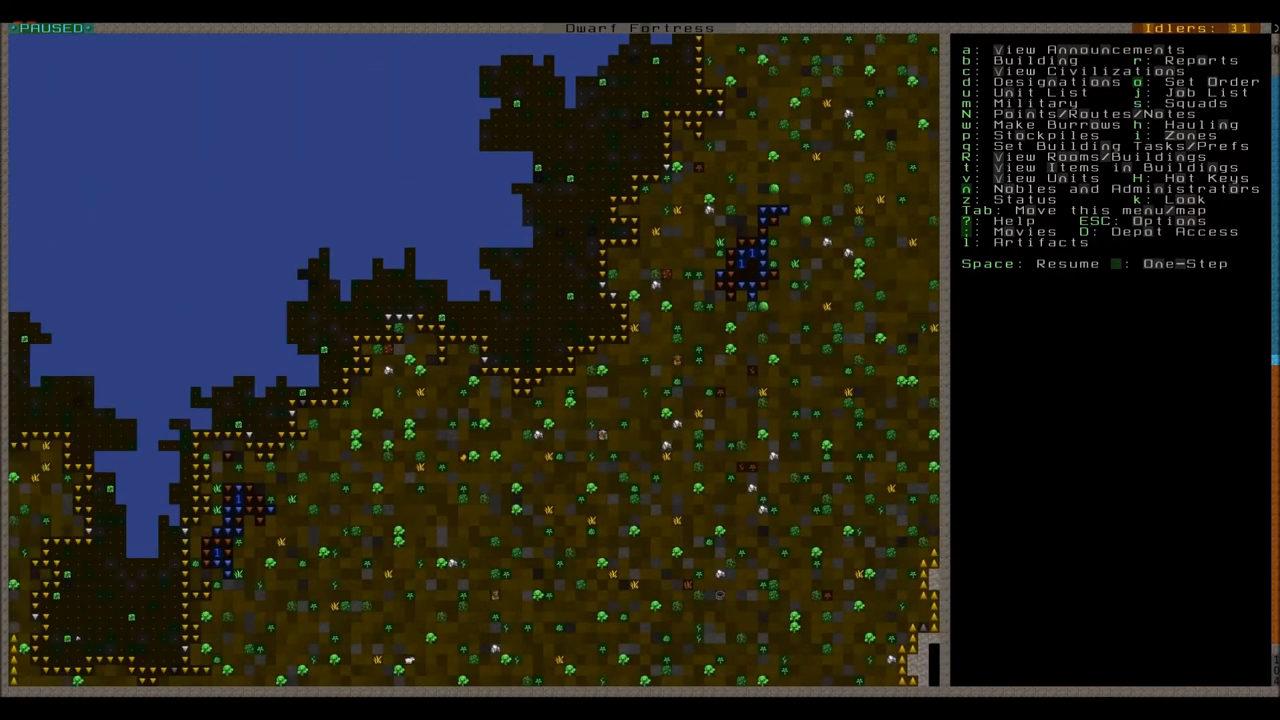
scroll("up", 3)
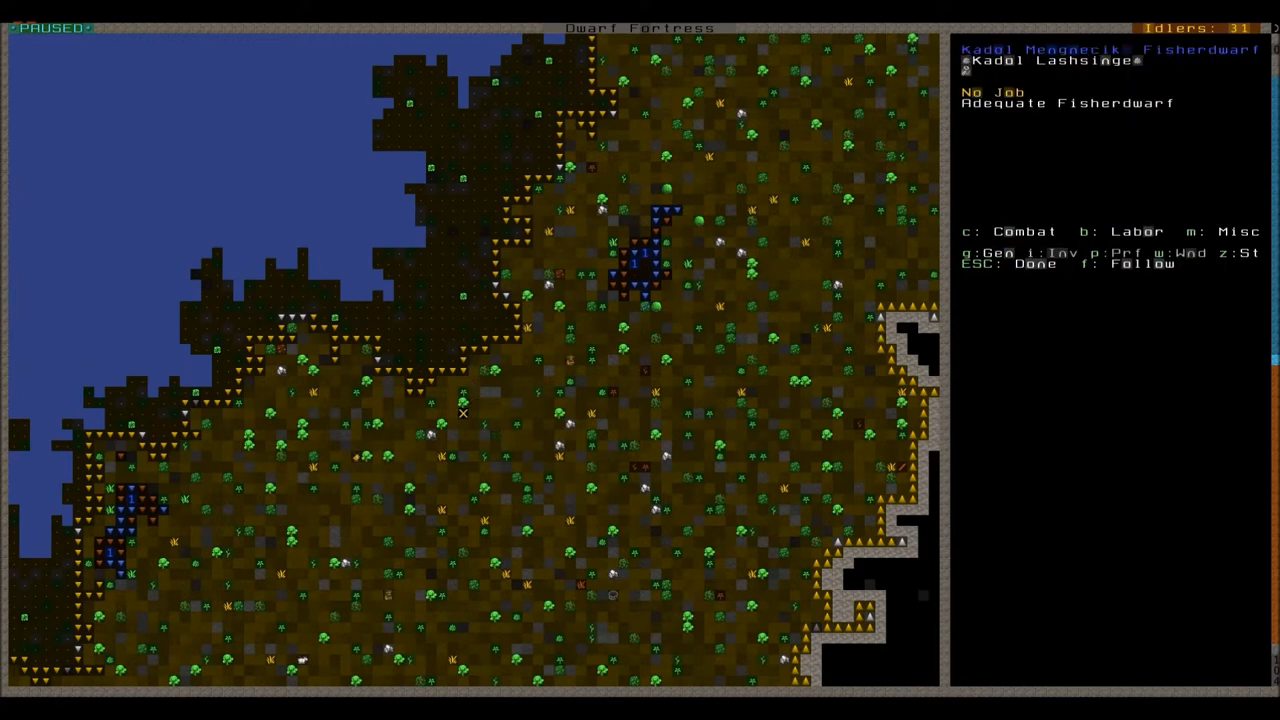
mouse_move(538, 424)
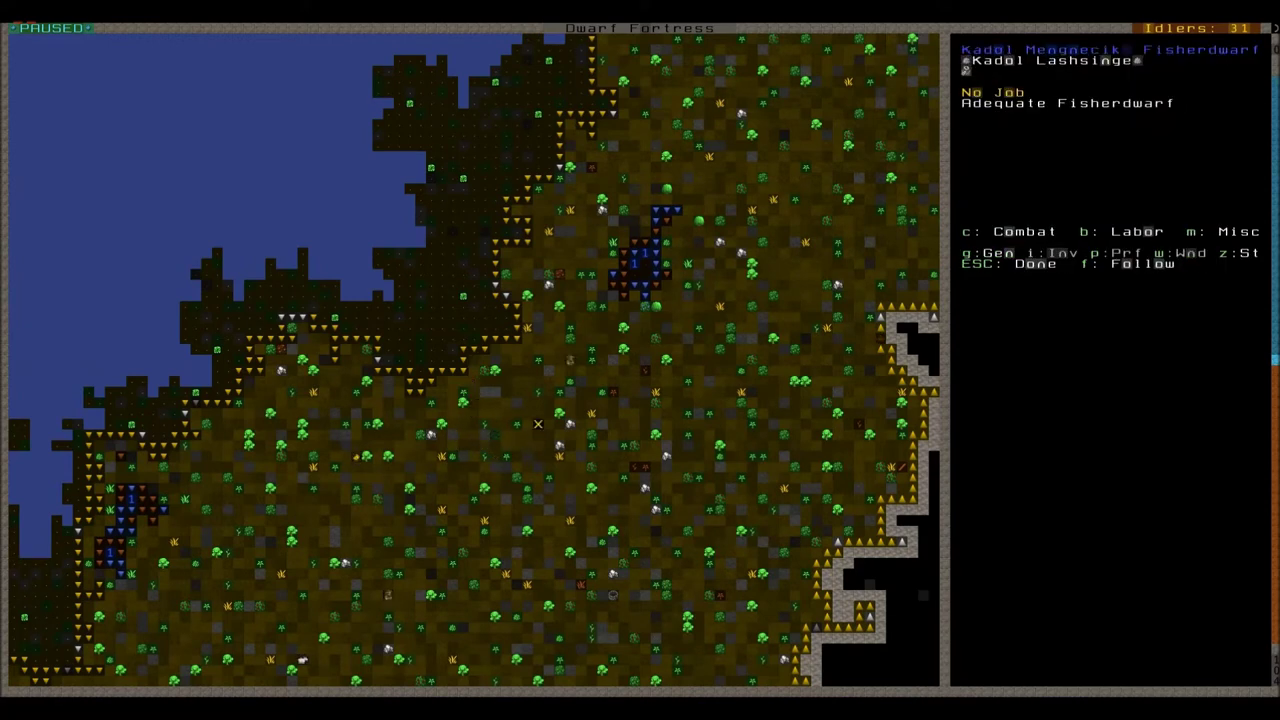
mouse_move(475, 457)
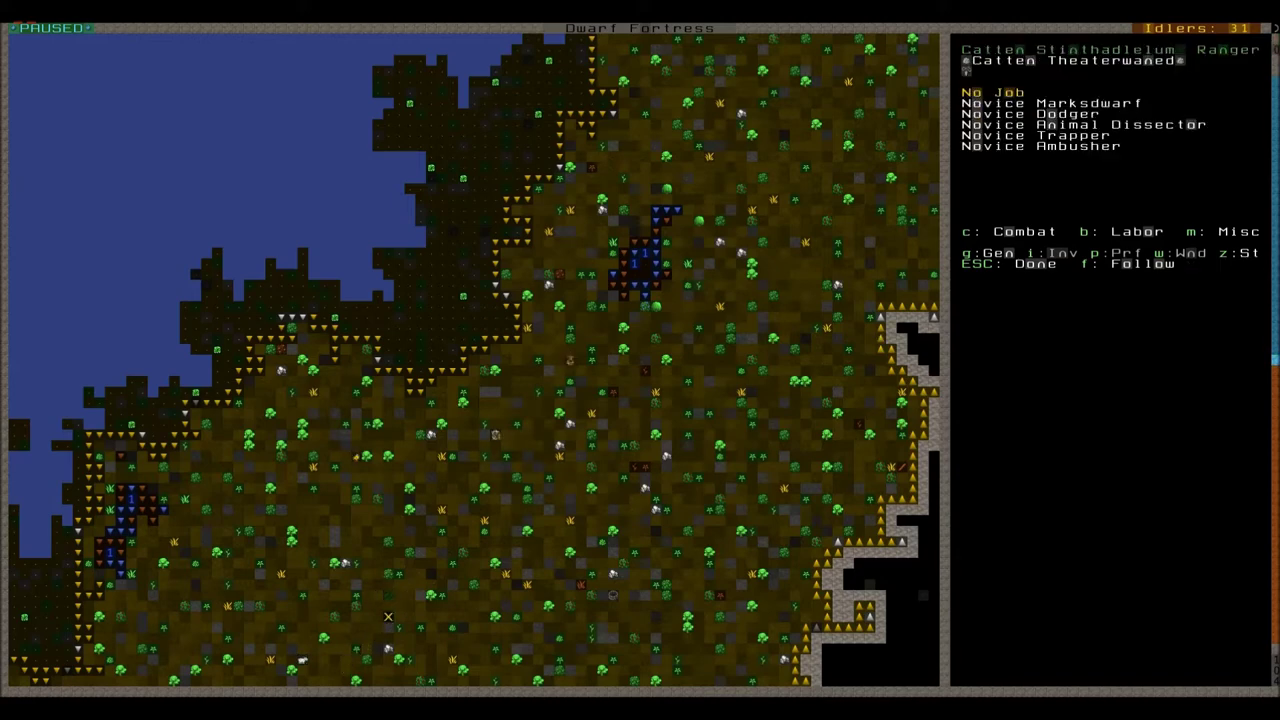
Review the ranger's hunting and trapping labors, then go back to the fortress map
key("b")
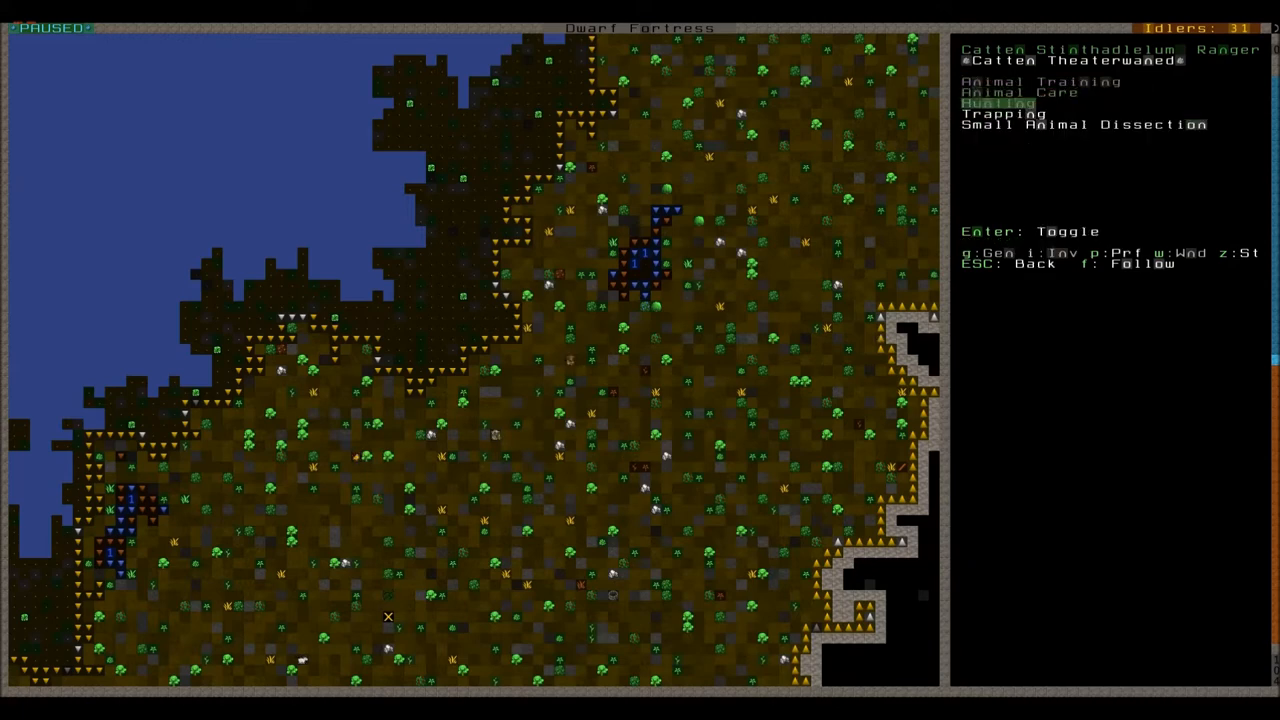
key("Escape")
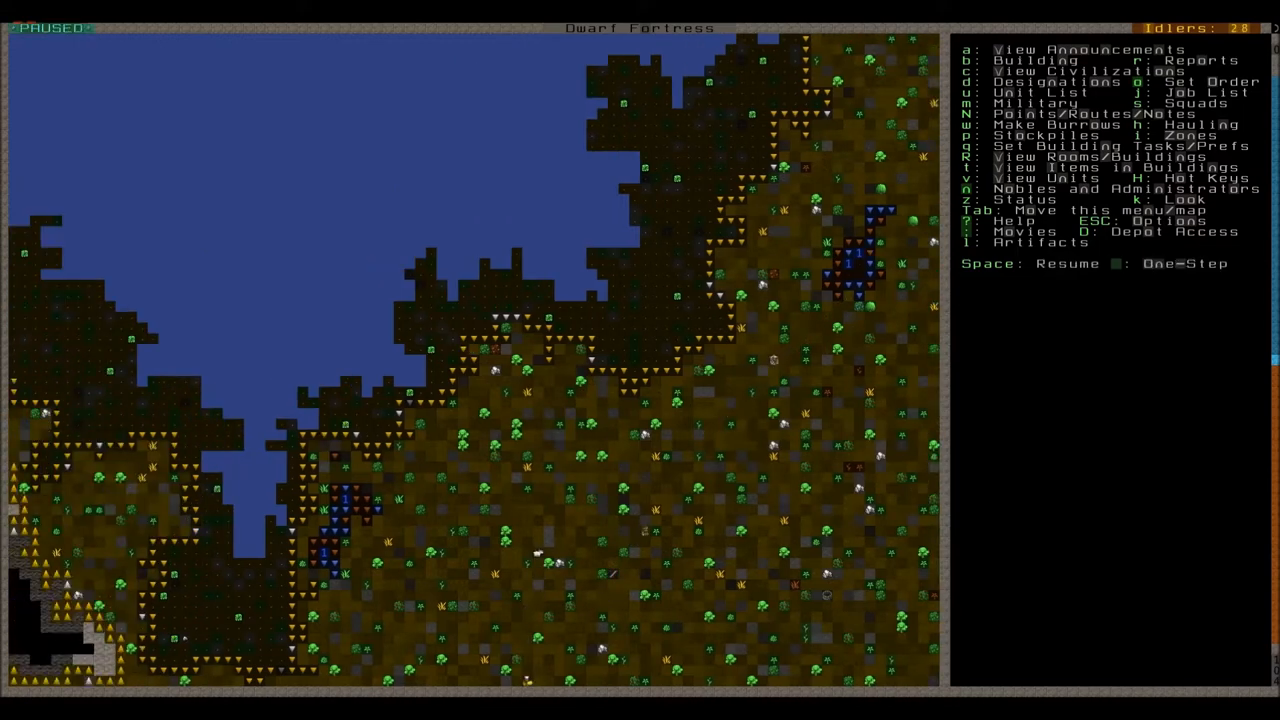
Inspect the tame ram and browse the pasture zone's list of assignable animals
left_click(507, 457)
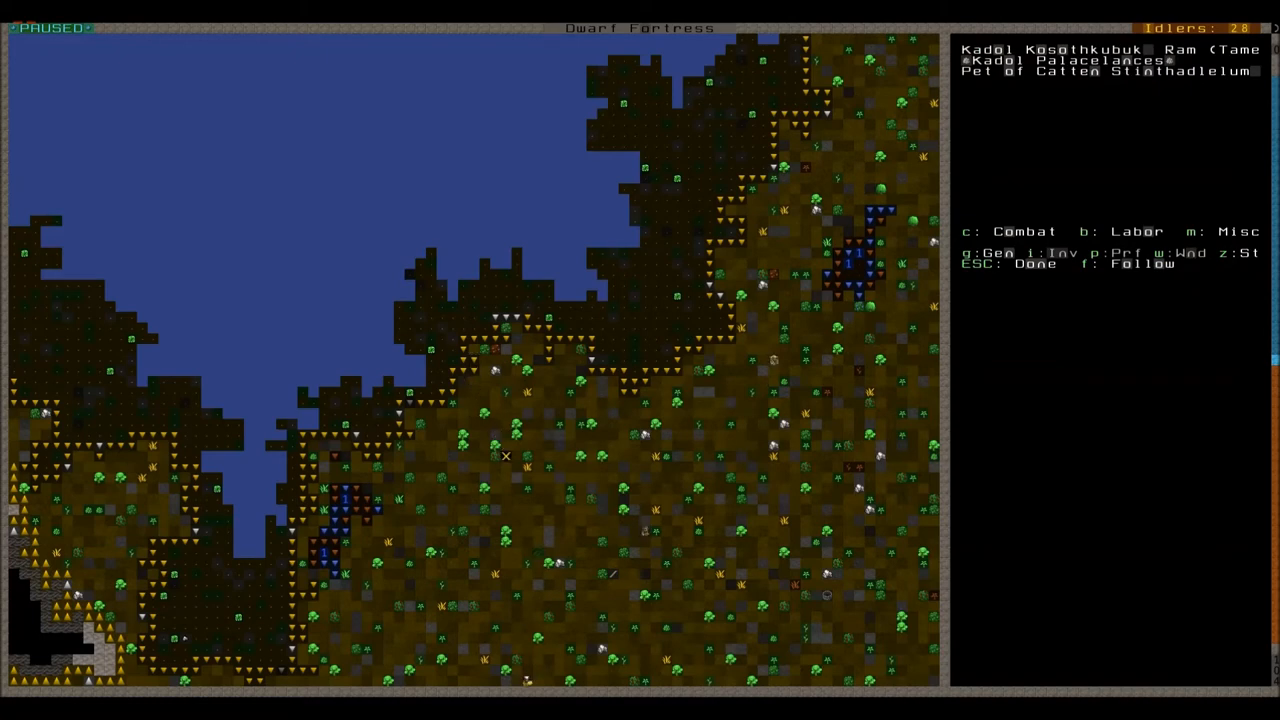
mouse_move(505, 477)
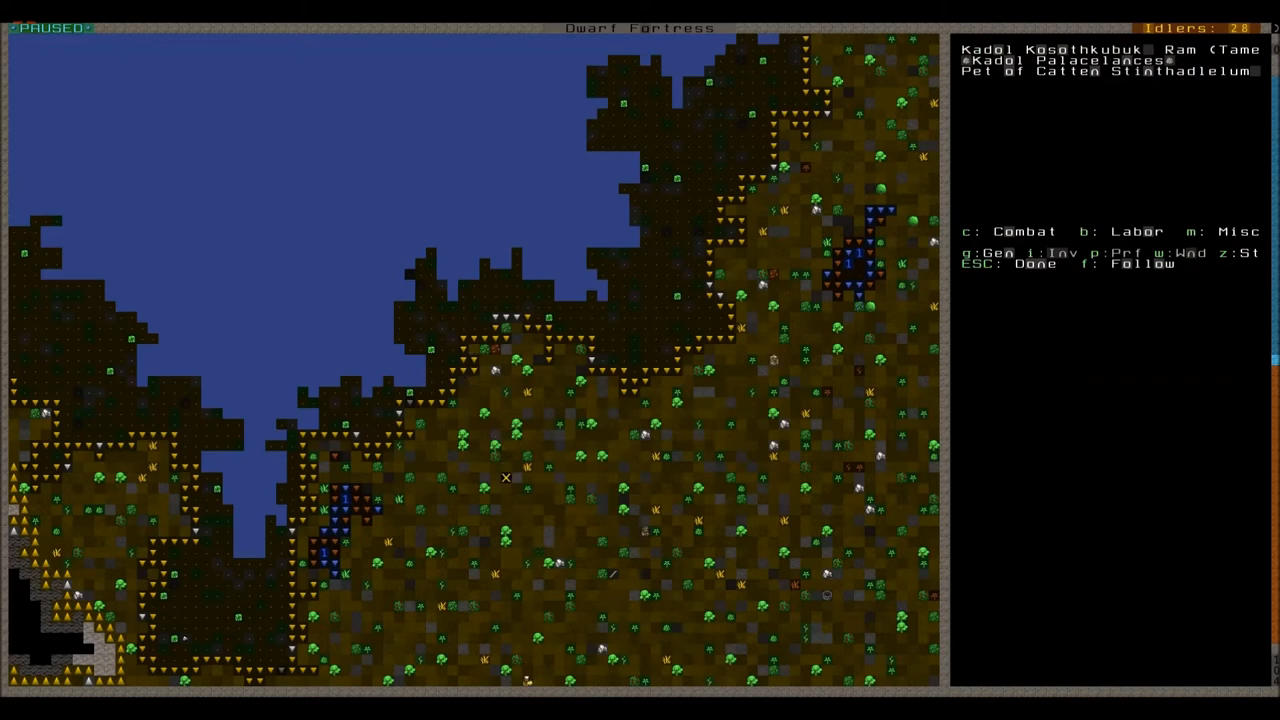
key("Escape")
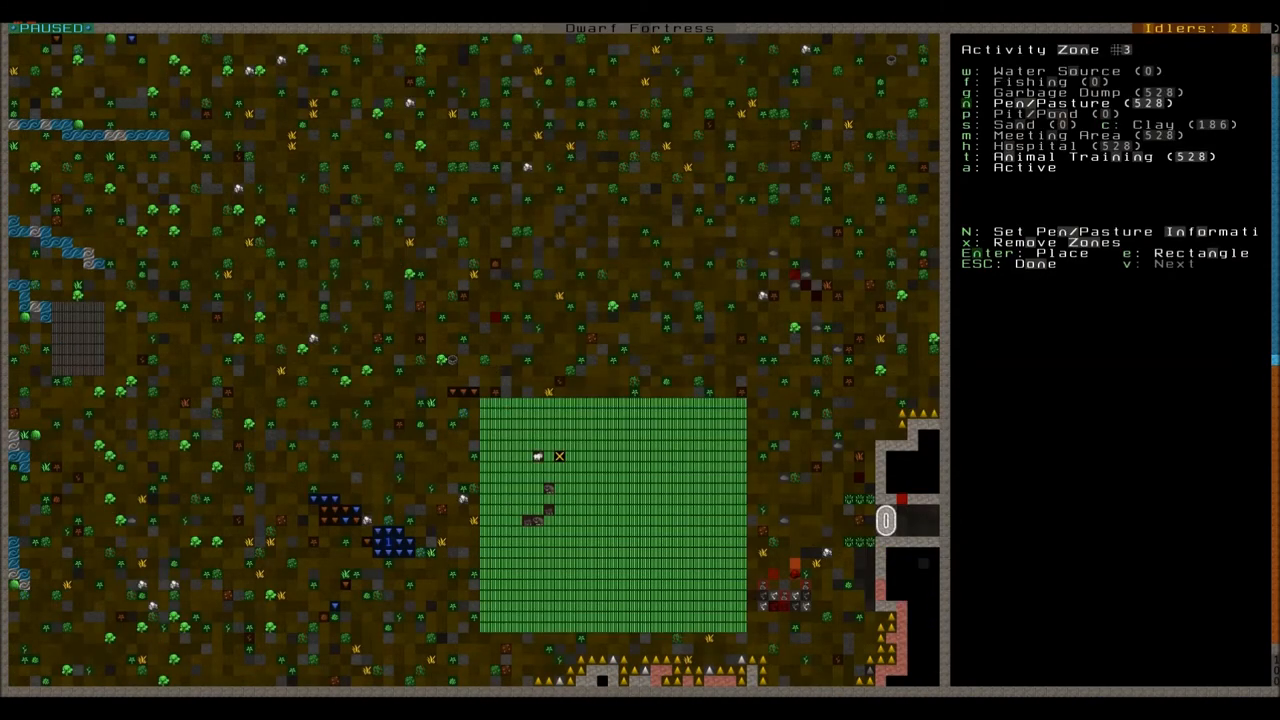
key("N")
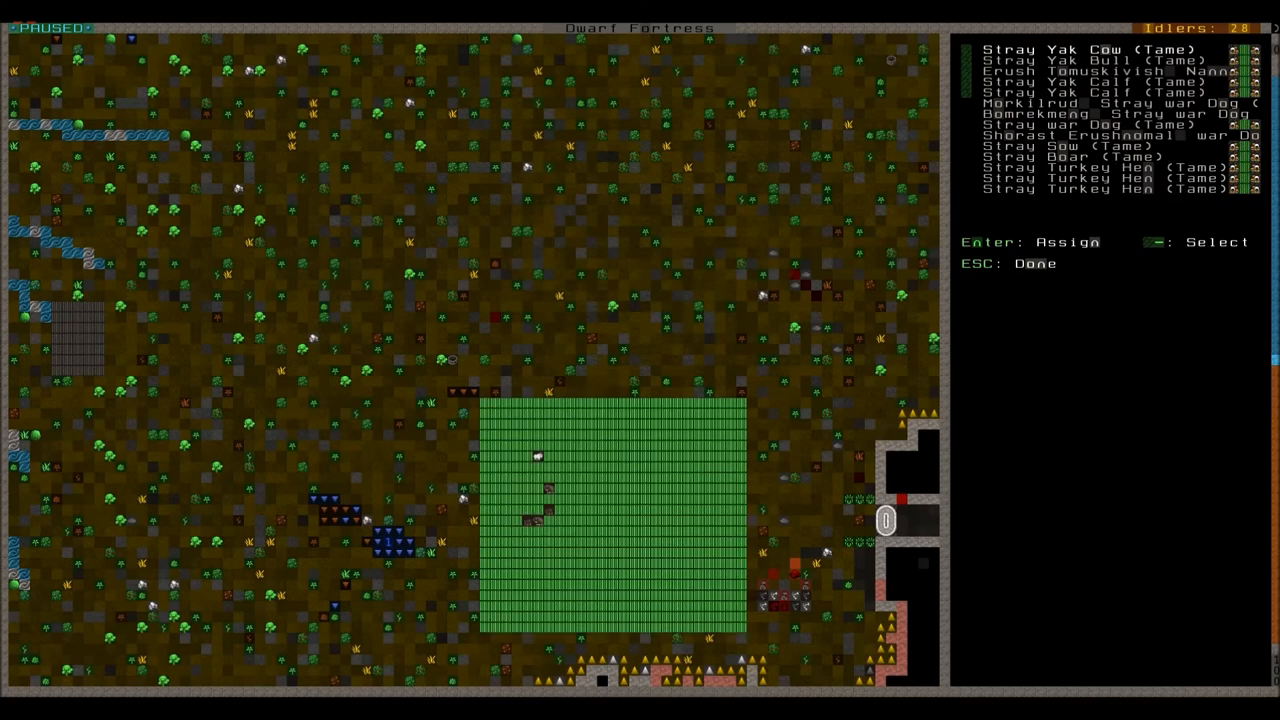
scroll("down", 3)
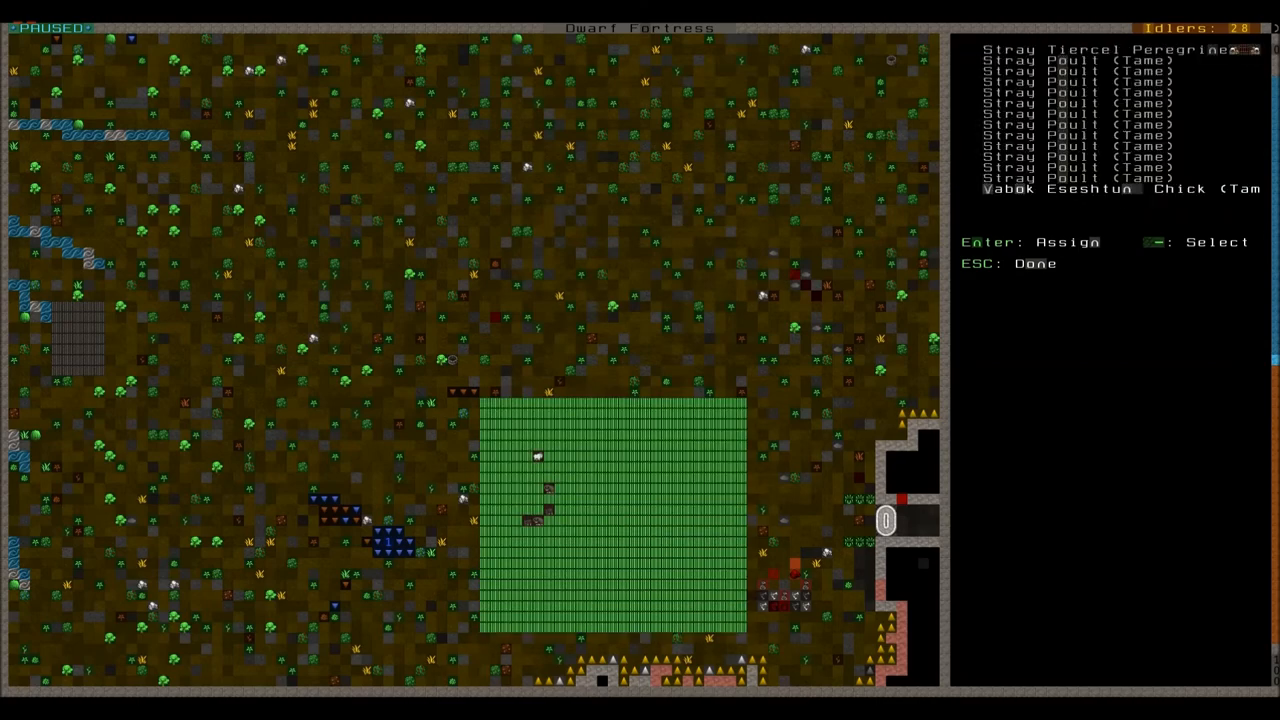
key("Escape")
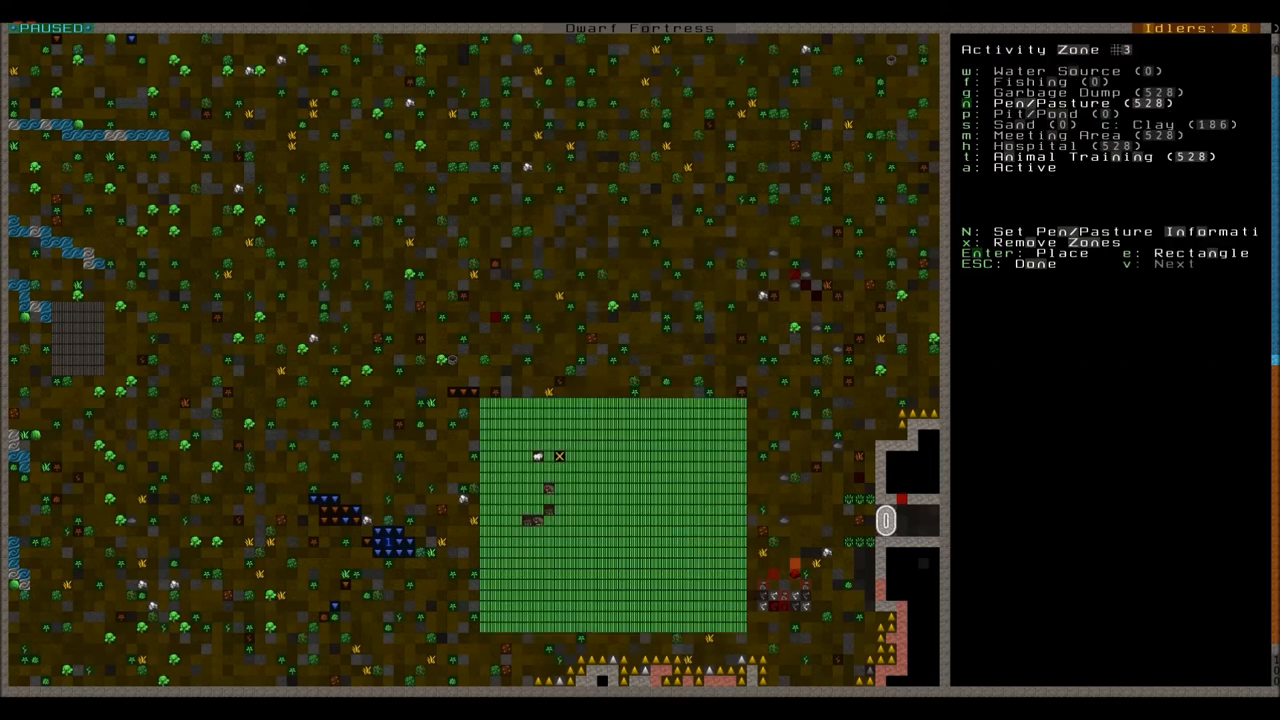
key("Escape")
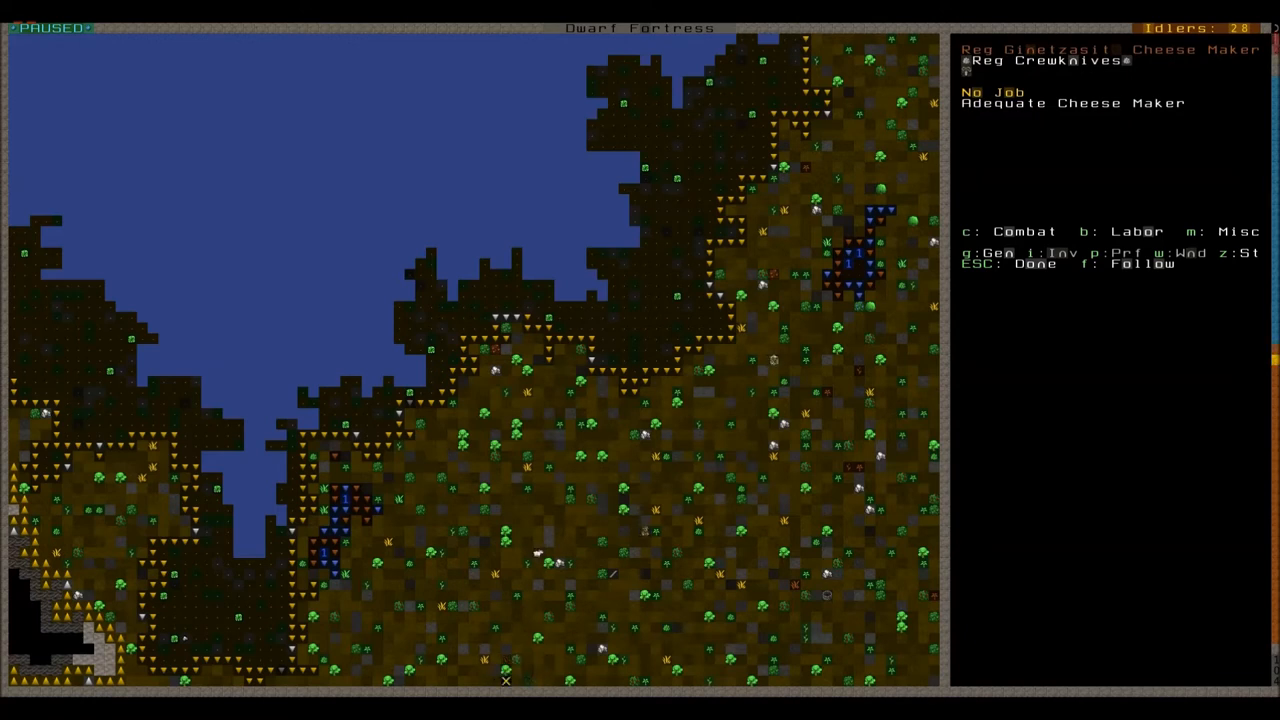
Check ranger Uvash Zagodlimul, then show furnace operator Sakzul Teshkadthikut's details
key("Escape")
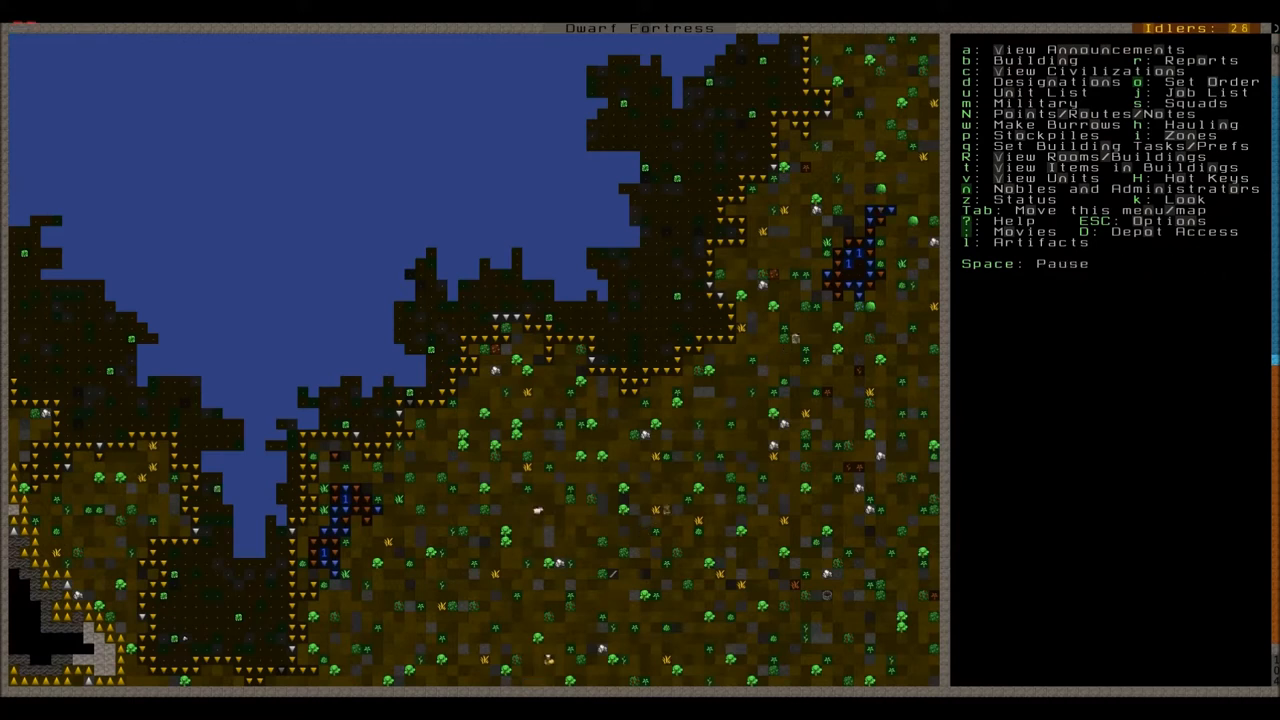
key("space")
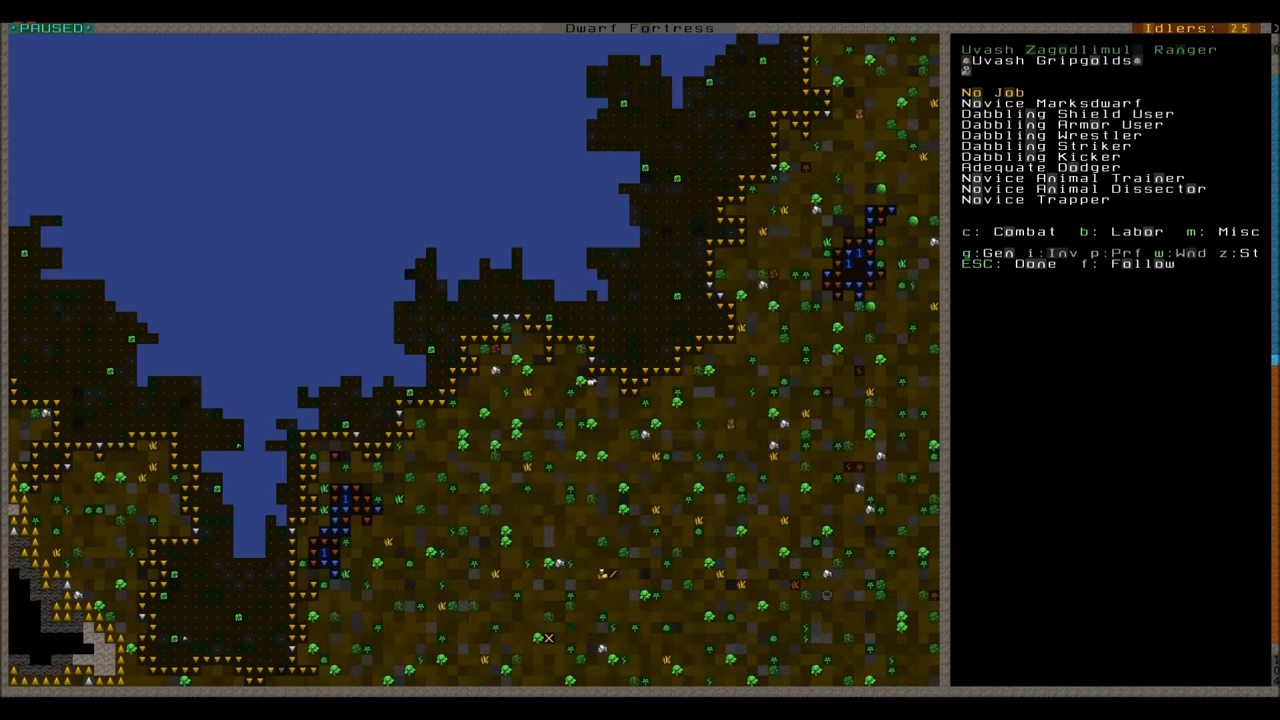
key("Escape")
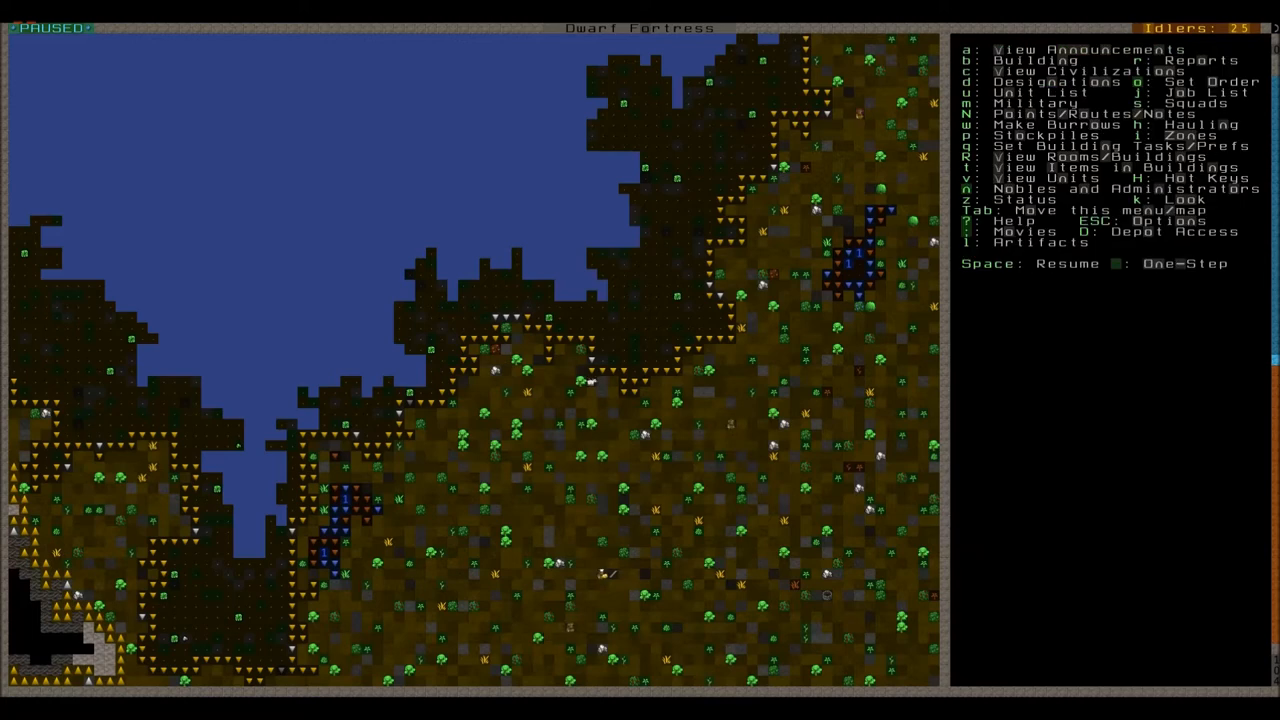
key("Space")
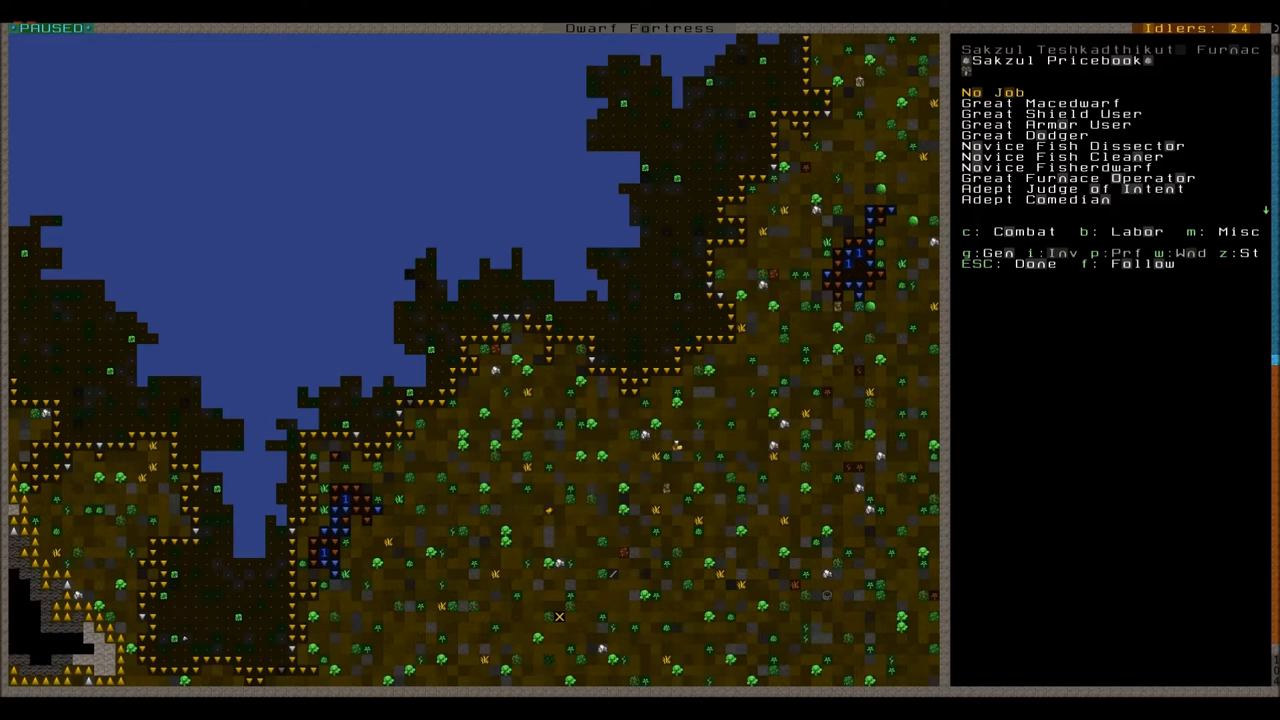
scroll("down", 3)
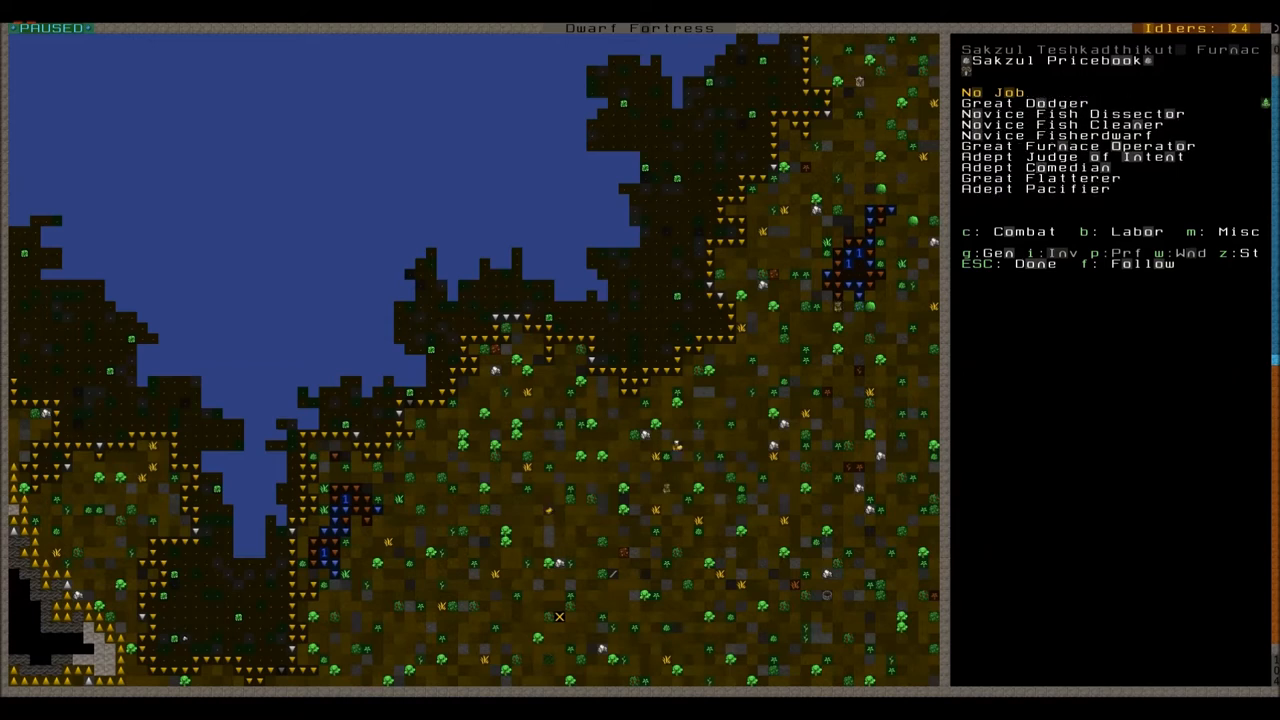
scroll("up", 3)
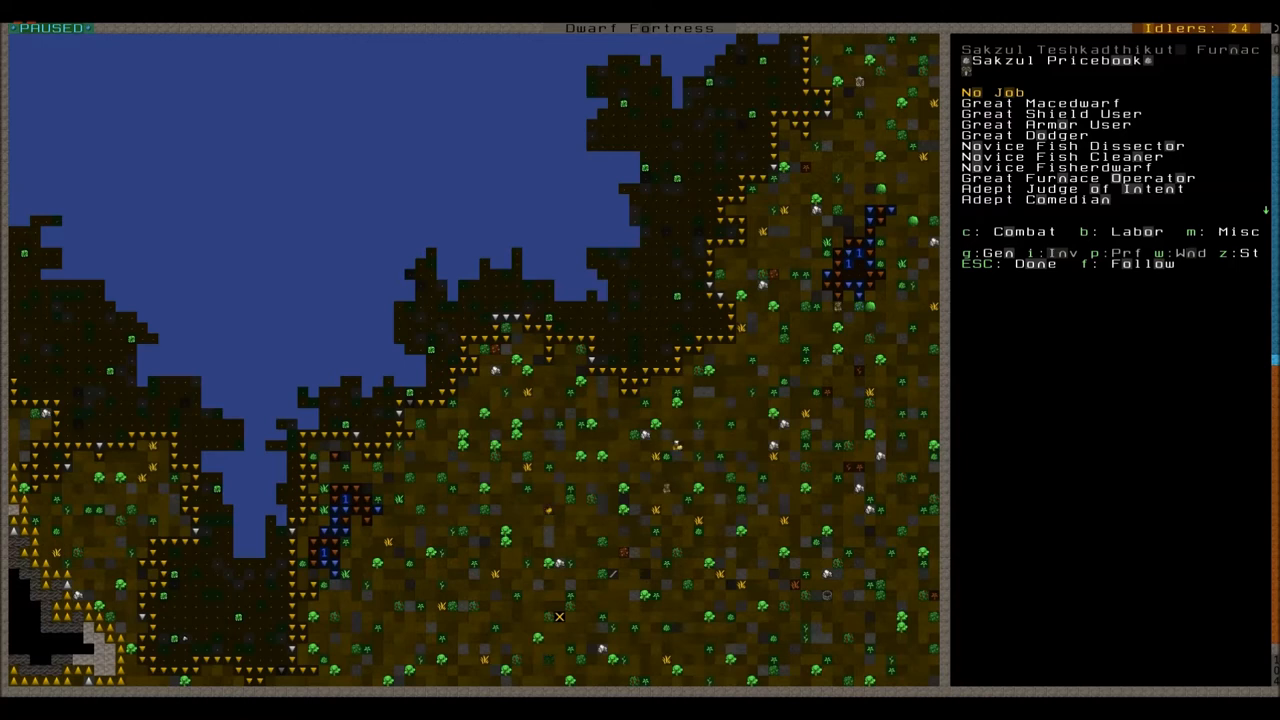
mouse_move(570, 649)
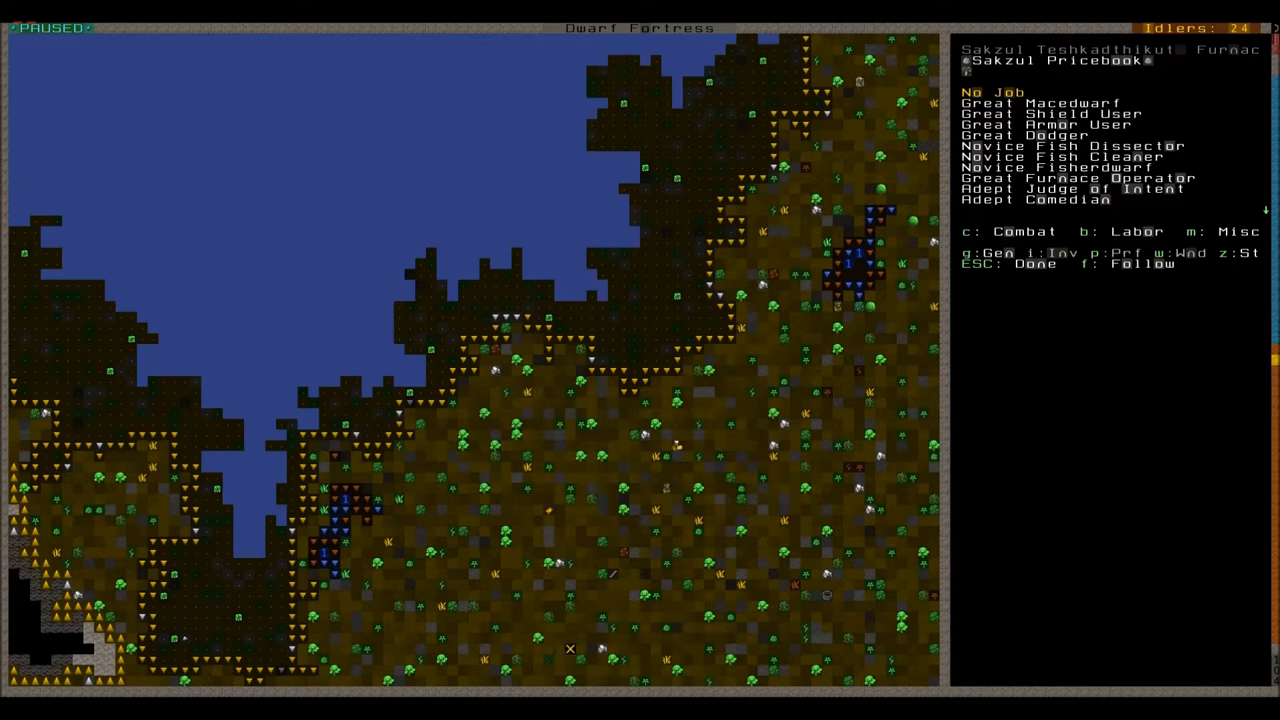
scroll("down", 3)
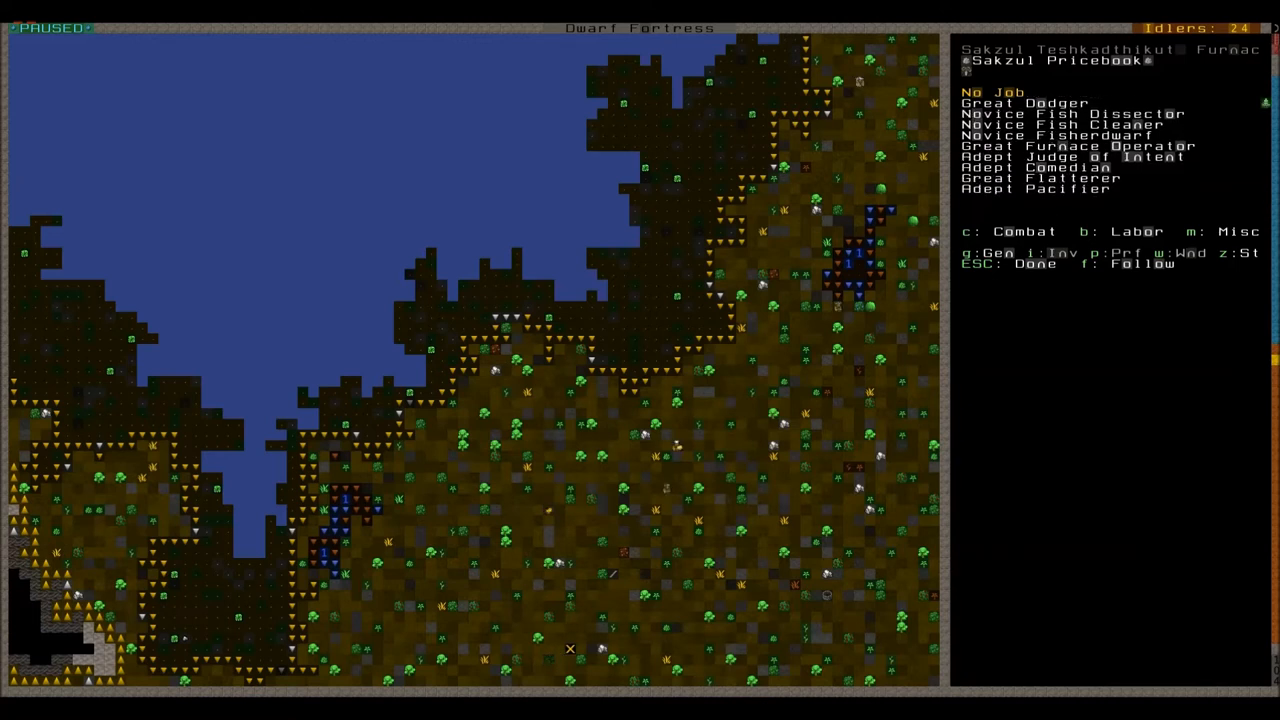
scroll("up", 3)
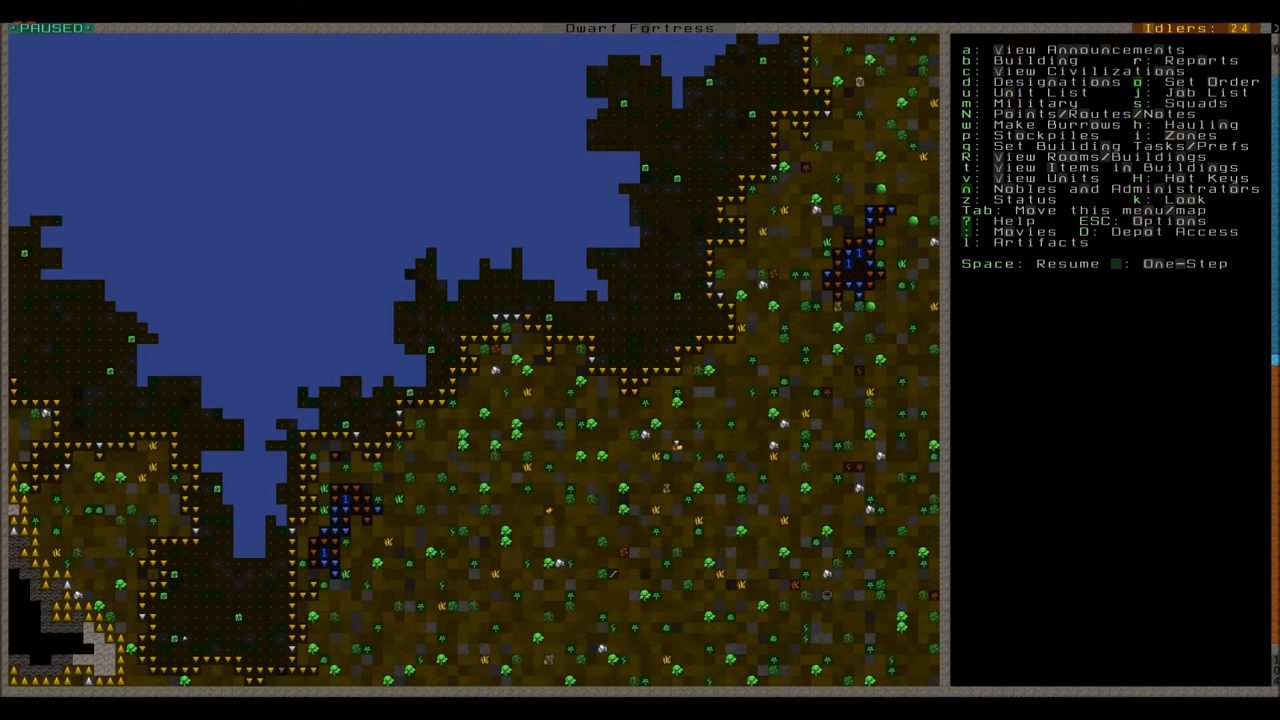
Show Sakzul Teshkadthikut's relationships, which list only the deity Almef Resmigelu
key("k")
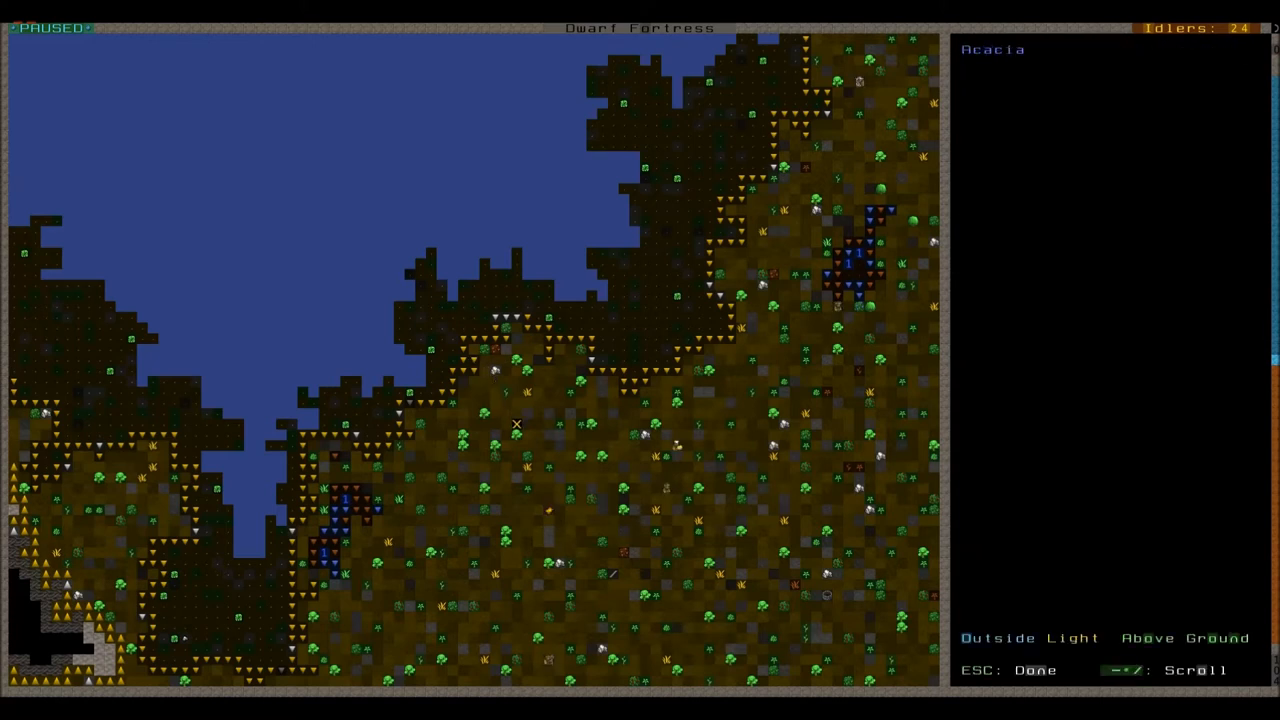
mouse_move(559, 595)
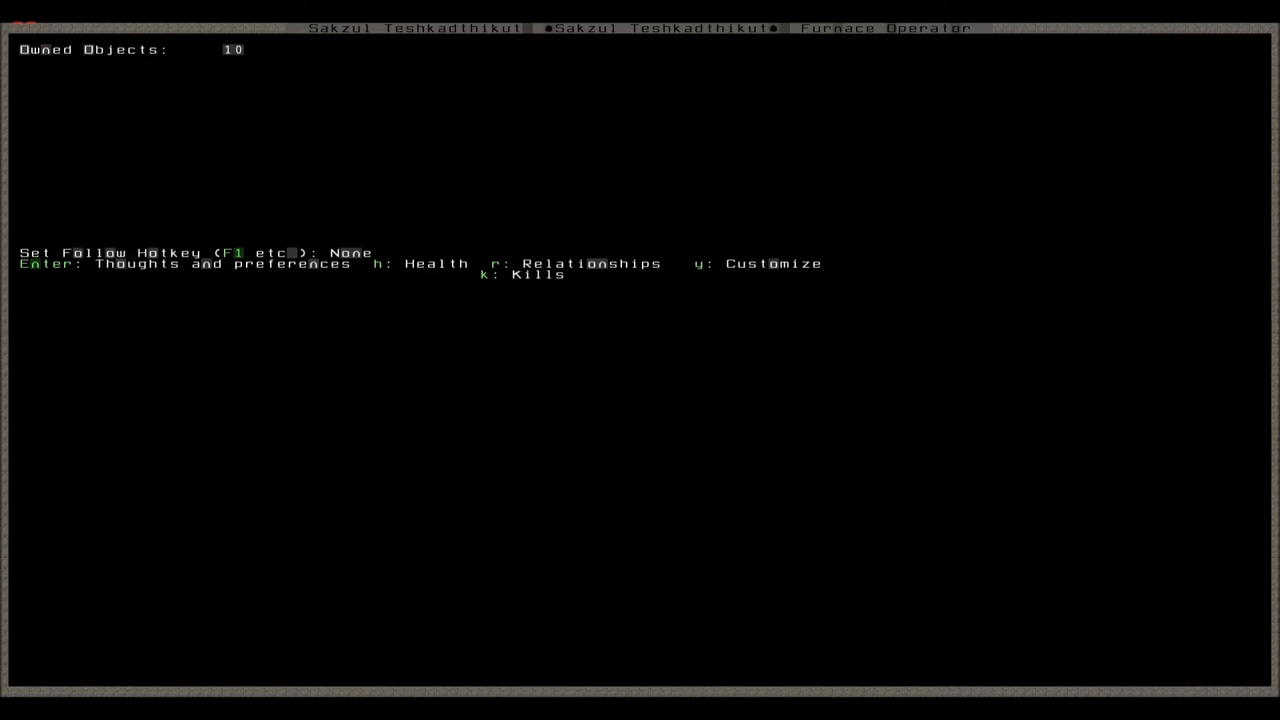
key("k")
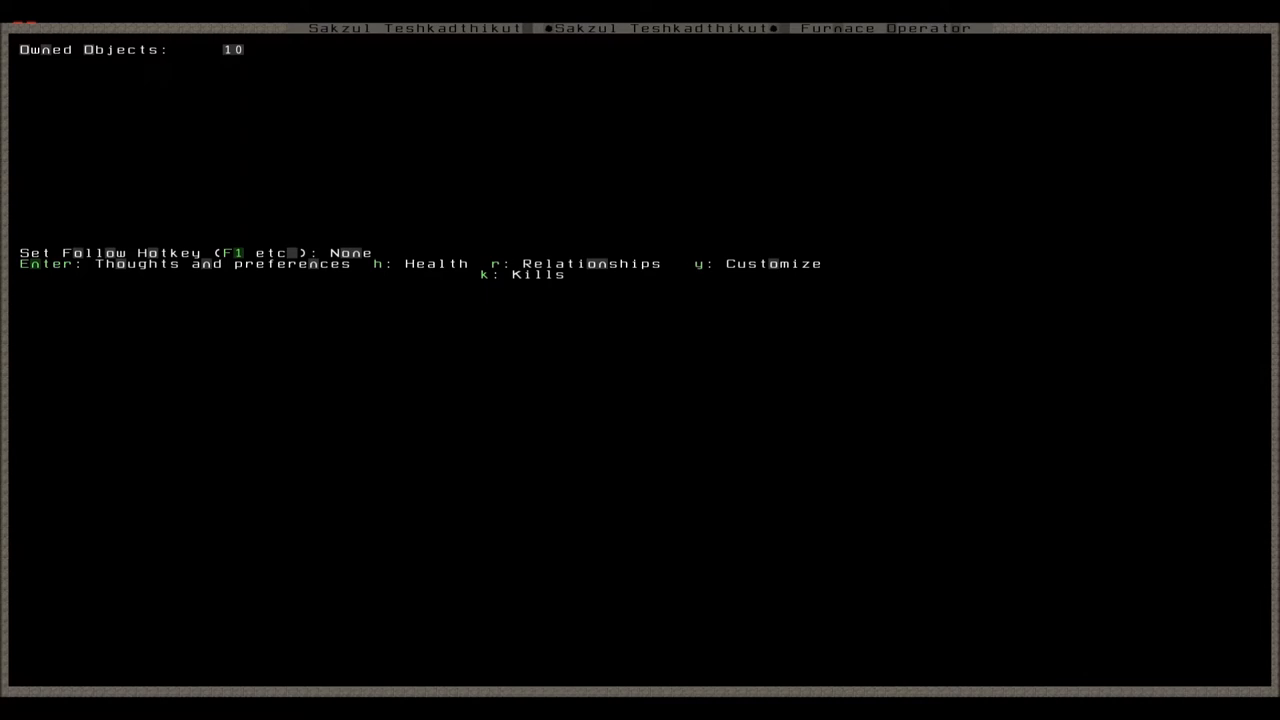
key("r")
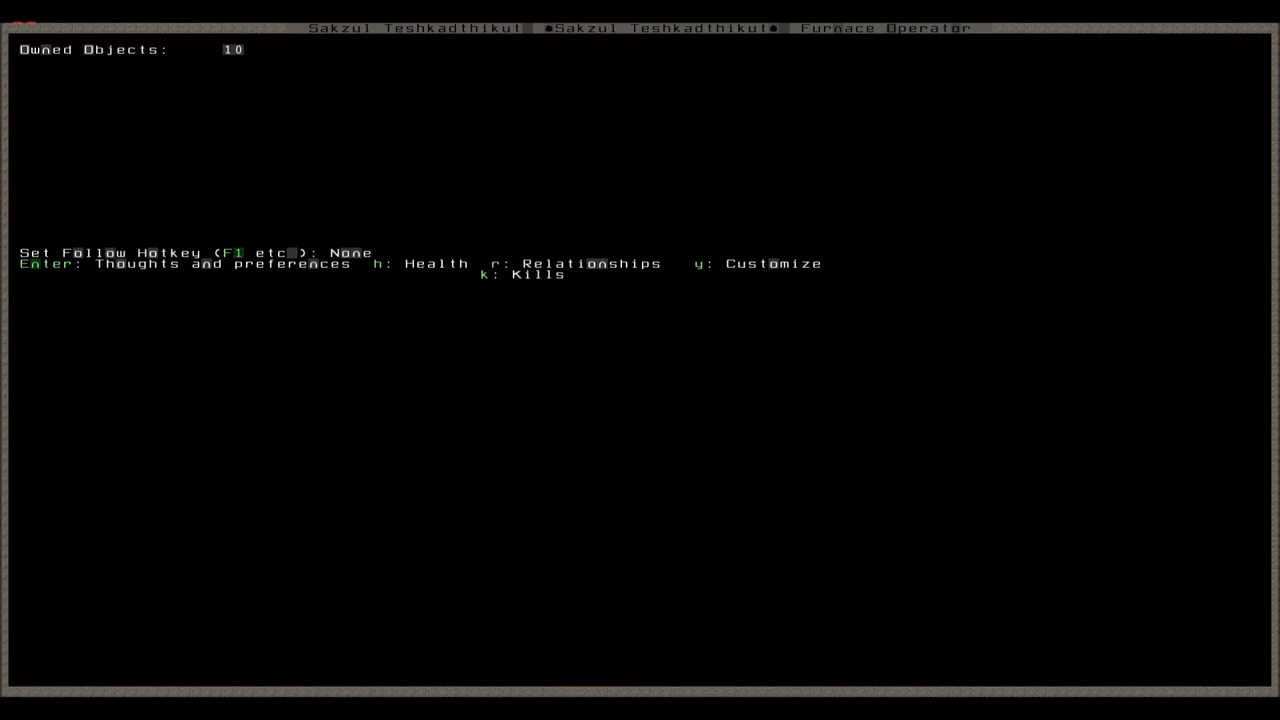
key("r")
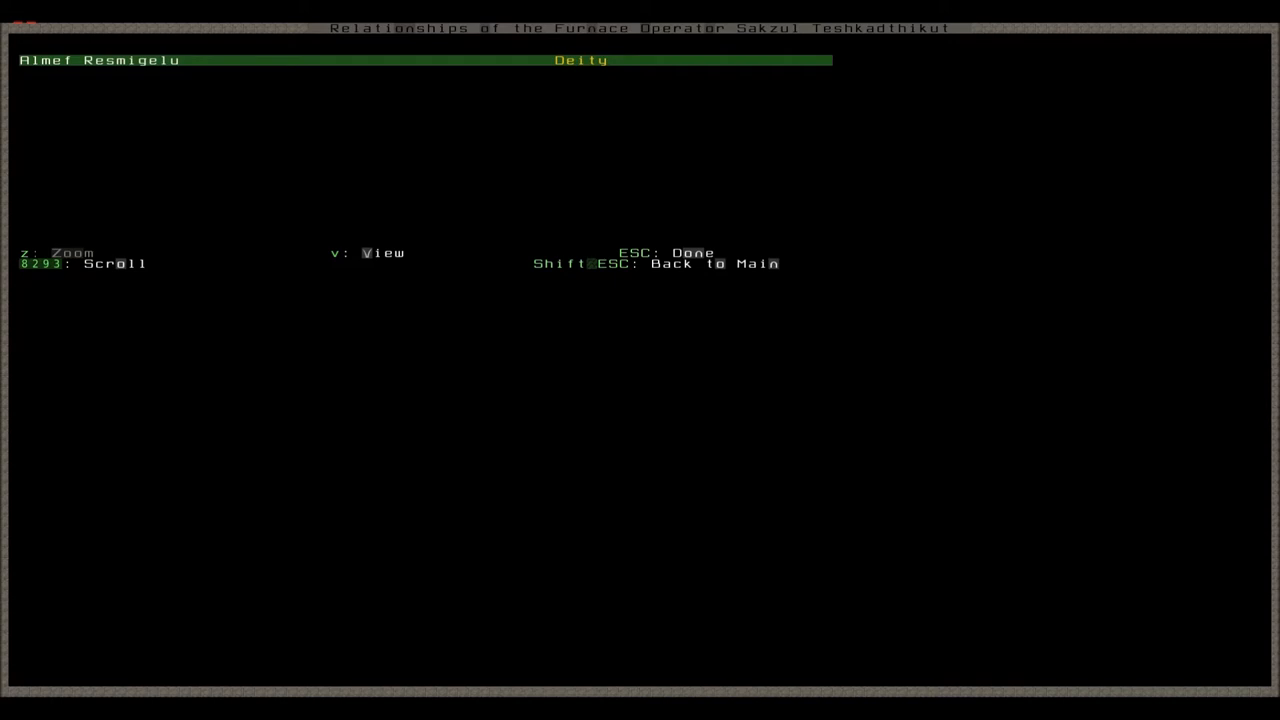
key("v")
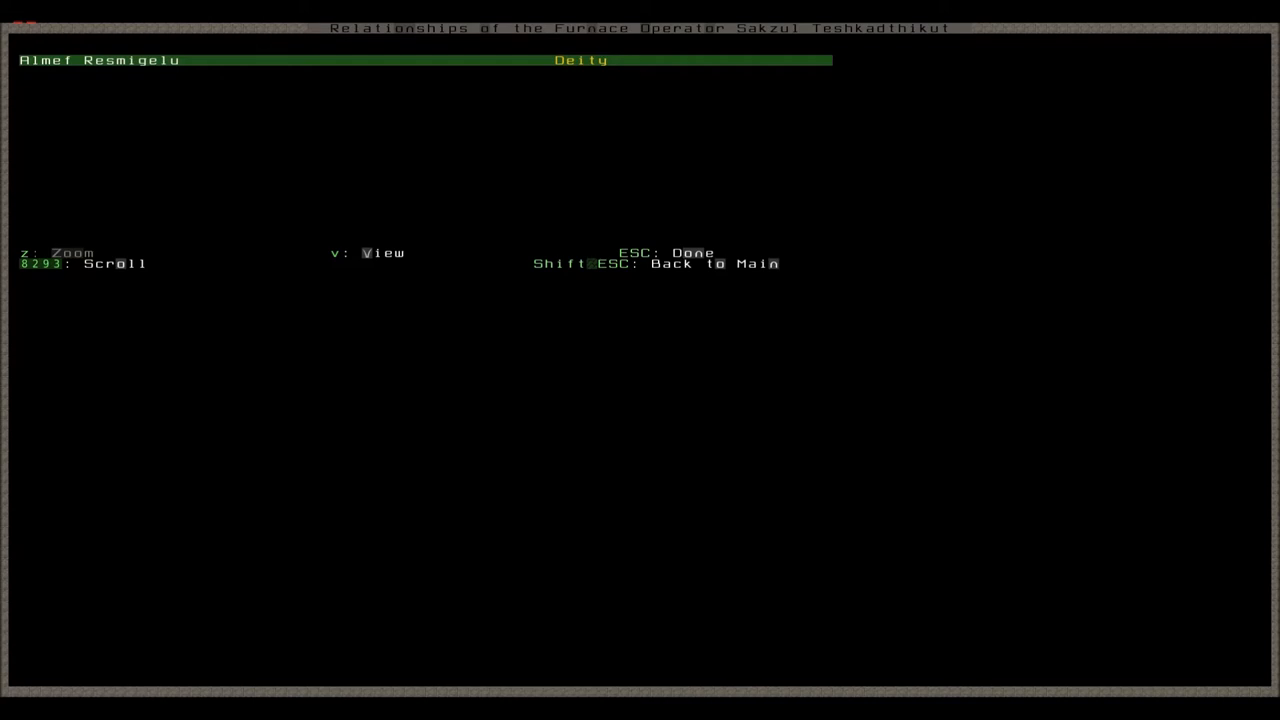
key("v")
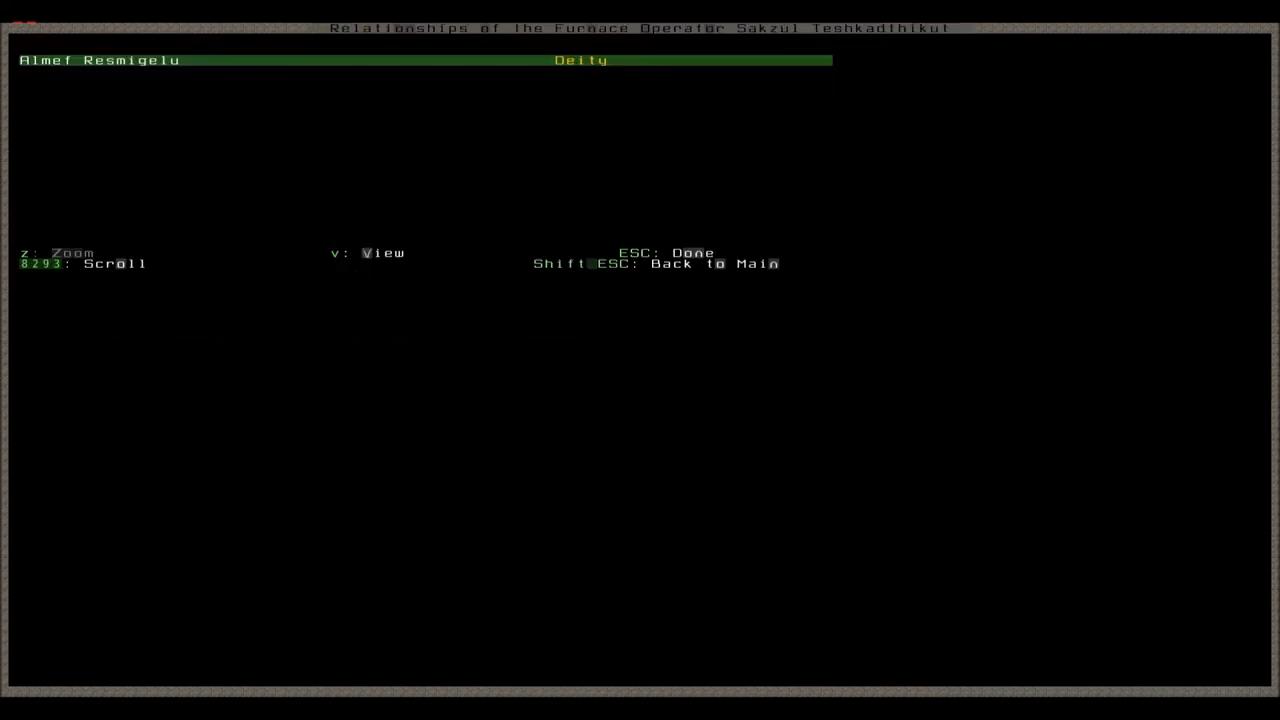
Leave the furnace operator's screens for the paused surface map with 24 idlers
key("v")
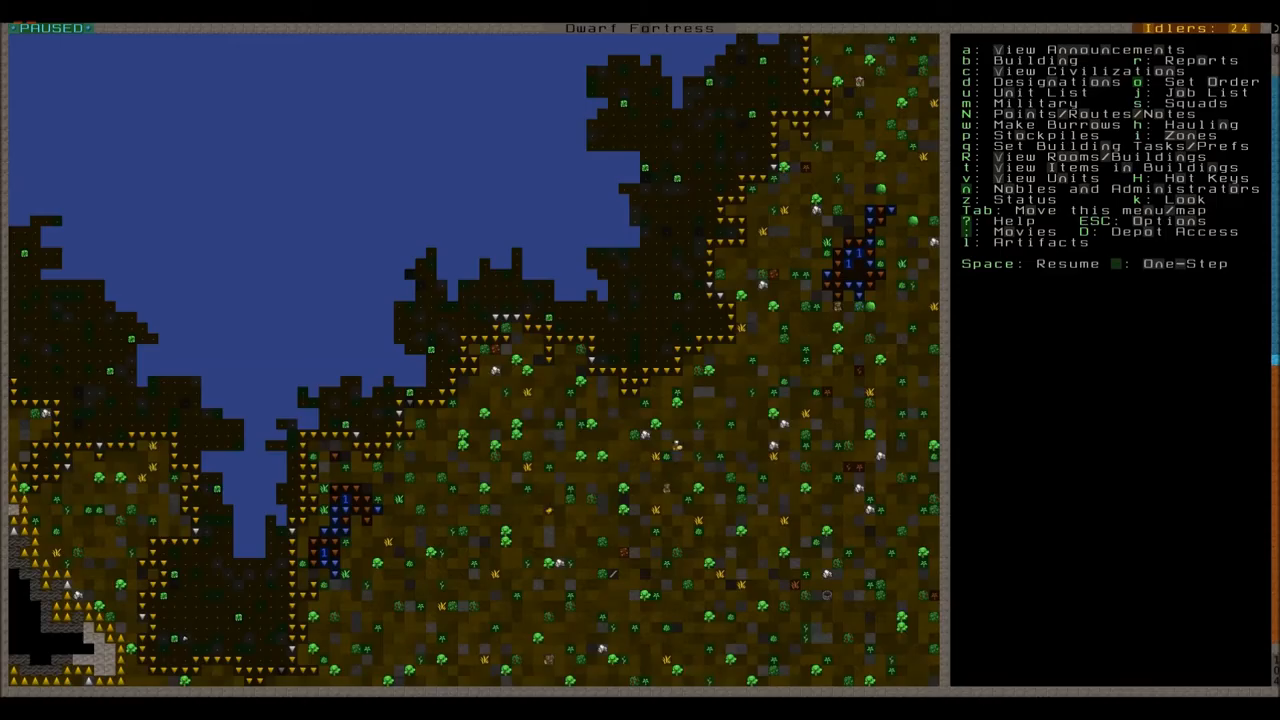
Descend to the underground fortress level and examine its cavern-floor tiles
key("k")
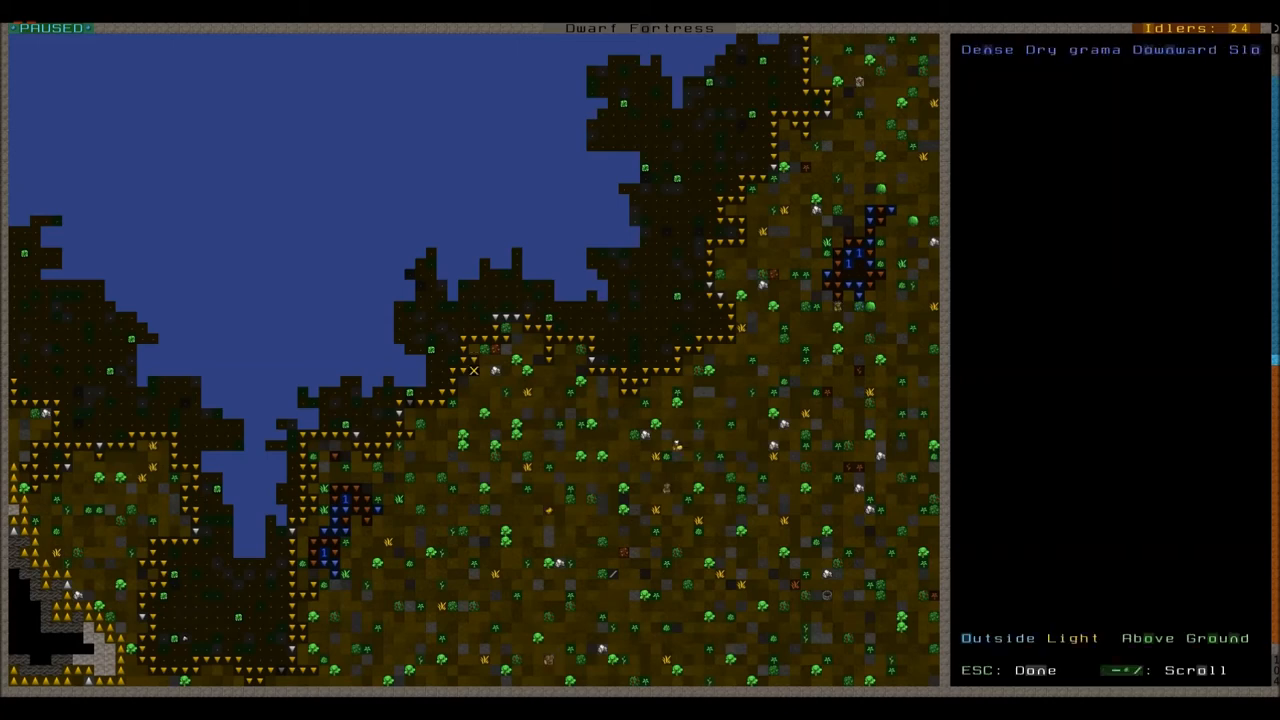
mouse_move(527, 520)
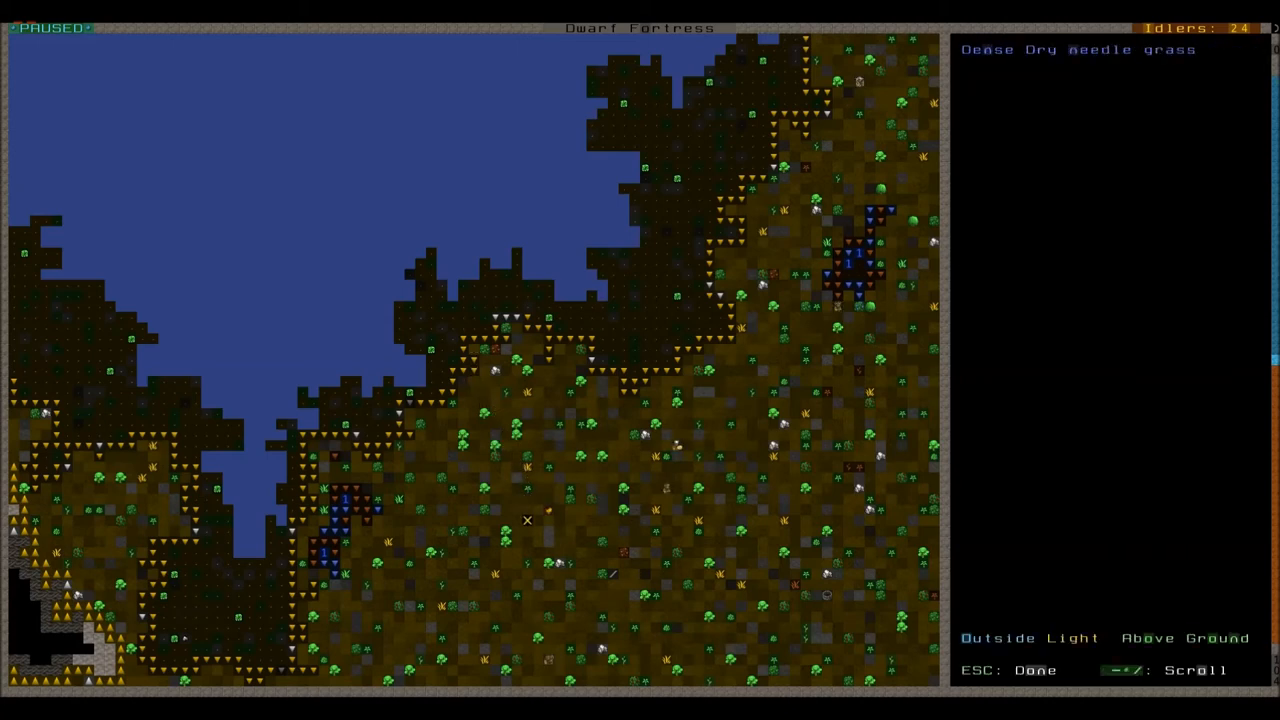
key("Escape")
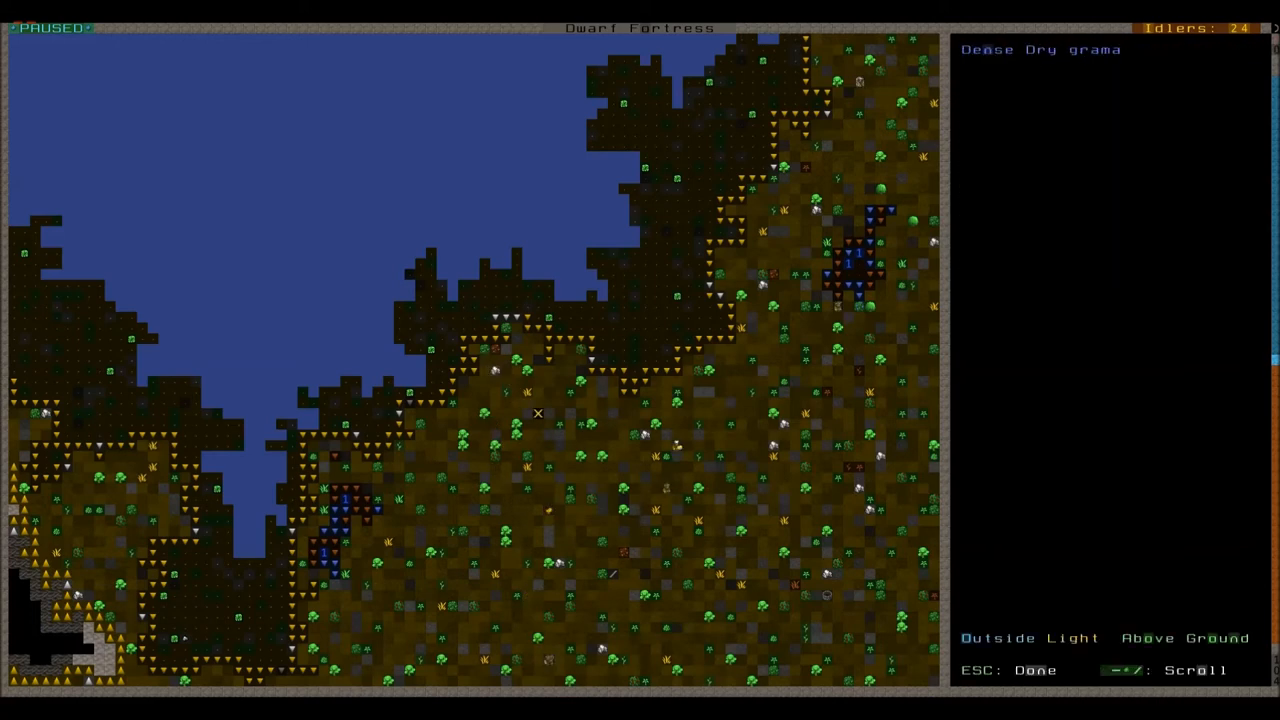
mouse_move(548, 584)
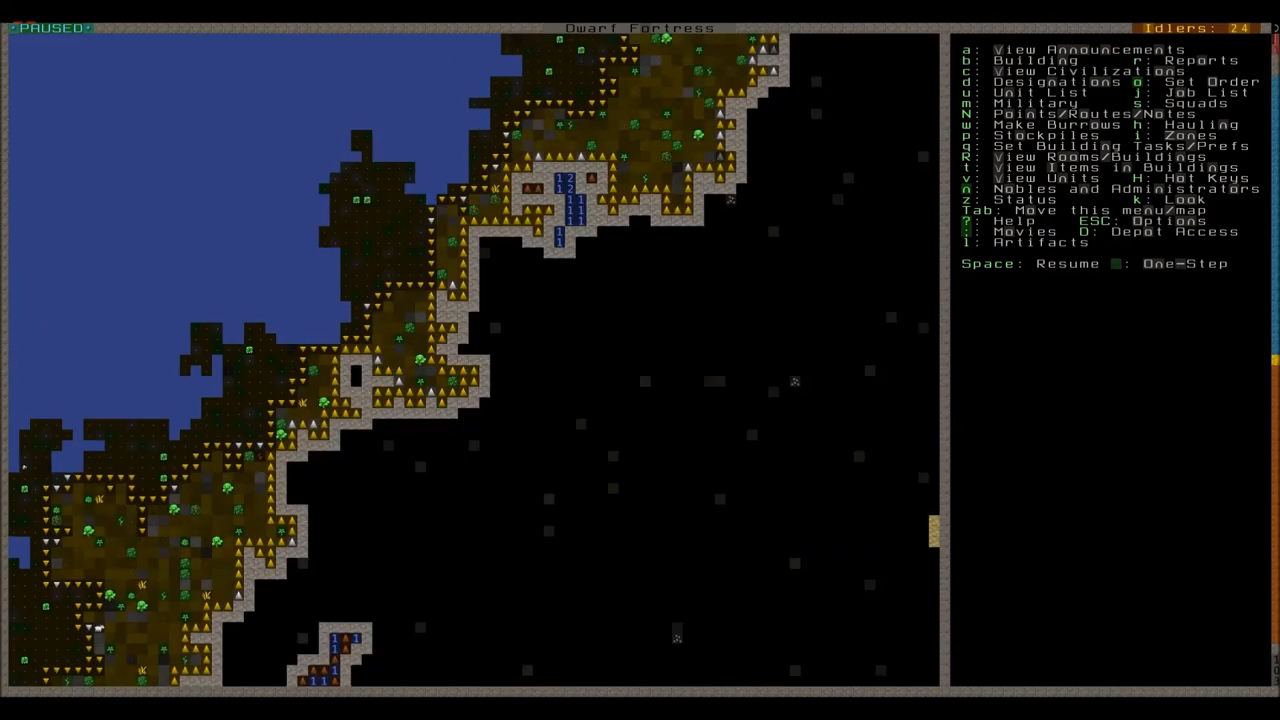
scroll("down", 3)
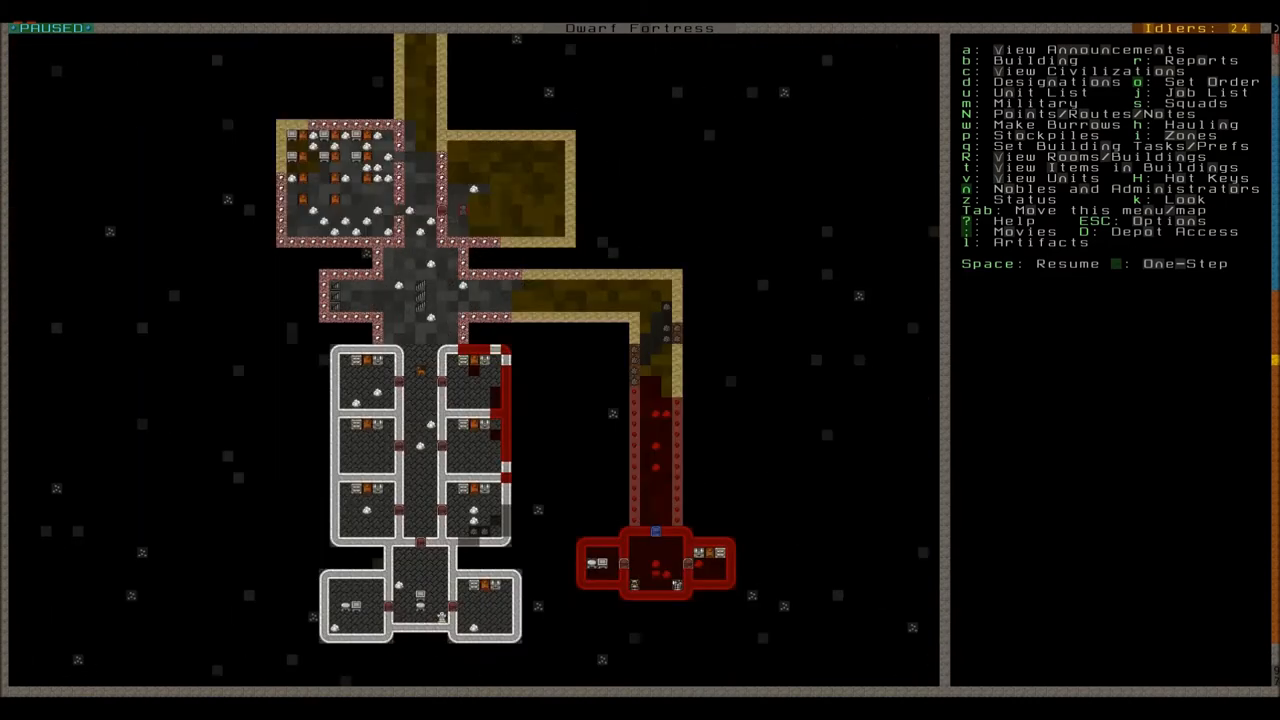
key("k")
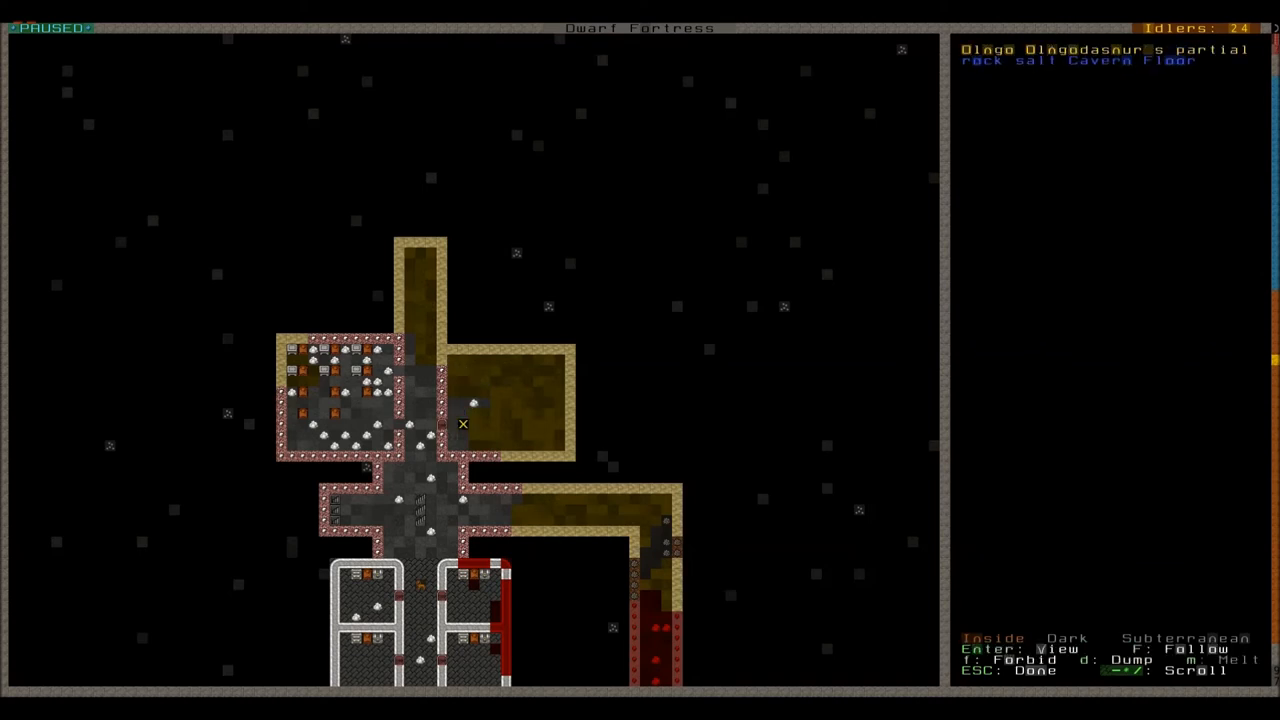
key("Escape")
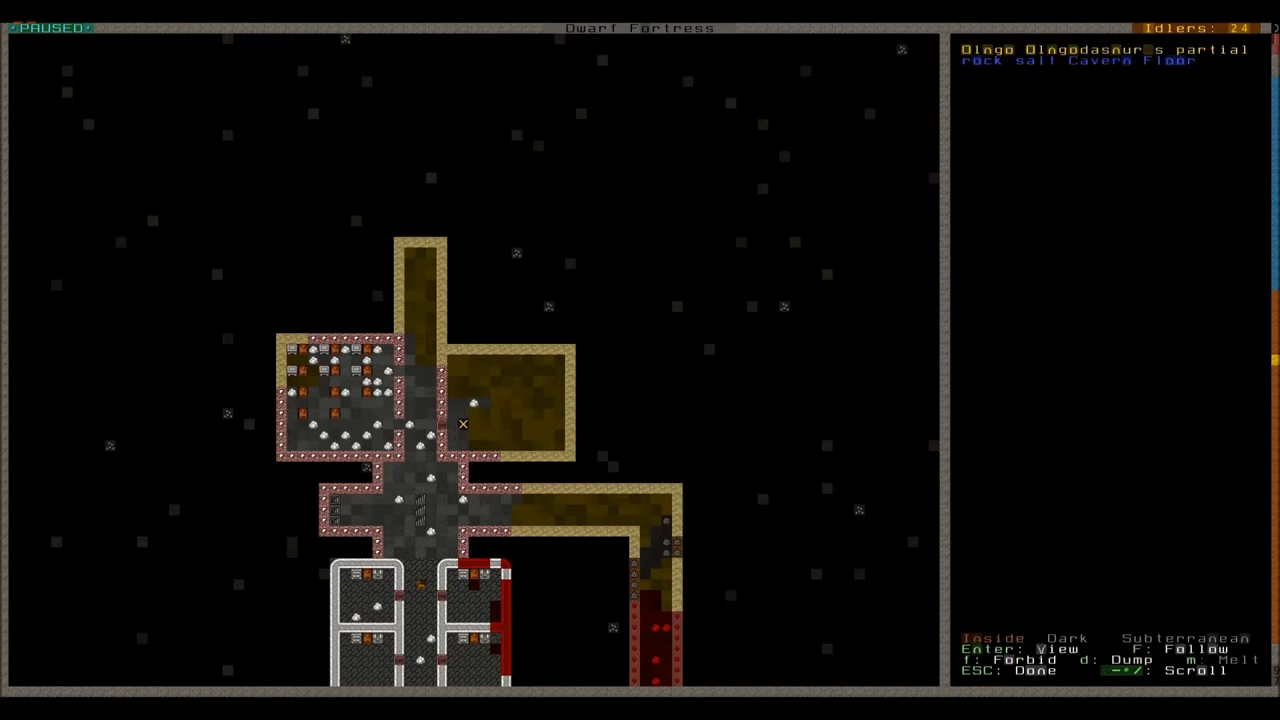
mouse_move(517, 381)
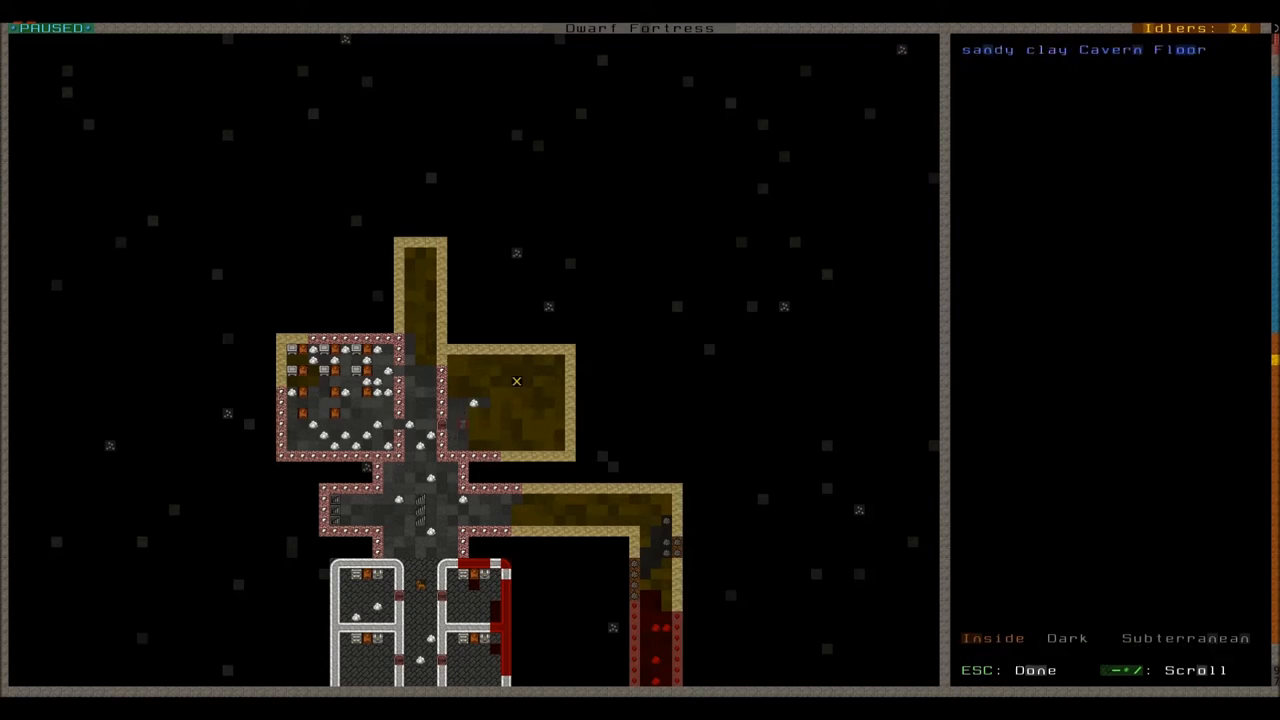
key("Escape")
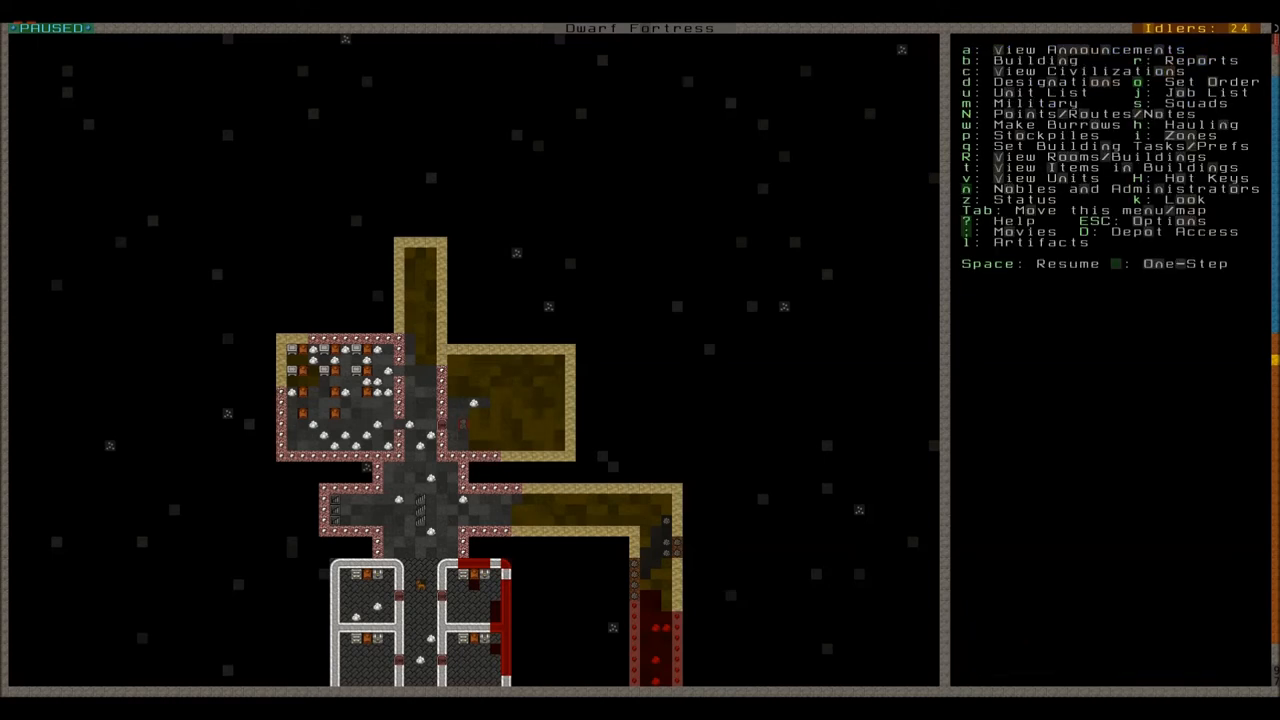
Create a burrow named Vampire Quarantine and bring up its dwarf assignment list
key("w")
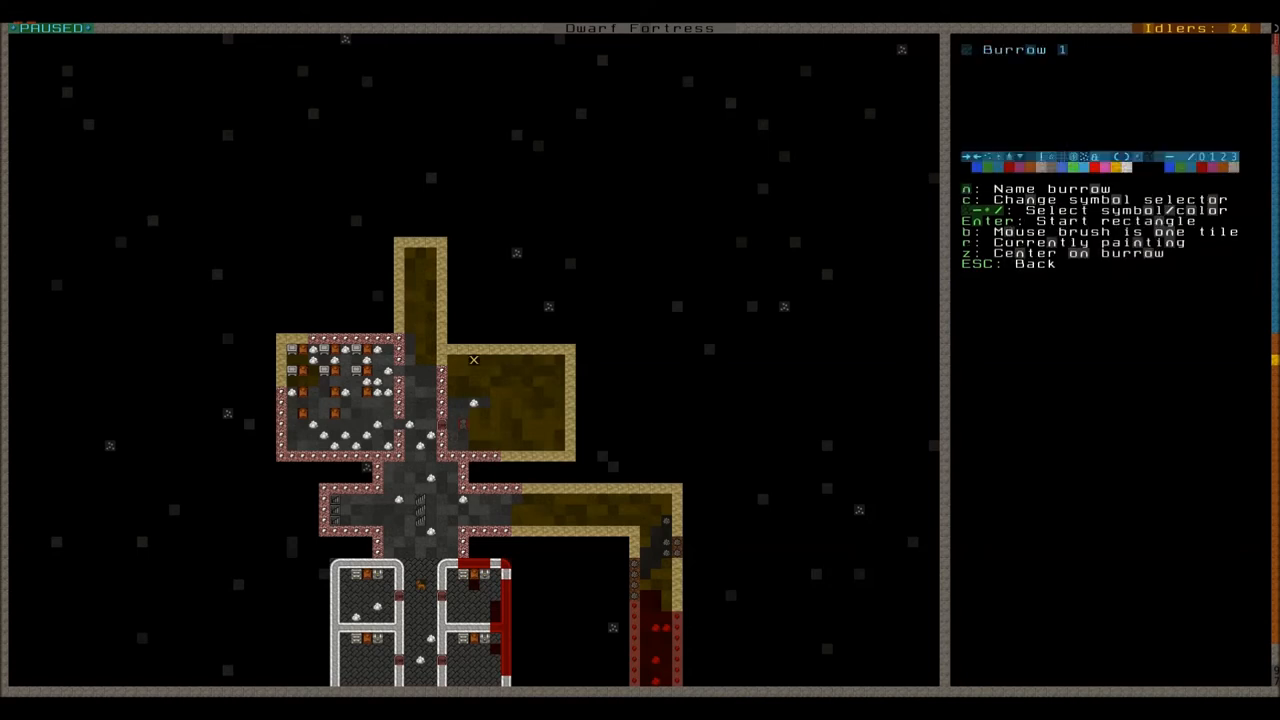
mouse_move(494, 381)
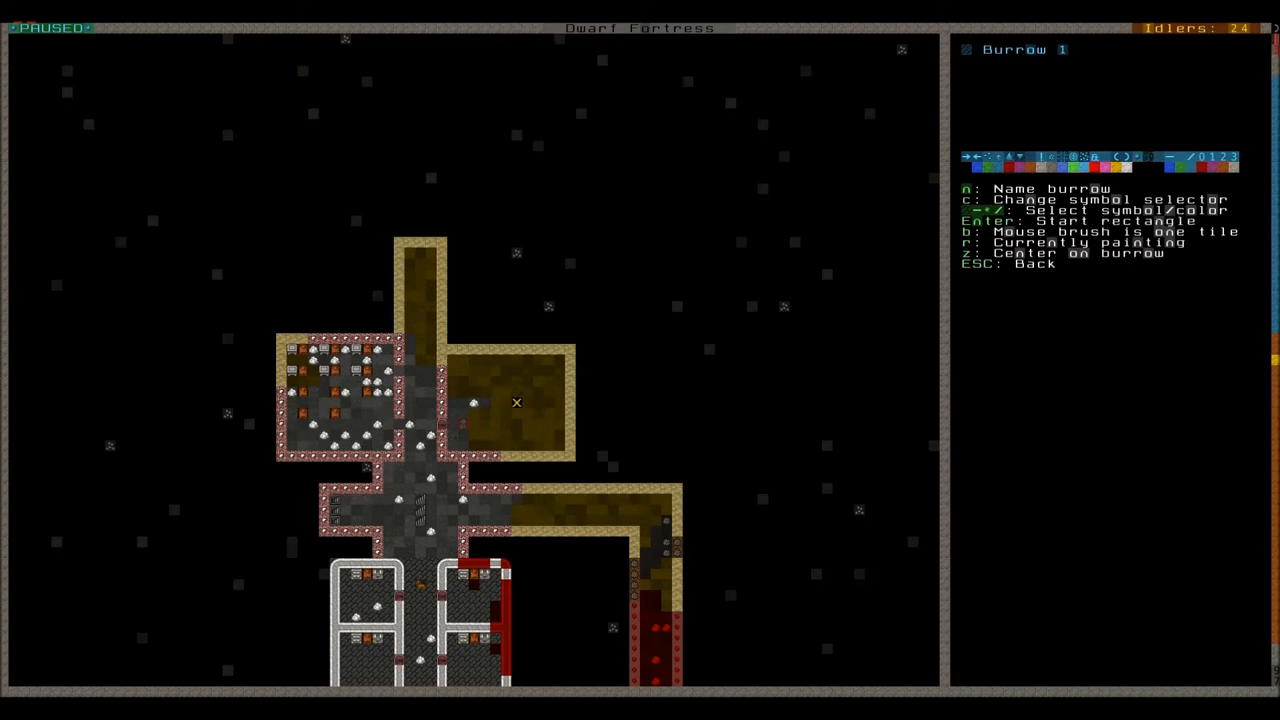
key("n")
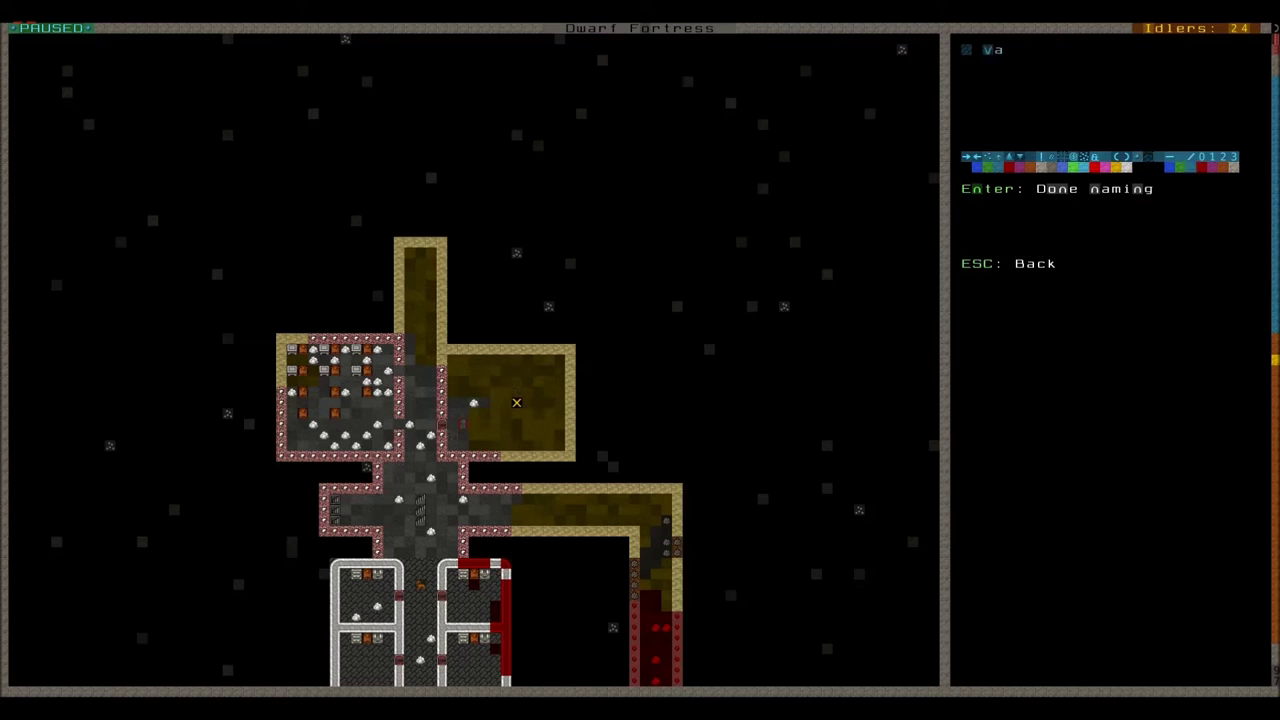
type("mpire")
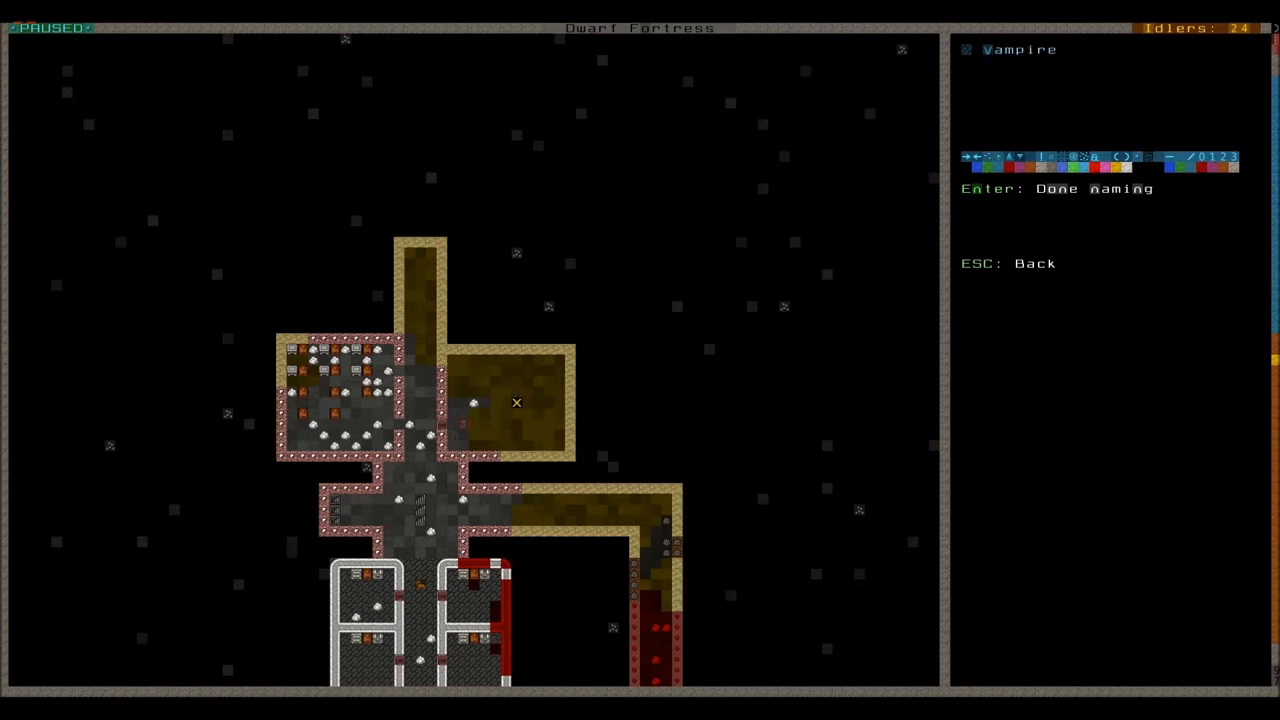
type("Quaranti")
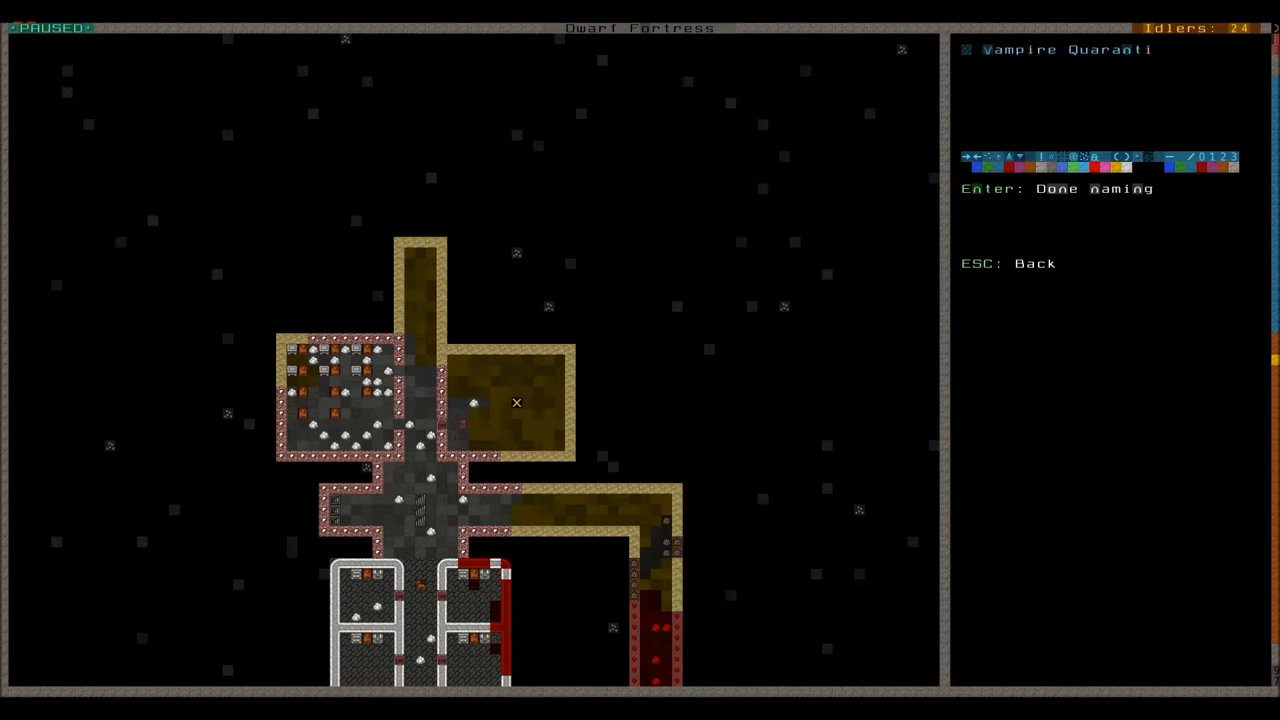
key("Return")
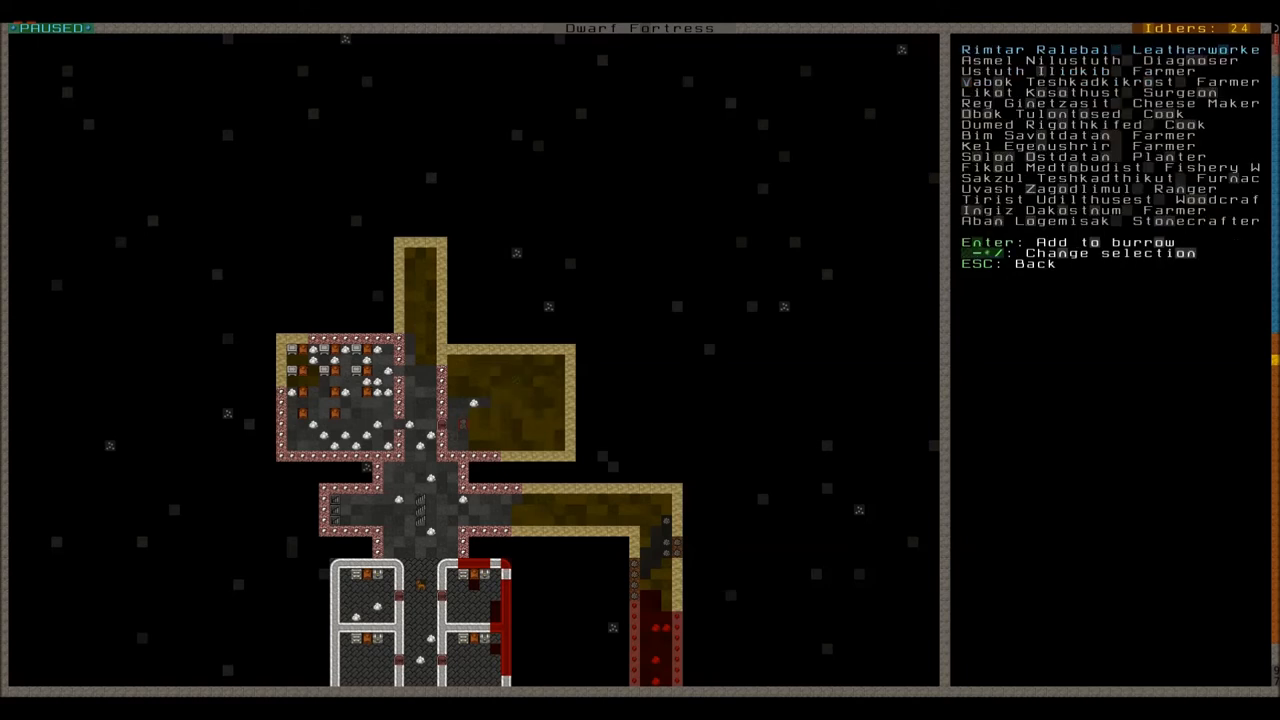
Add furnace operator Sakzul Teshkadthikut to the Vampire Quarantine burrow
scroll("down", 3)
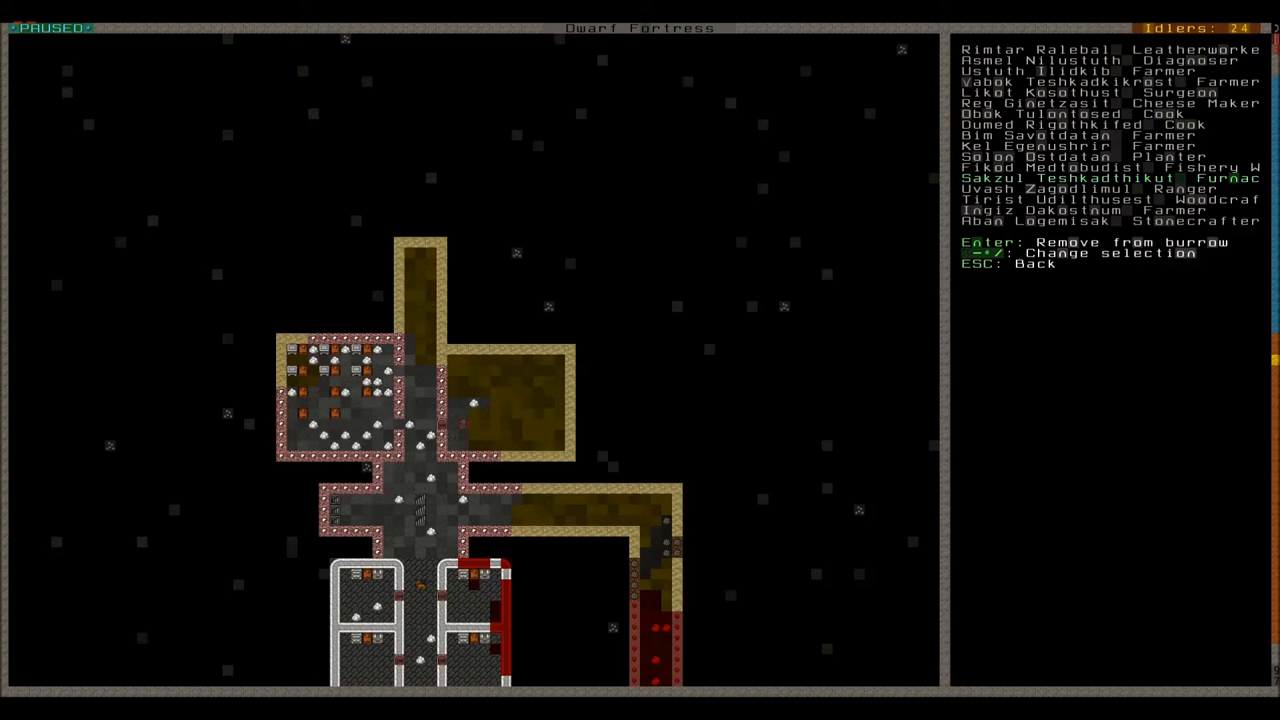
key("Escape")
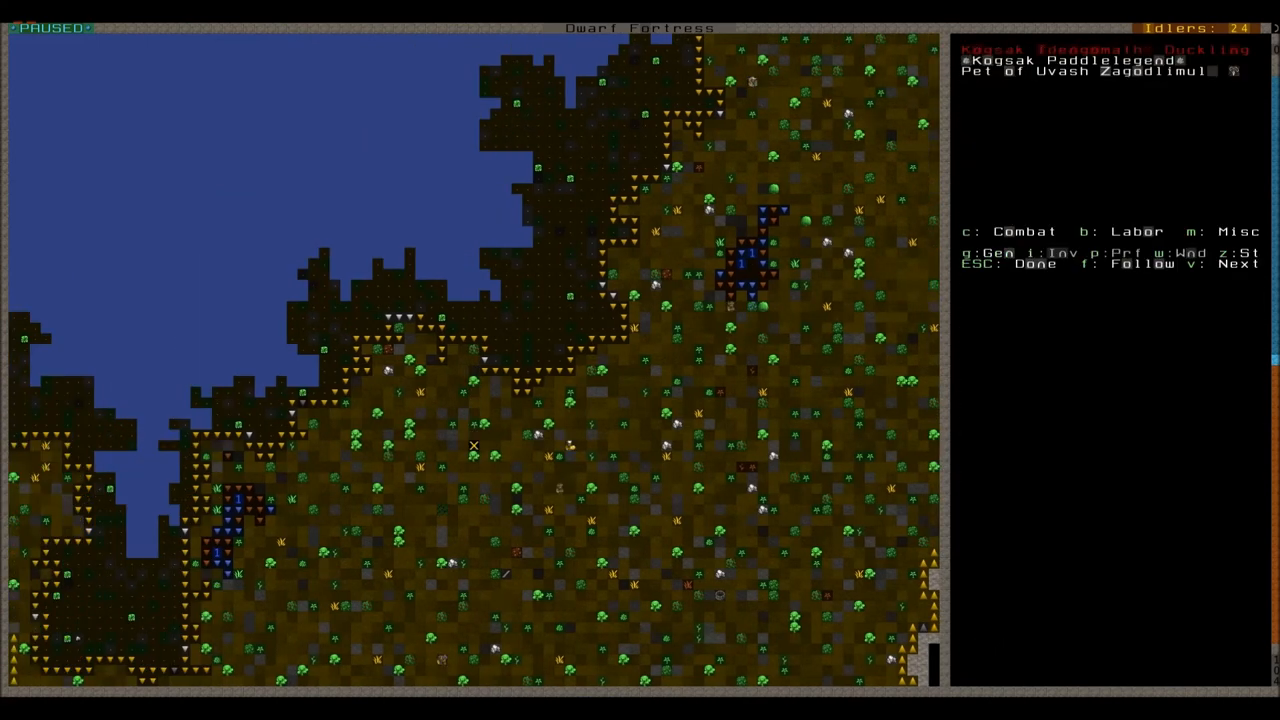
key("v")
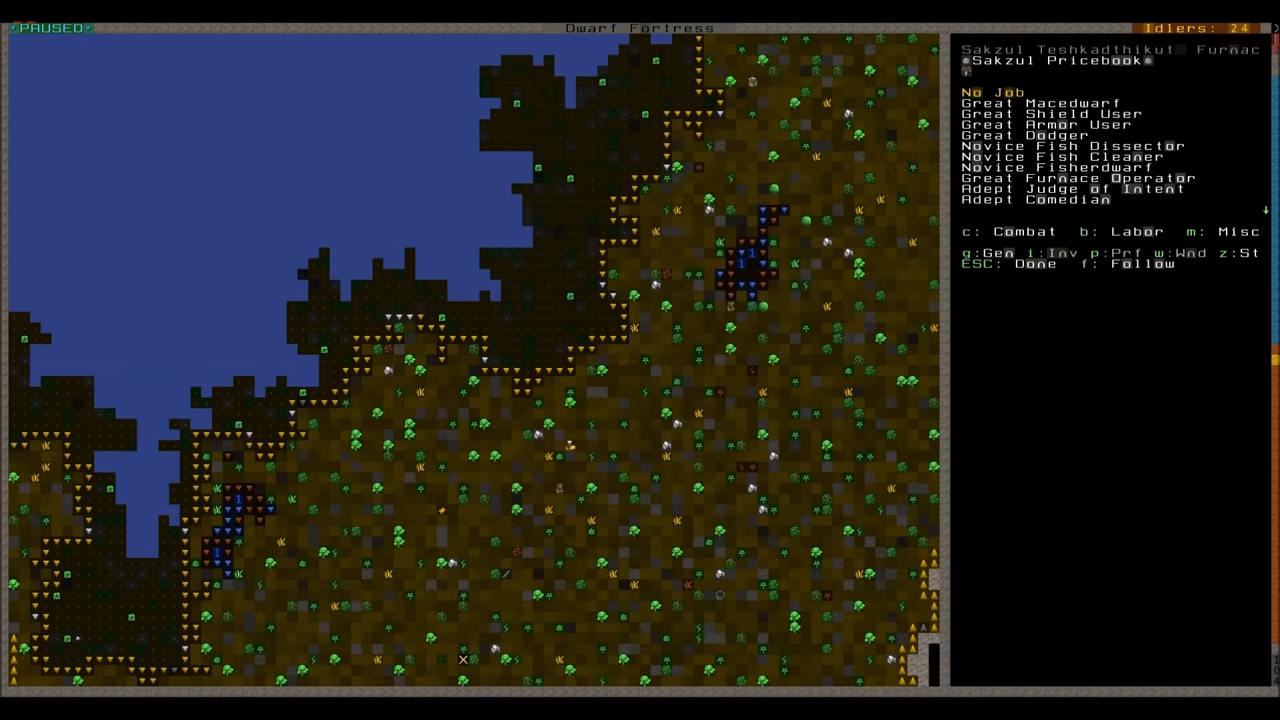
key("Escape")
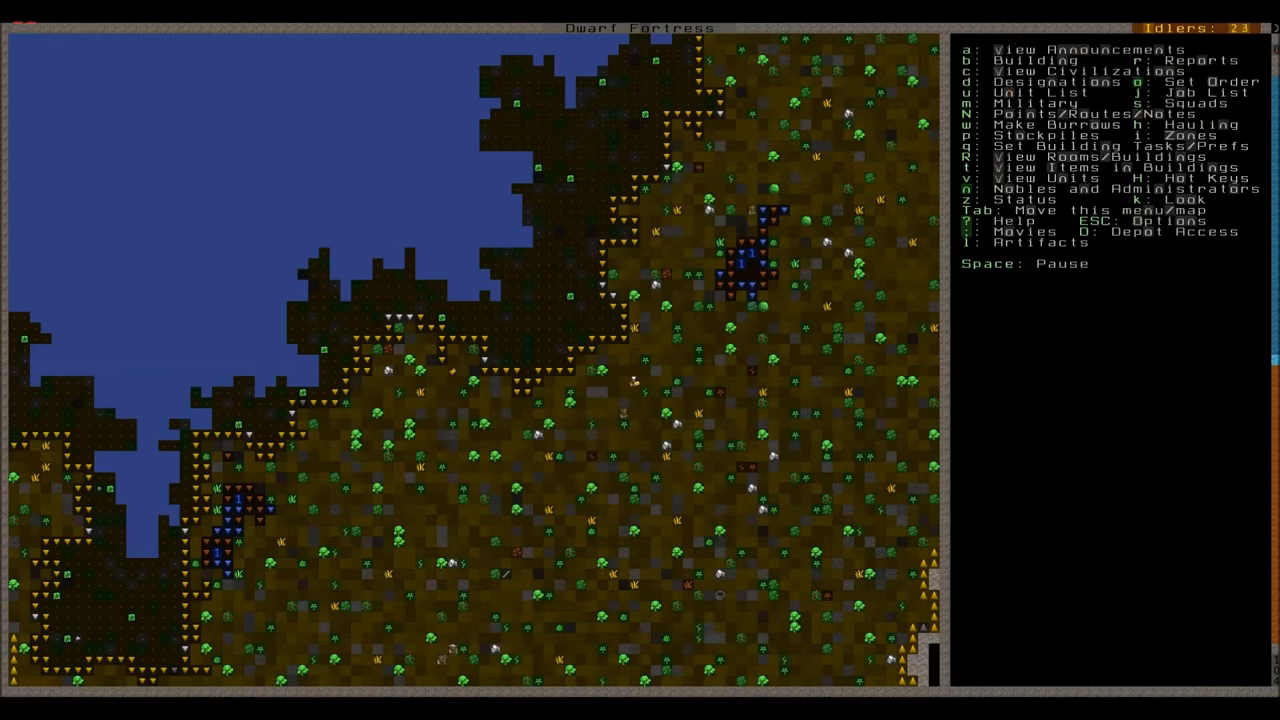
key("space")
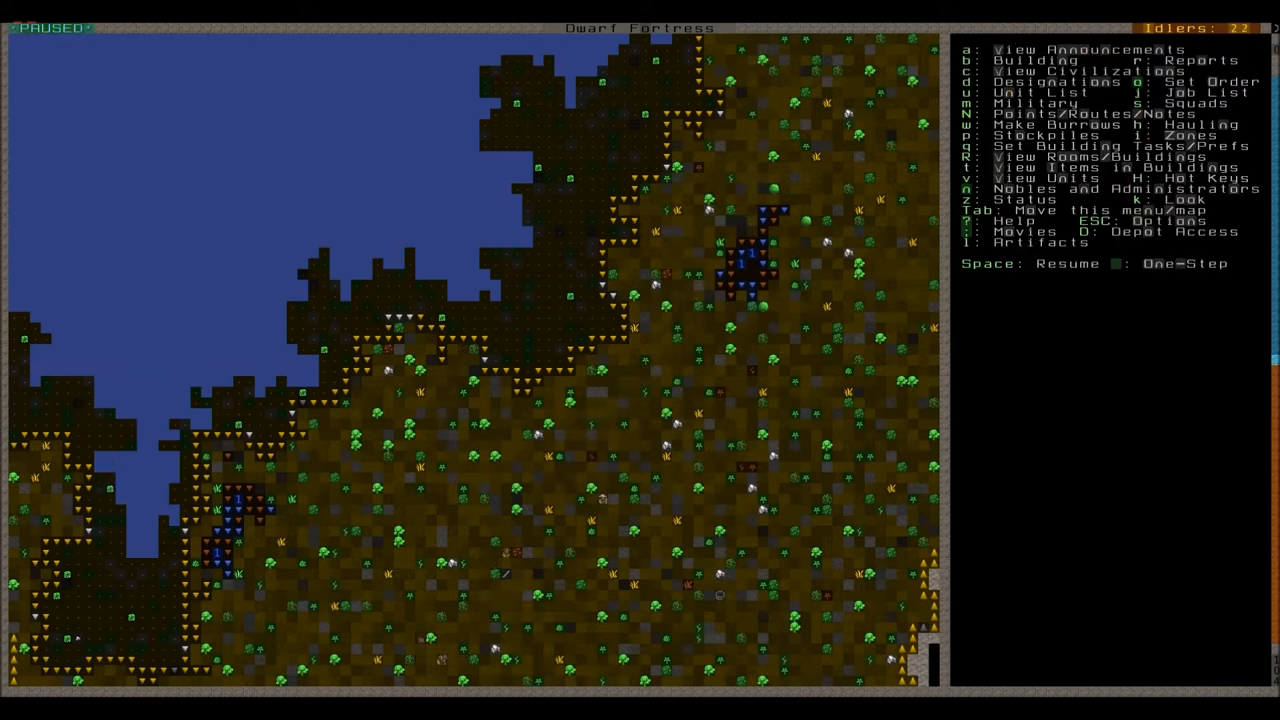
left_click(473, 360)
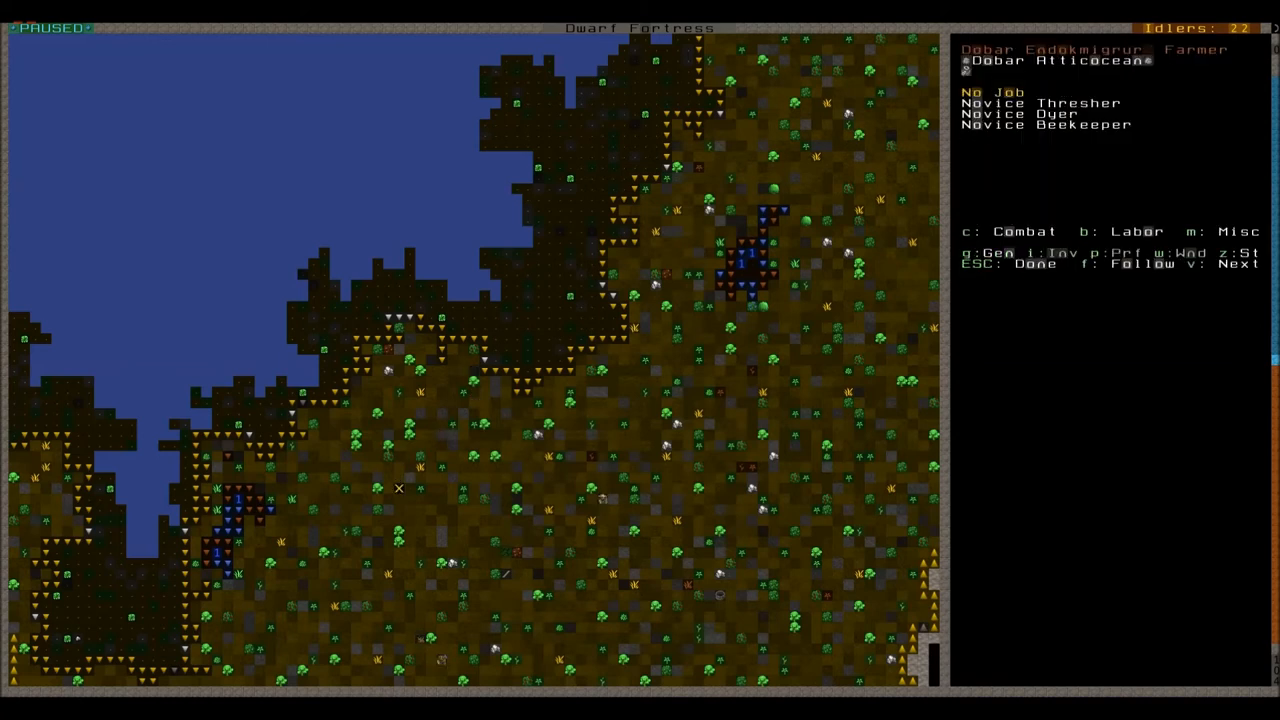
key("v")
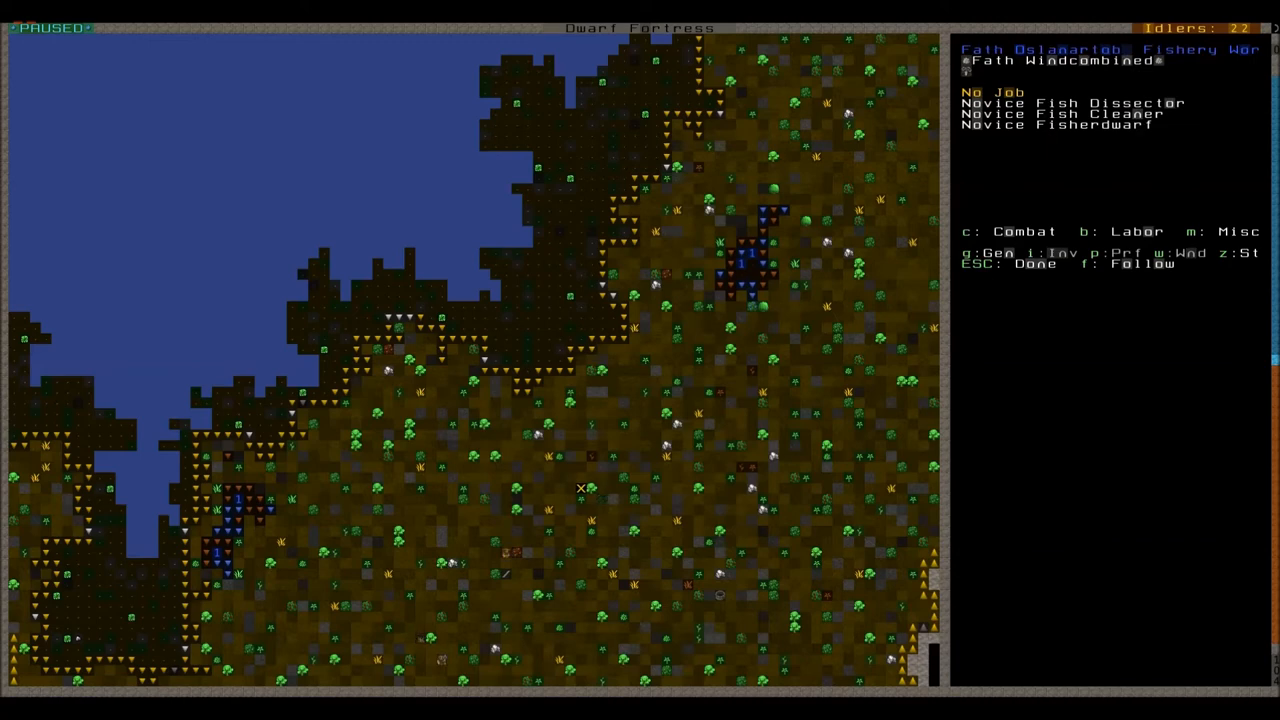
key("Escape")
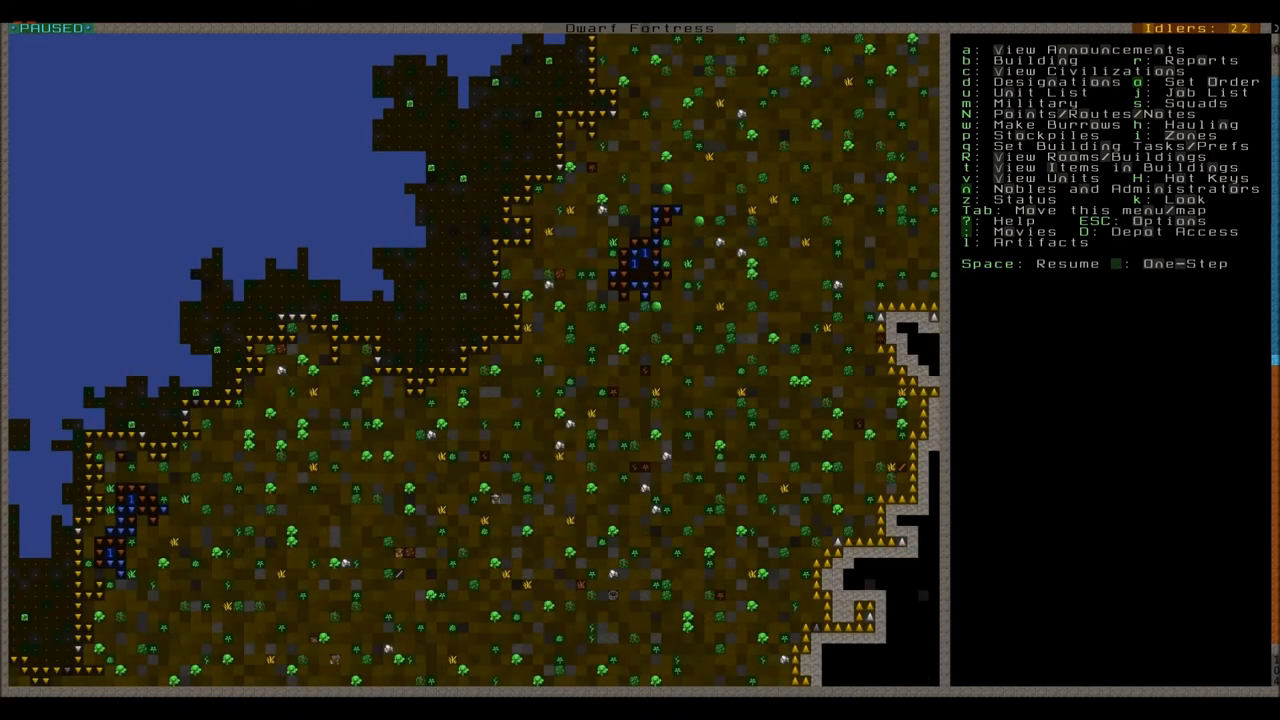
Check the stray mule foal, then view fortress status showing 59 population
key("SPACE")
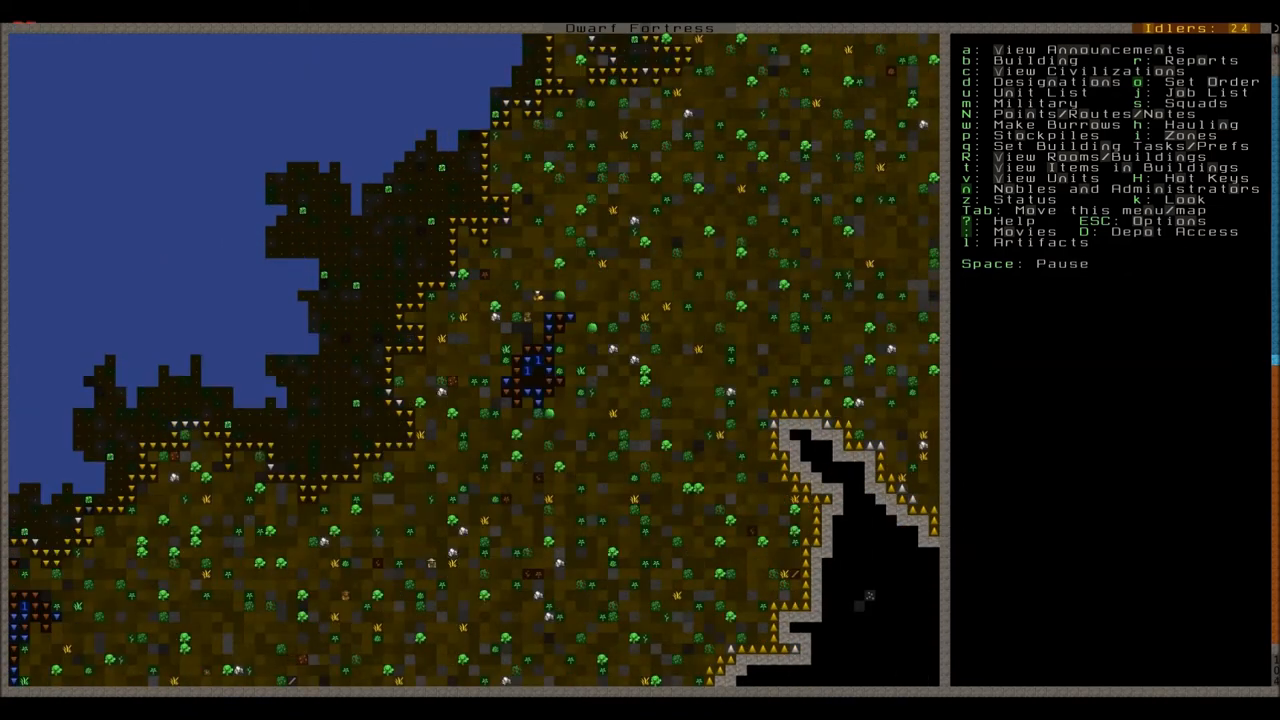
key("space")
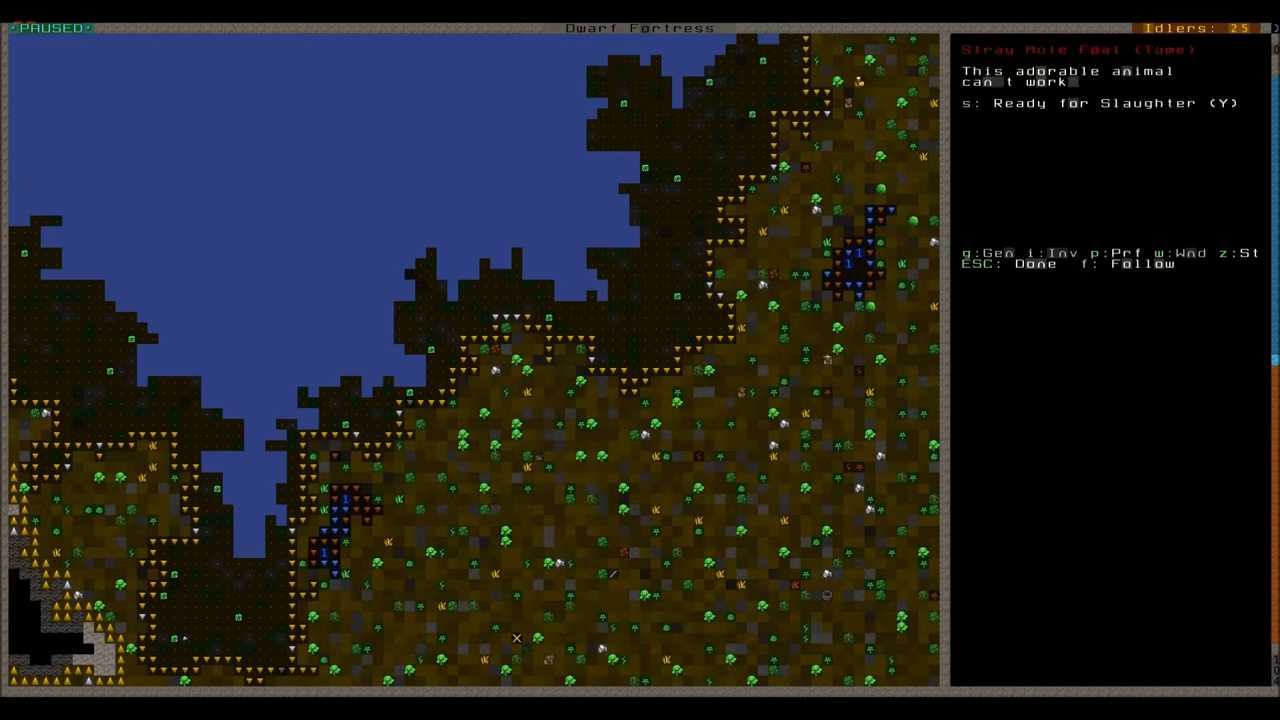
key("Escape")
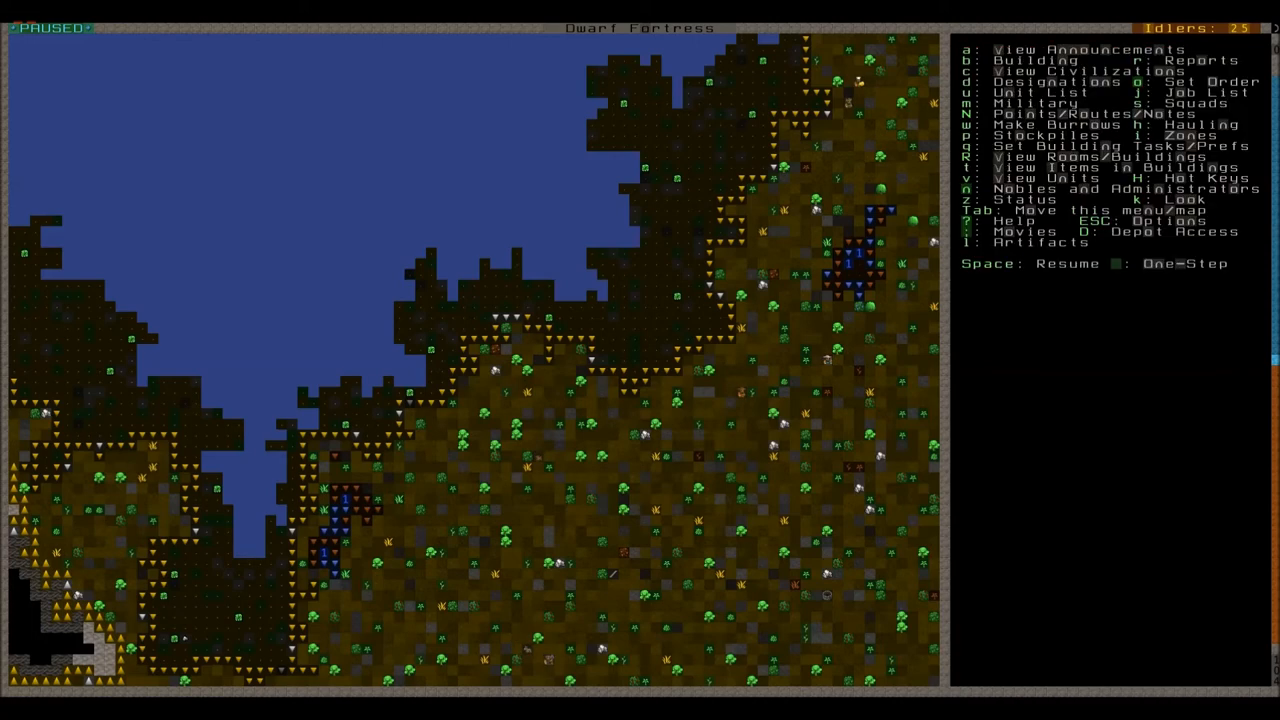
key("space")
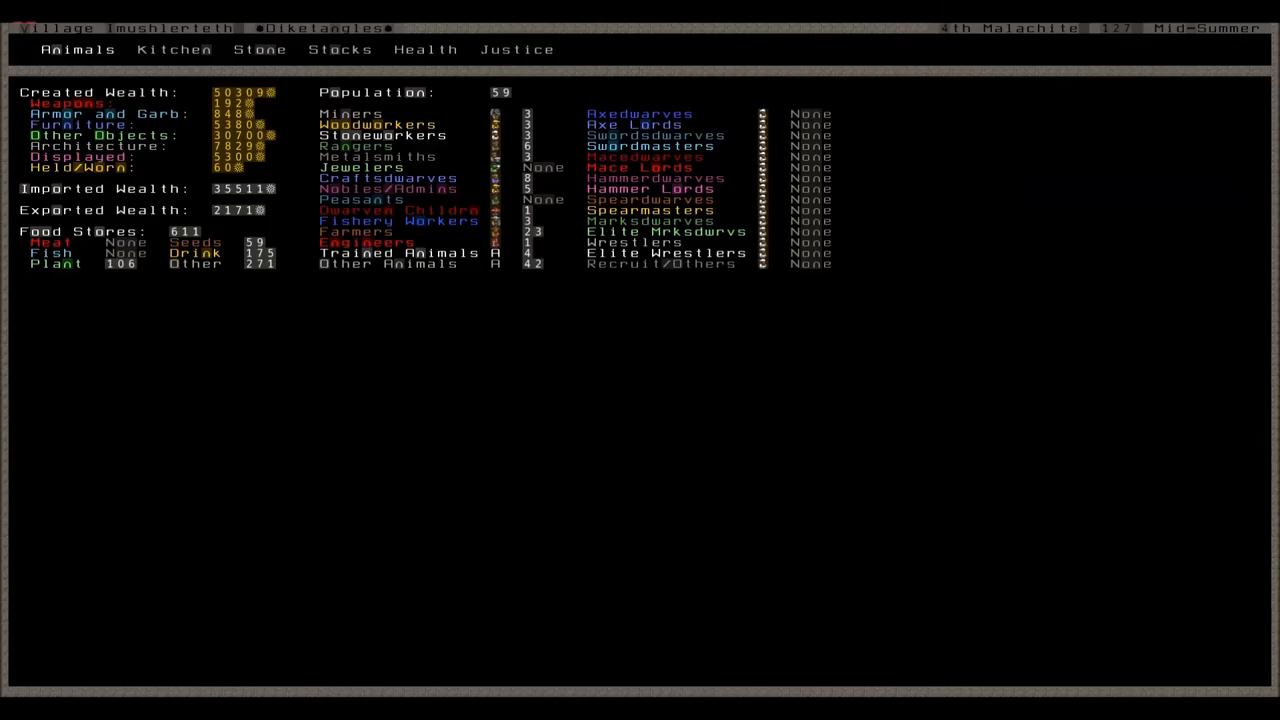
Close Status and review the kitchen's cook and brew ingredient permissions
key("Escape")
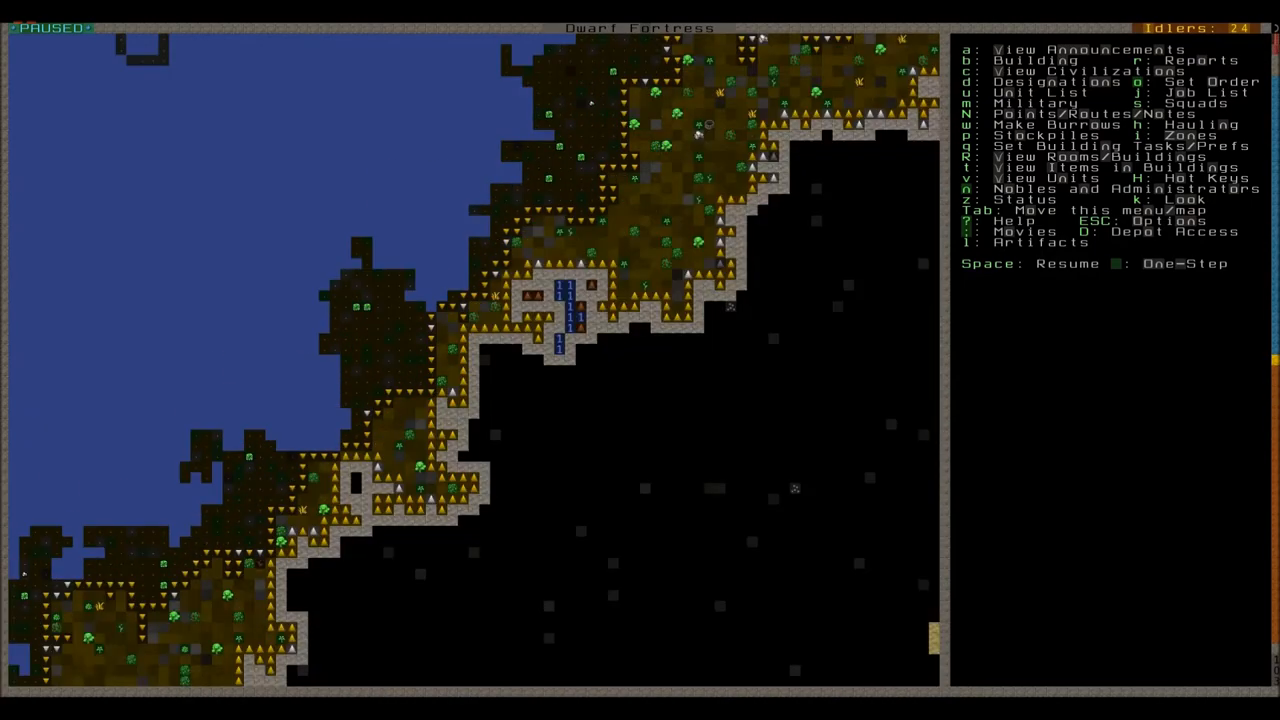
key("z")
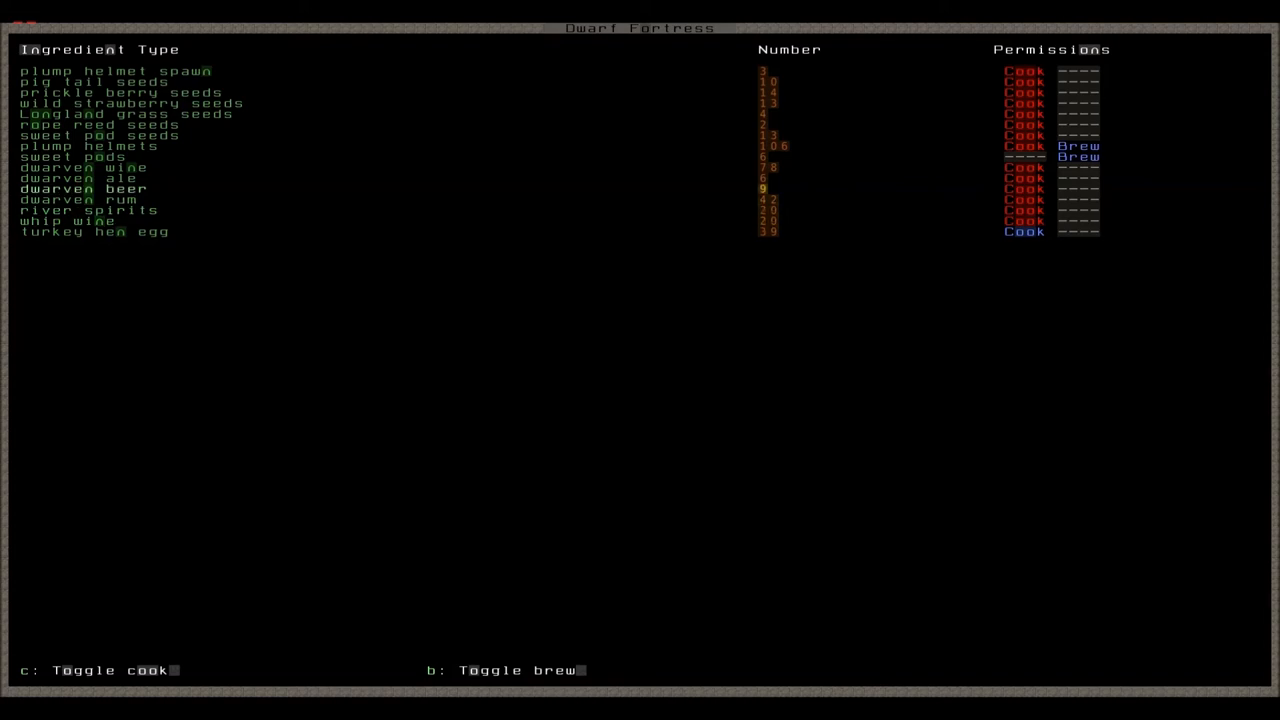
key("down")
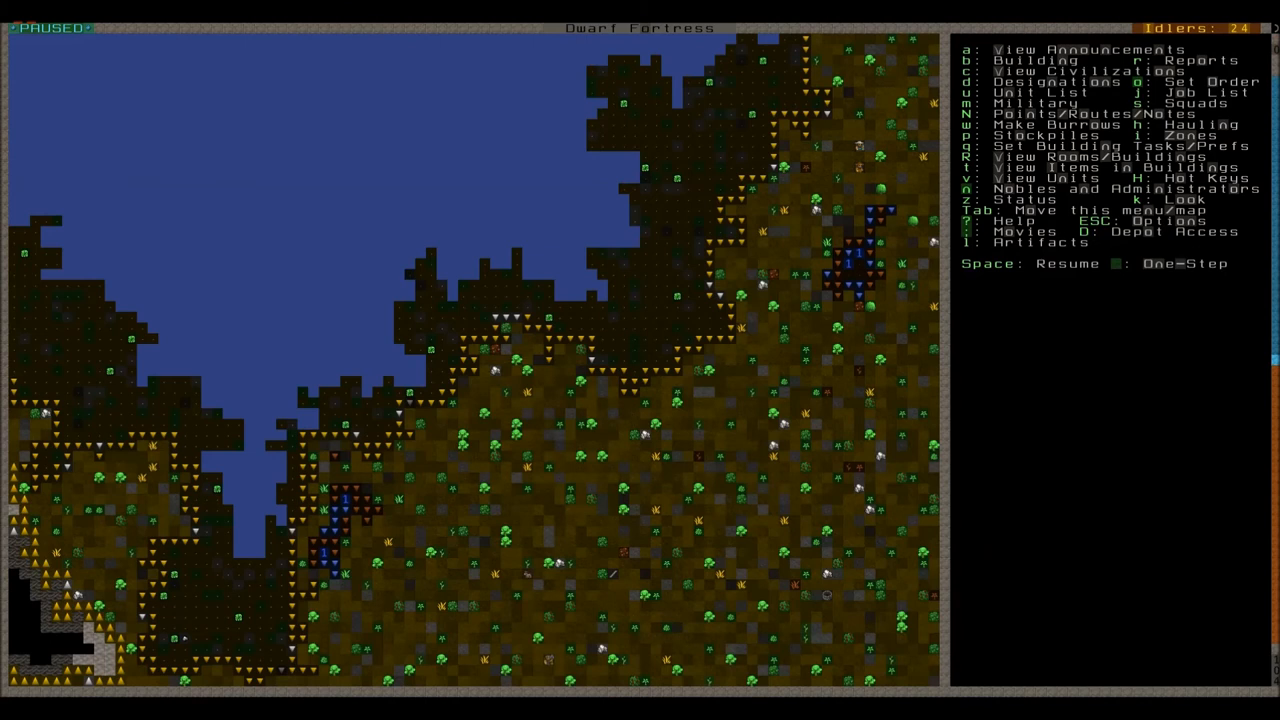
Let the game run briefly, then pause and check the furnace operator's details
key("space")
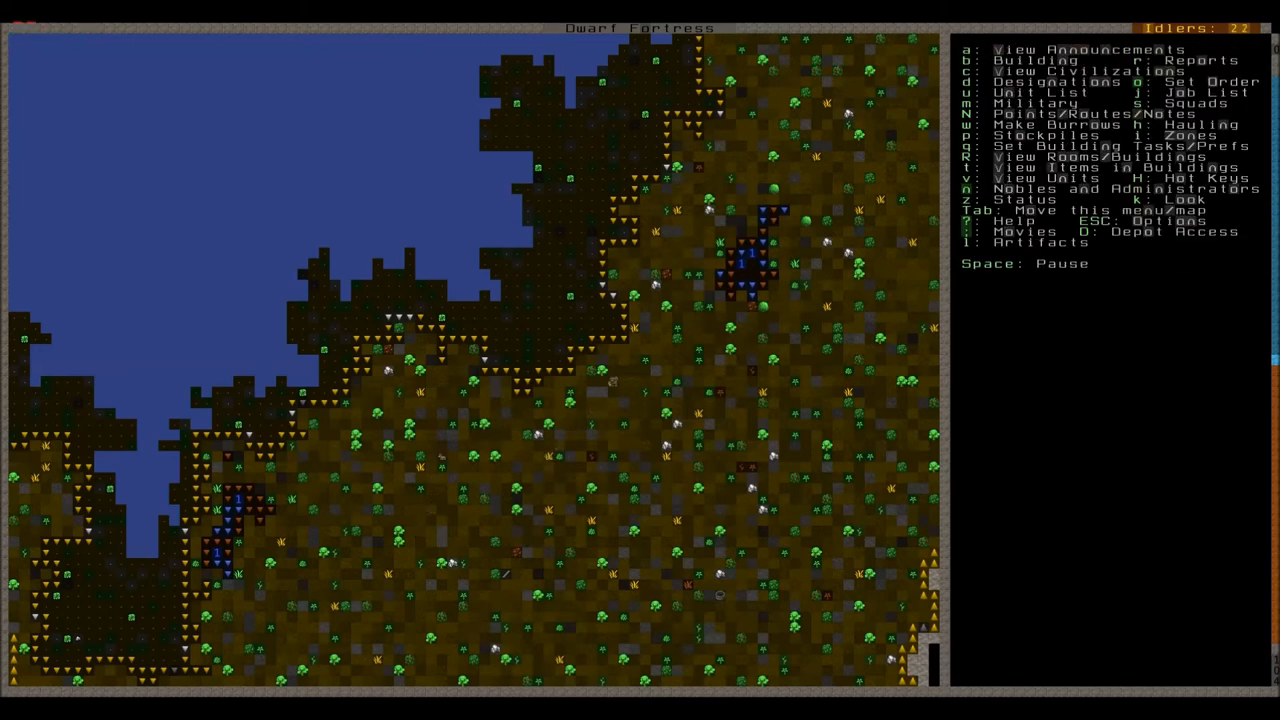
key("Space")
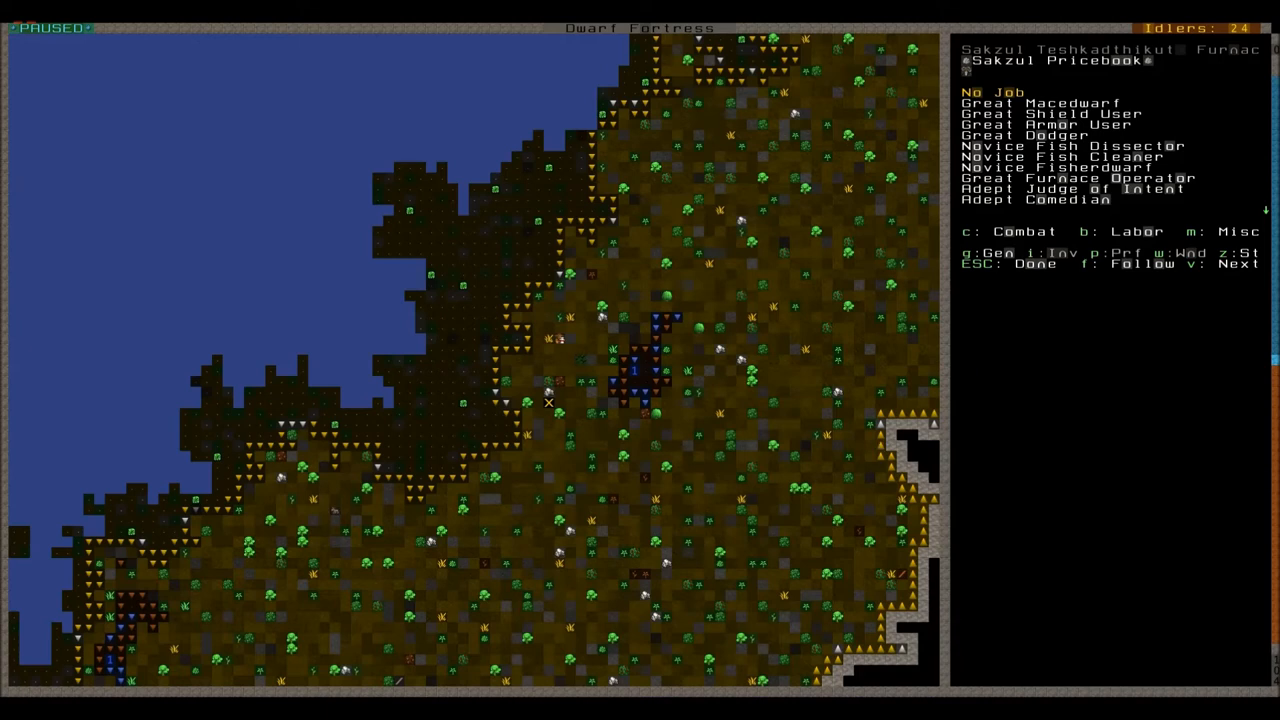
key("Escape")
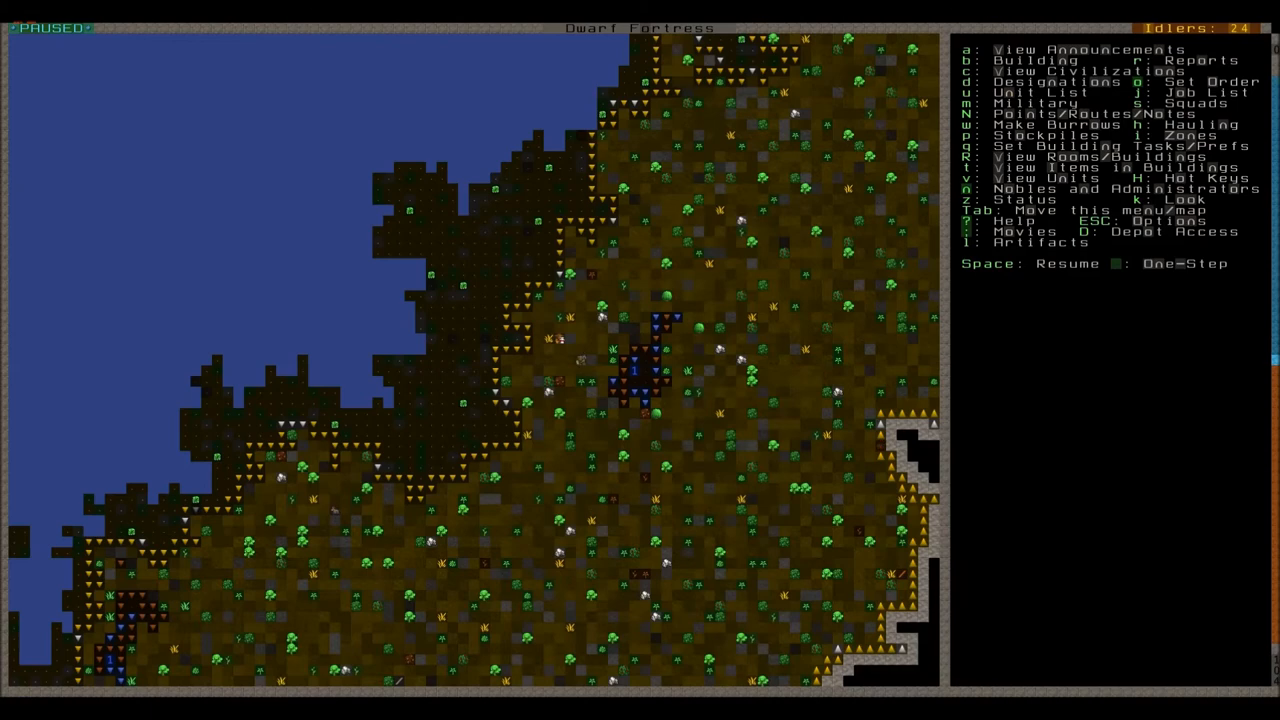
Resume, close the milker dwarf's details, and bring up the announcements log
key("space")
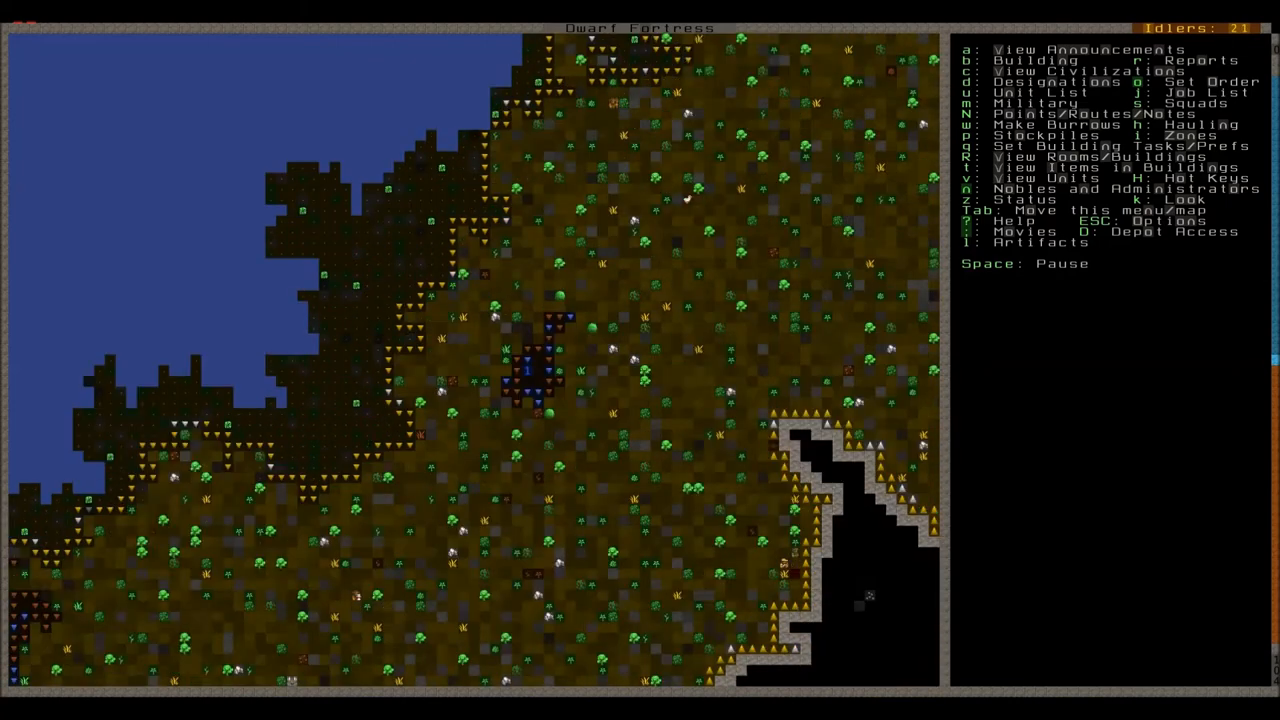
scroll("up", 3)
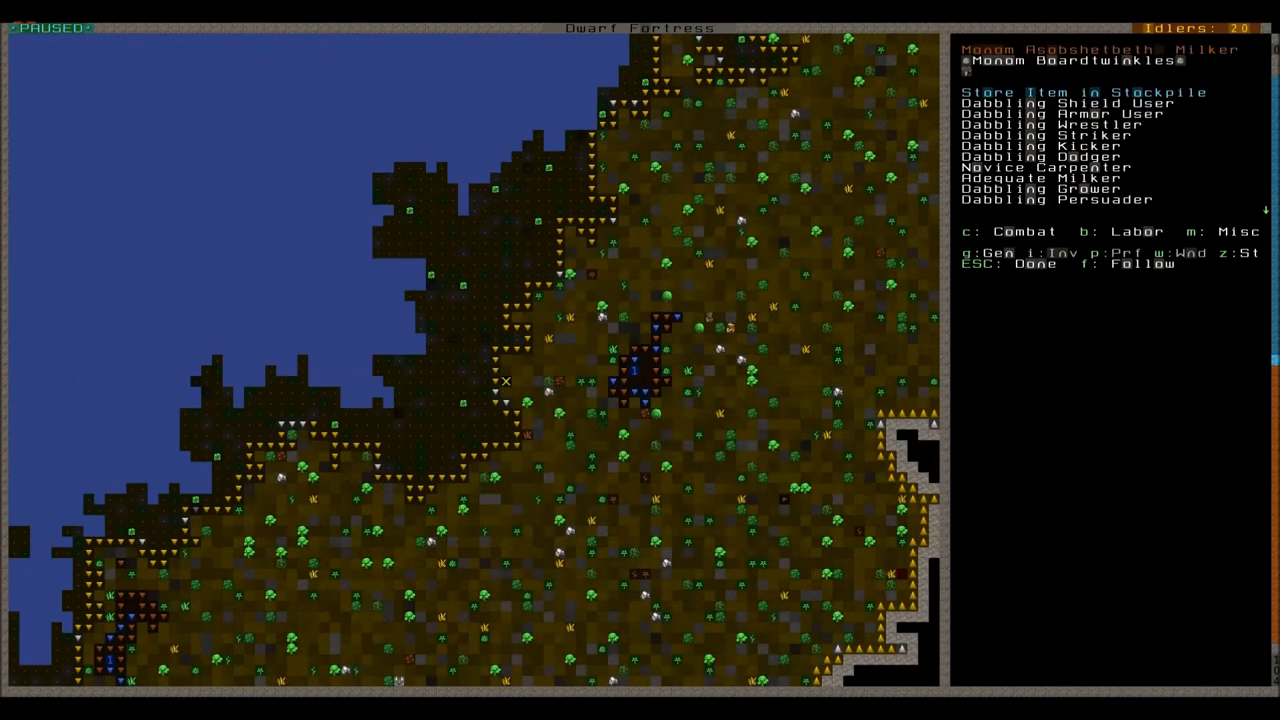
key("Esc")
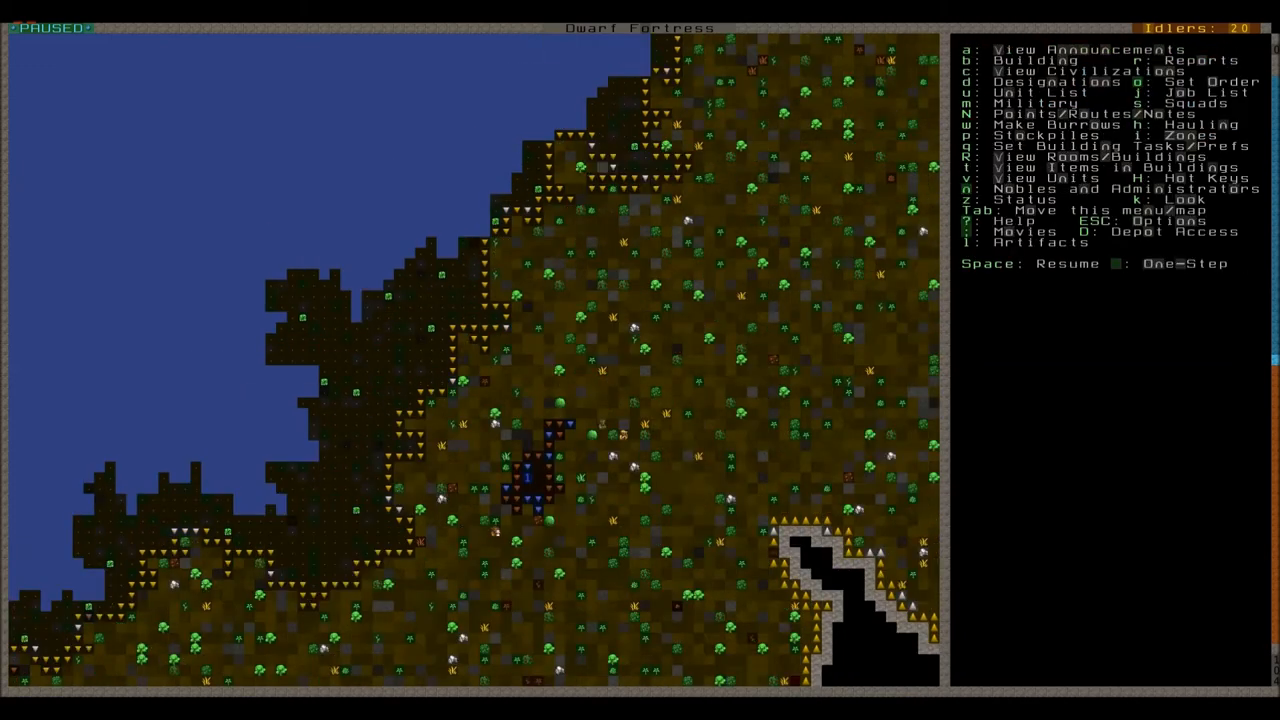
key("space")
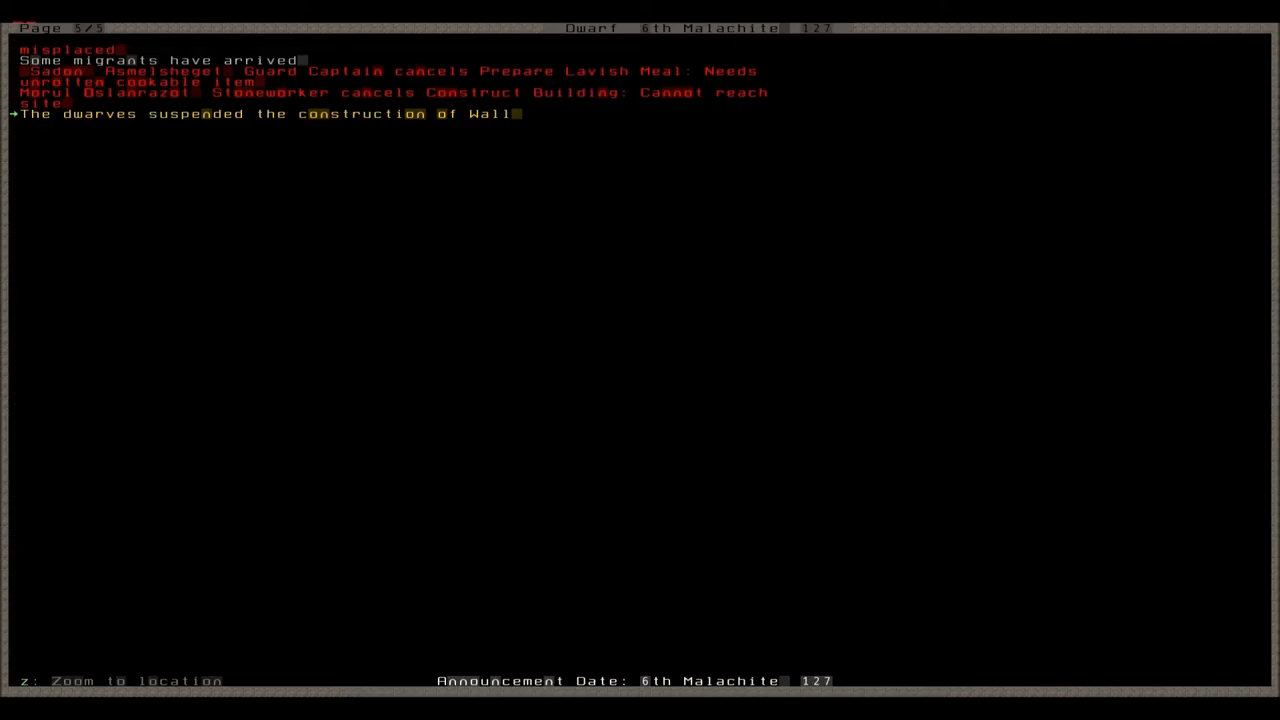
Designate the tower-top constructions for removal, review the fight reports, then resume
key("Escape")
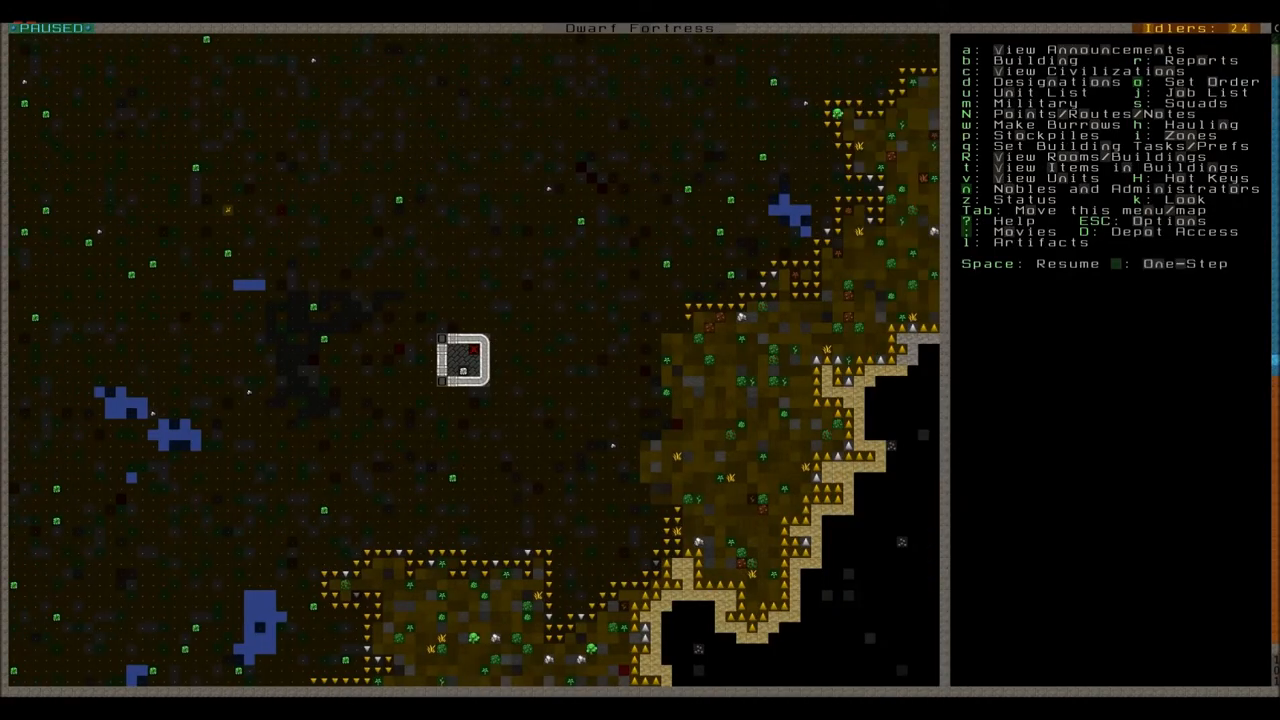
left_click(467, 358)
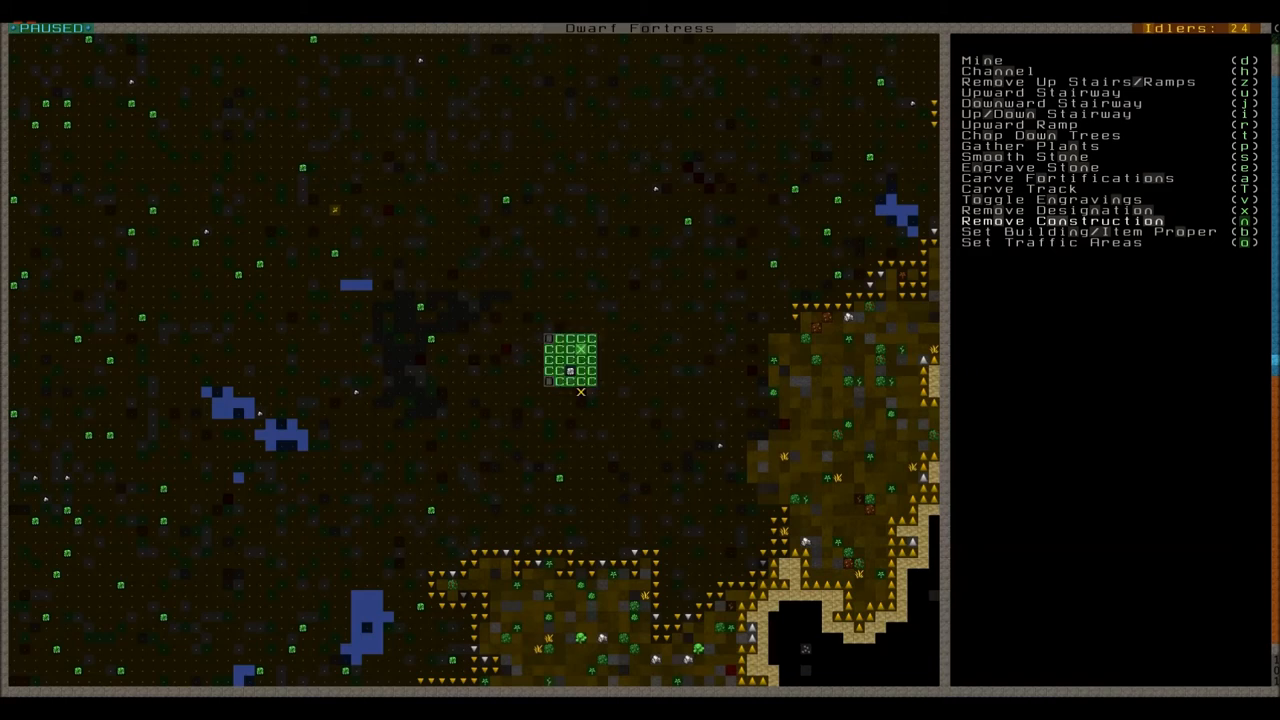
key("Escape")
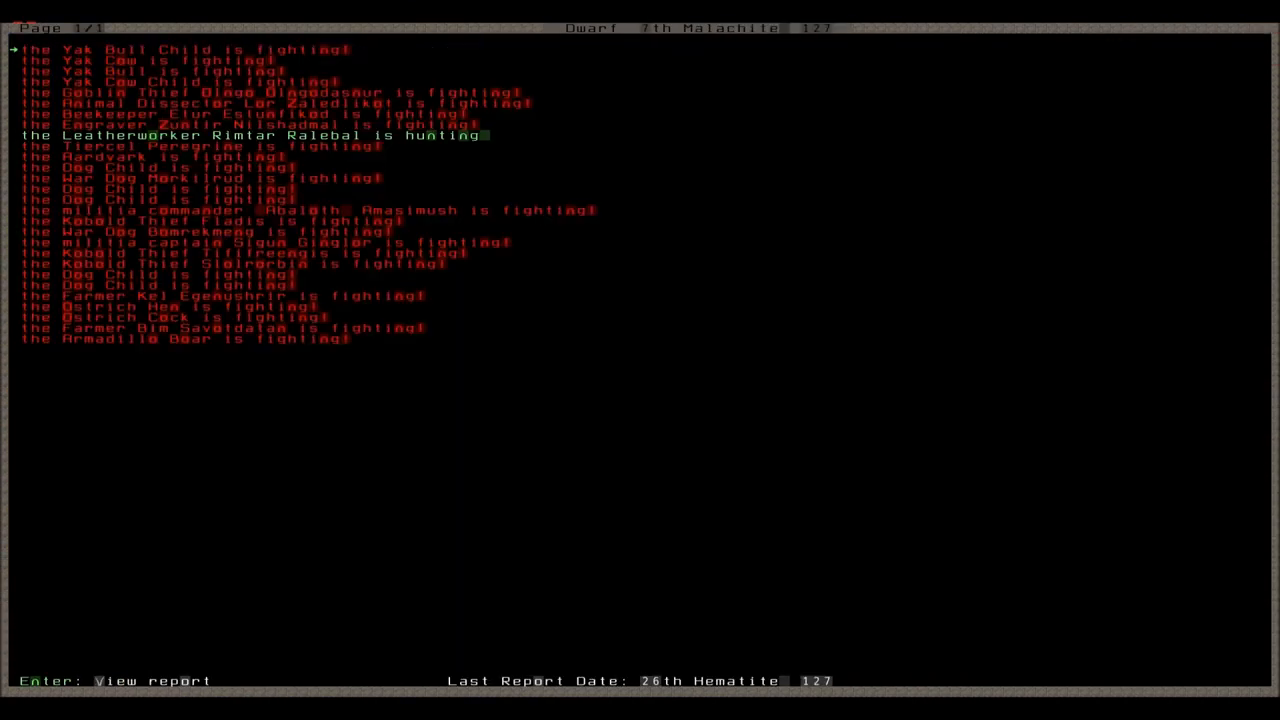
key("Escape")
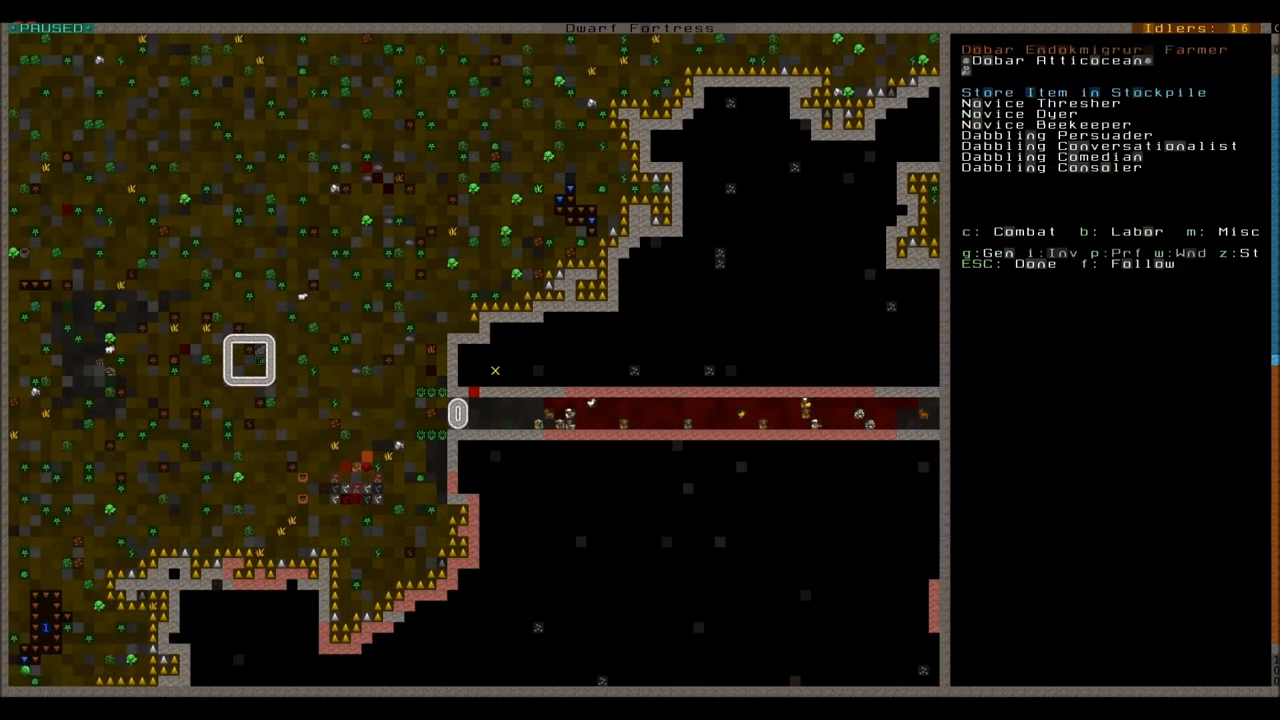
key("Escape")
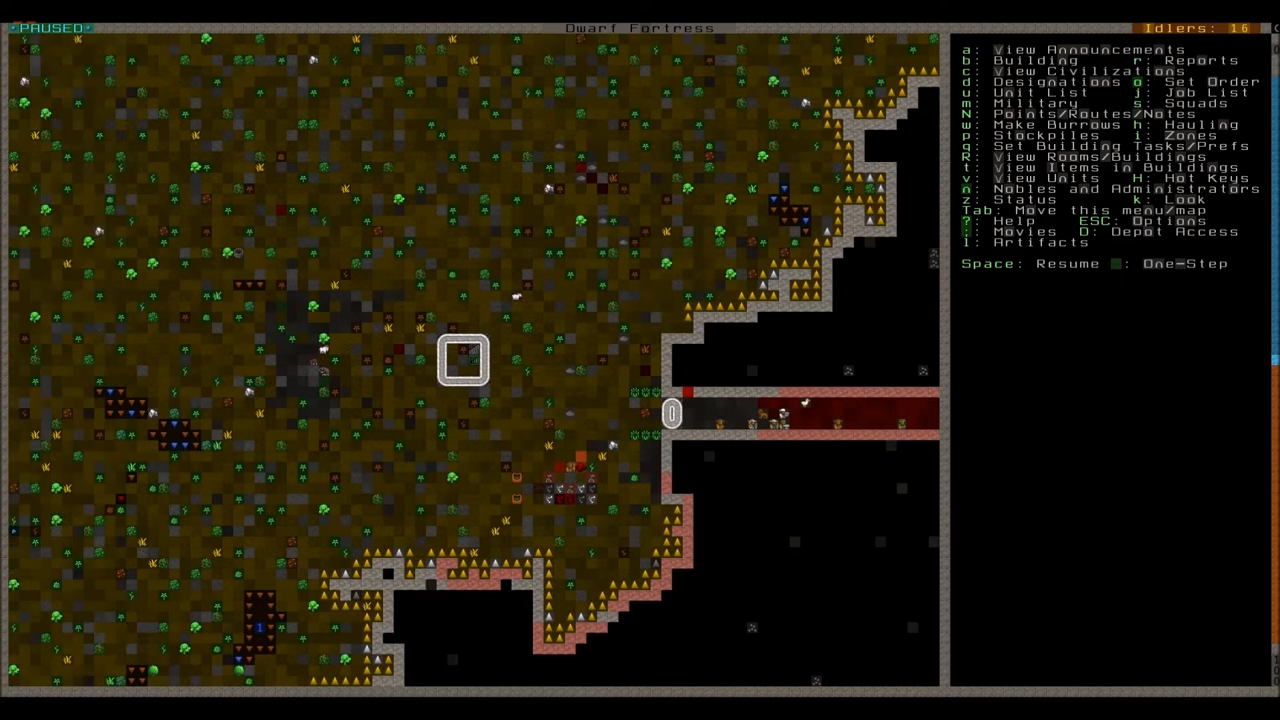
key("space")
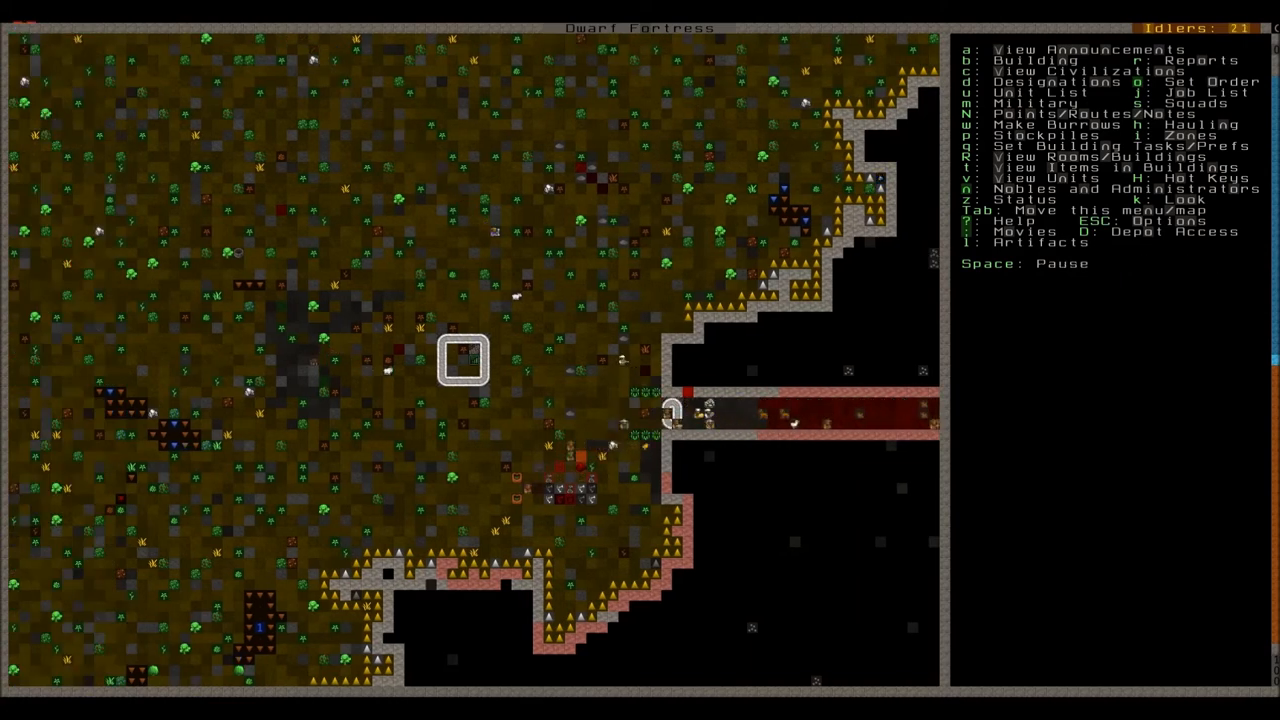
Read the latest yak fight report and return to the fortress interior map
key("a")
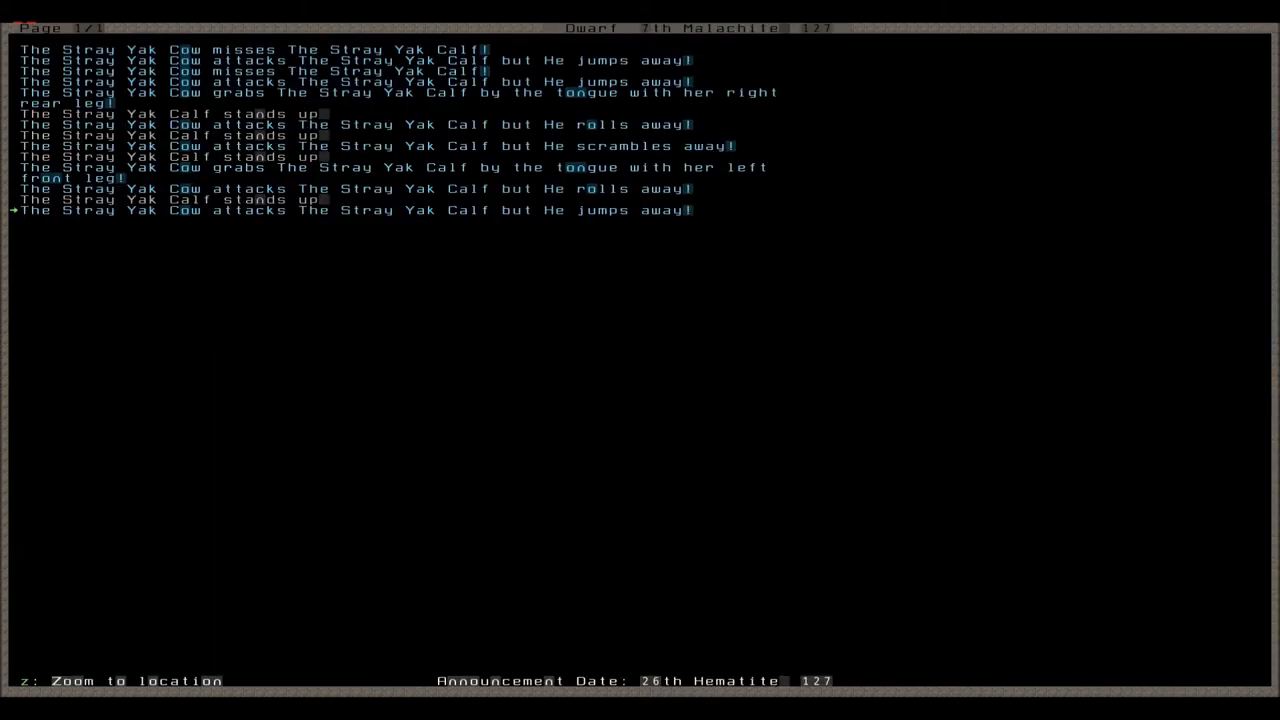
key("Escape")
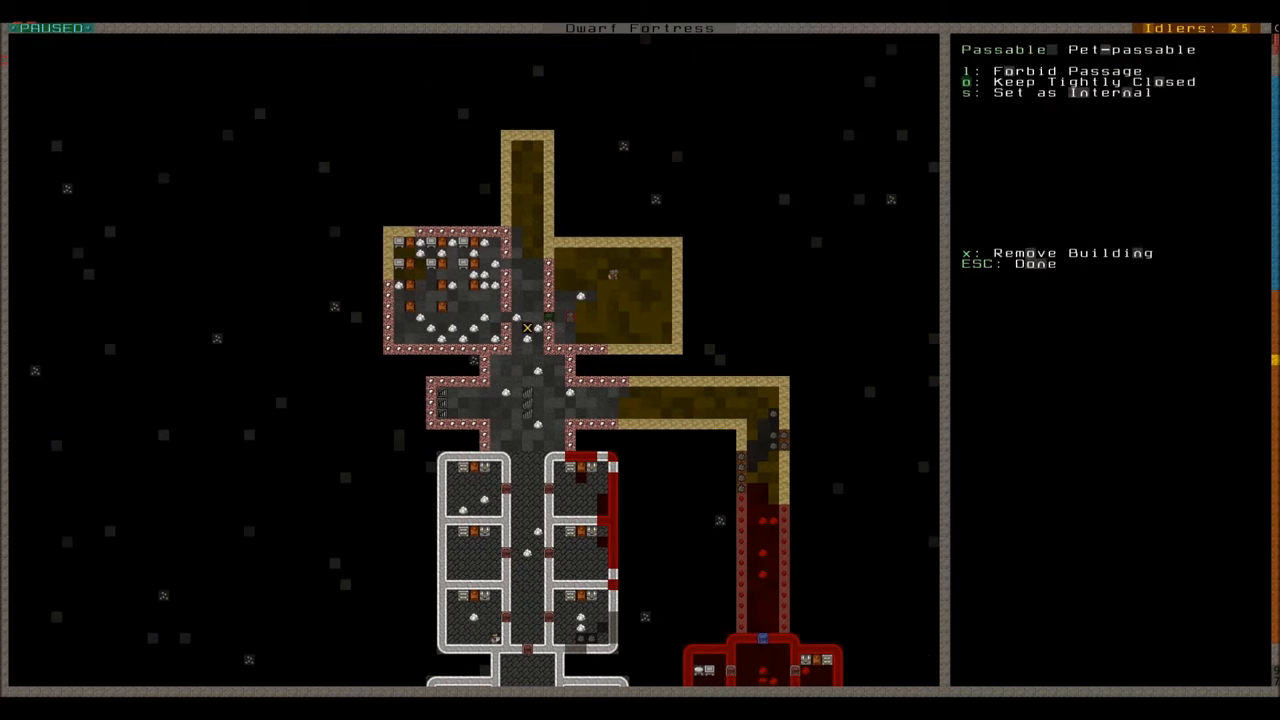
key("Escape")
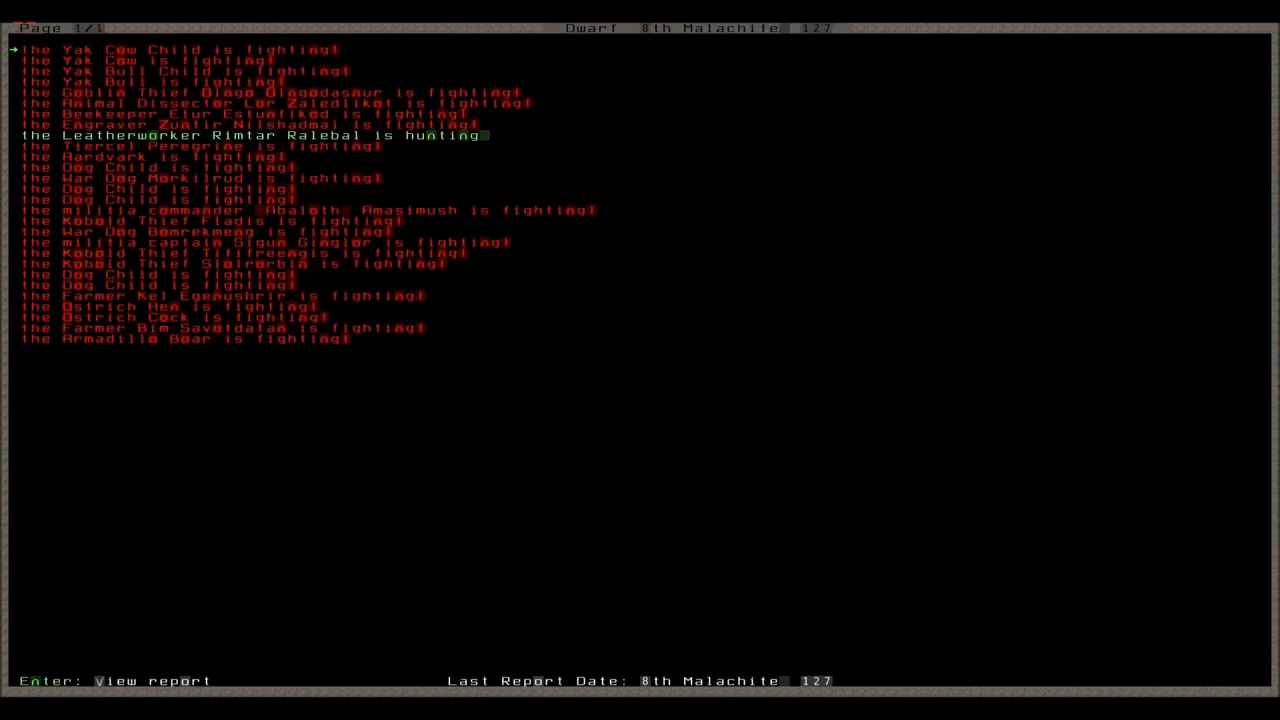
Review Sakzul Teshkadthikut's full details, then return to the running fortress map
key("Escape")
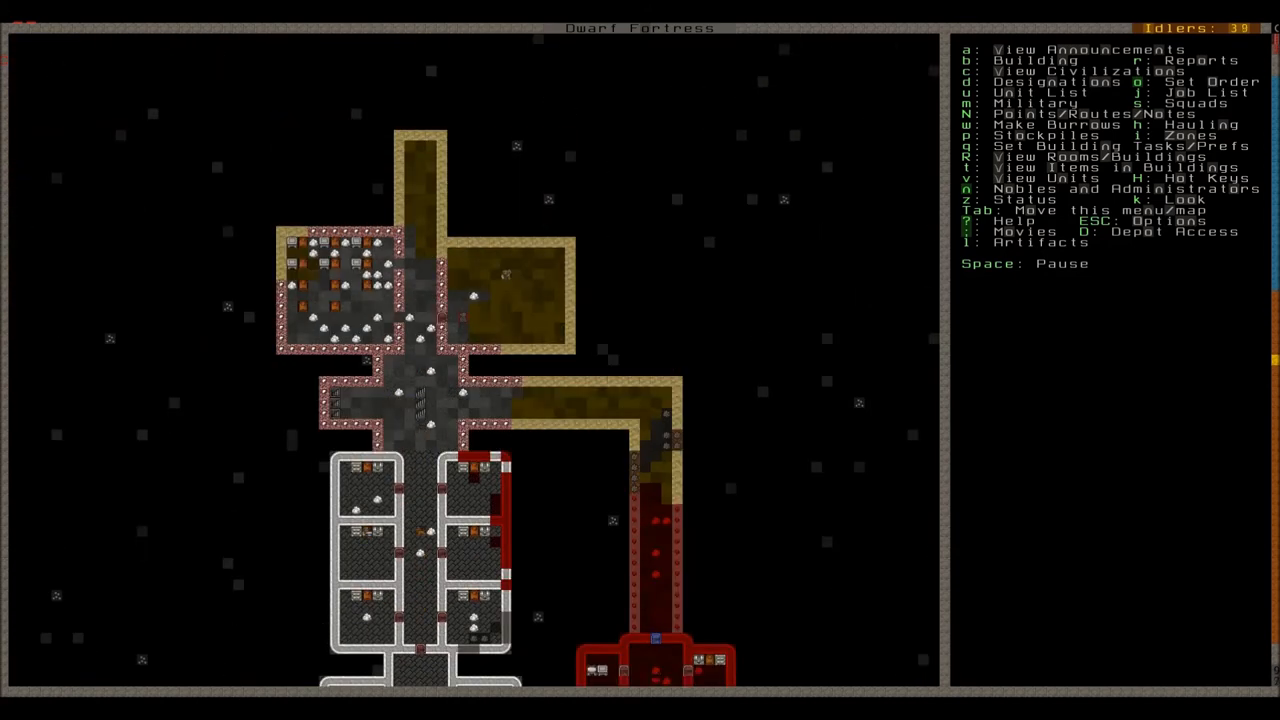
key("k")
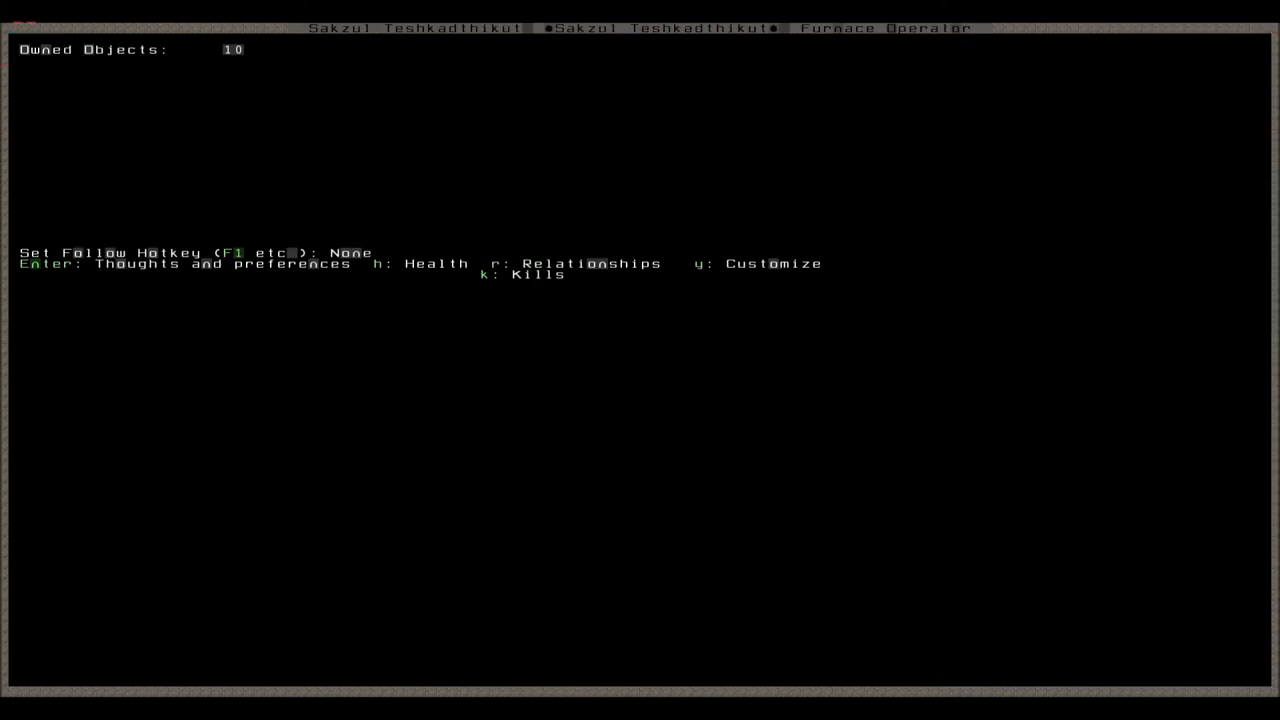
key("Return")
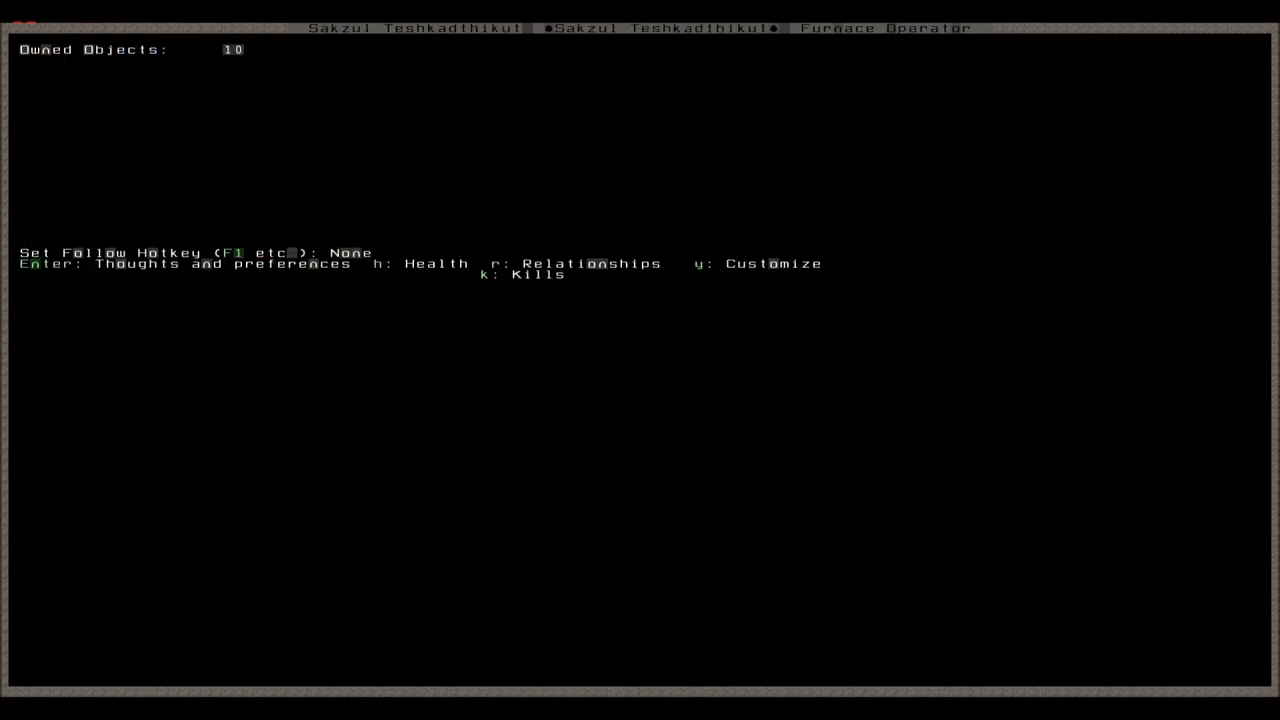
key("Escape")
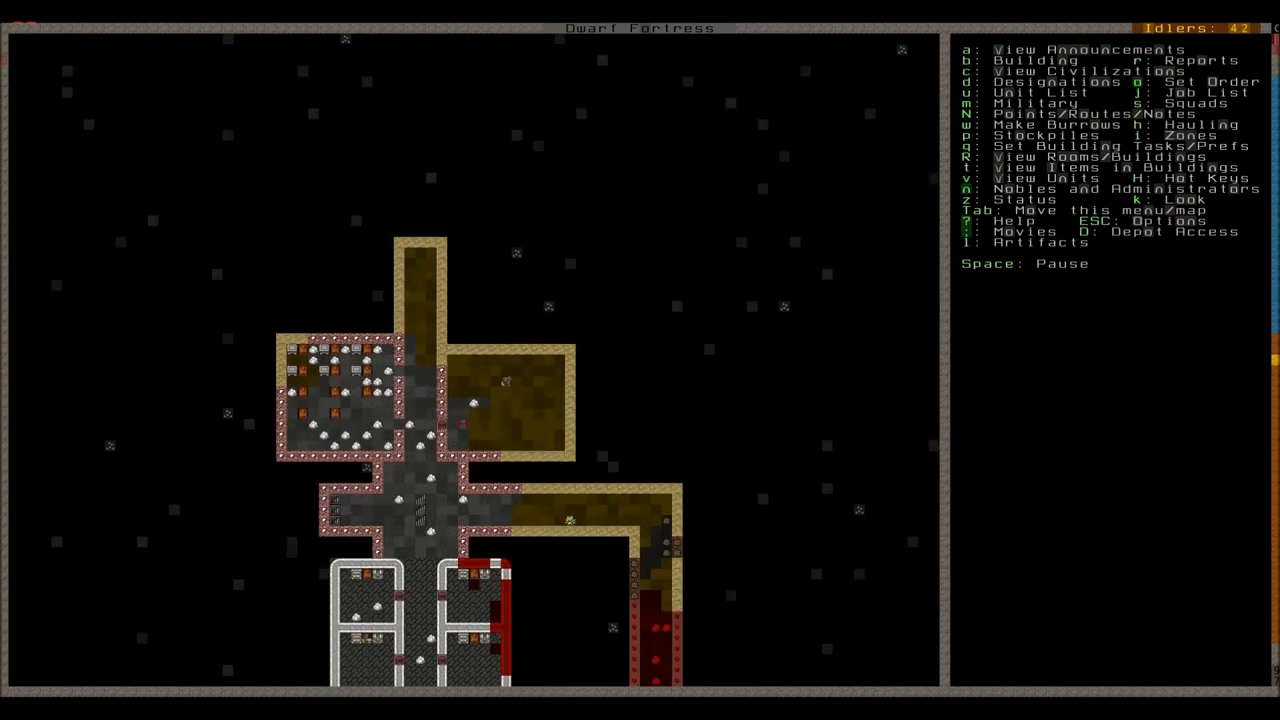
Recheck Sakzul Teshkadthikut's jobless status, close the details, and pause the game
key("space")
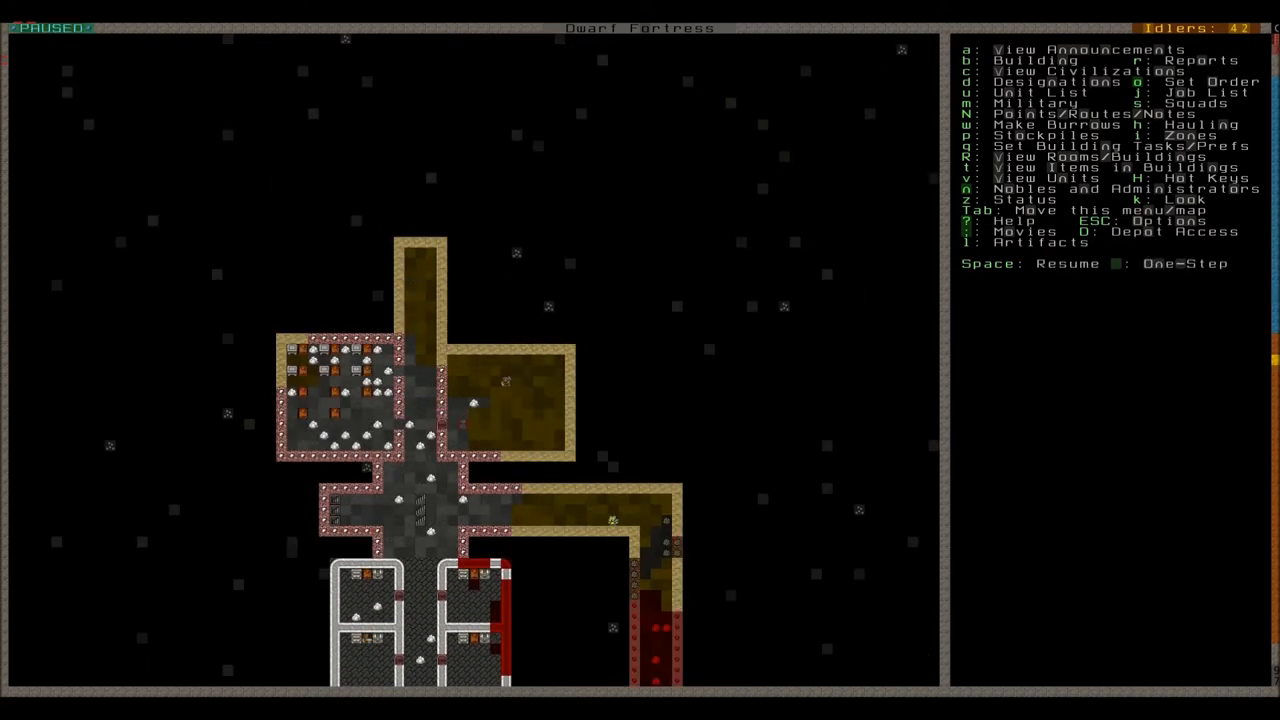
scroll("down", 3)
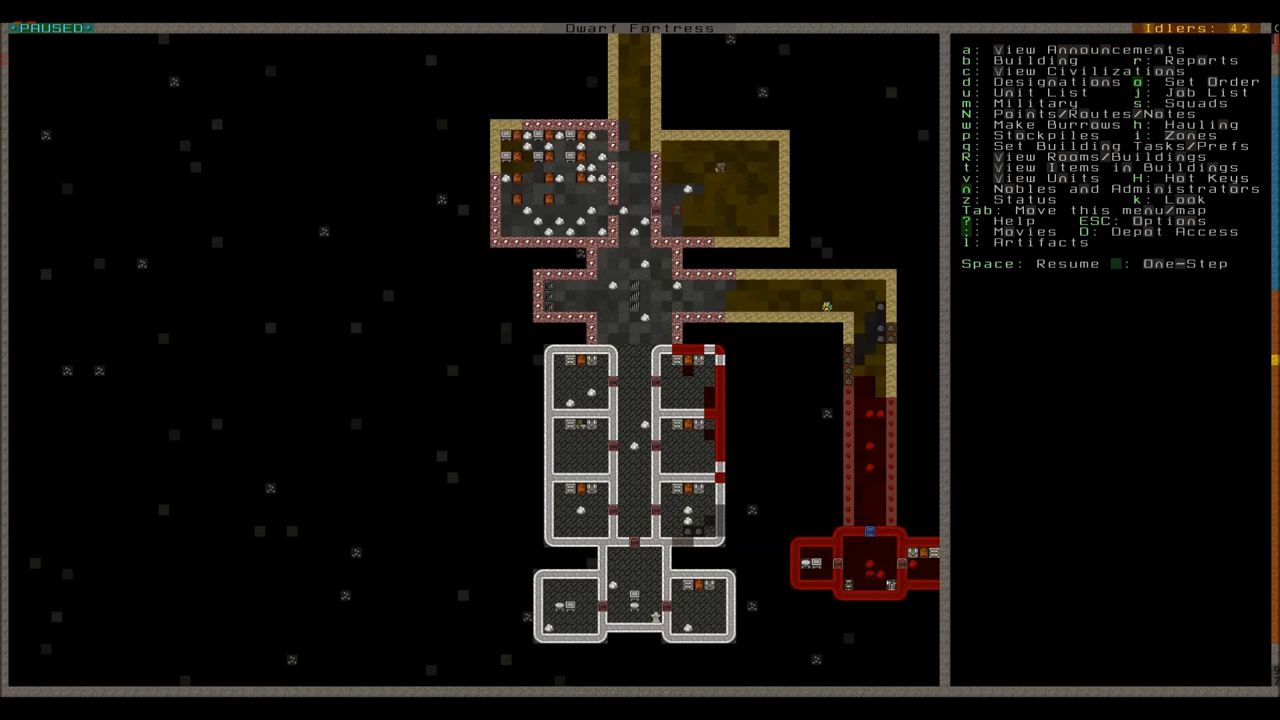
scroll("down", 3)
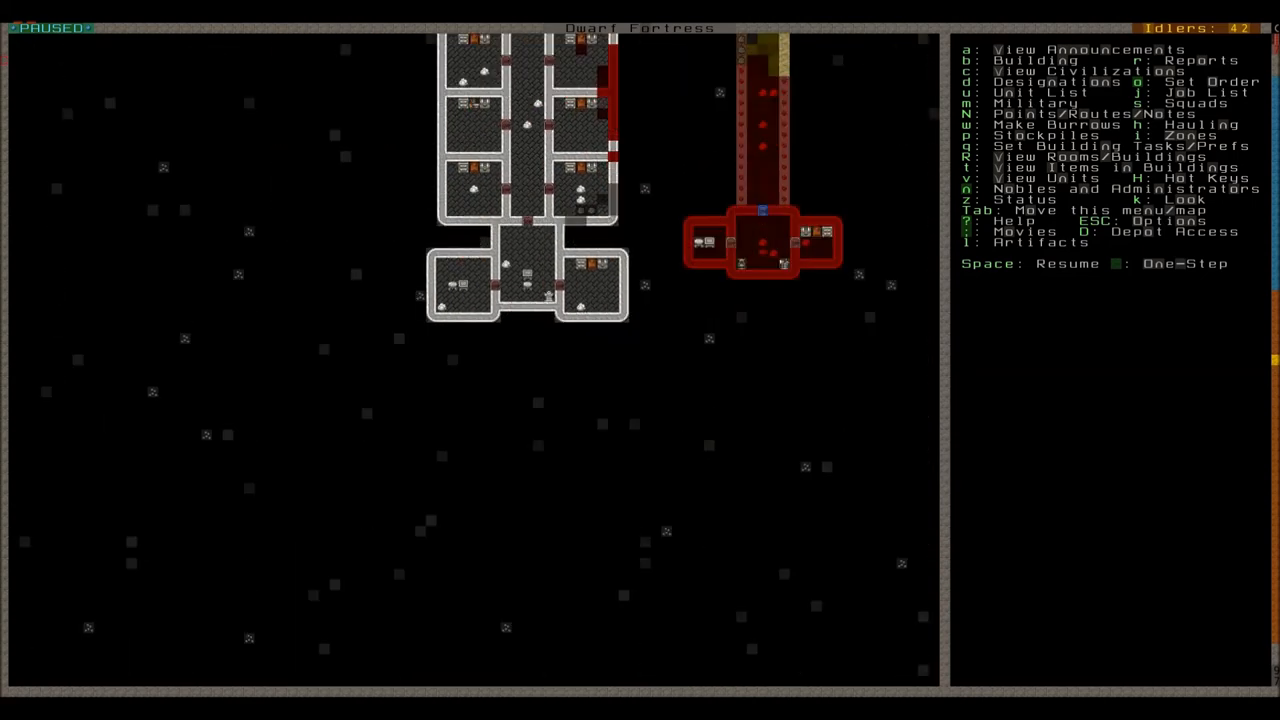
scroll("down", 3)
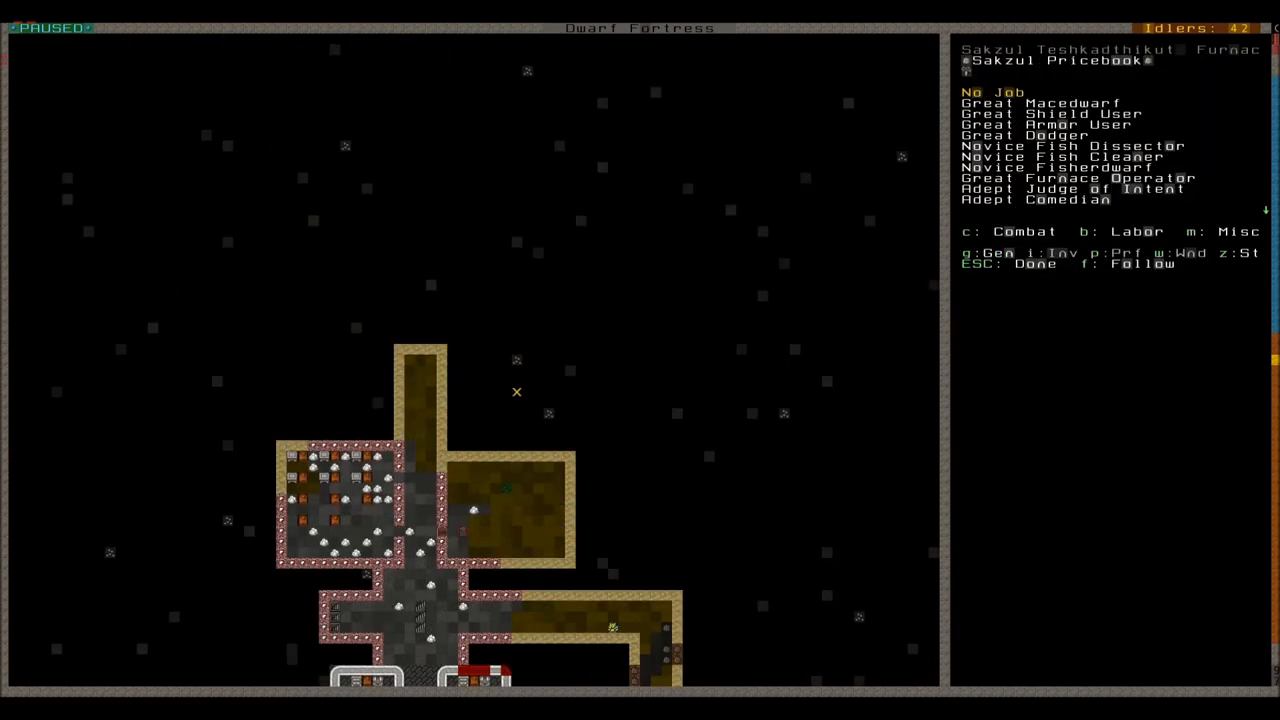
key("Escape")
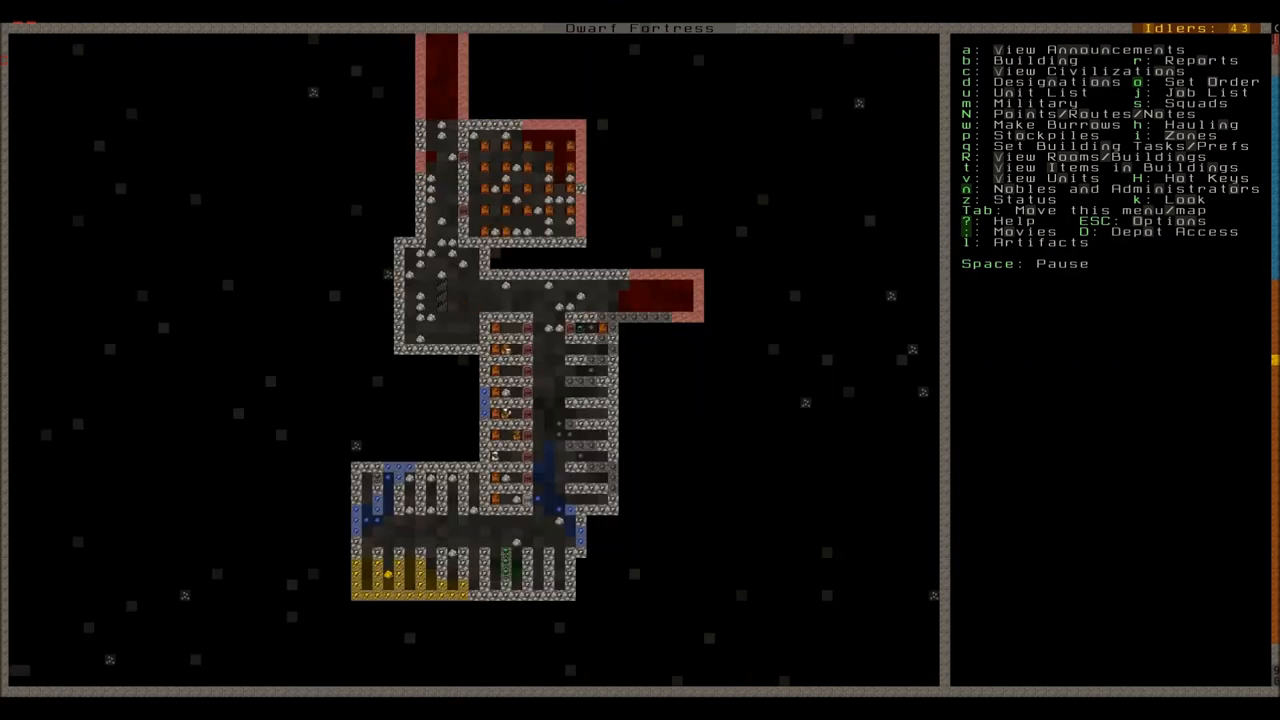
key("Space")
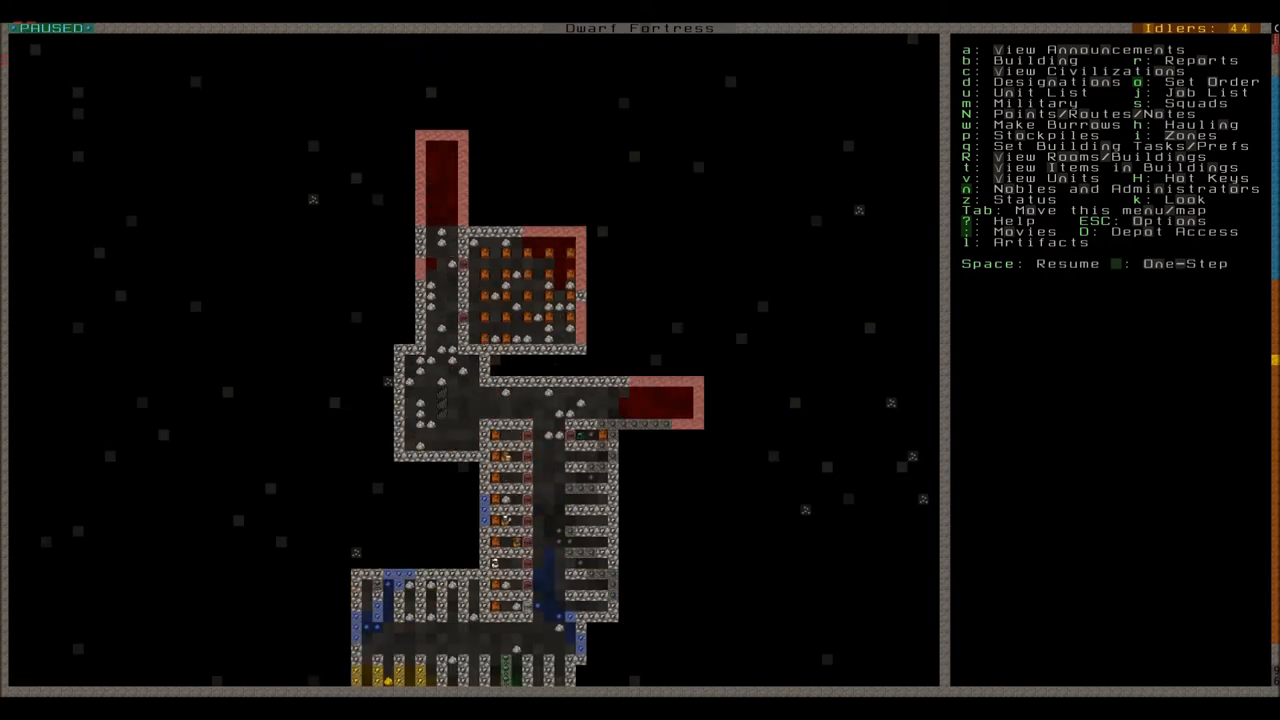
Browse dig designations across underground z-levels, then exit back toward the surface
key("d")
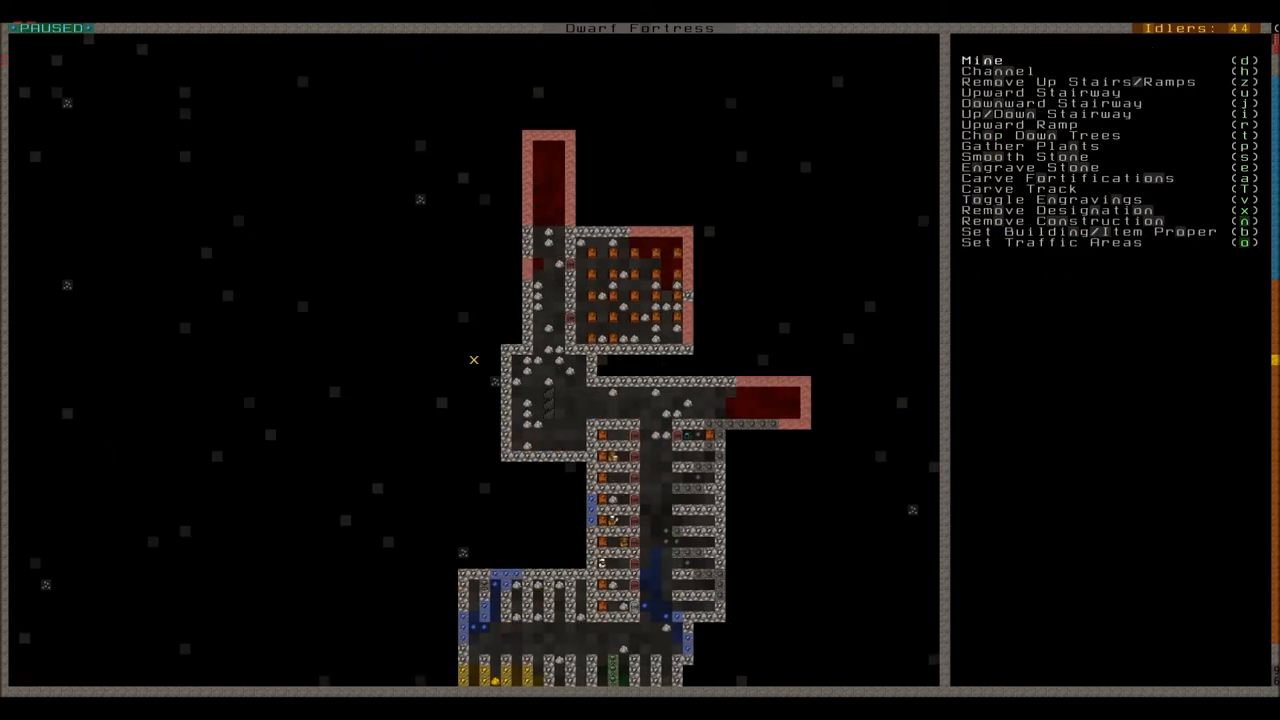
mouse_move(505, 413)
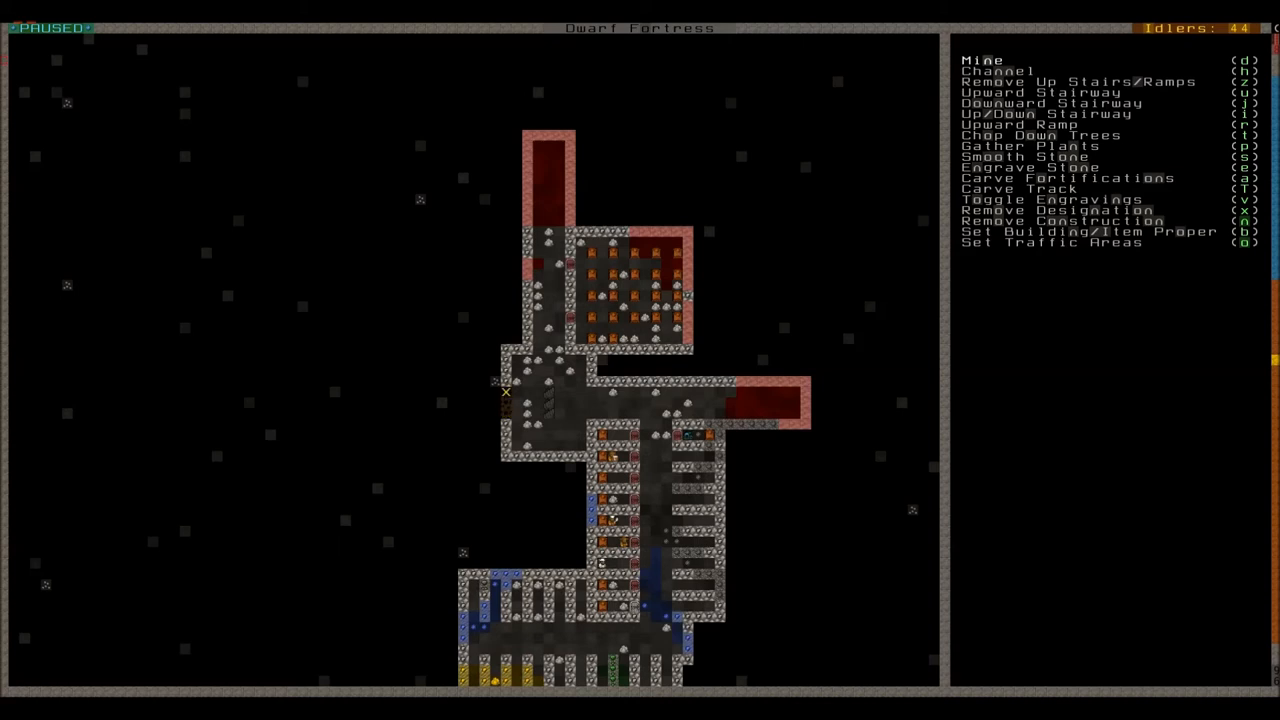
scroll("down", 3)
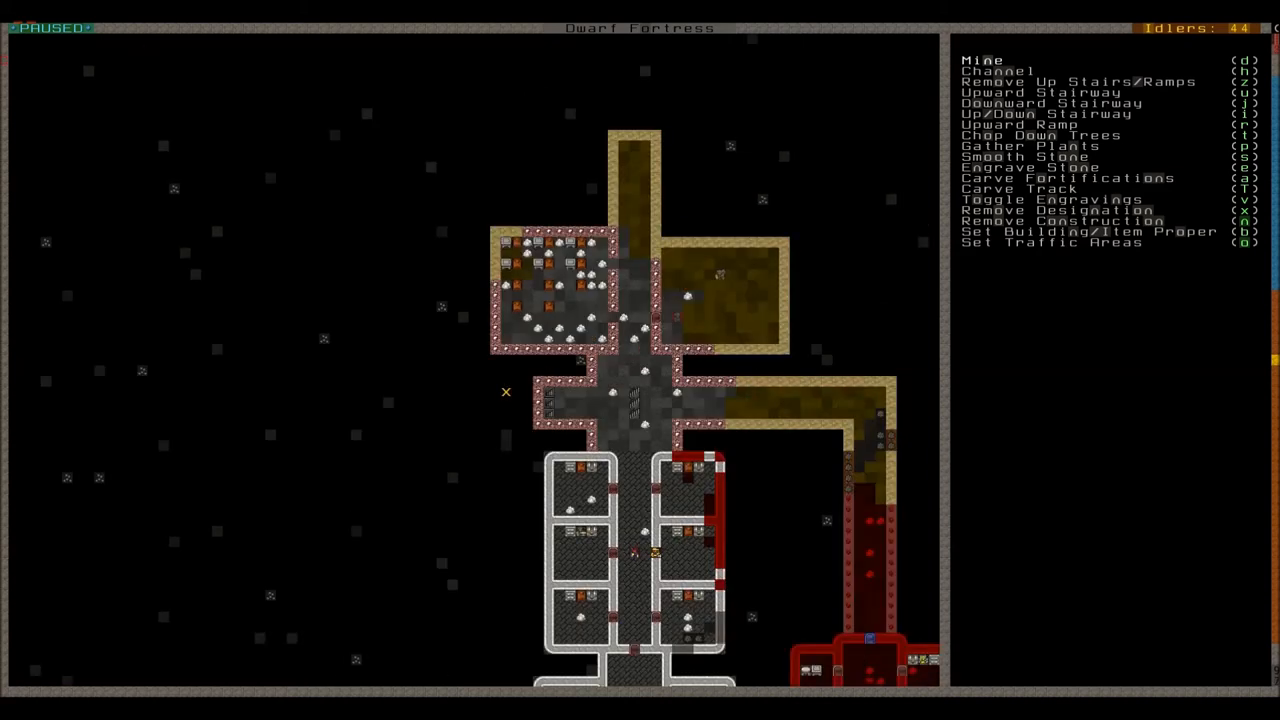
mouse_move(580, 391)
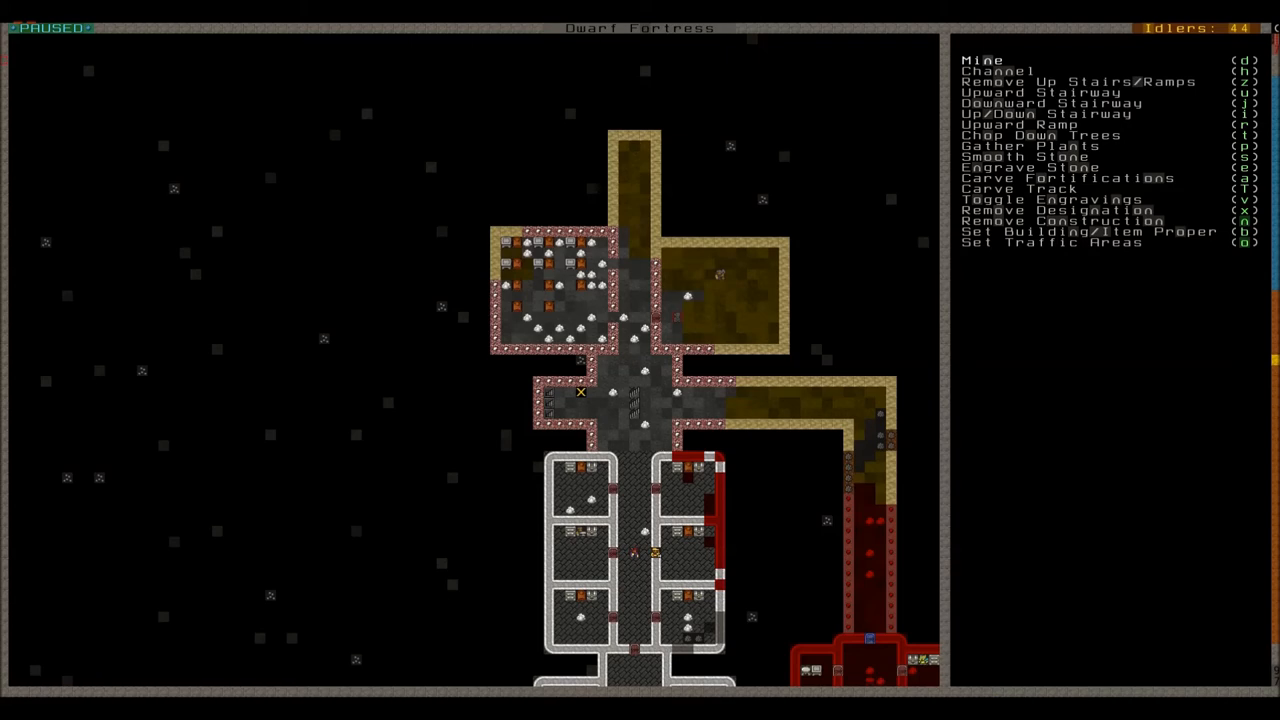
scroll("down", 3)
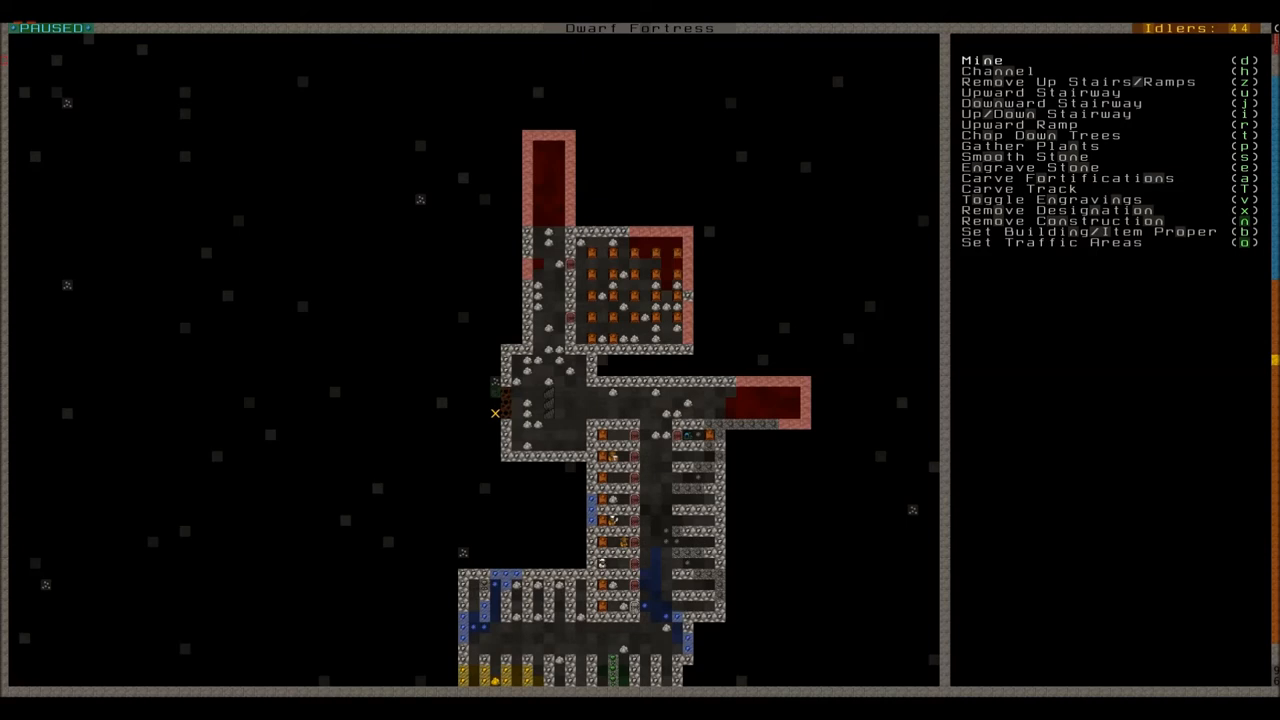
mouse_move(473, 413)
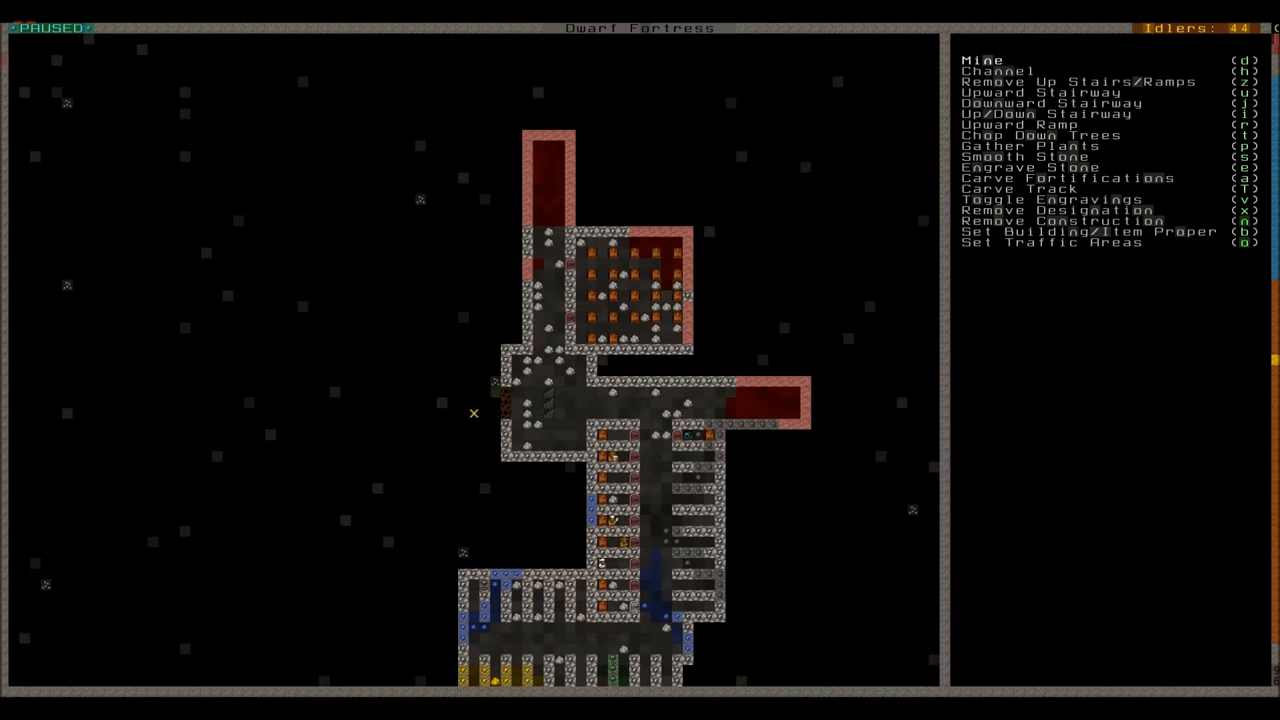
key("Escape")
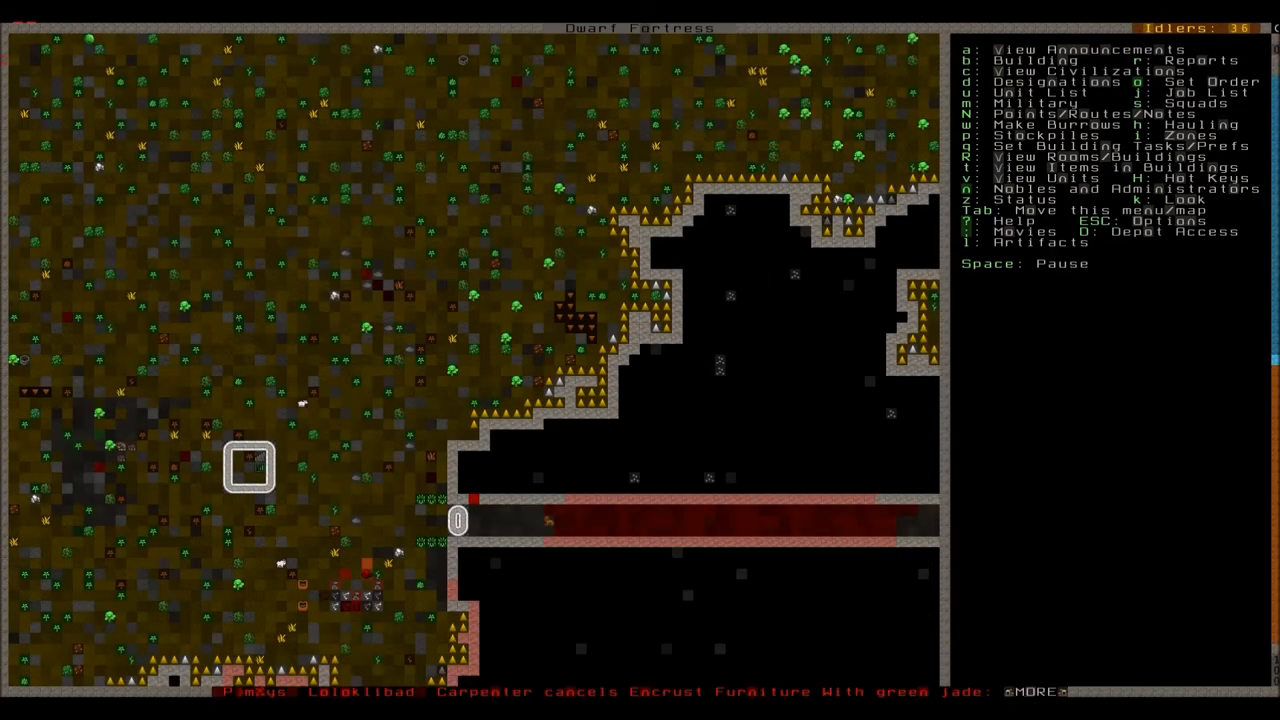
Inspect the suspended tower-top wall and order another wall section there
key("a")
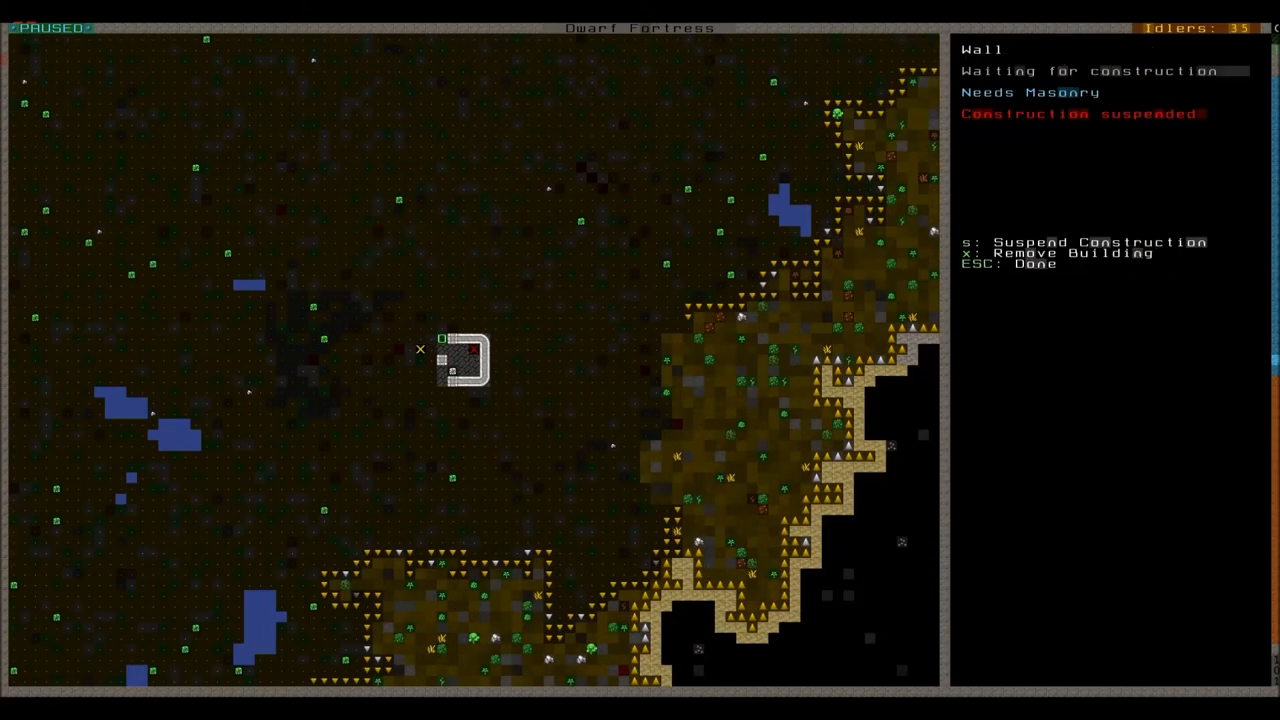
key("s")
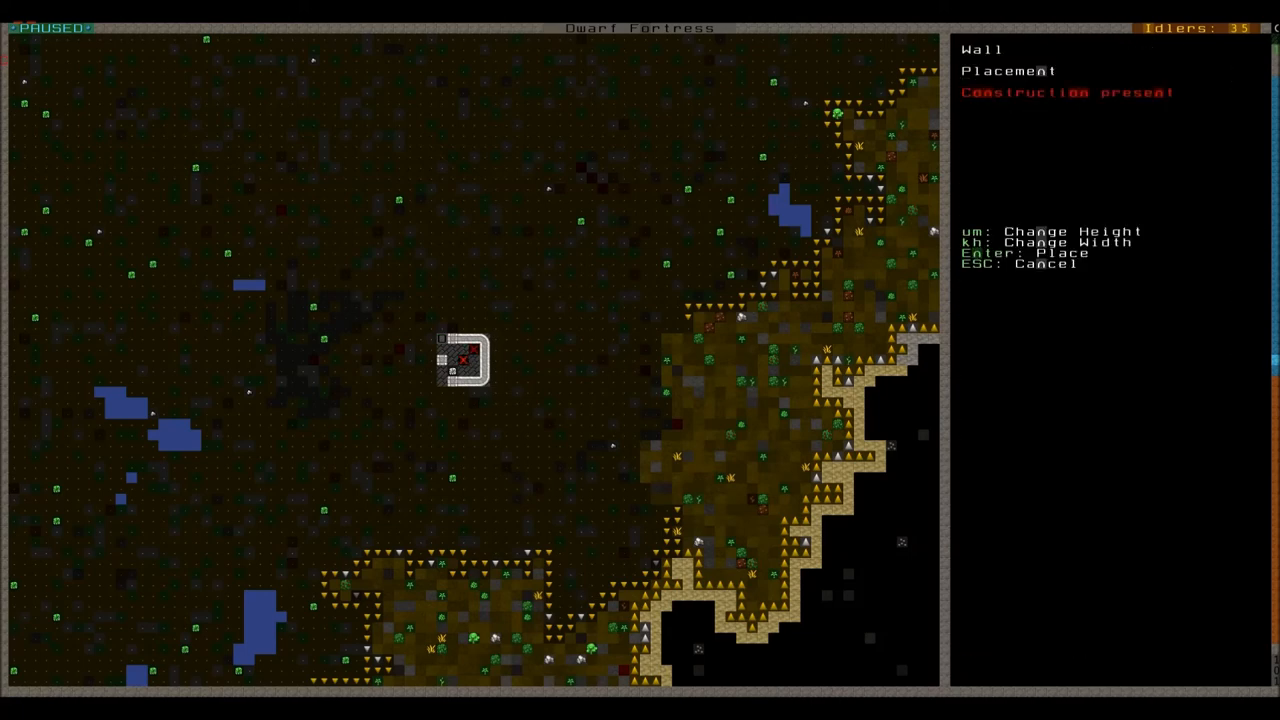
key("Return")
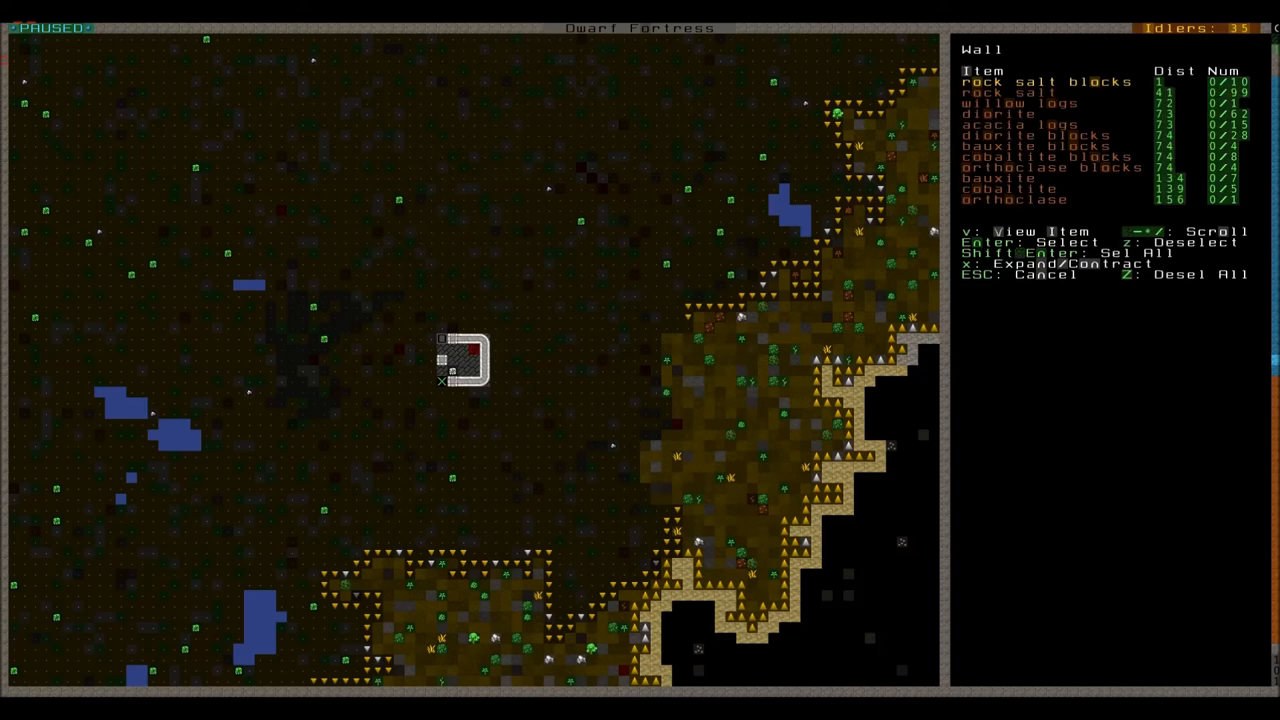
key("Escape")
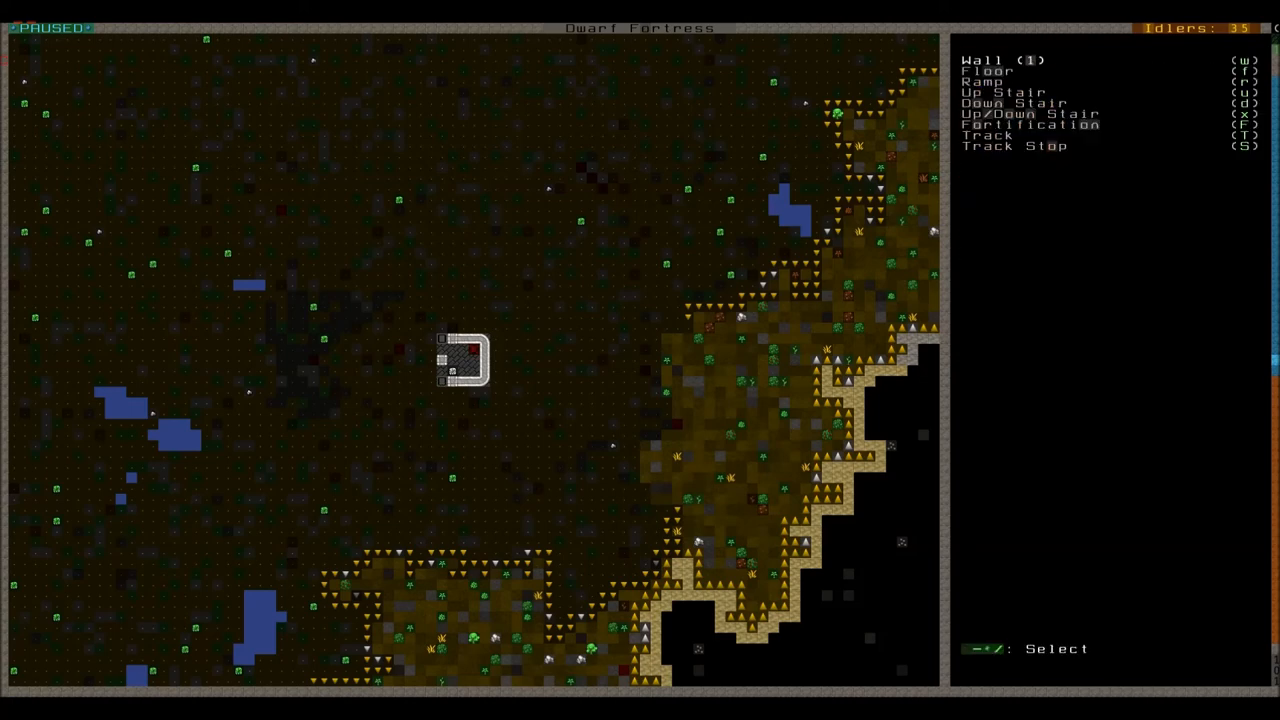
key("Escape")
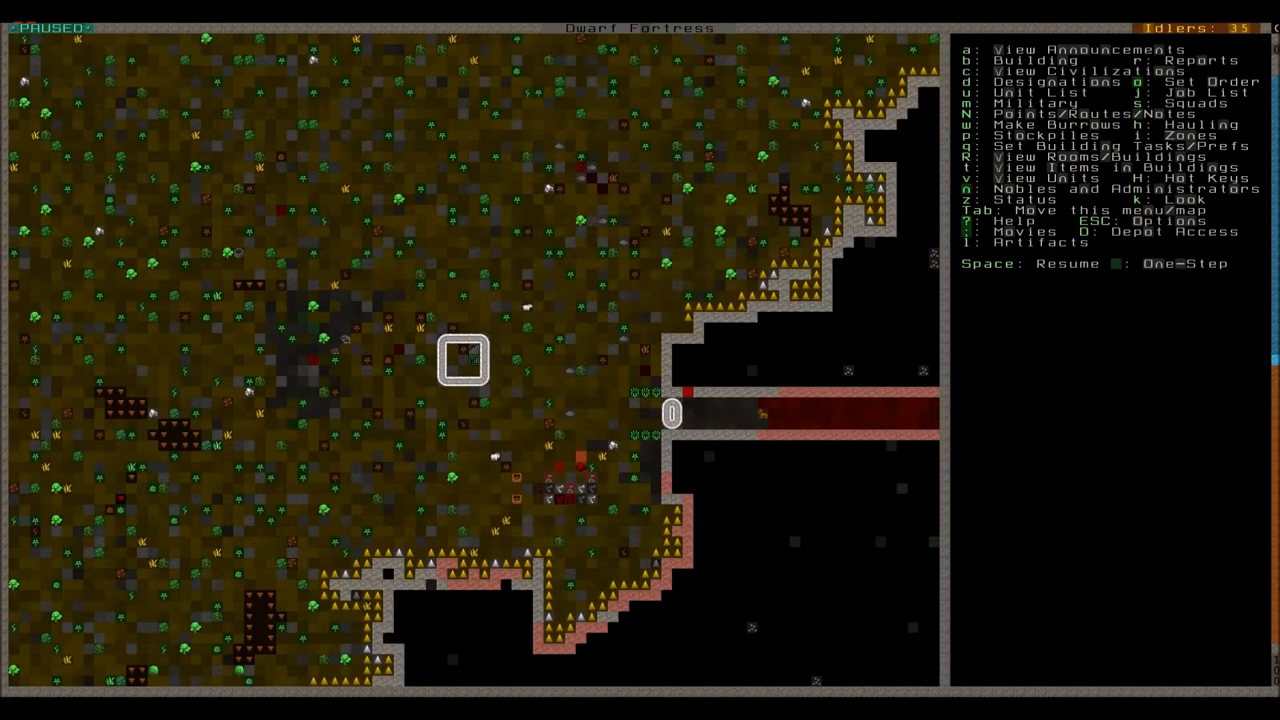
Run the game briefly, pause, and view The Tomes of Driving squad assignments
key("Space")
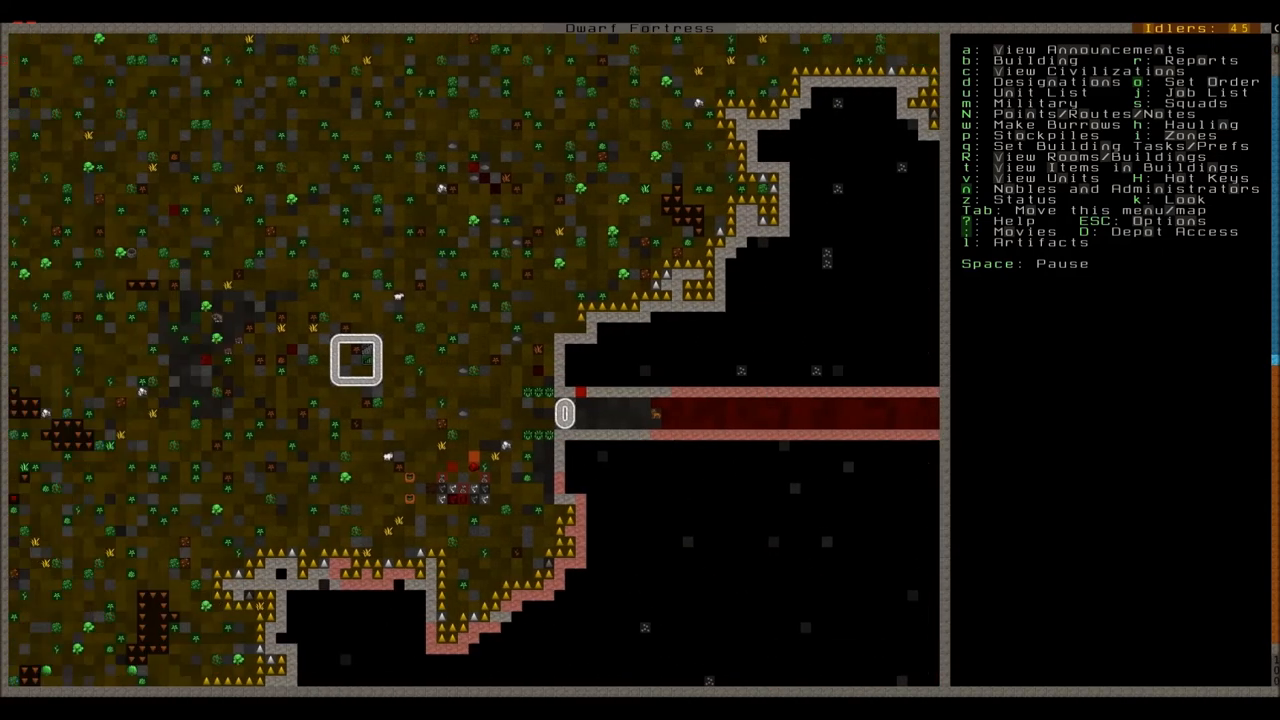
key("Space")
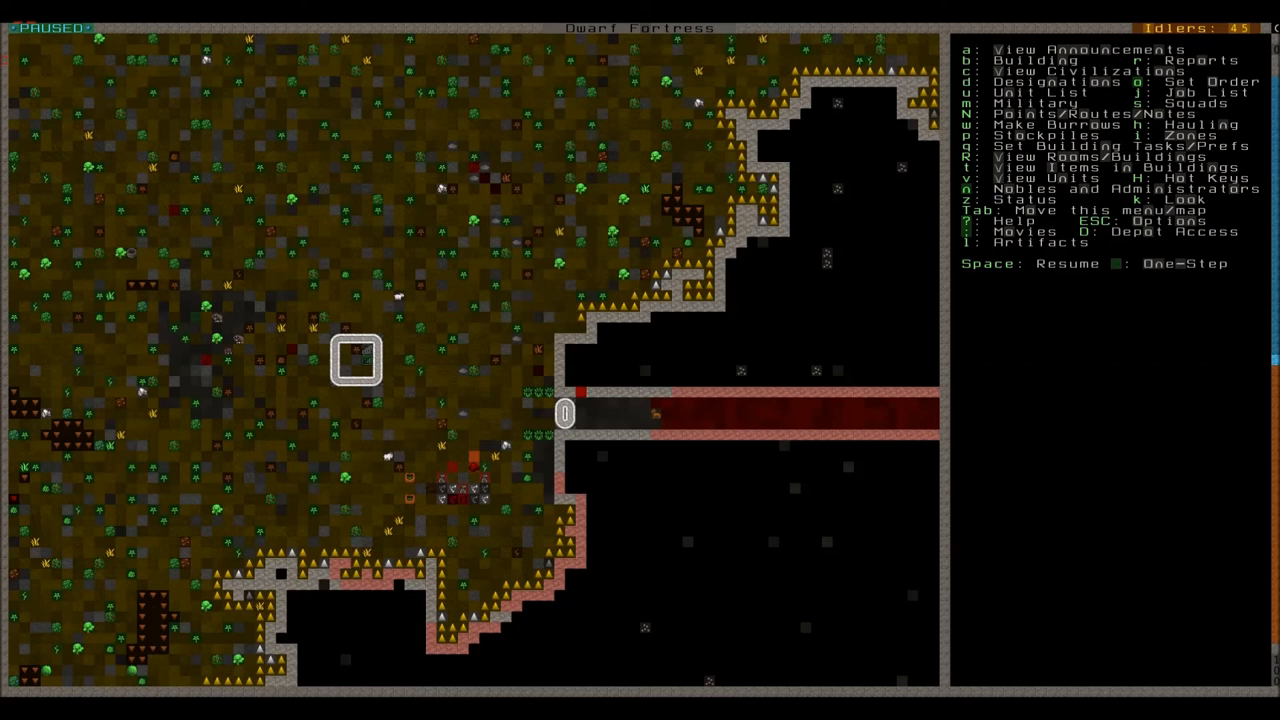
key("m")
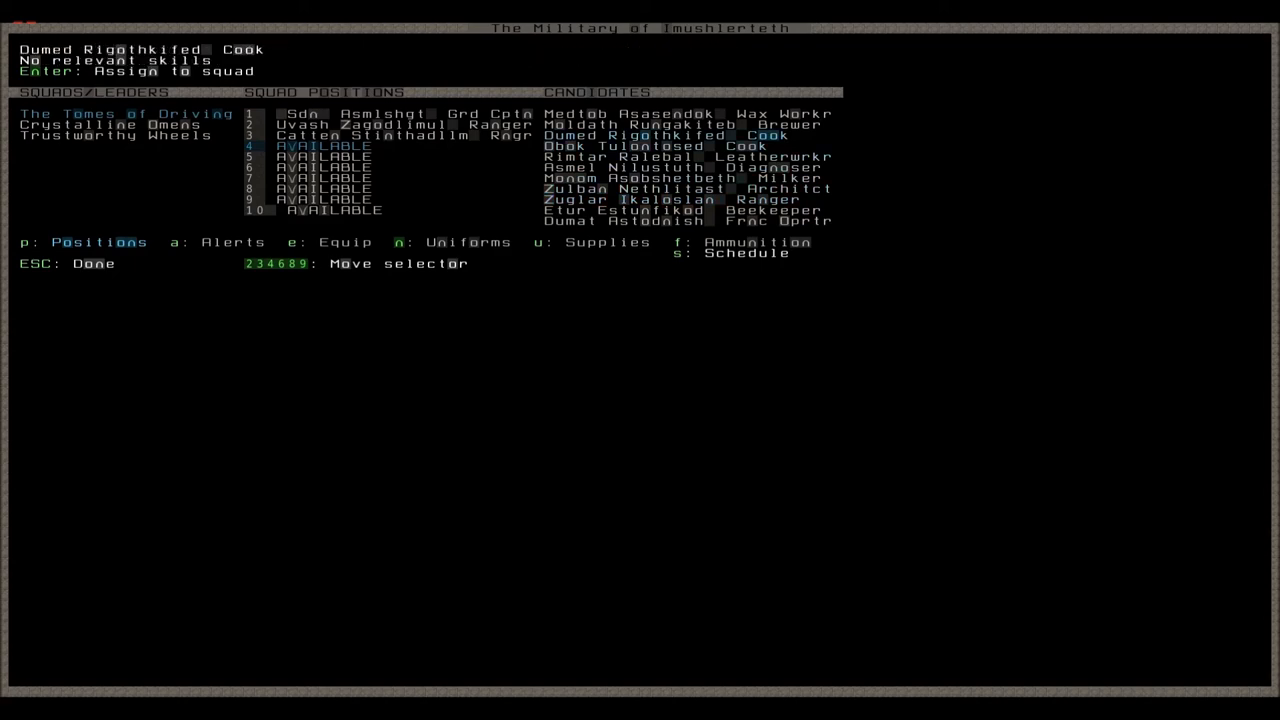
Exit the military screen to inspect the underground Bowyer's Workshop
key("Escape")
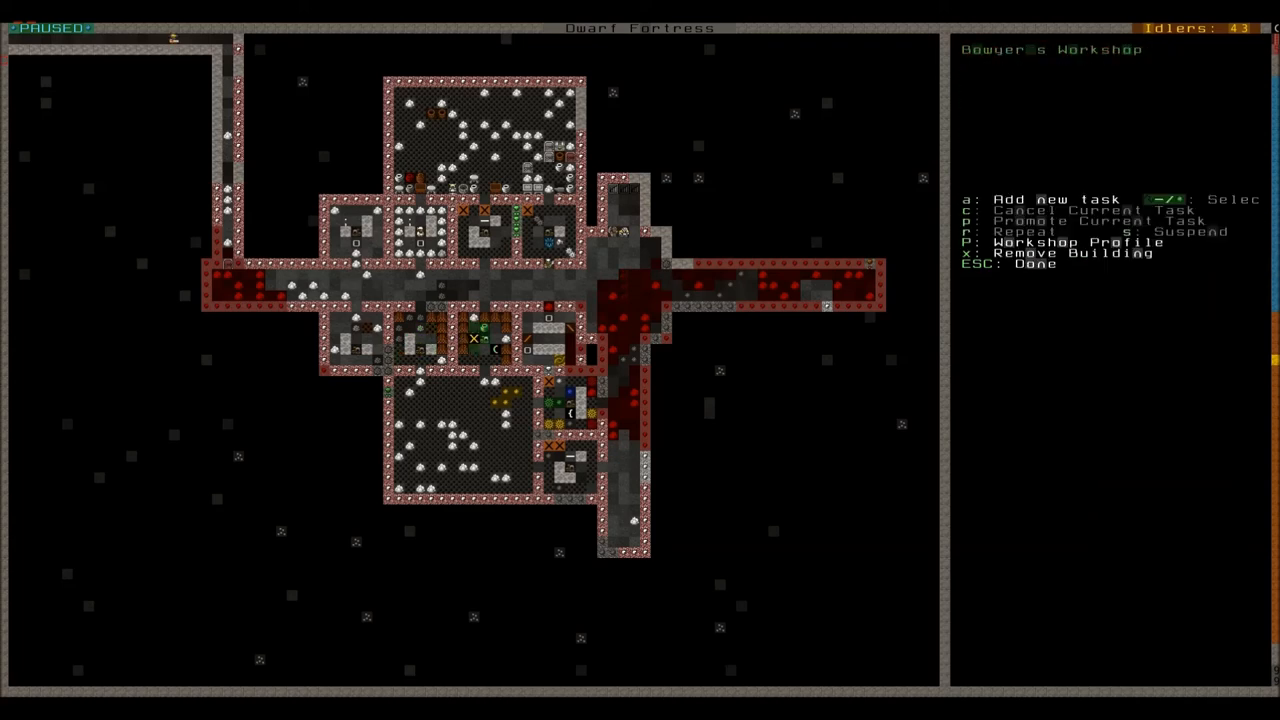
Queue ten bone bolt jobs at the Craftsdwarf's Workshop and leave the workshop
key("a")
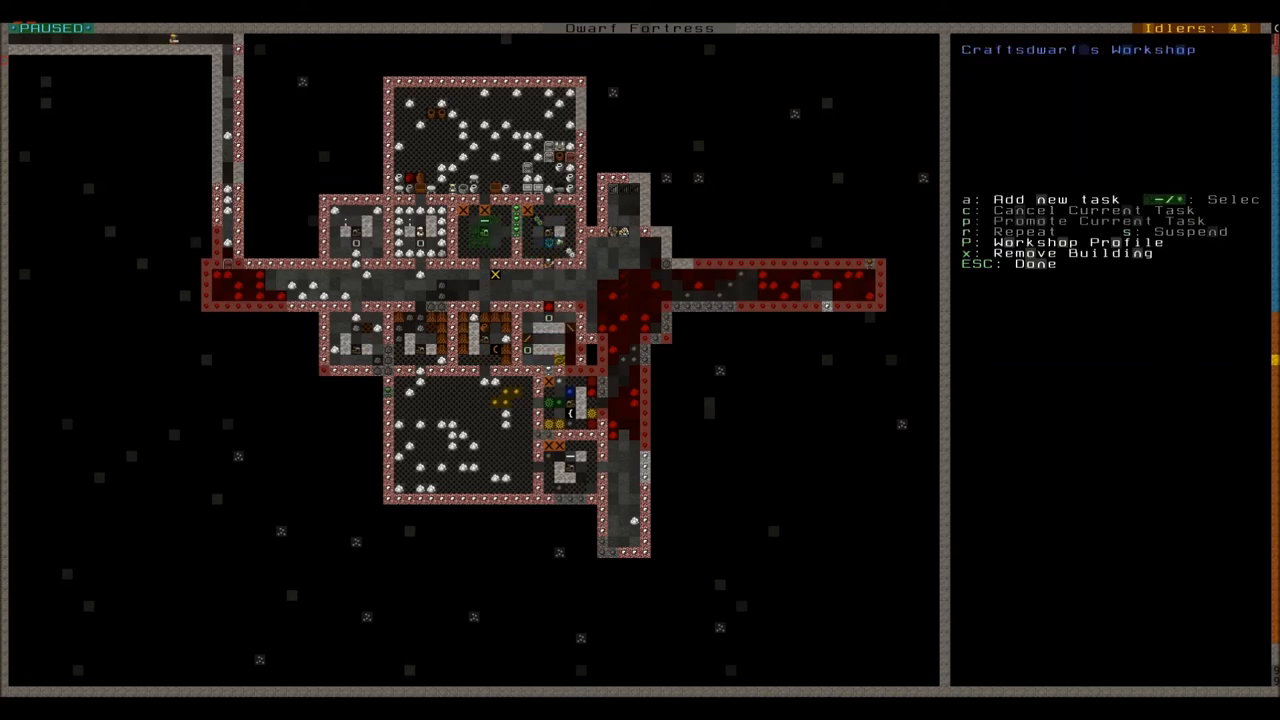
key("a")
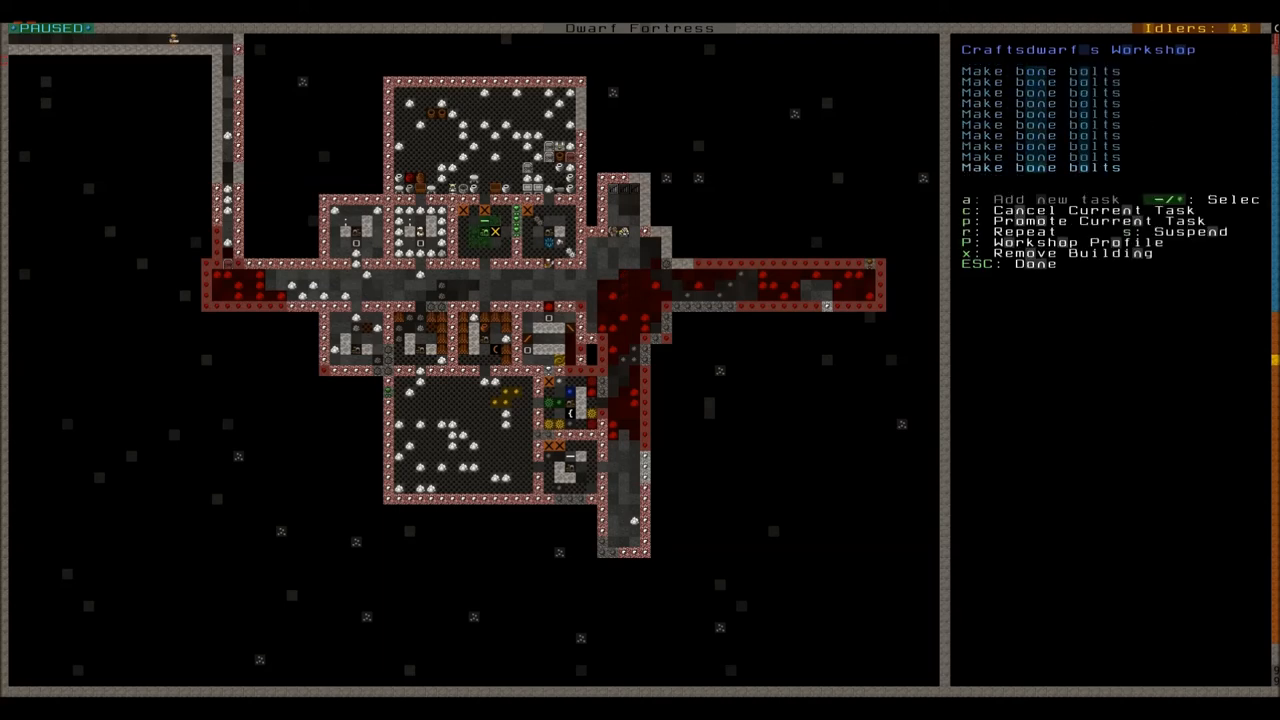
key("Escape")
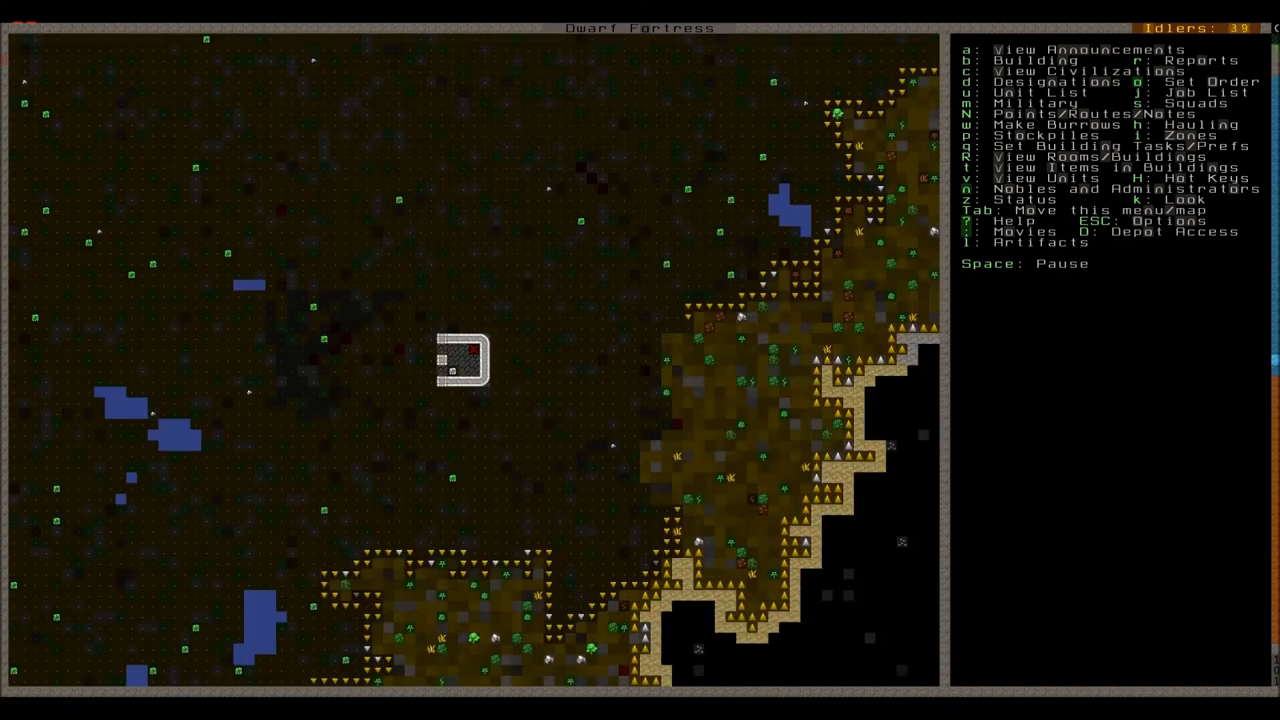
Place another rock salt block wall on the tower top, then descend a level
key("d")
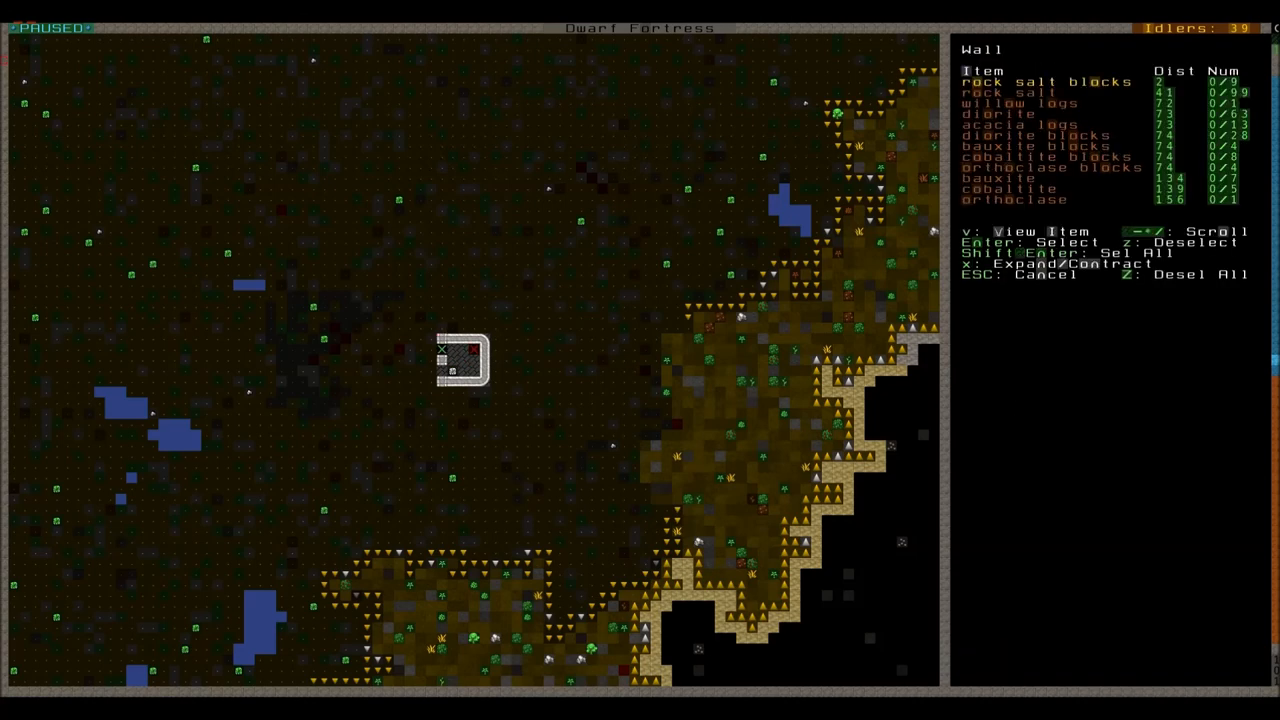
key("Return")
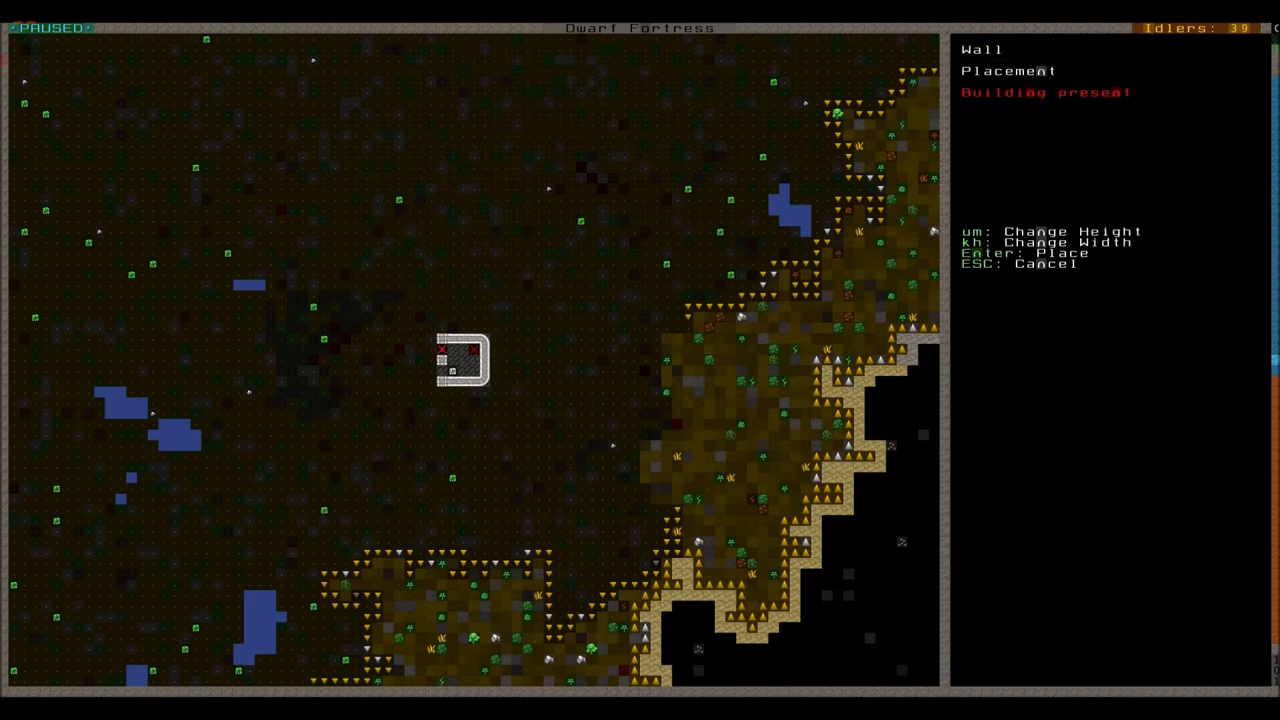
key("Escape")
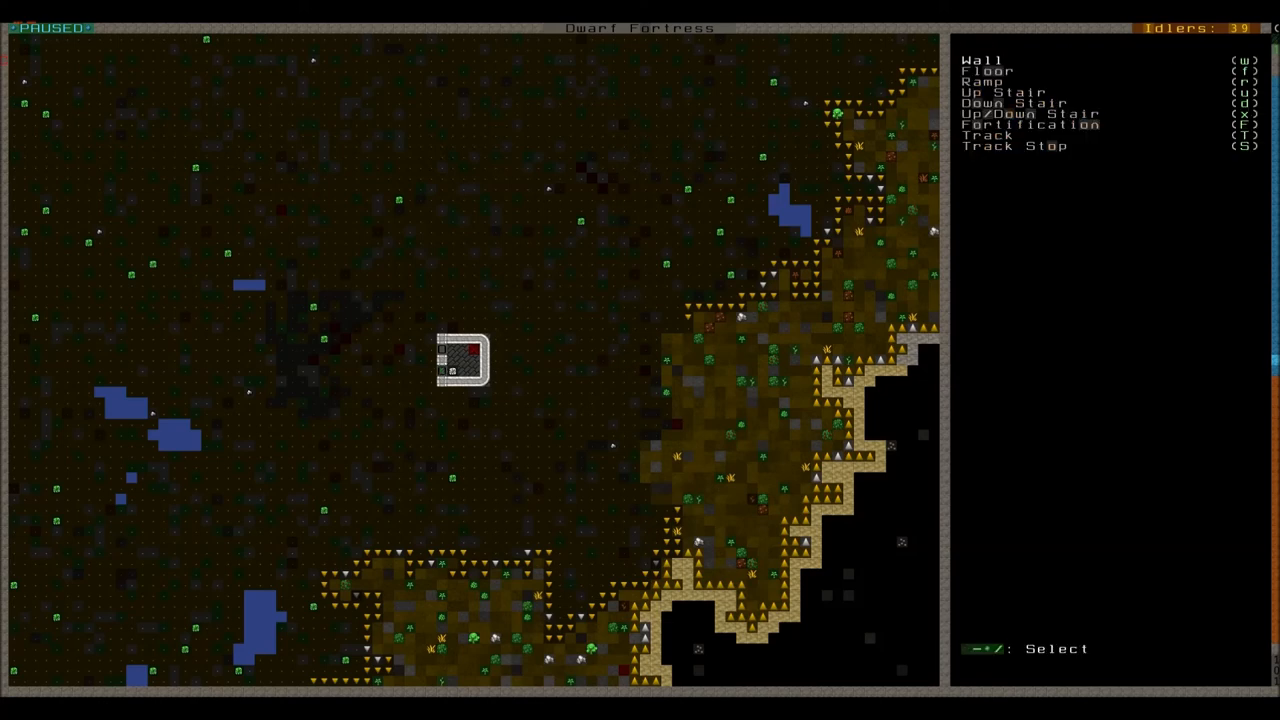
key("Escape")
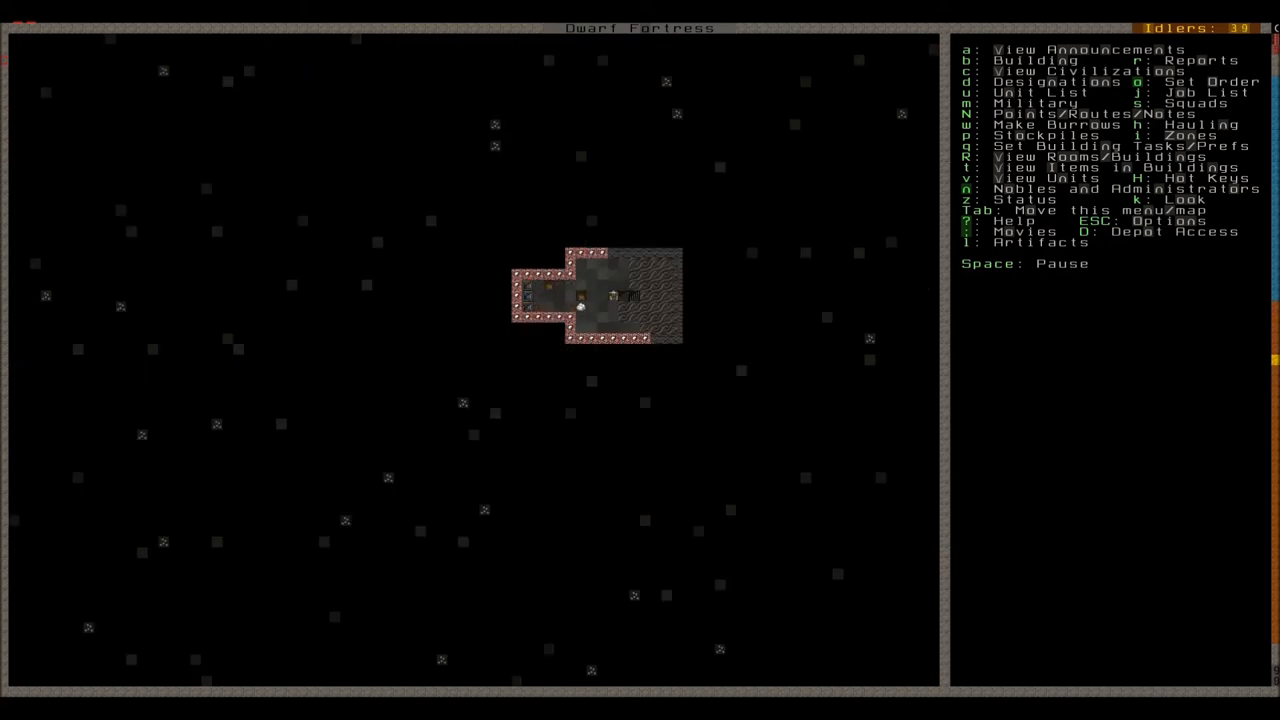
Pause on the noble quarters level and start placing an armor stand
key("space")
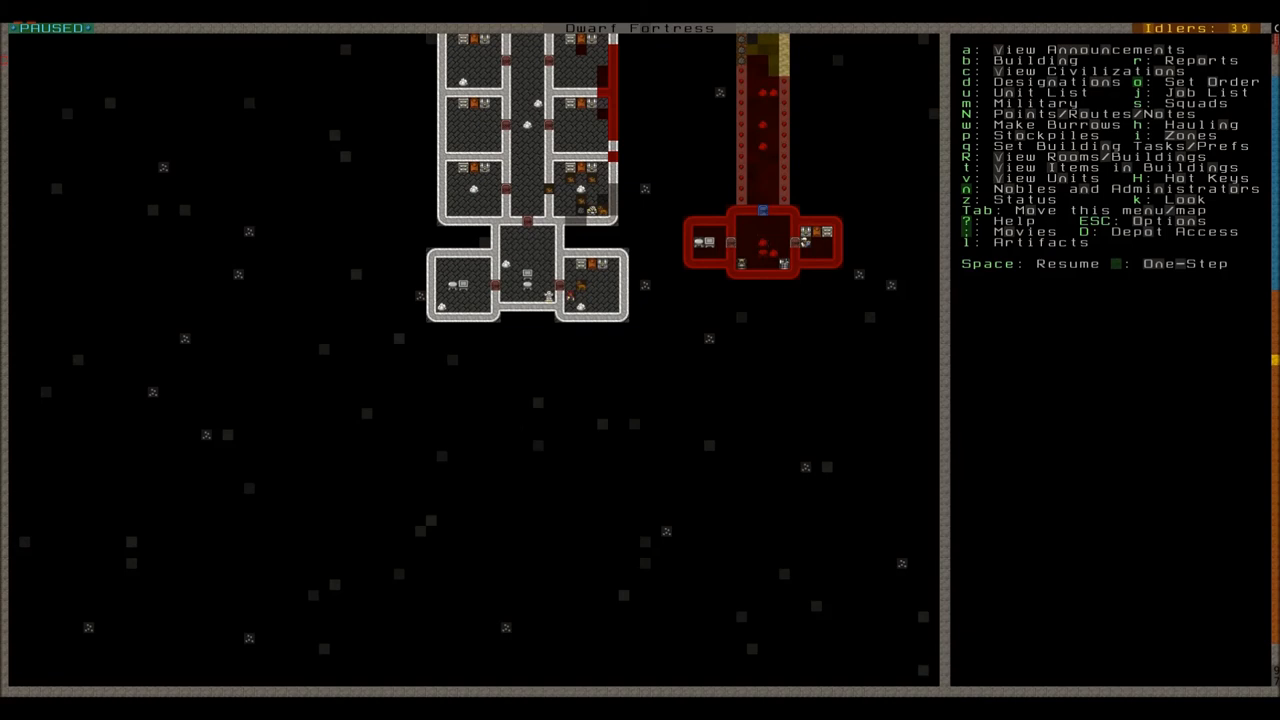
key("b")
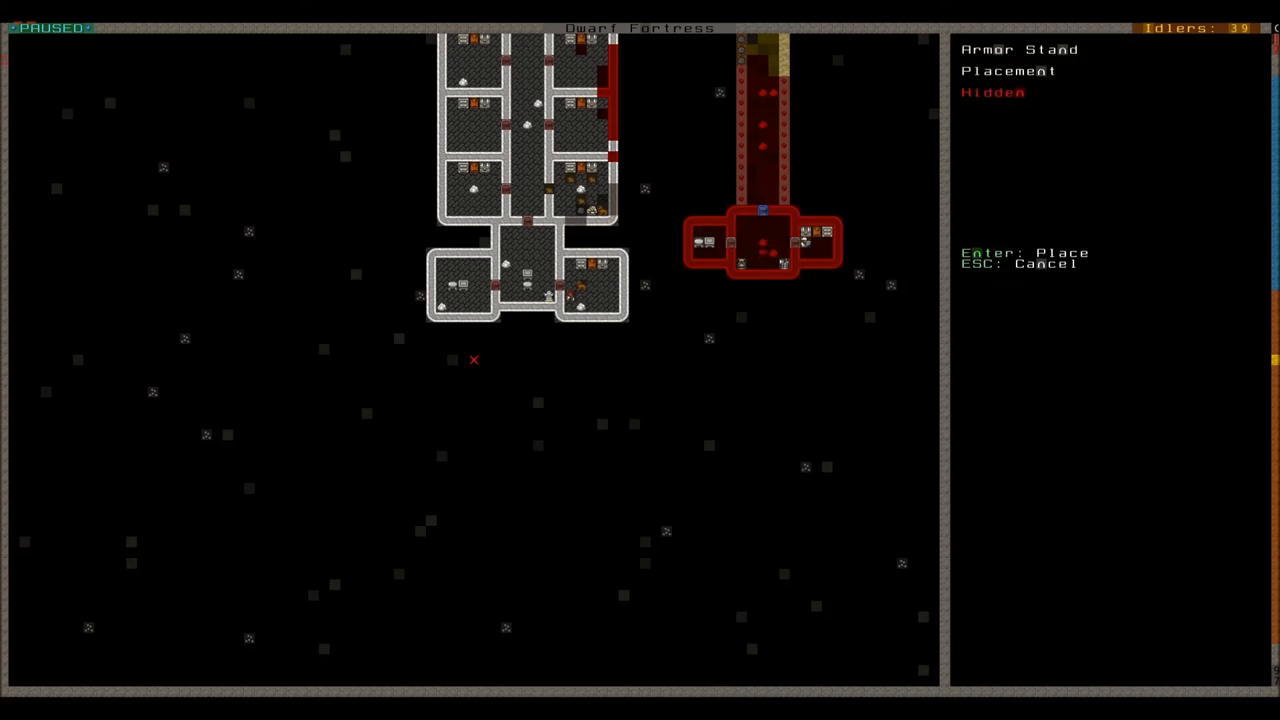
mouse_move(474, 296)
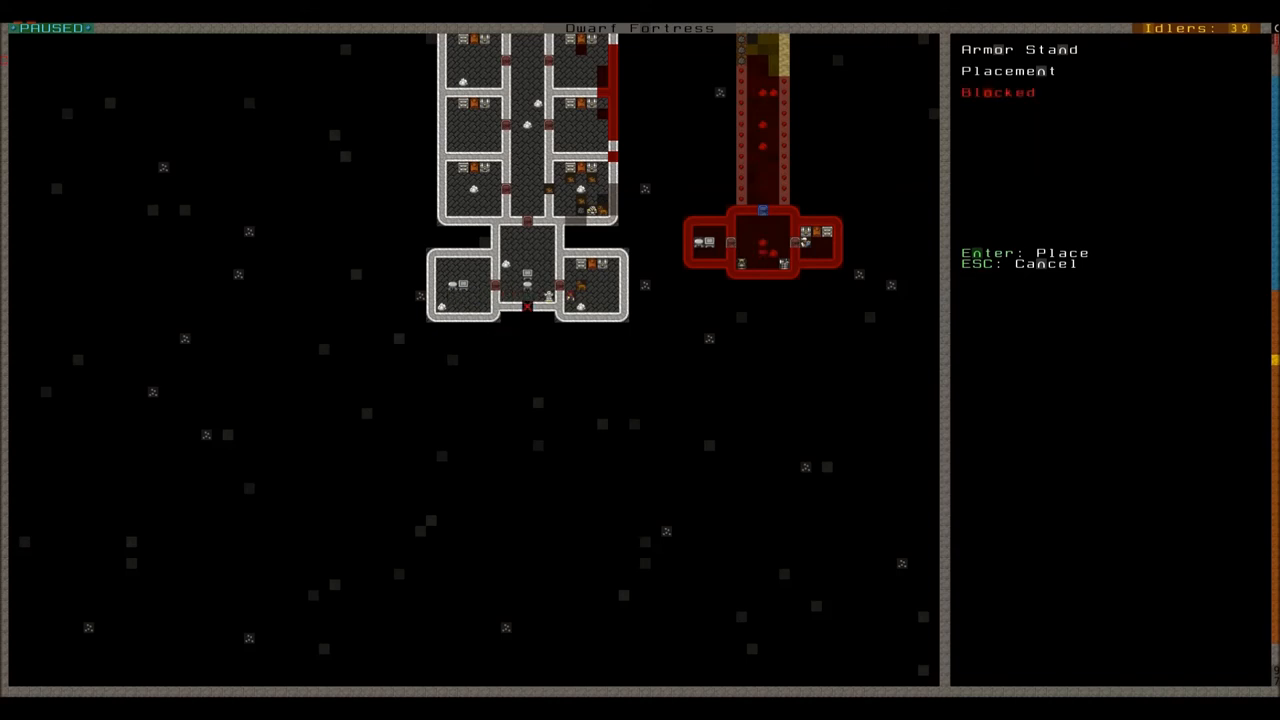
mouse_move(612, 306)
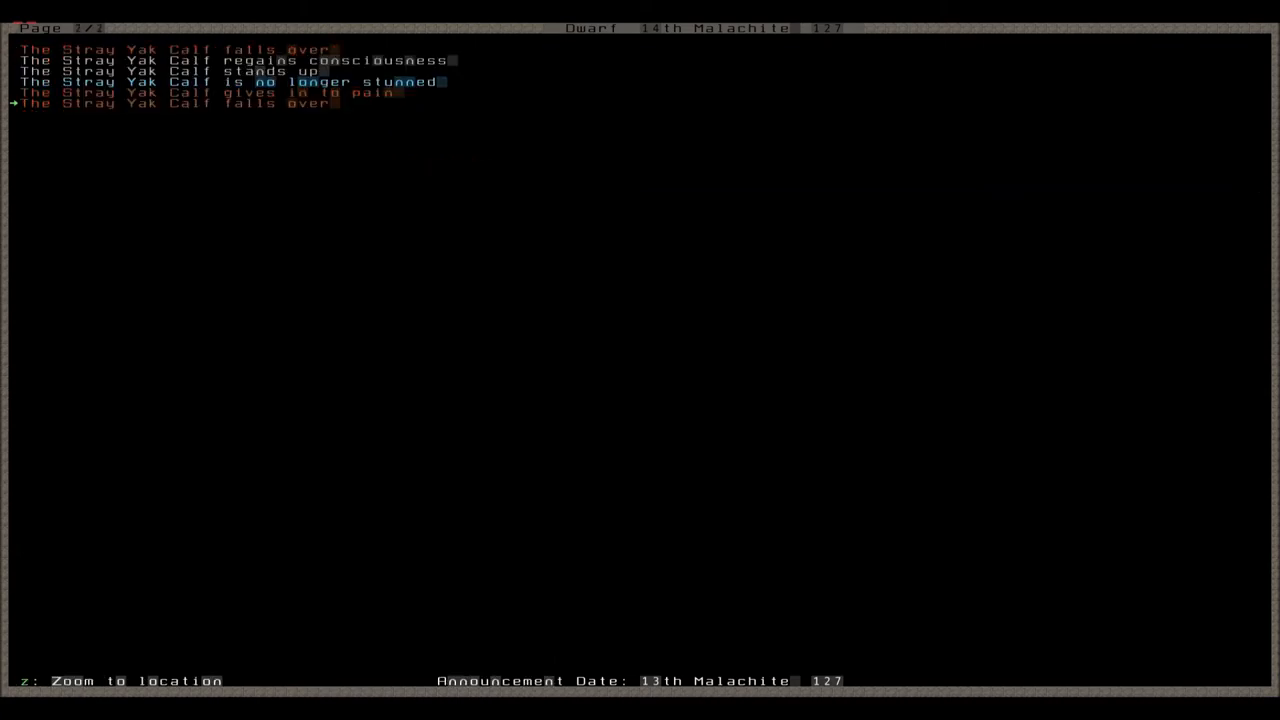
Leave the yak calf event location and yak cow details, returning to the running map
key("Escape")
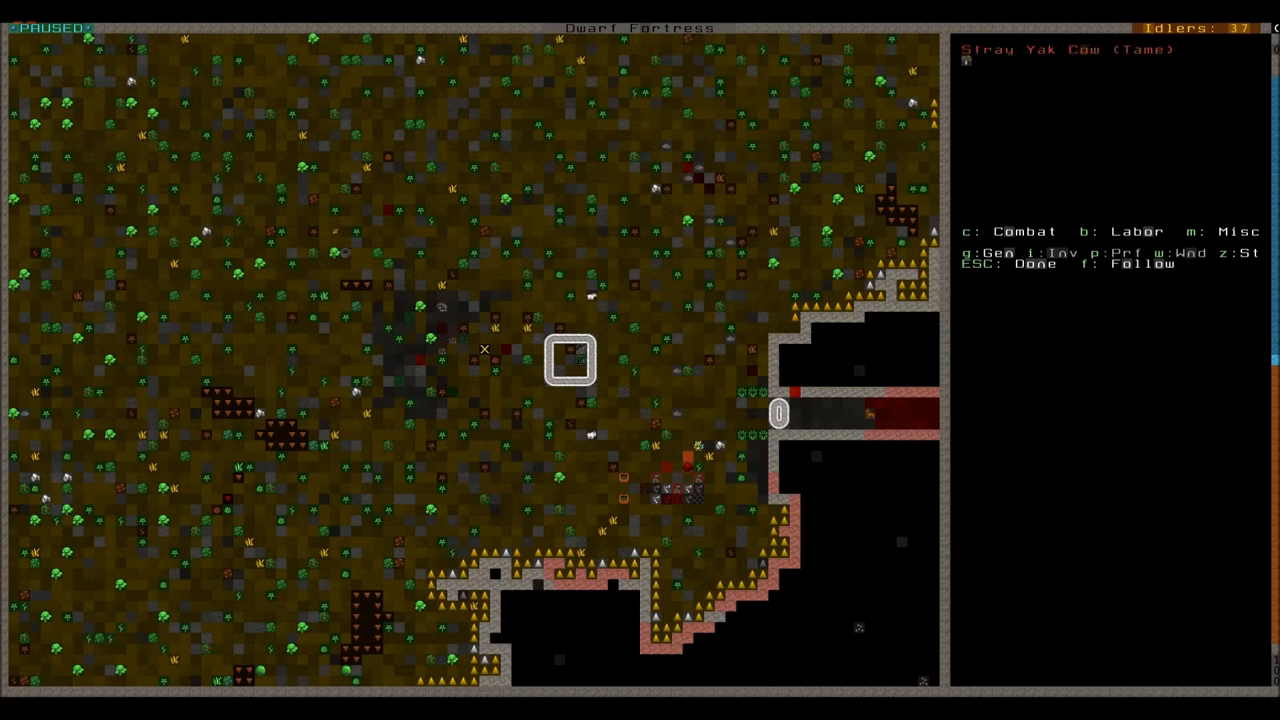
key("Escape")
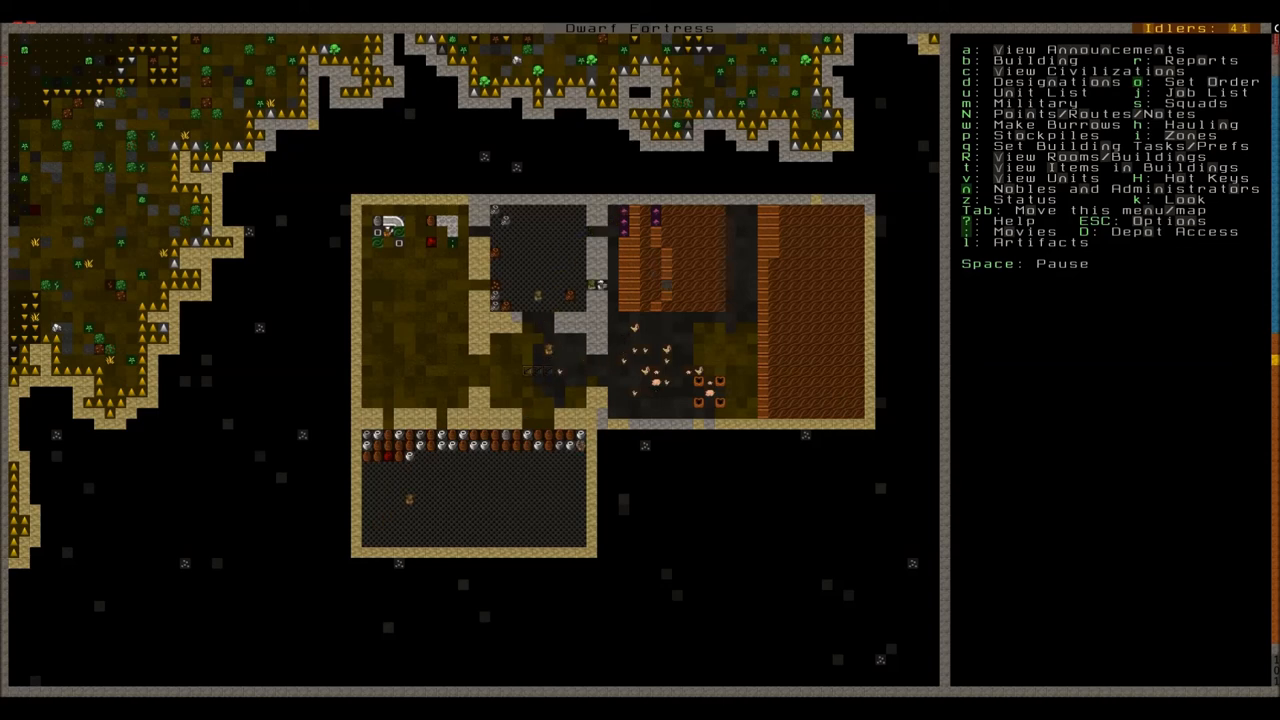
Place a diorite quern in the underground fortress and exit the build menus
key("space")
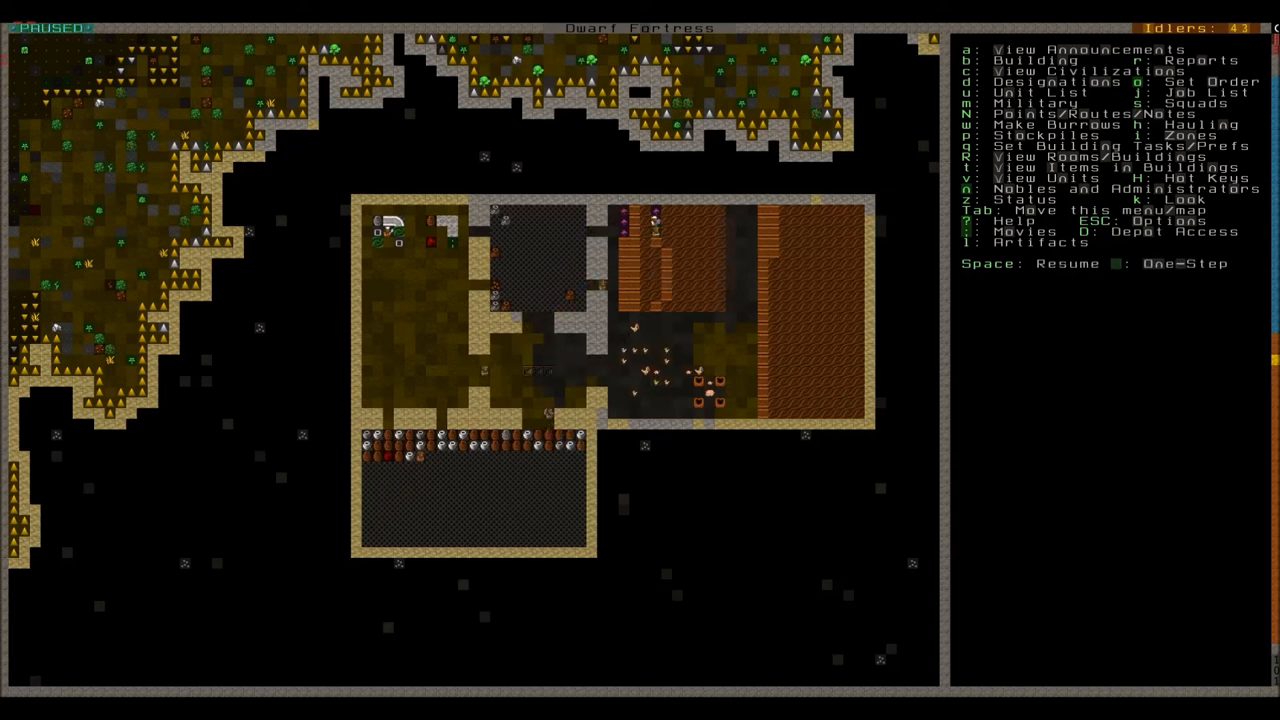
key("b")
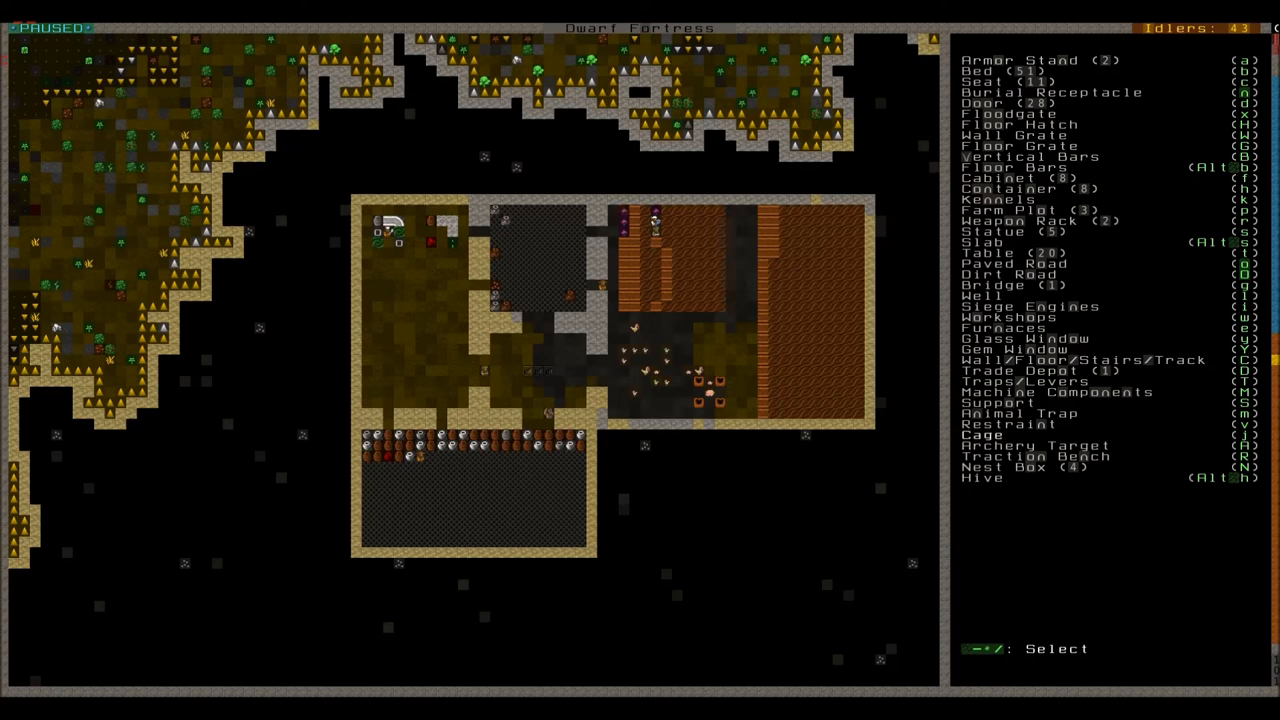
key("w")
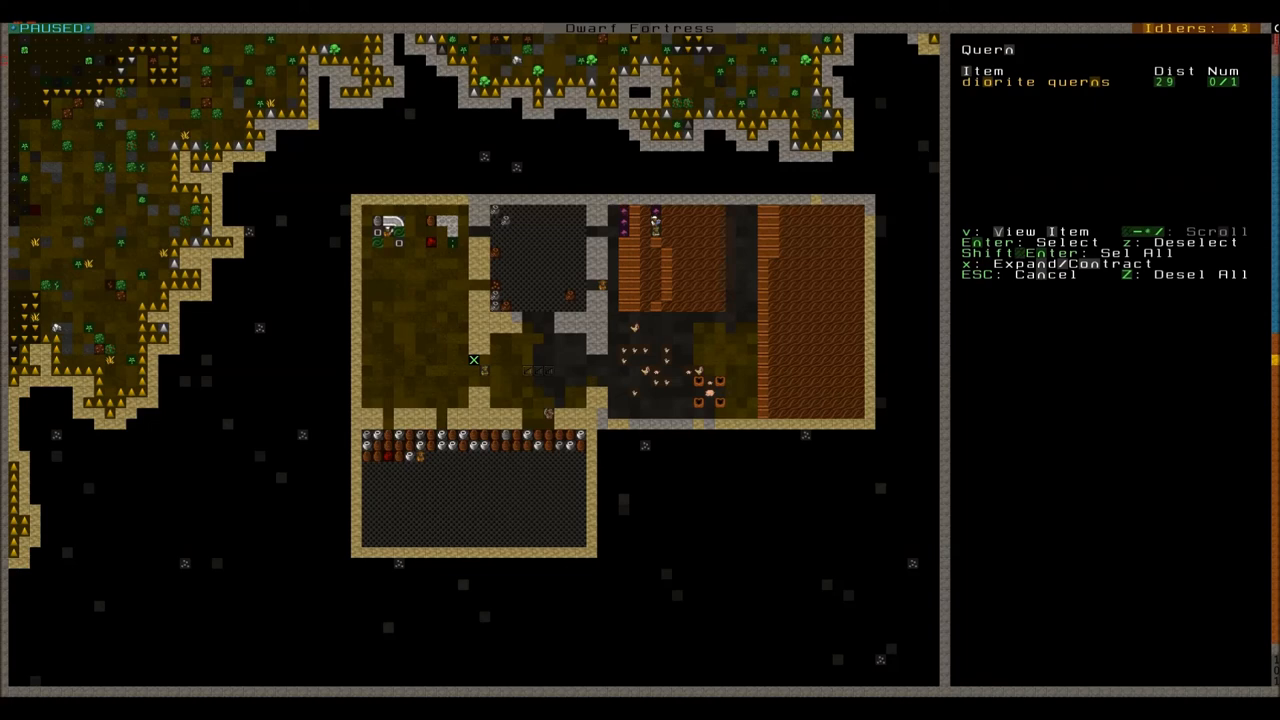
key("Return")
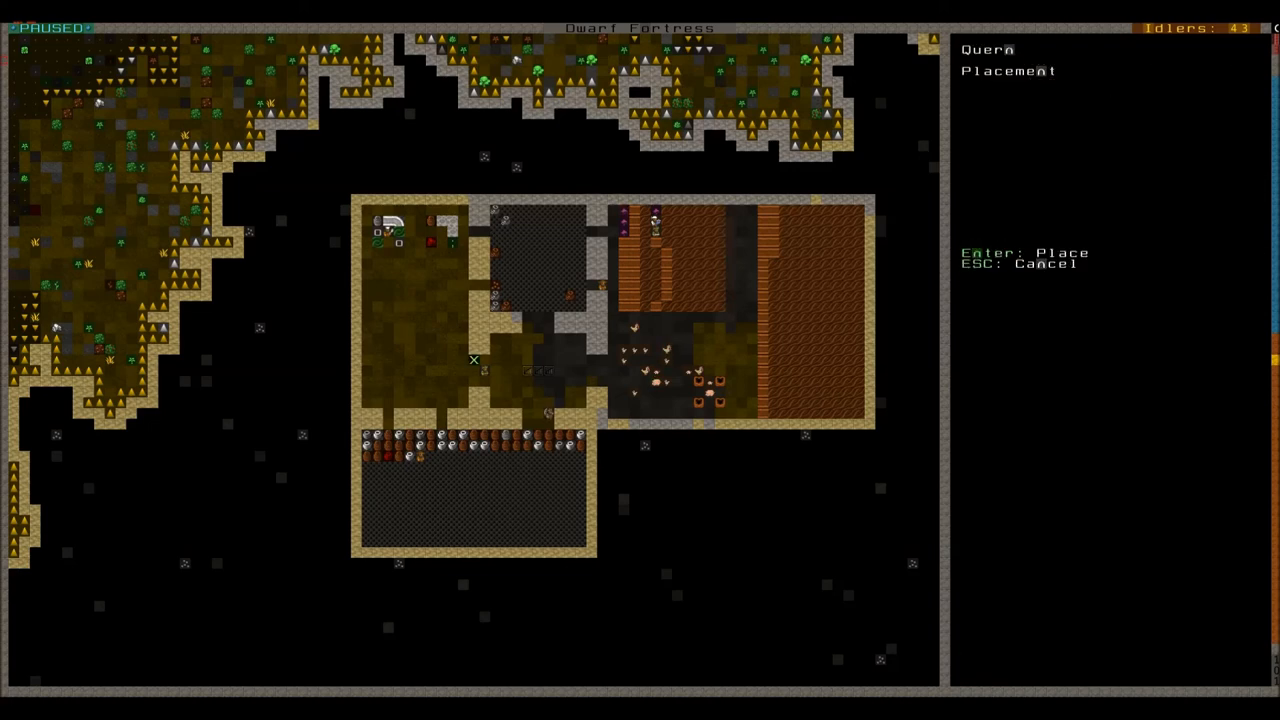
mouse_move(601, 360)
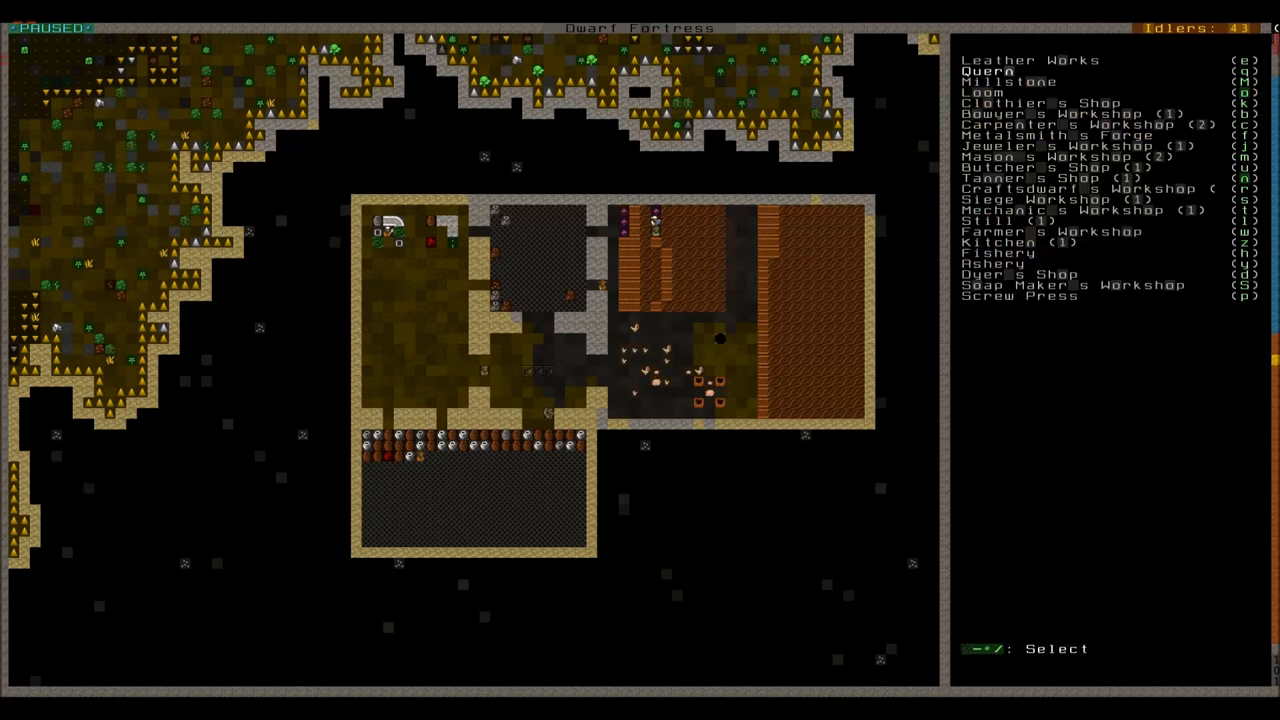
key("Escape")
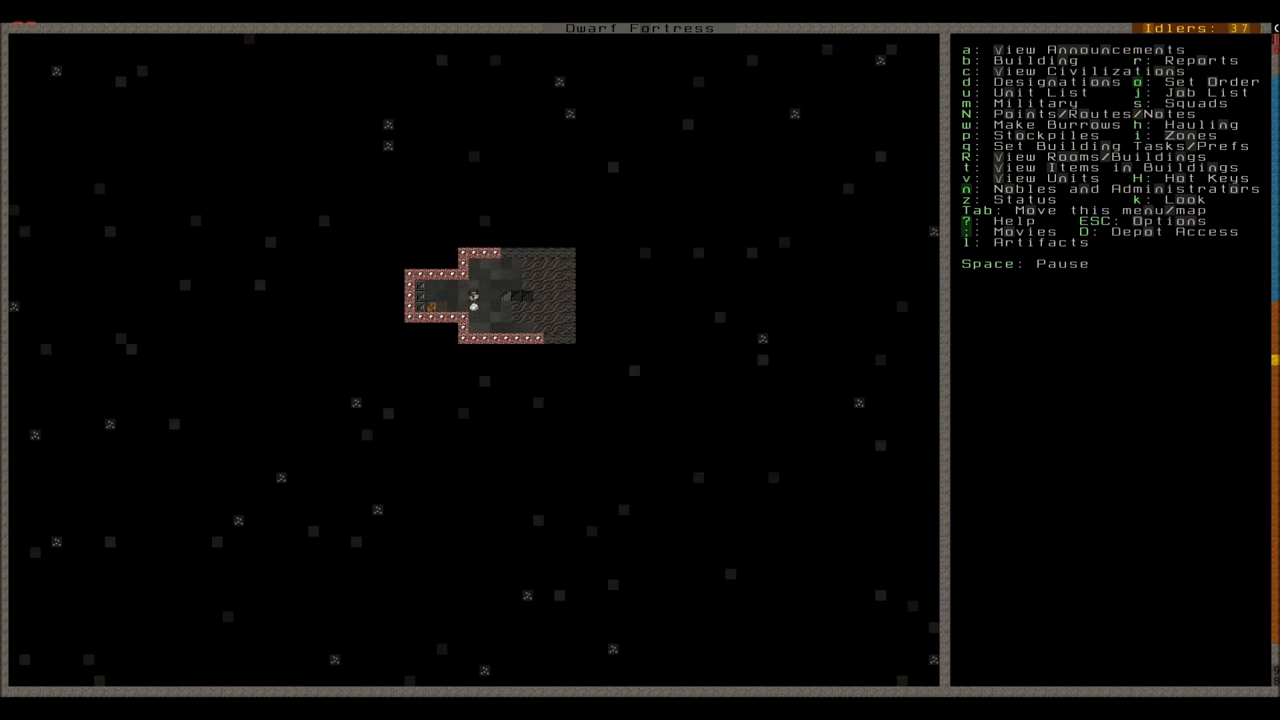
Designate an upward stairway tile on the lower level, then view the hematite announcement
key("Space")
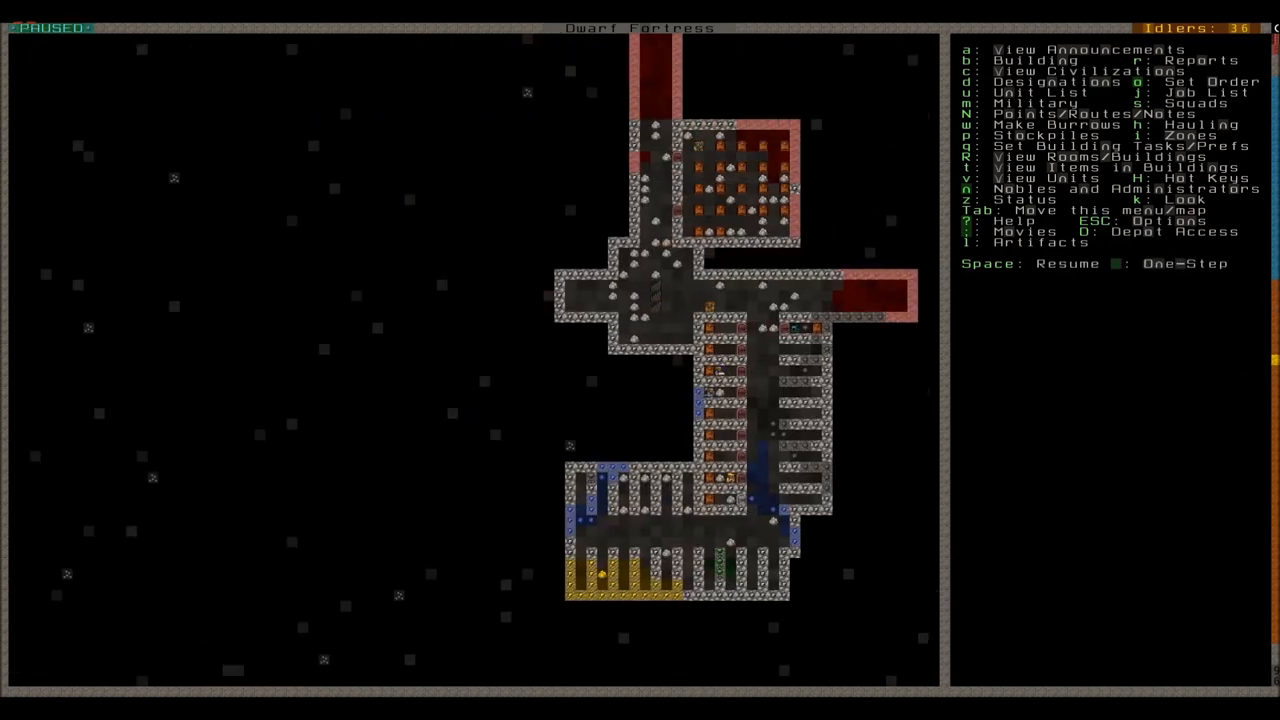
key("d")
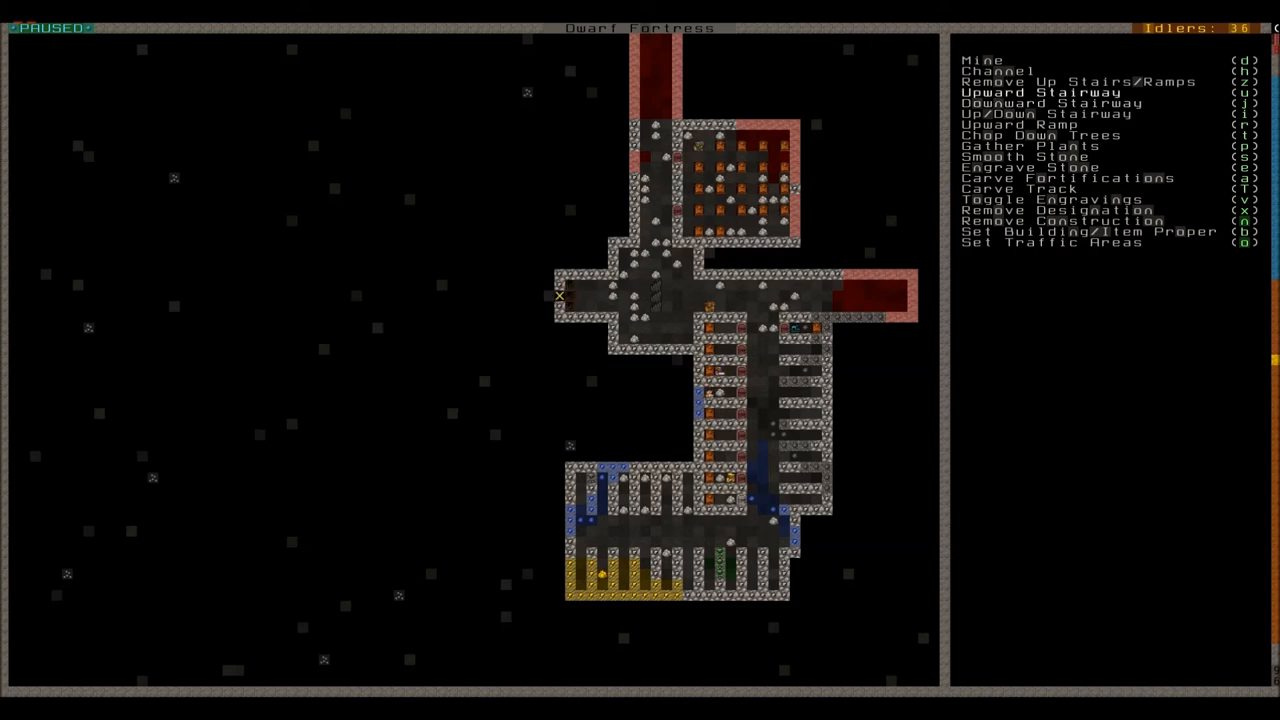
mouse_move(634, 264)
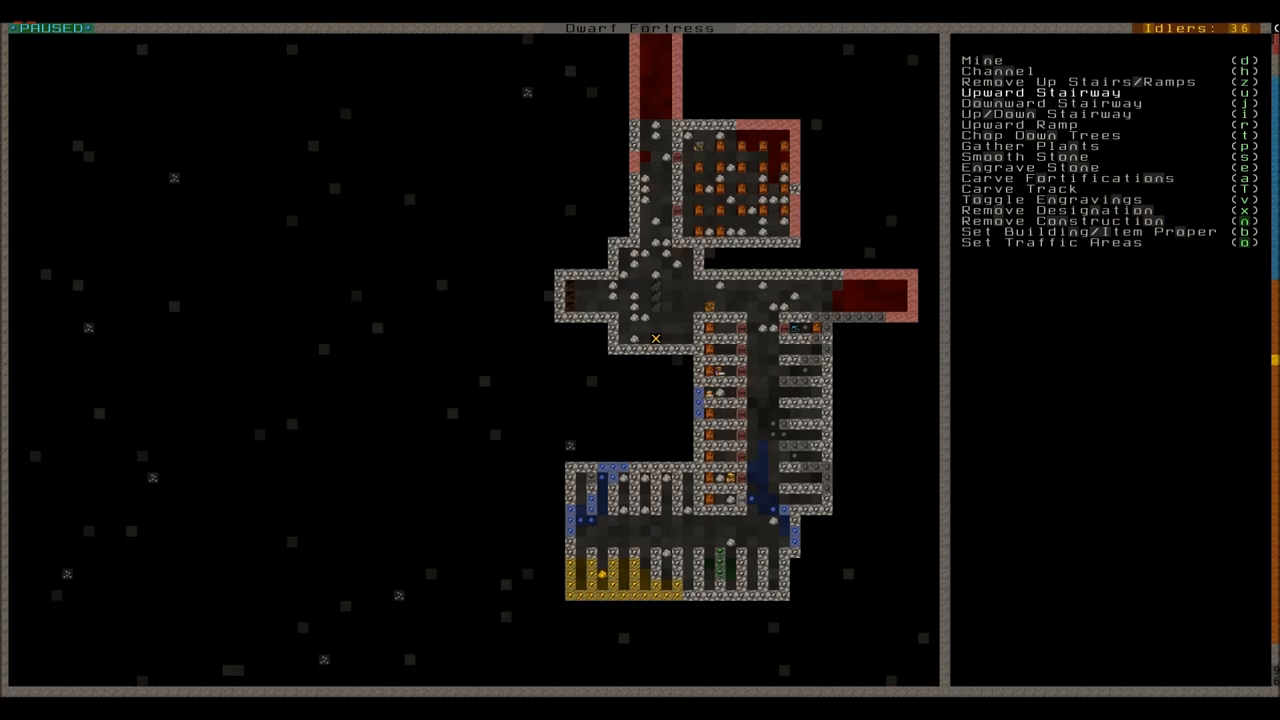
mouse_move(623, 287)
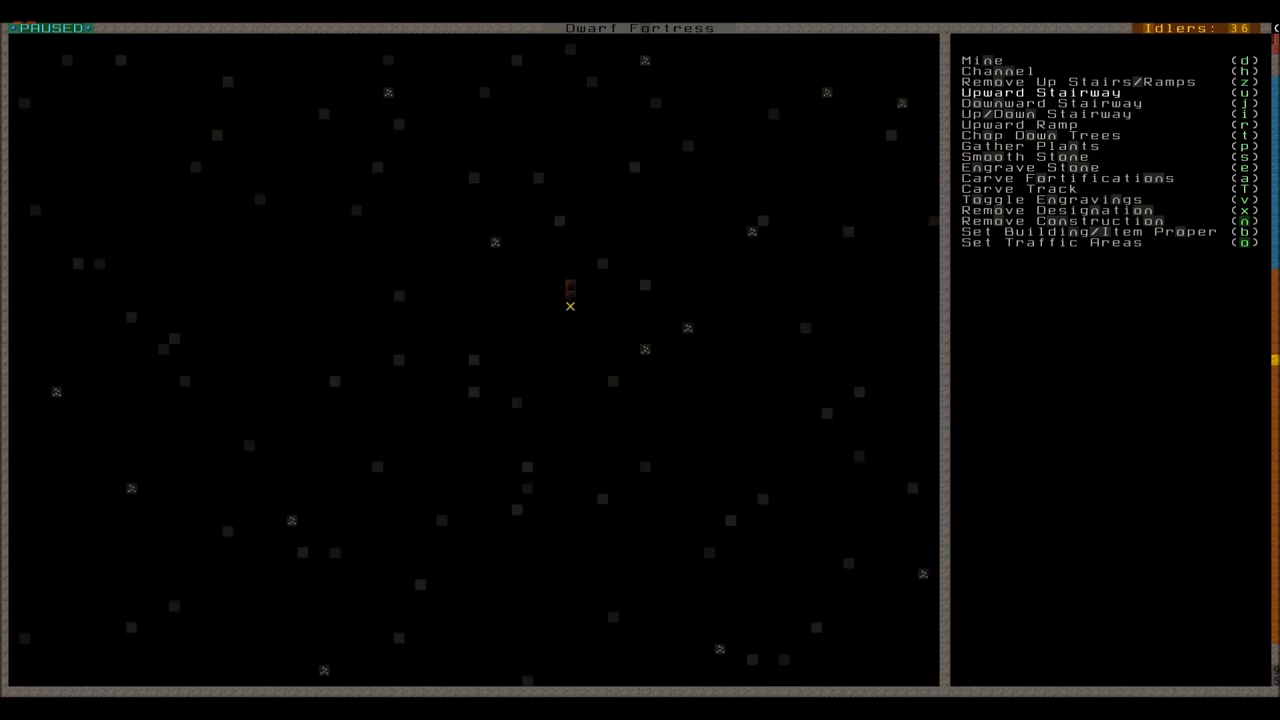
key("Escape")
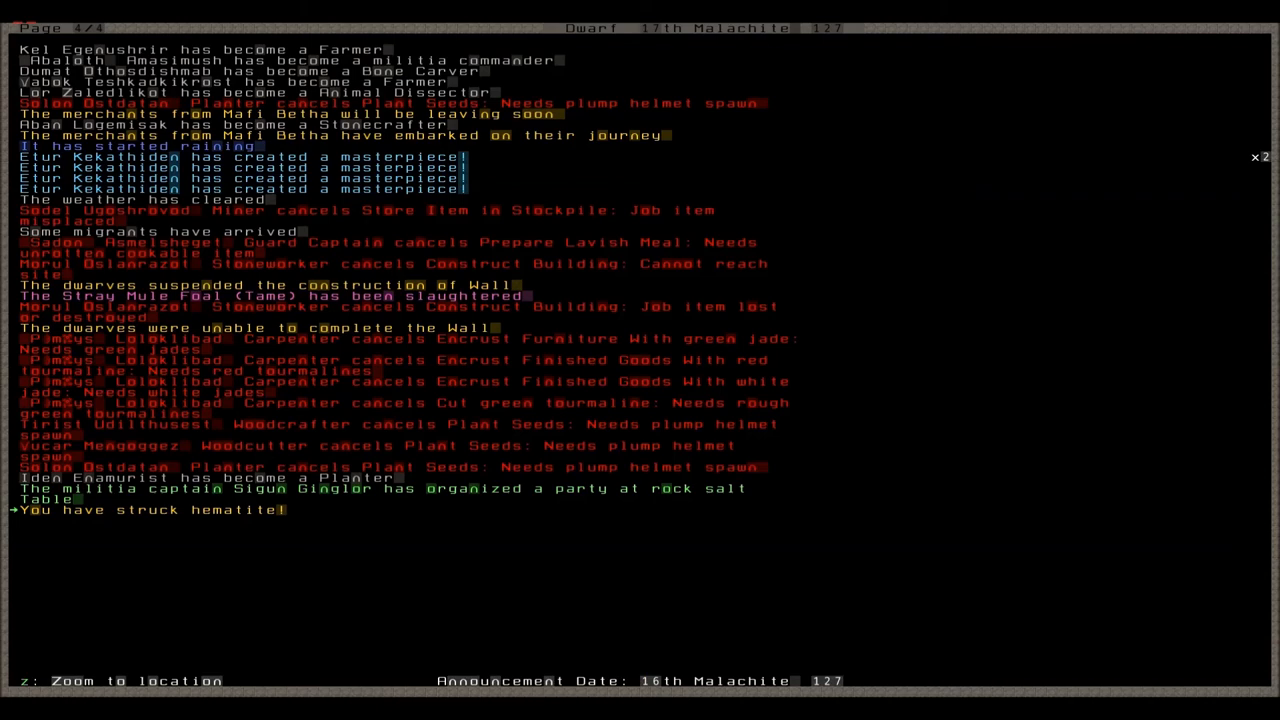
Zoom to the hematite strike, move up to the main level, and reopen announcements
key("z")
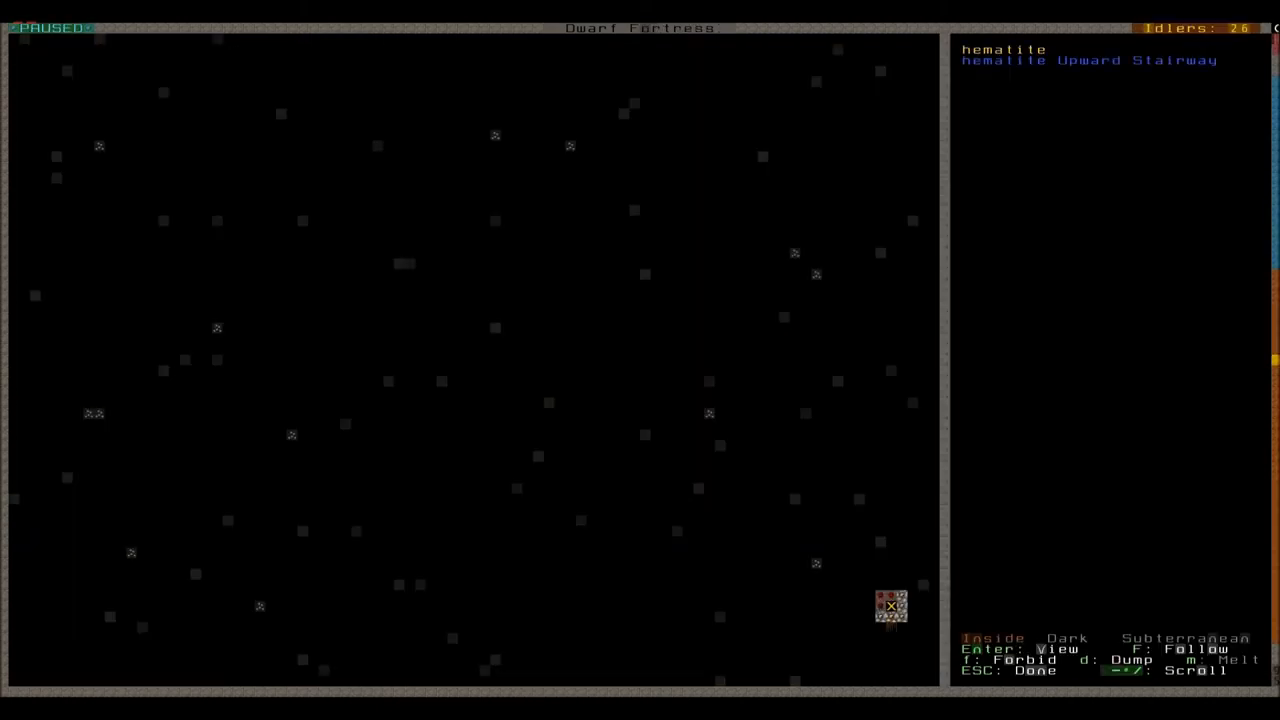
key("Escape")
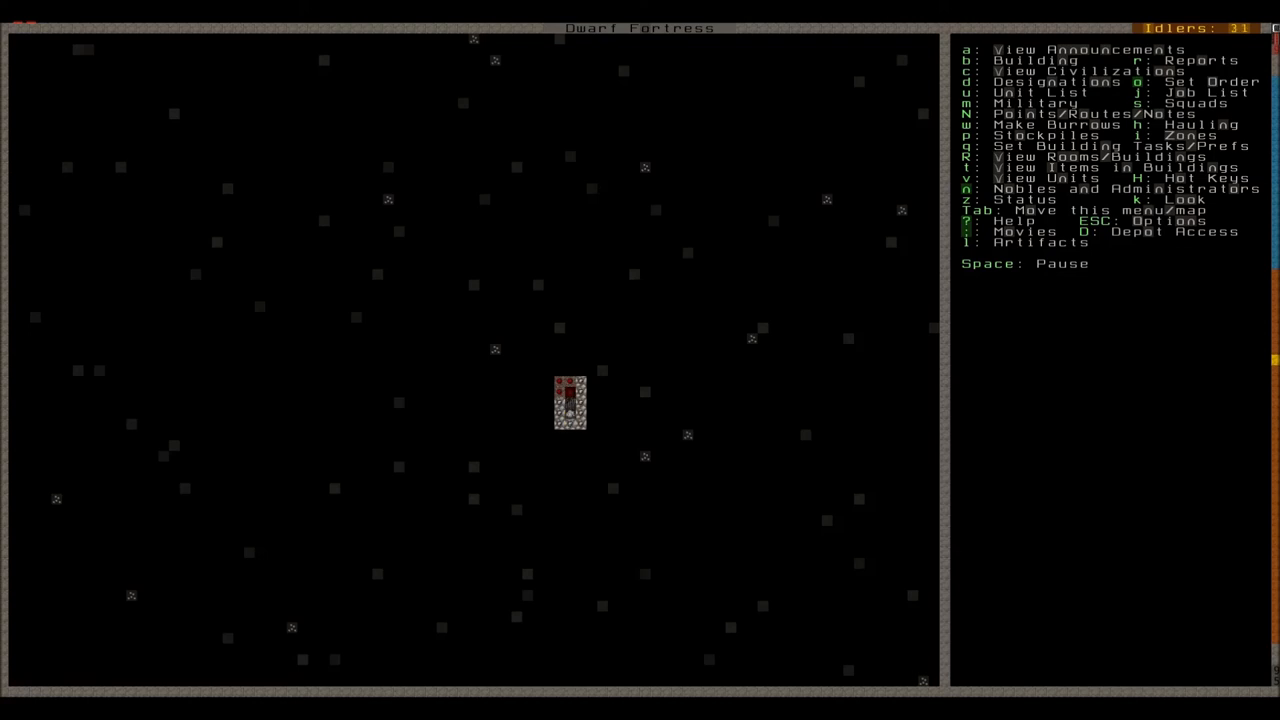
key("d")
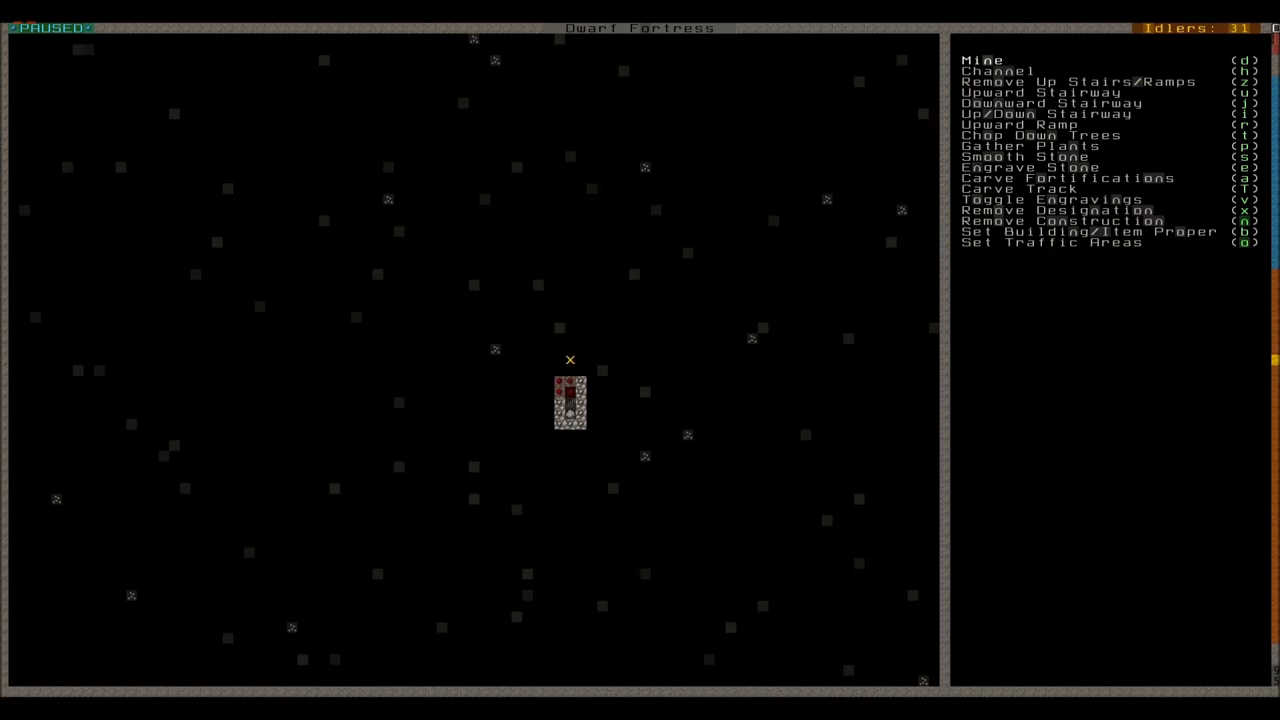
key("Down")
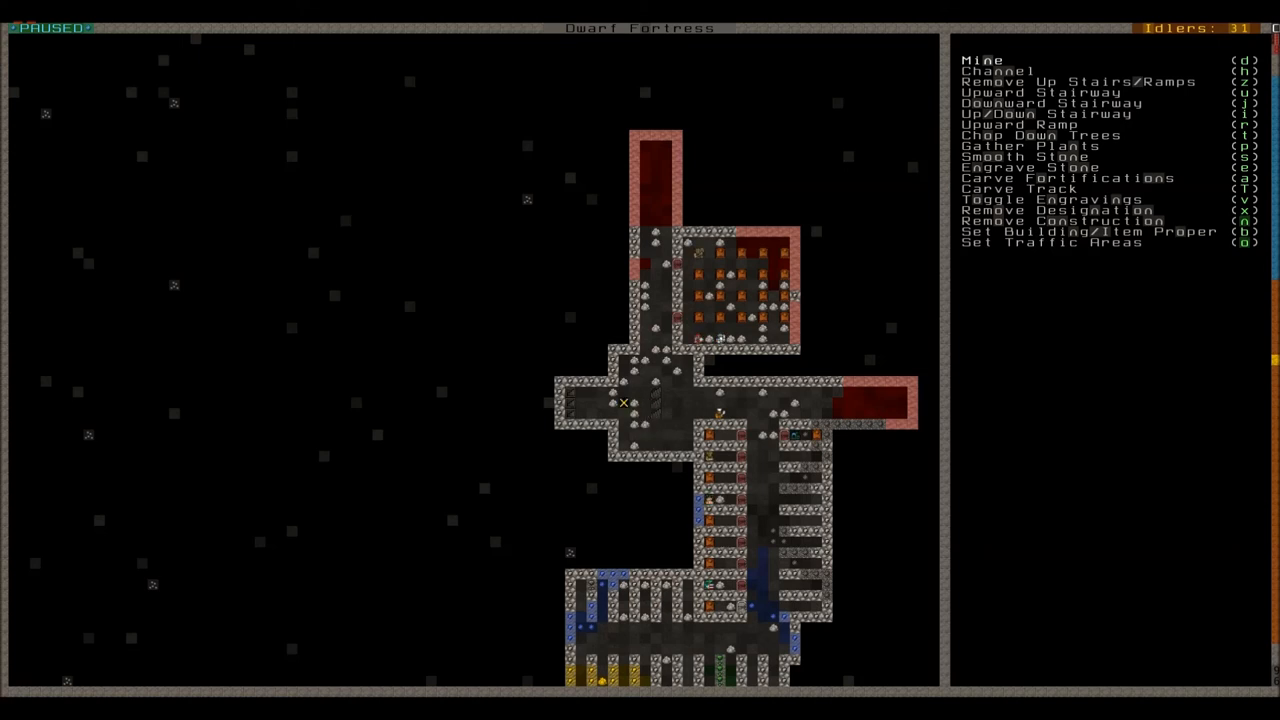
key("Escape")
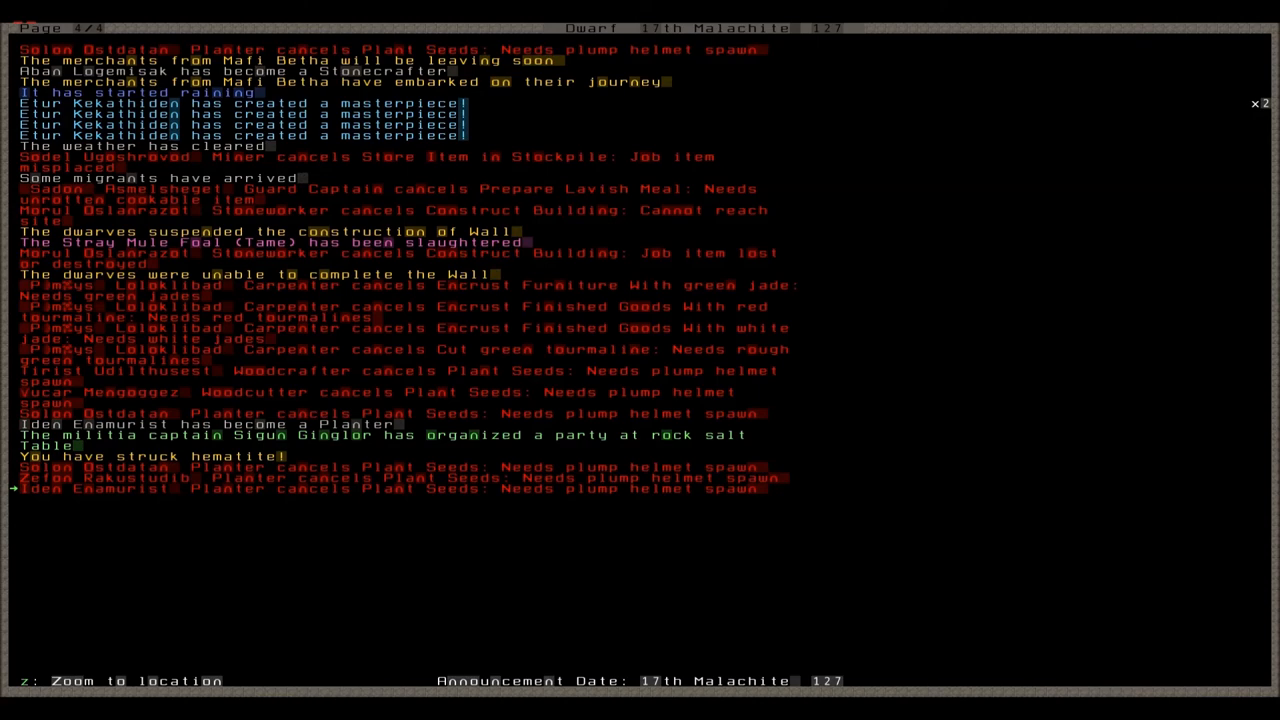
Close the announcements and view the surface tower top
key("Escape")
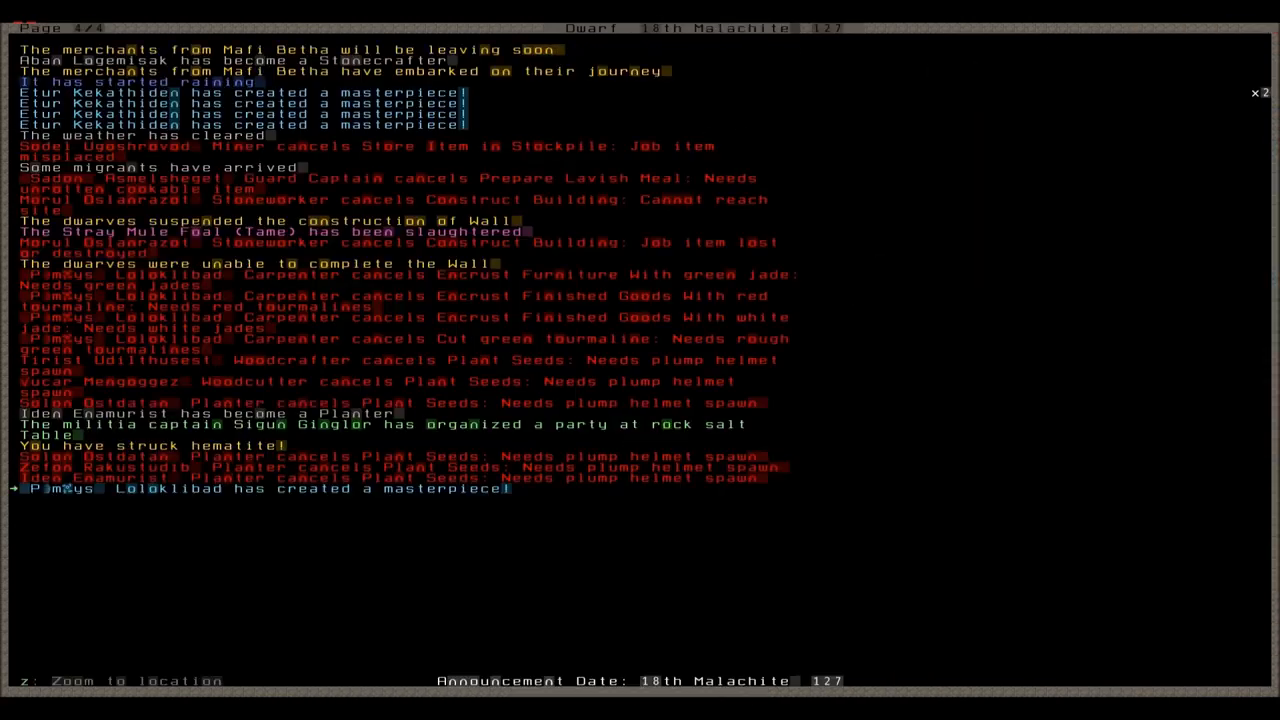
key("Escape")
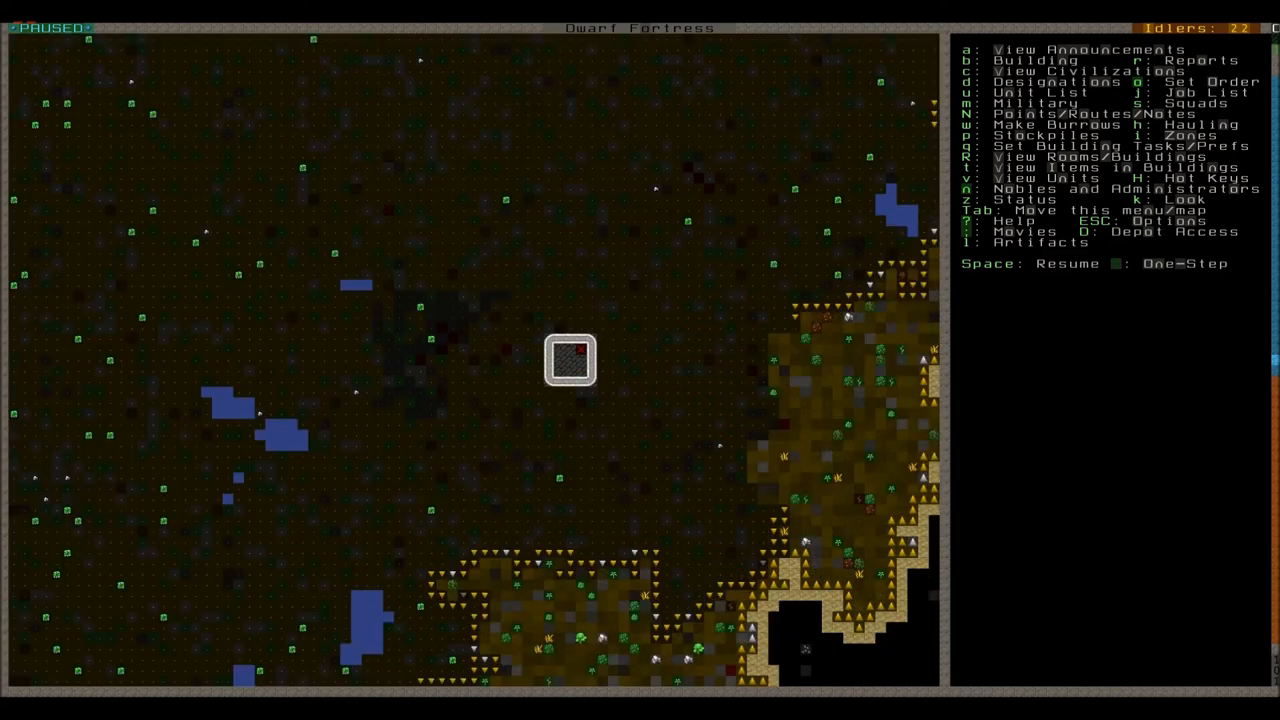
Build a down stair on the tower top and confirm it with a look
key("d")
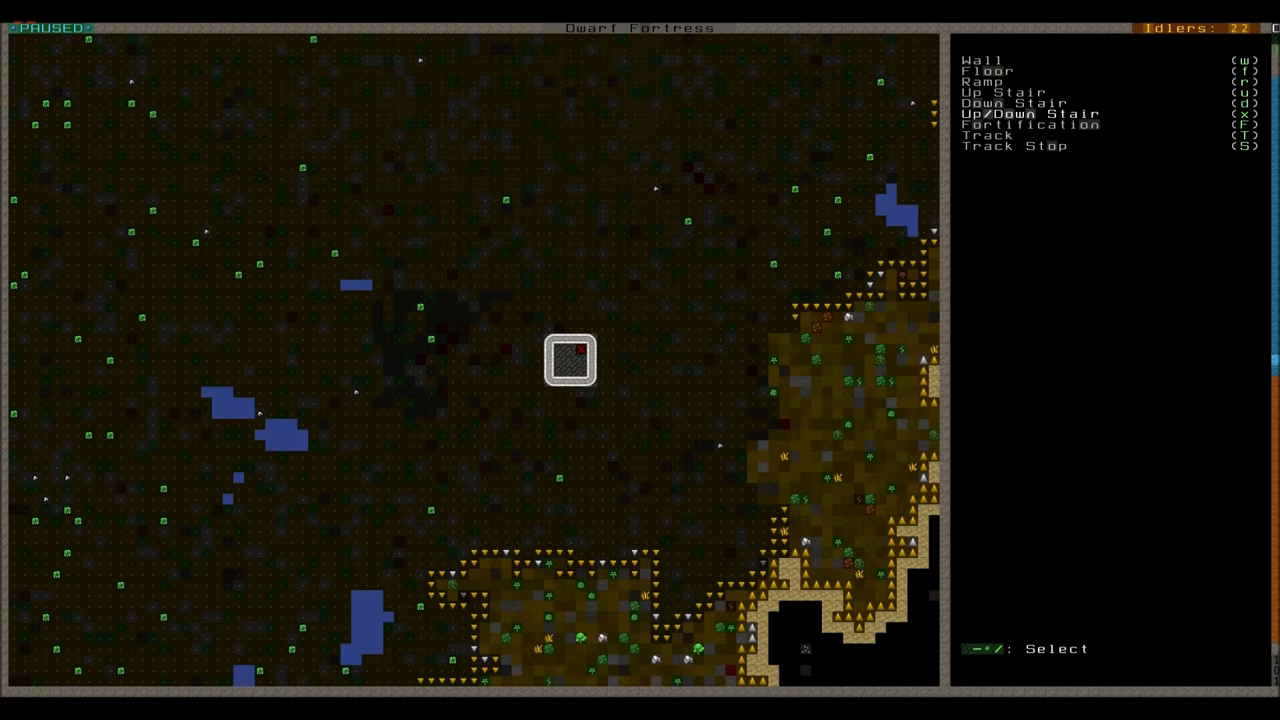
key("d")
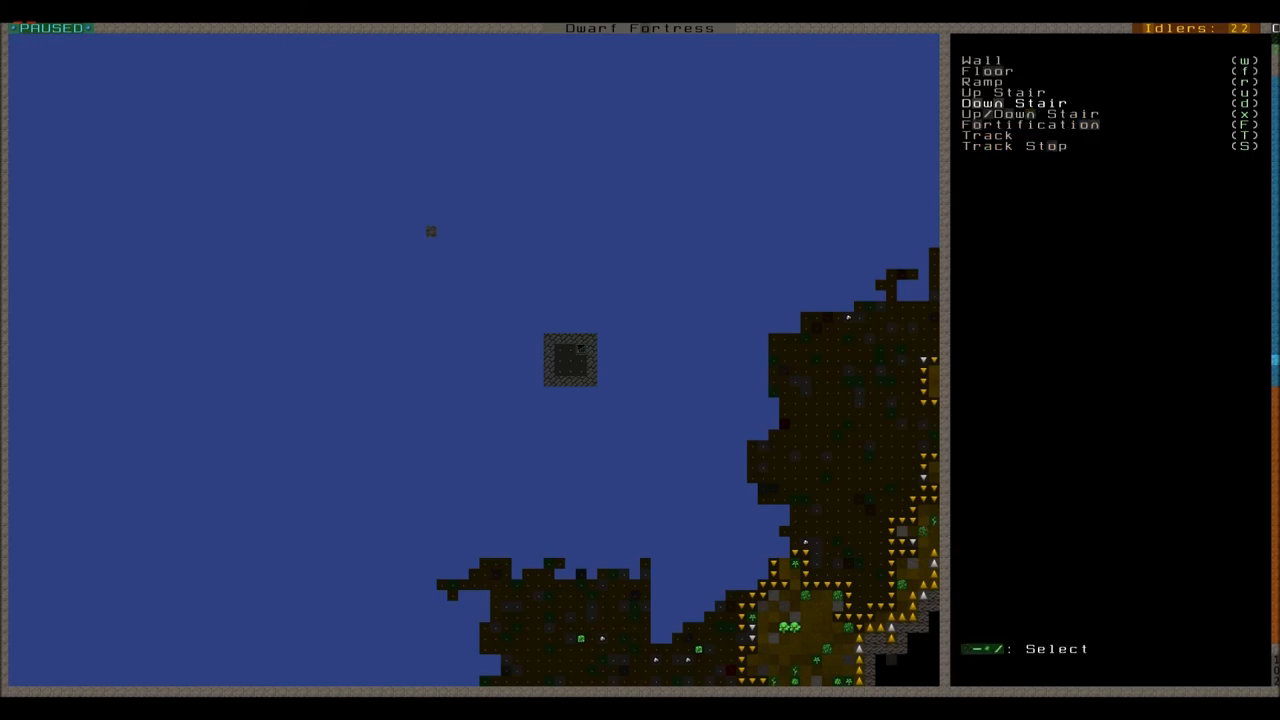
key("Escape")
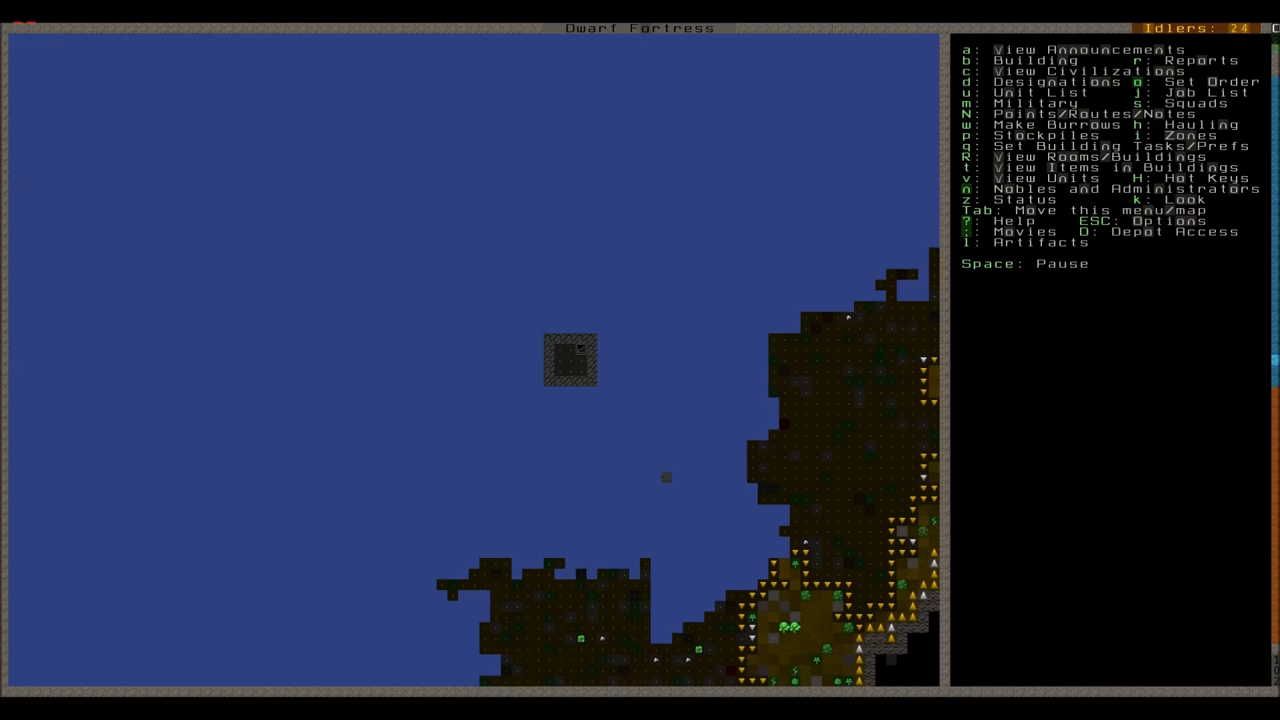
key("k")
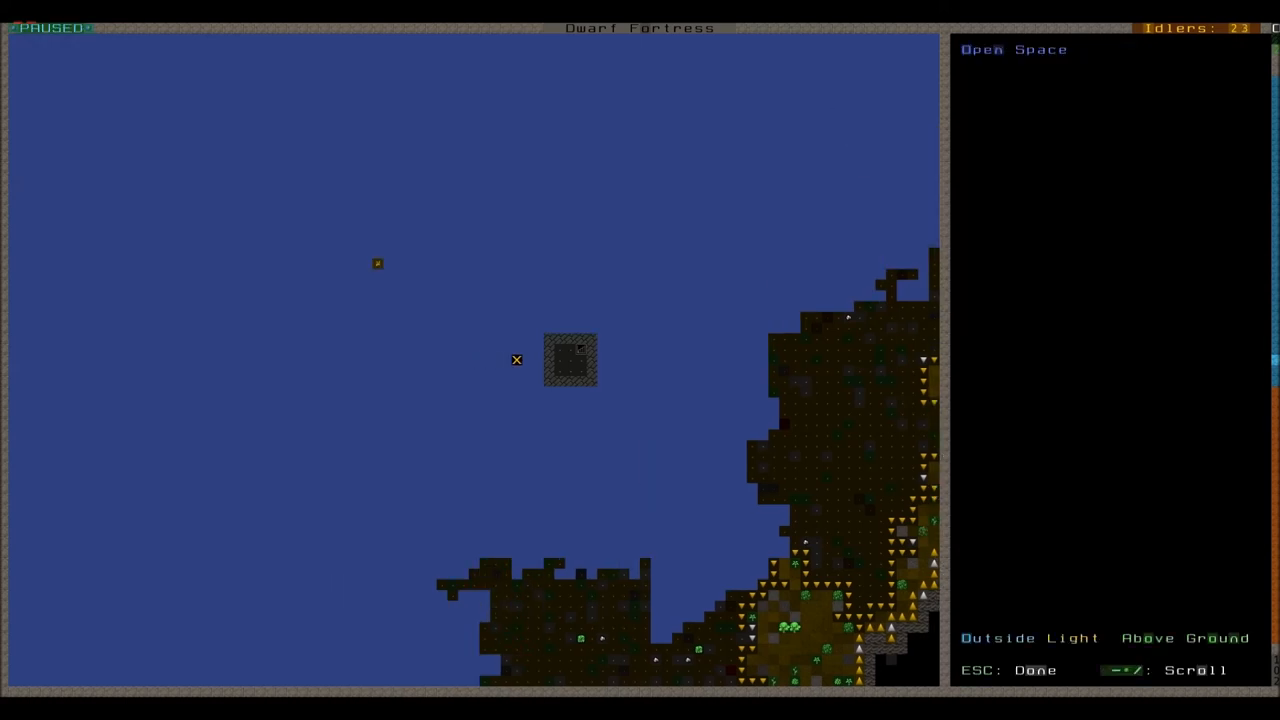
mouse_move(591, 360)
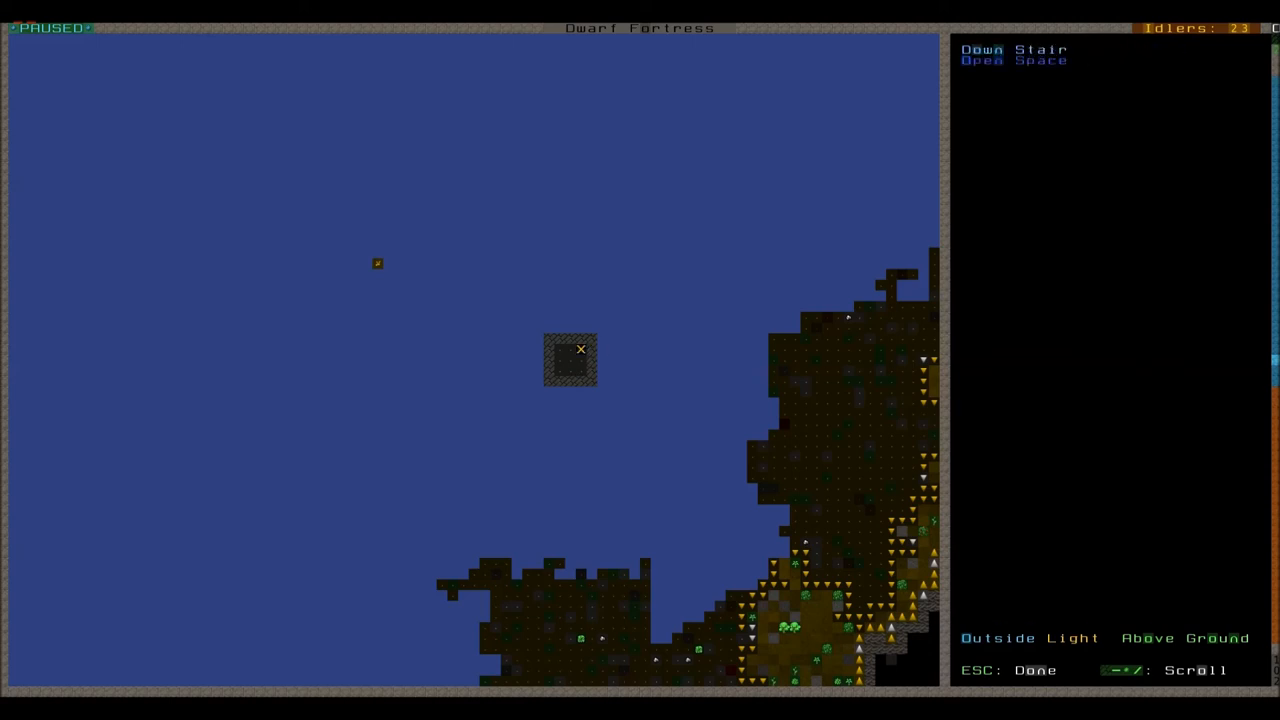
key("Escape")
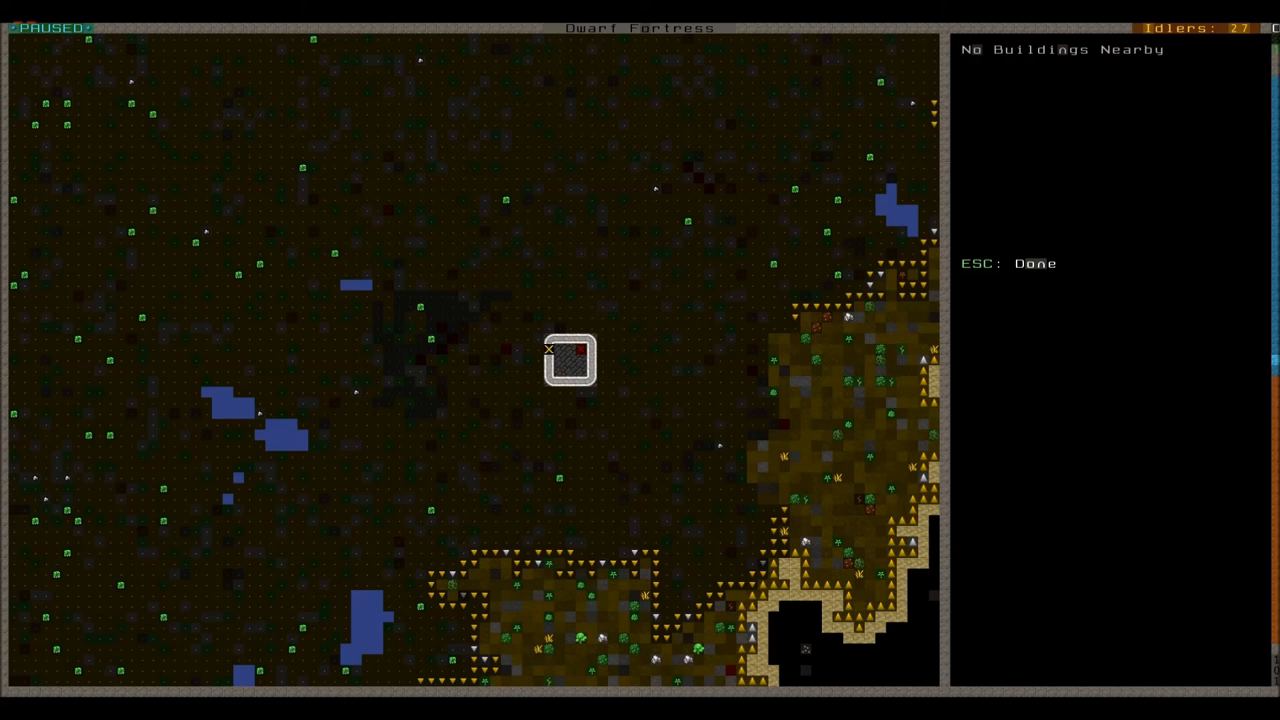
mouse_move(570, 295)
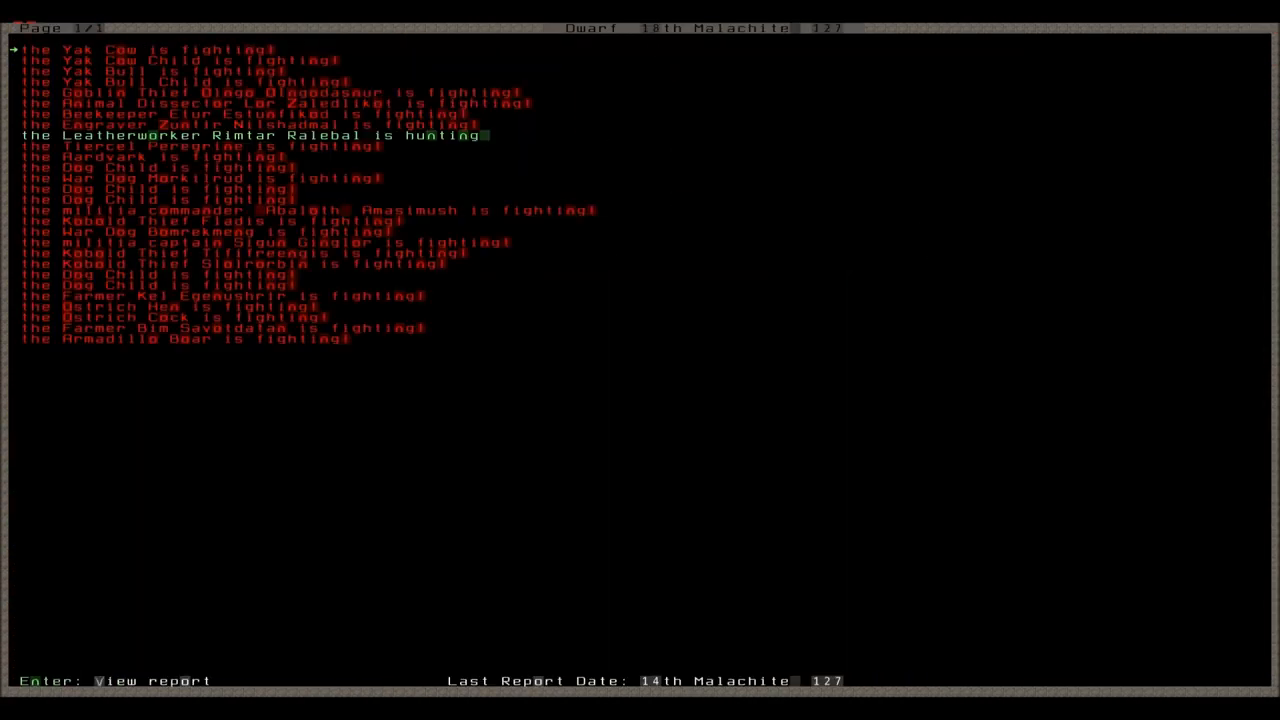
Find furnace operator Sakzul Teshkadthikut in the citizen list and view their details
key("Escape")
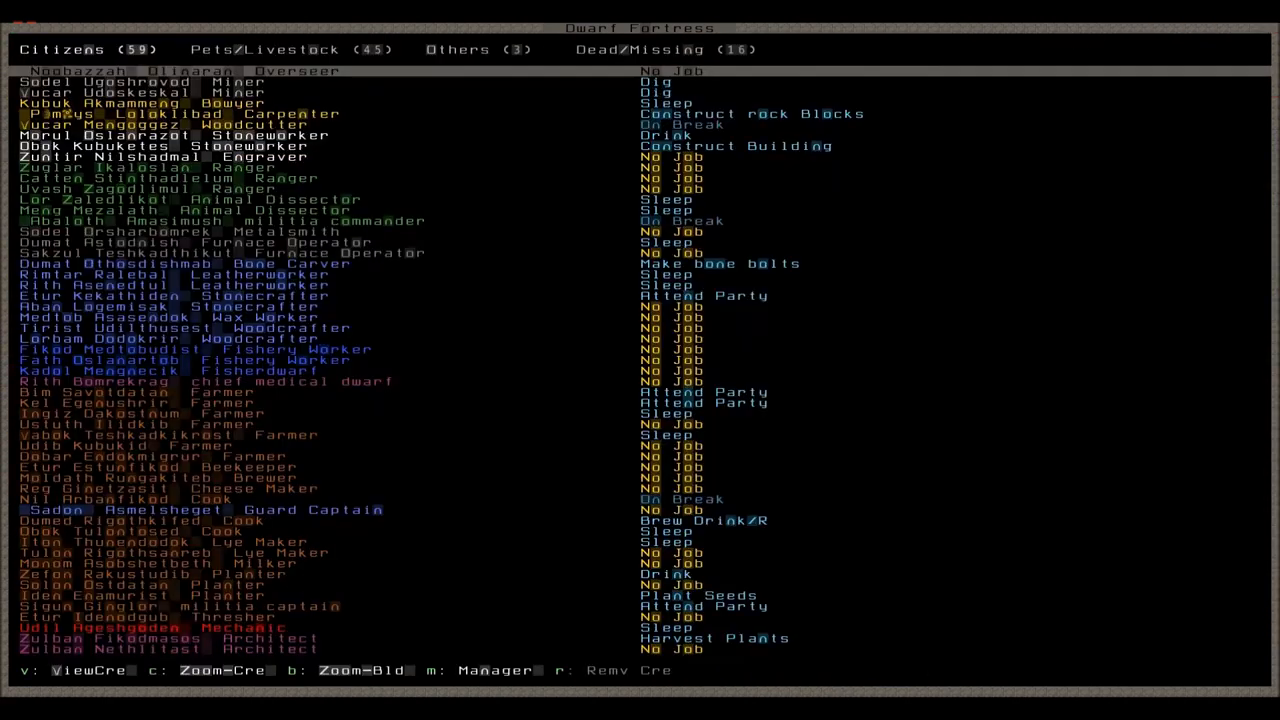
key("Escape")
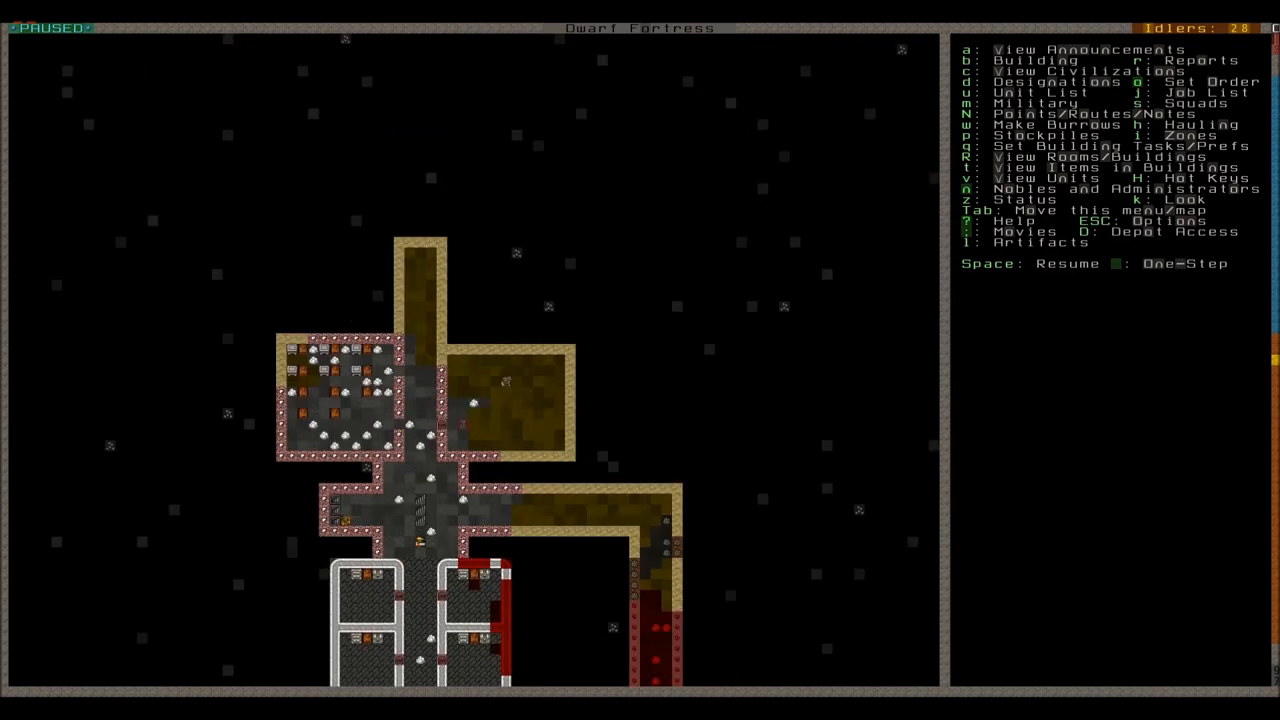
left_click(505, 382)
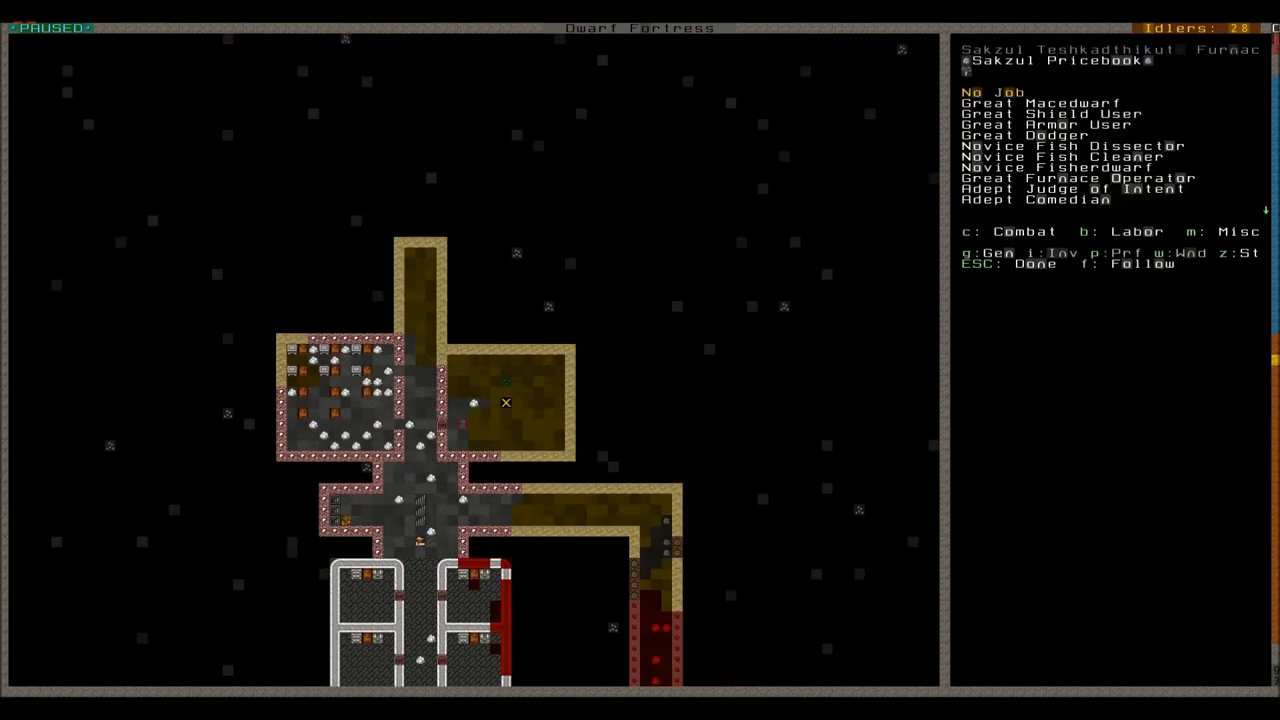